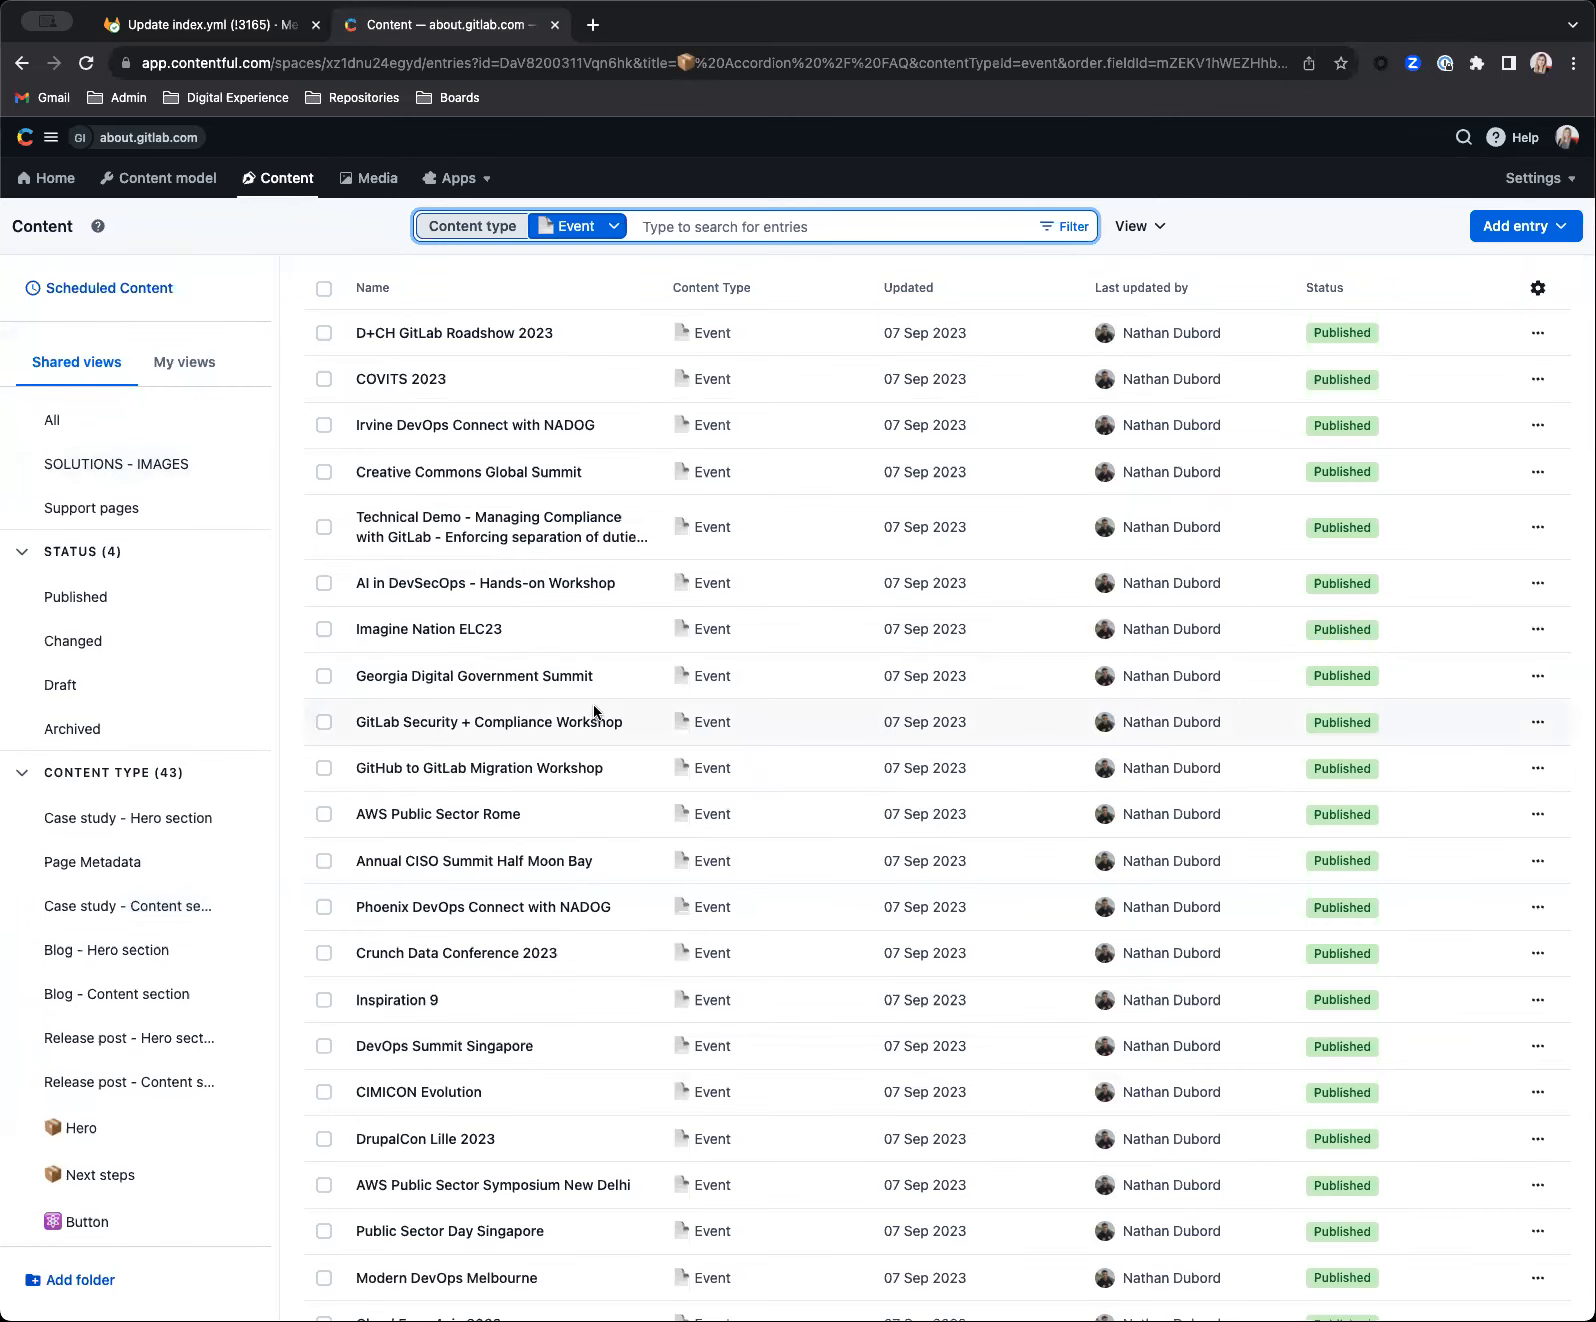
{"action": "mouse_move", "coordinate": [875, 693]}
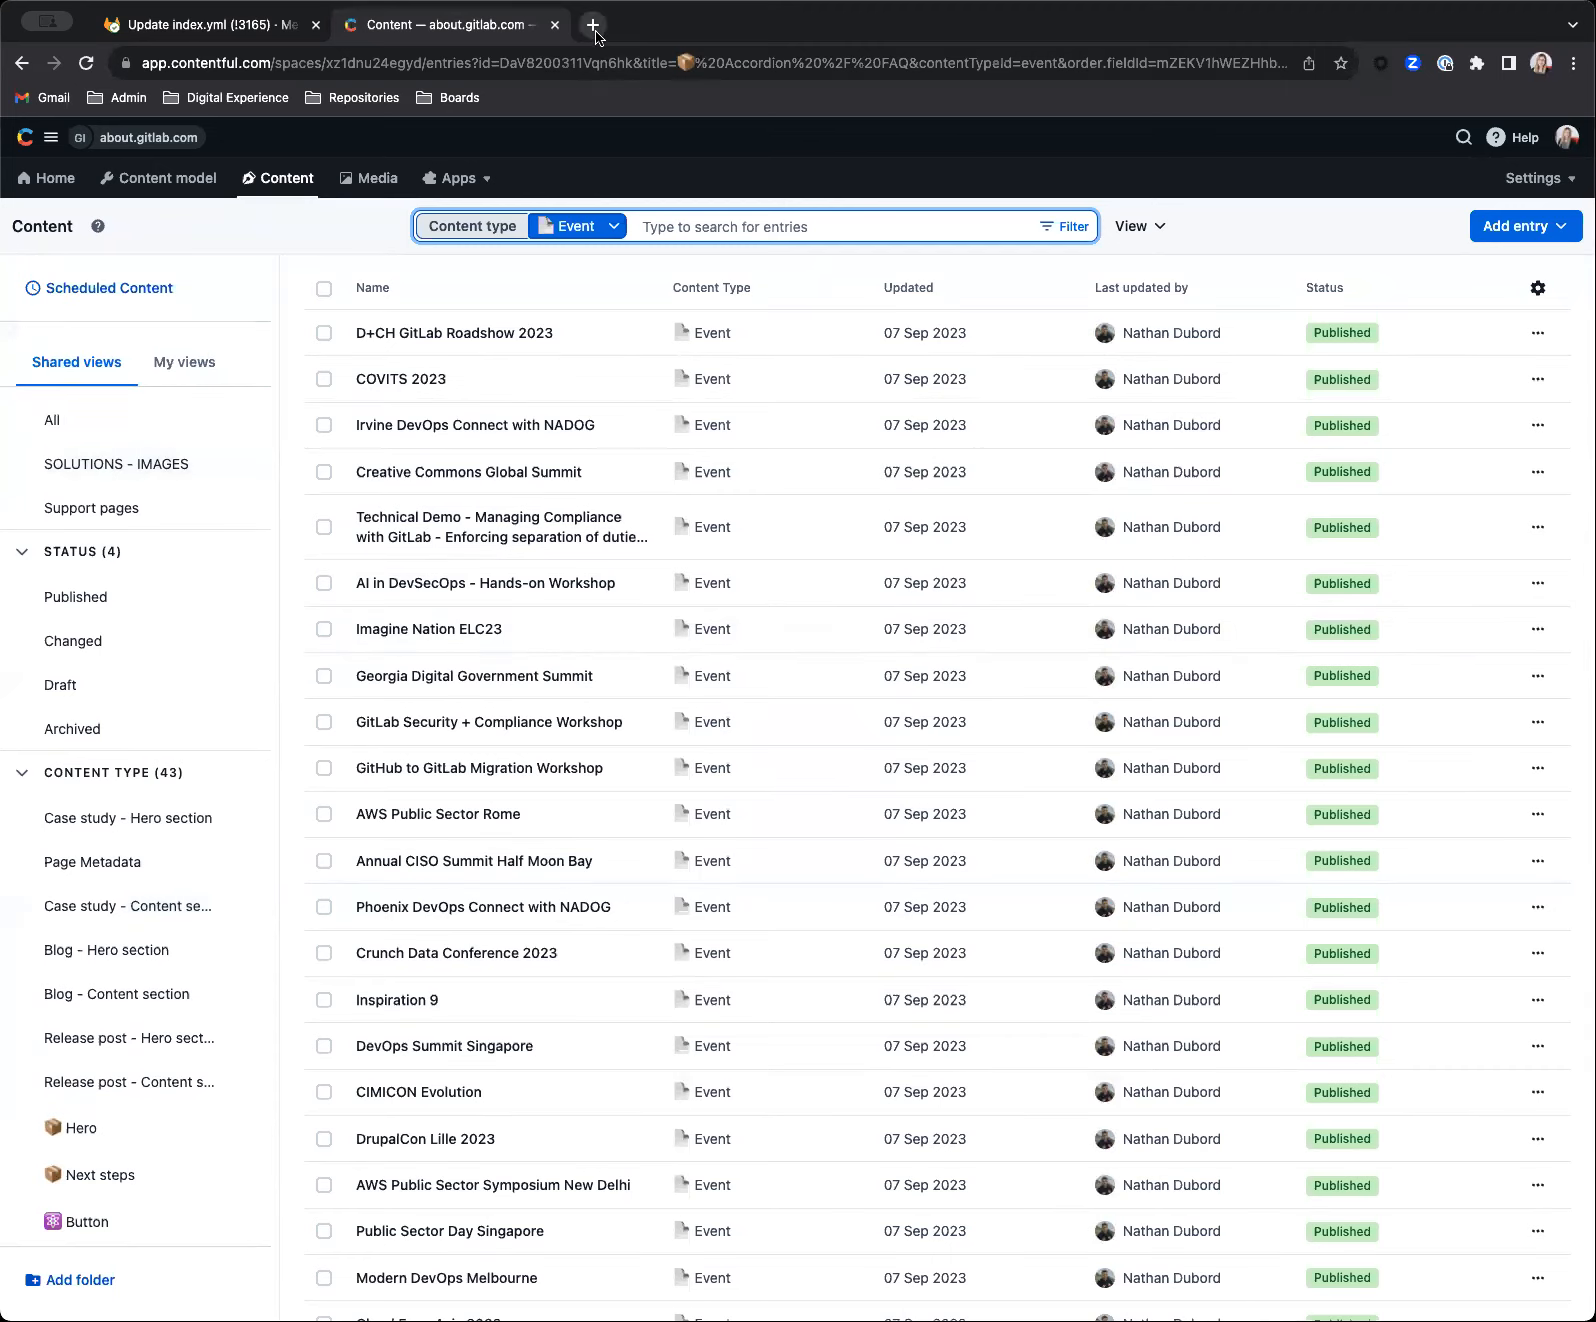
{"action": "mouse_move", "coordinate": [593, 25]}
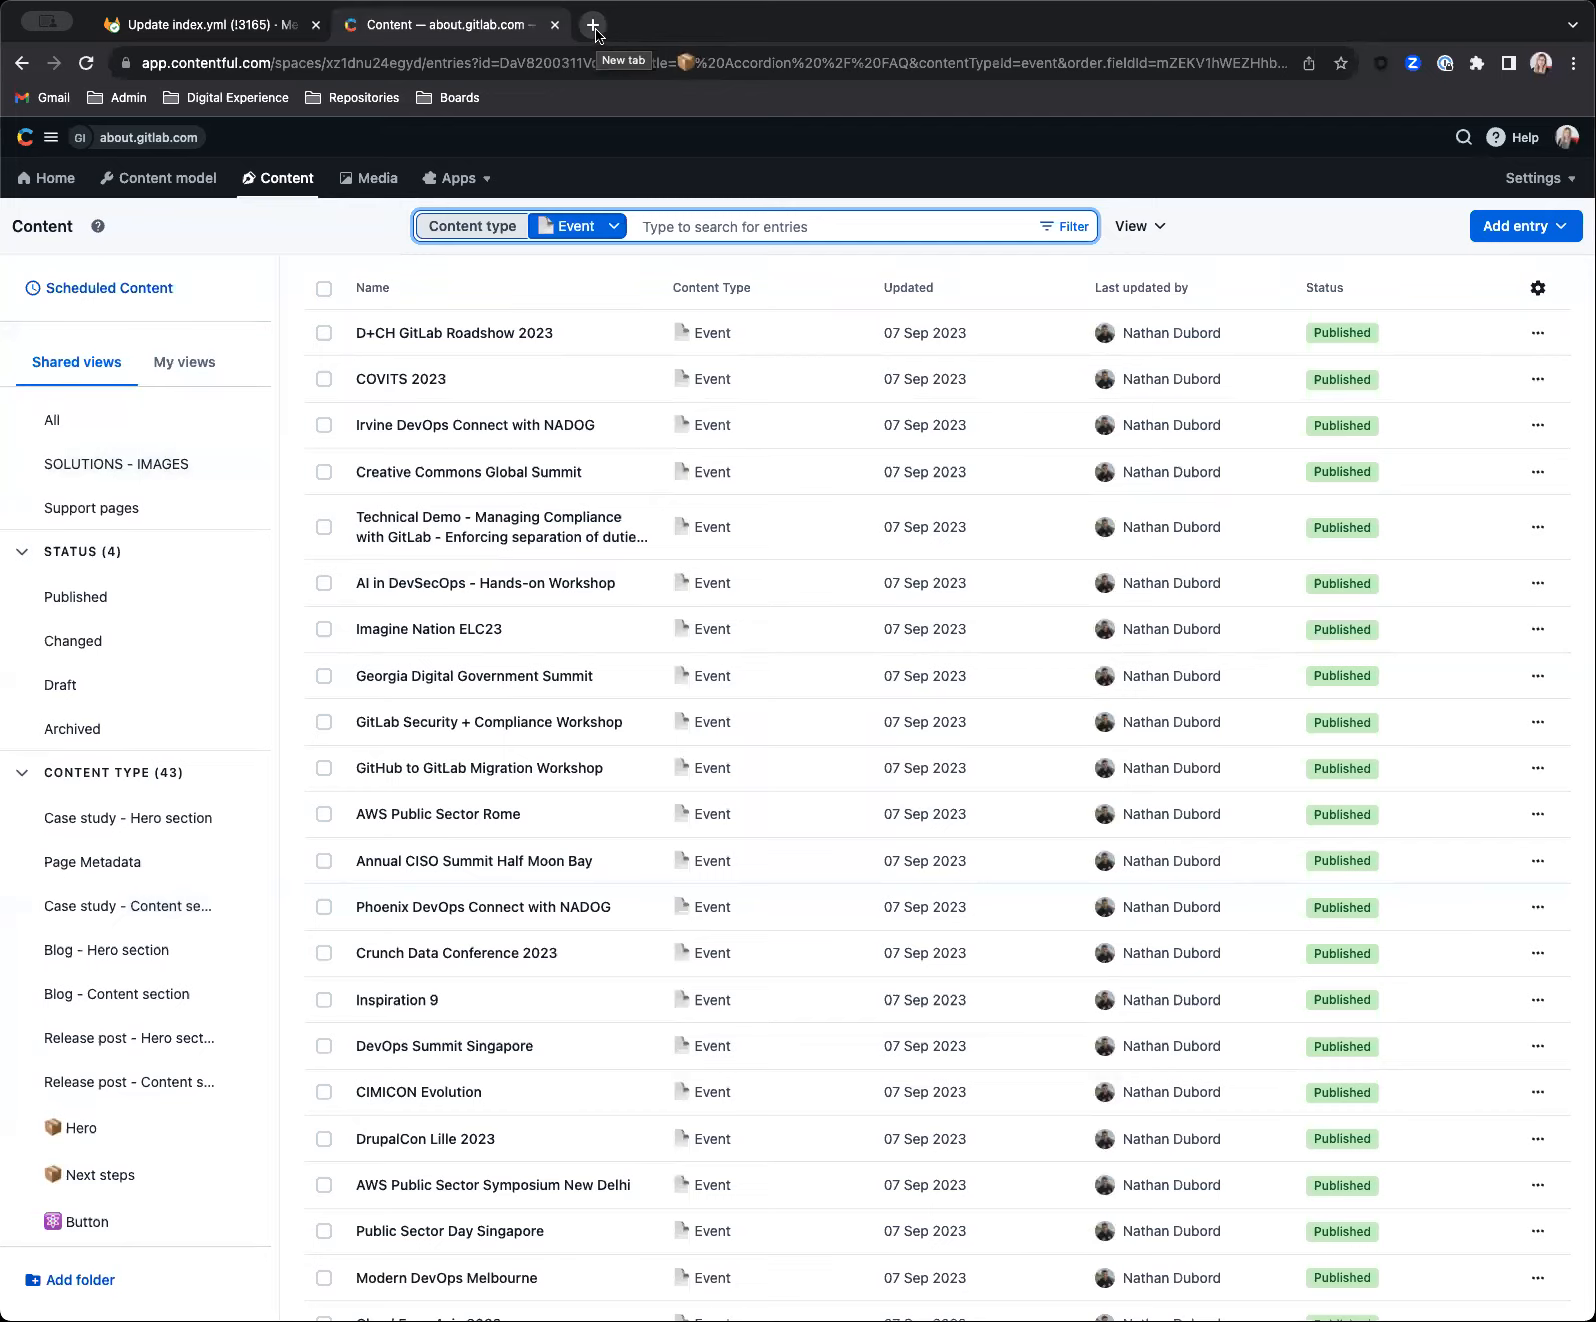
- Load about.gitlab.com in a new tab and scroll down to the upcoming events list
{"action": "left_click", "coordinate": [593, 24]}
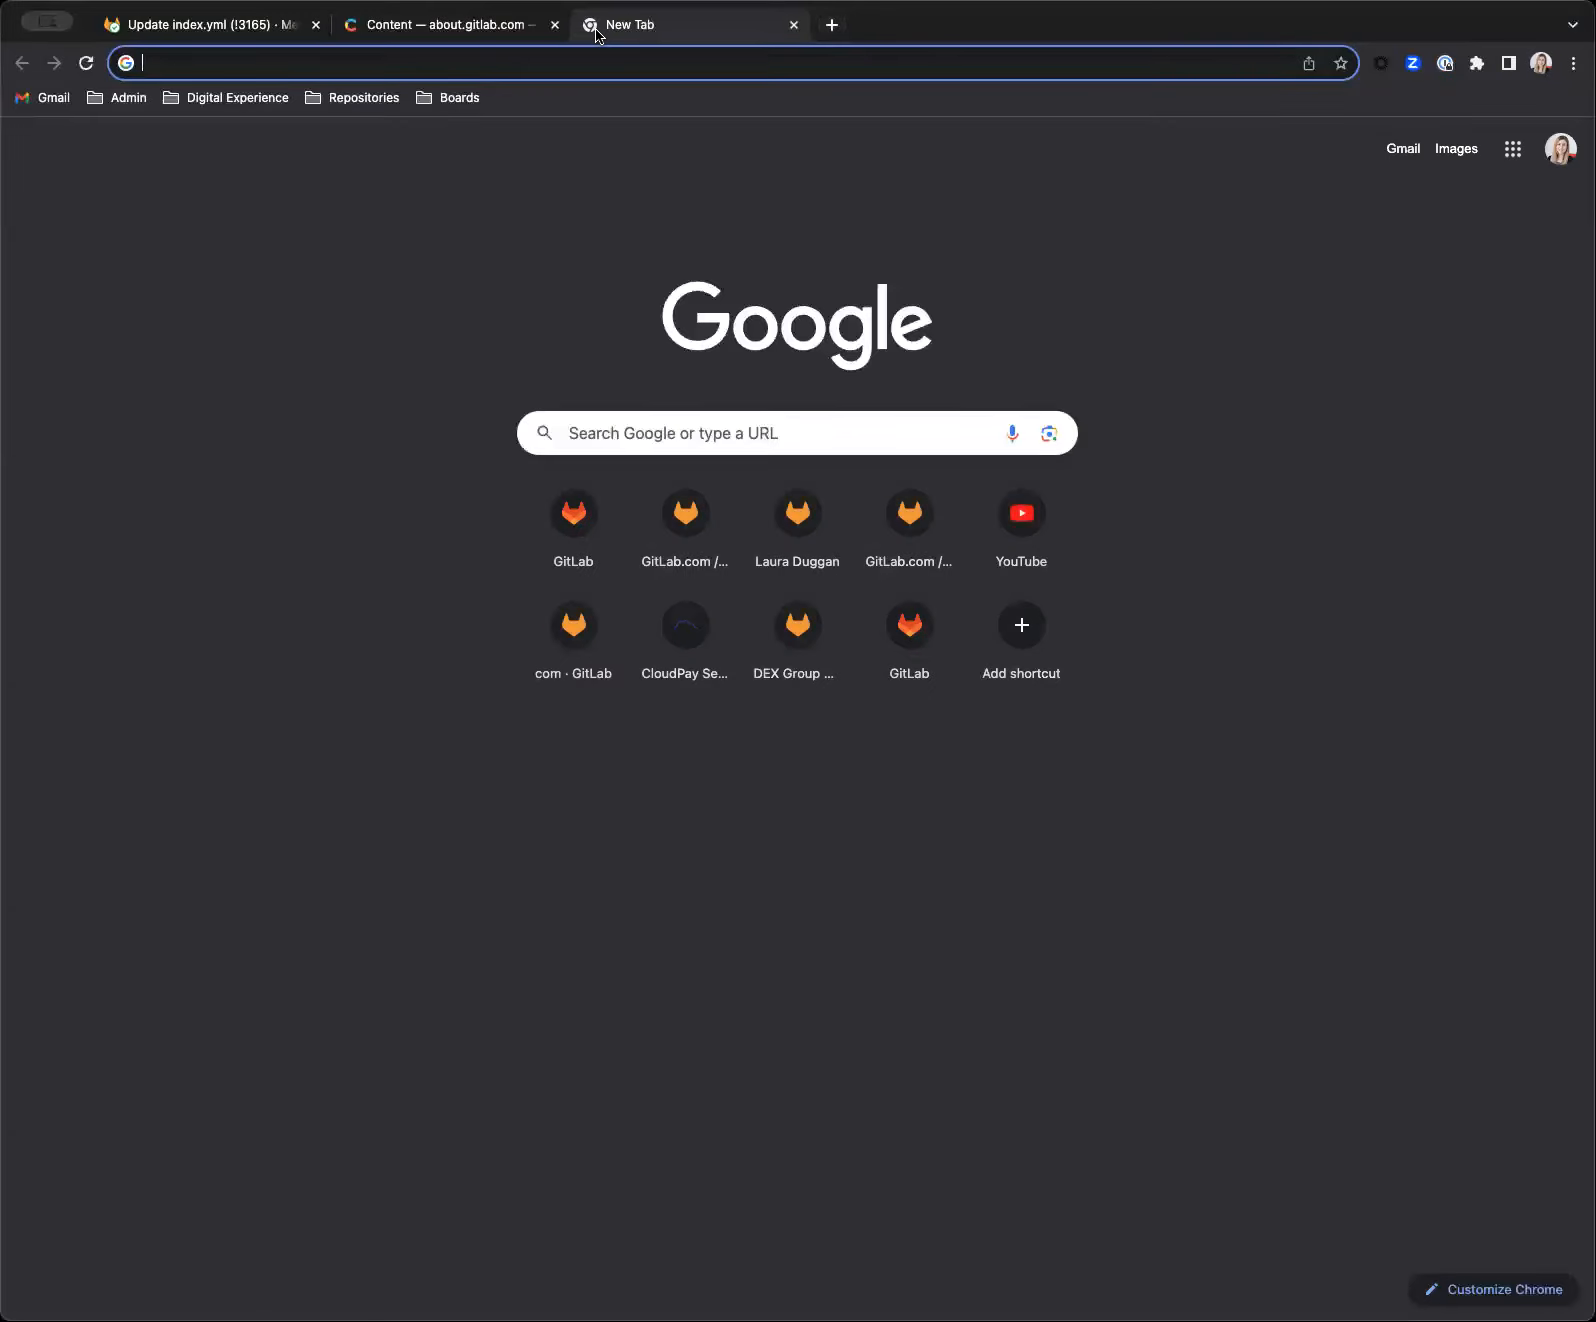
{"action": "type", "text": "about.gitlab.com/events/"}
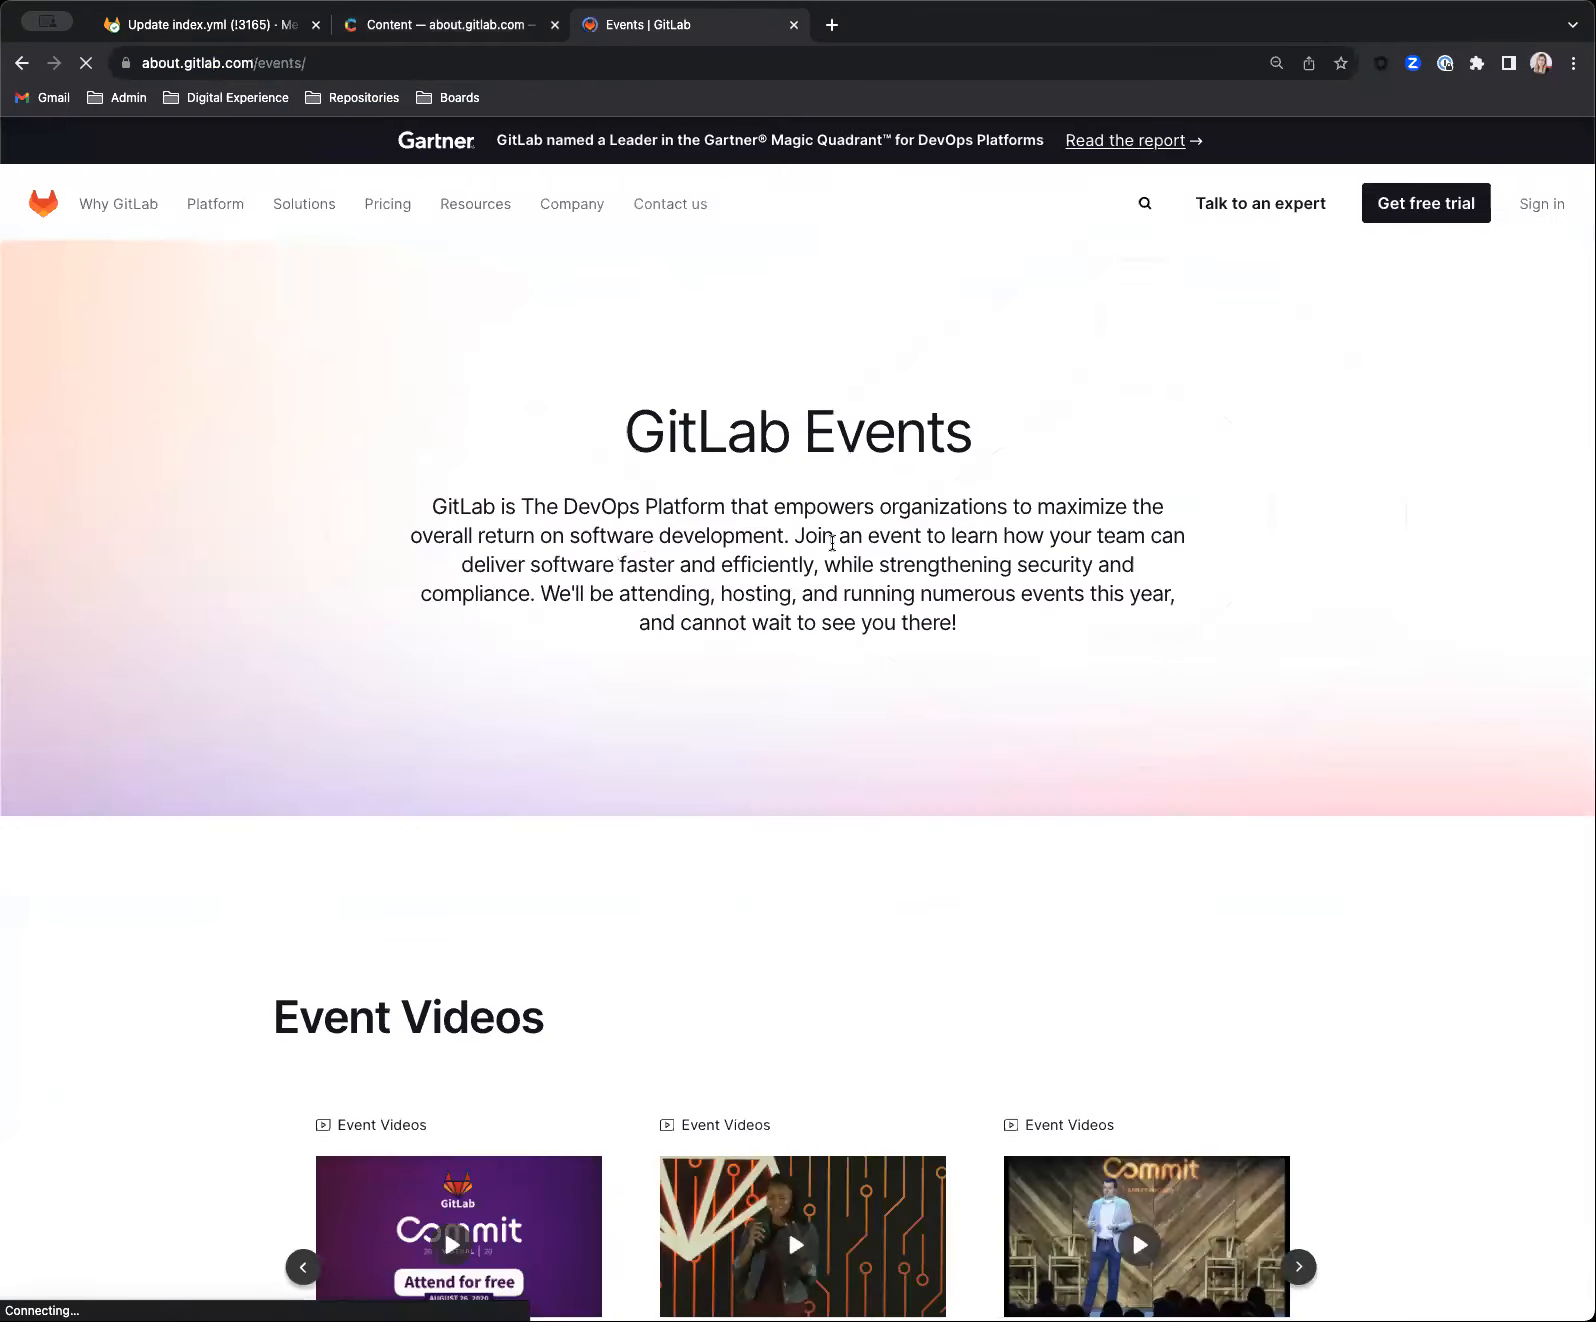
{"action": "scroll", "scroll_direction": "down", "scroll_amount": 3}
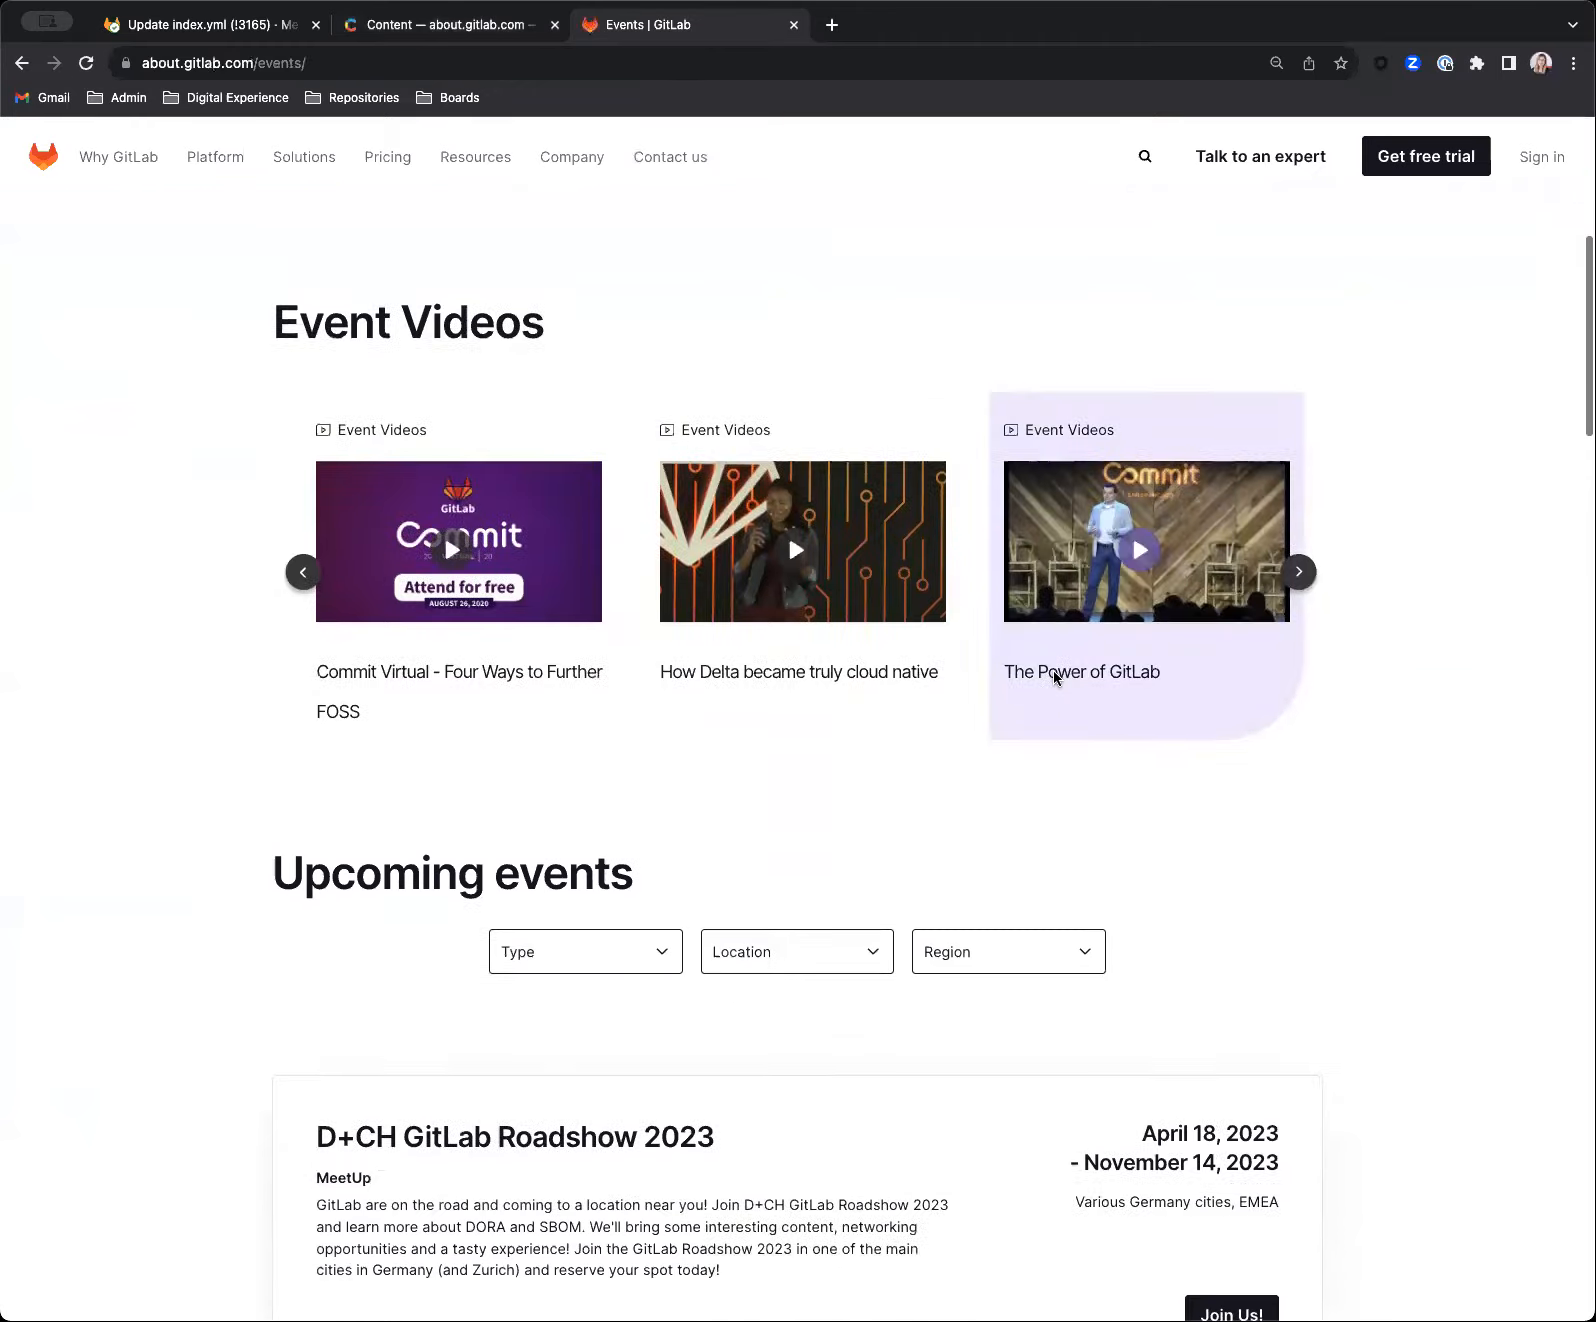
{"action": "scroll", "scroll_direction": "down", "scroll_amount": 3}
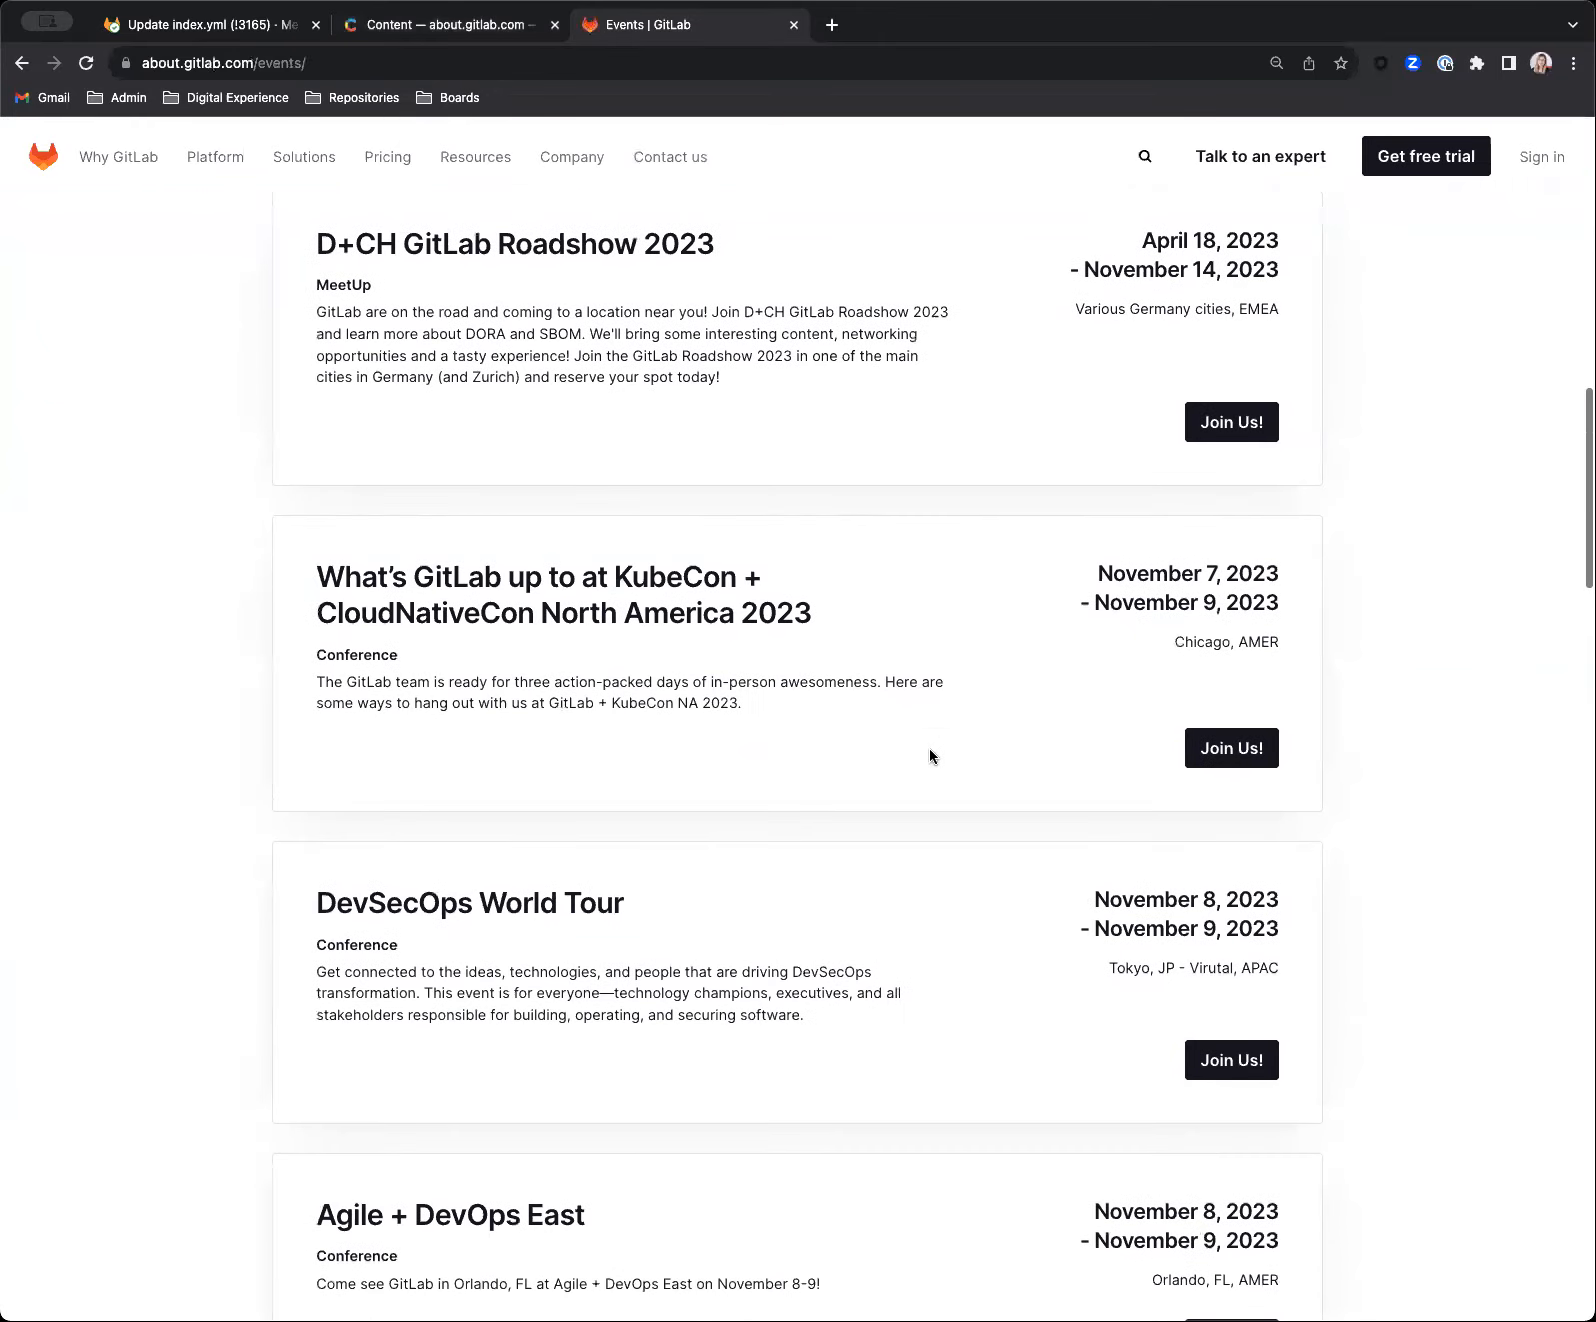
{"action": "scroll", "scroll_direction": "down", "scroll_amount": 3}
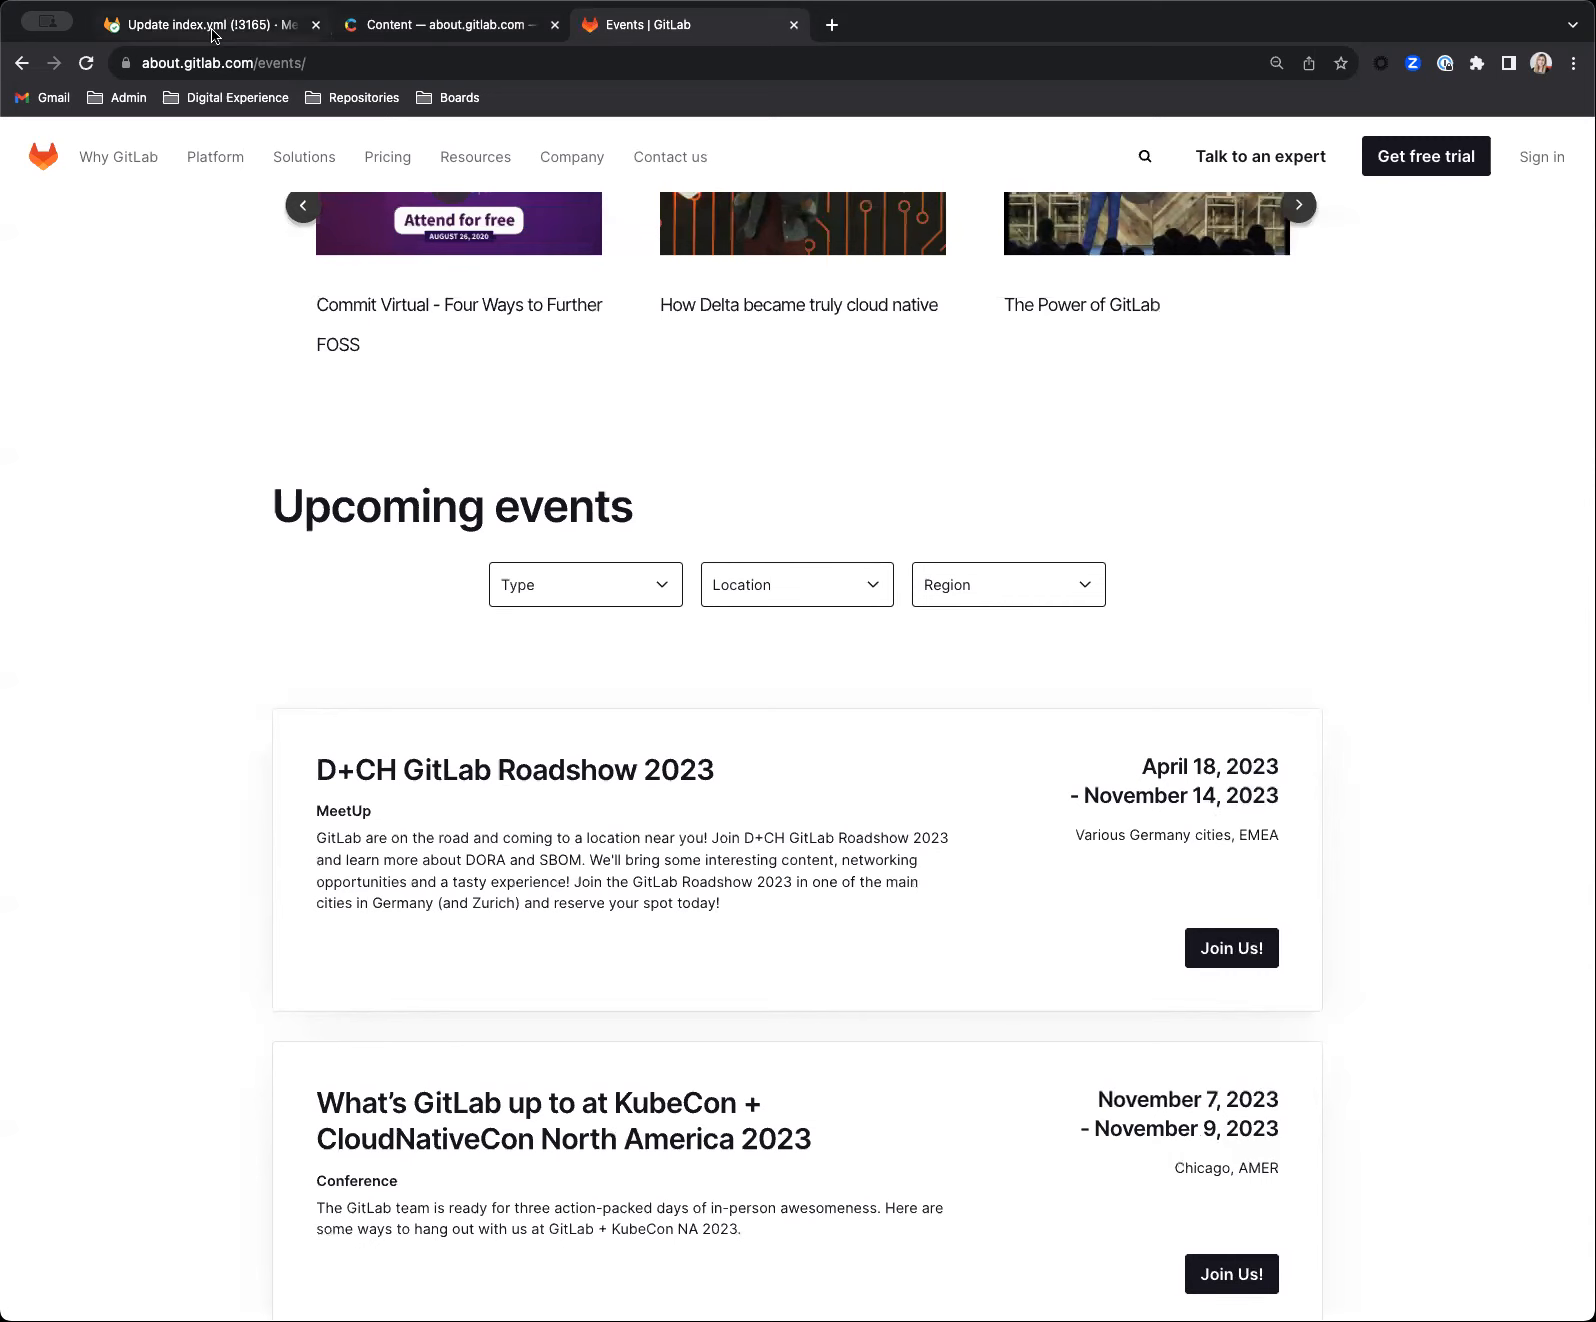
- Glance at merge request !3165's Vueday 2023 index.yml diff, then return to Contentful's Event entries
{"action": "left_click", "coordinate": [204, 23]}
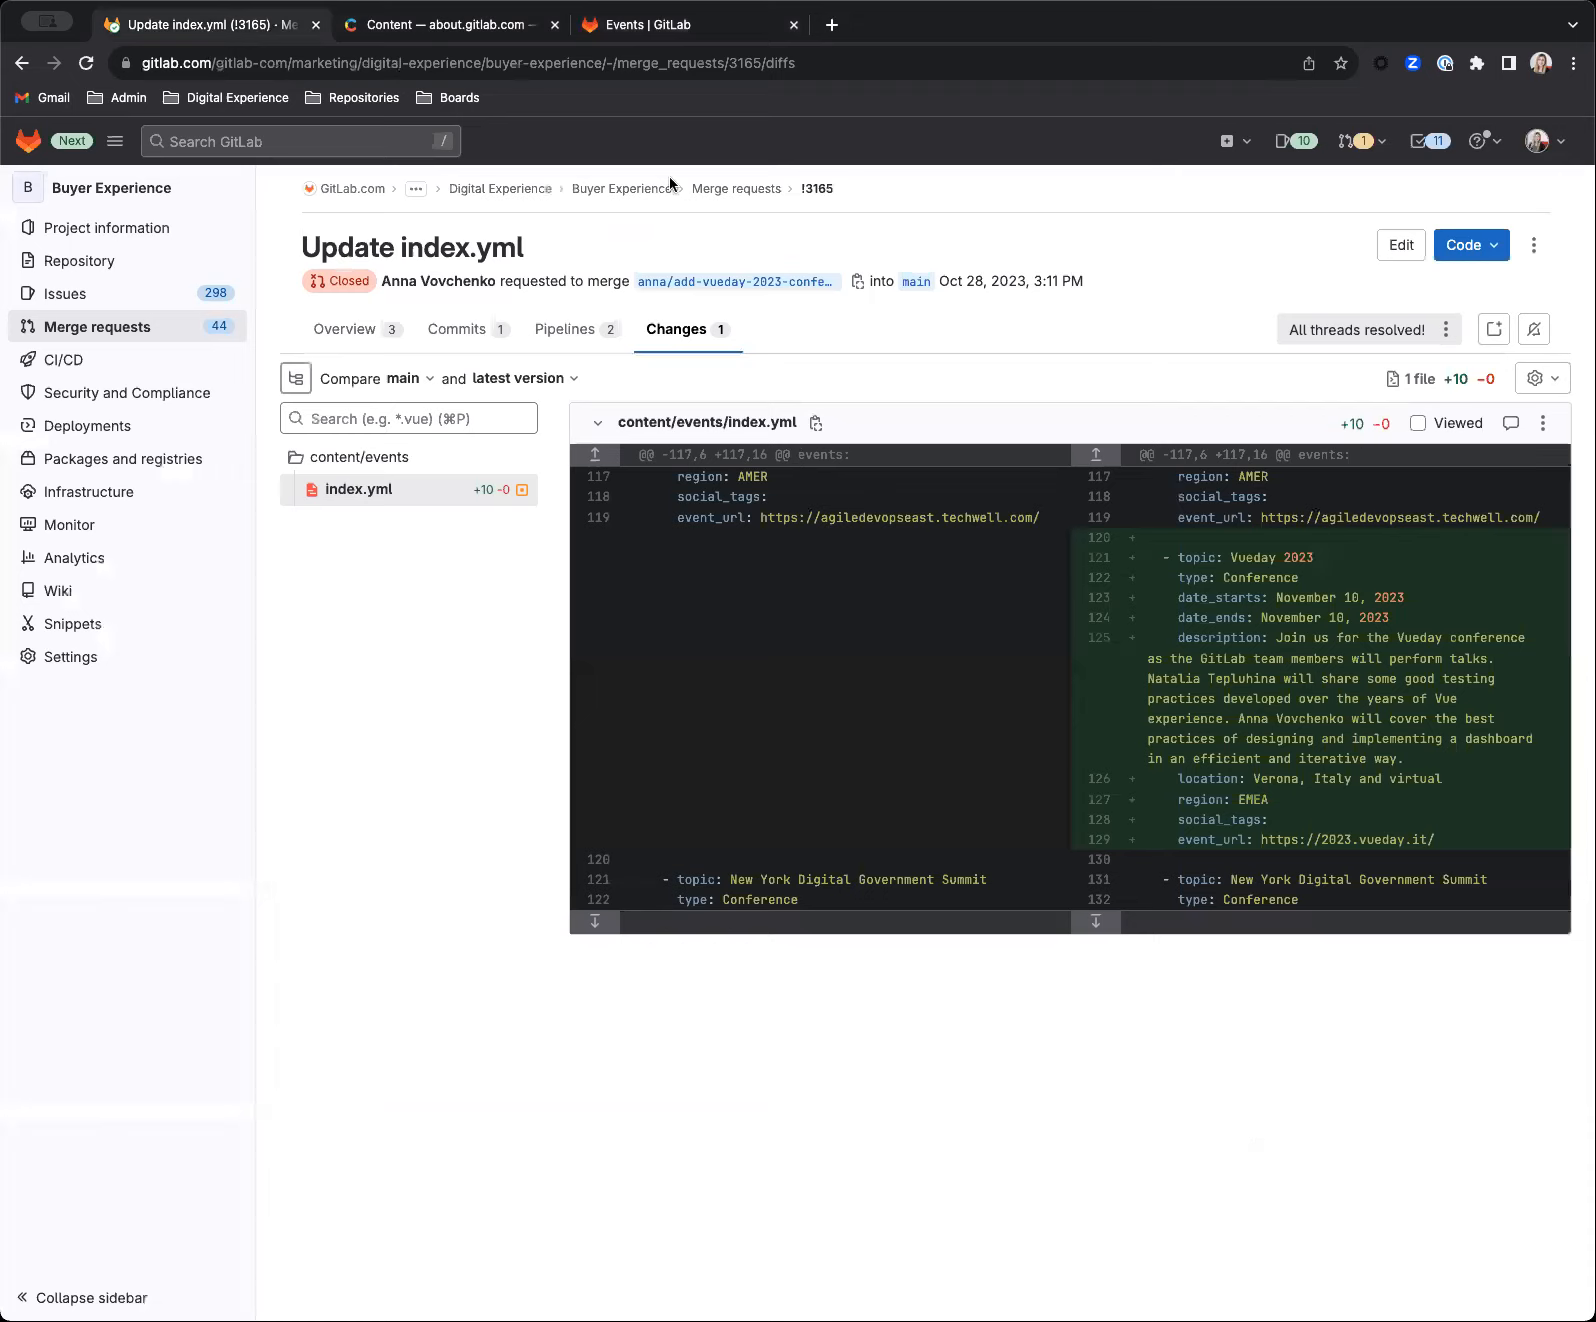
{"action": "mouse_move", "coordinate": [753, 239]}
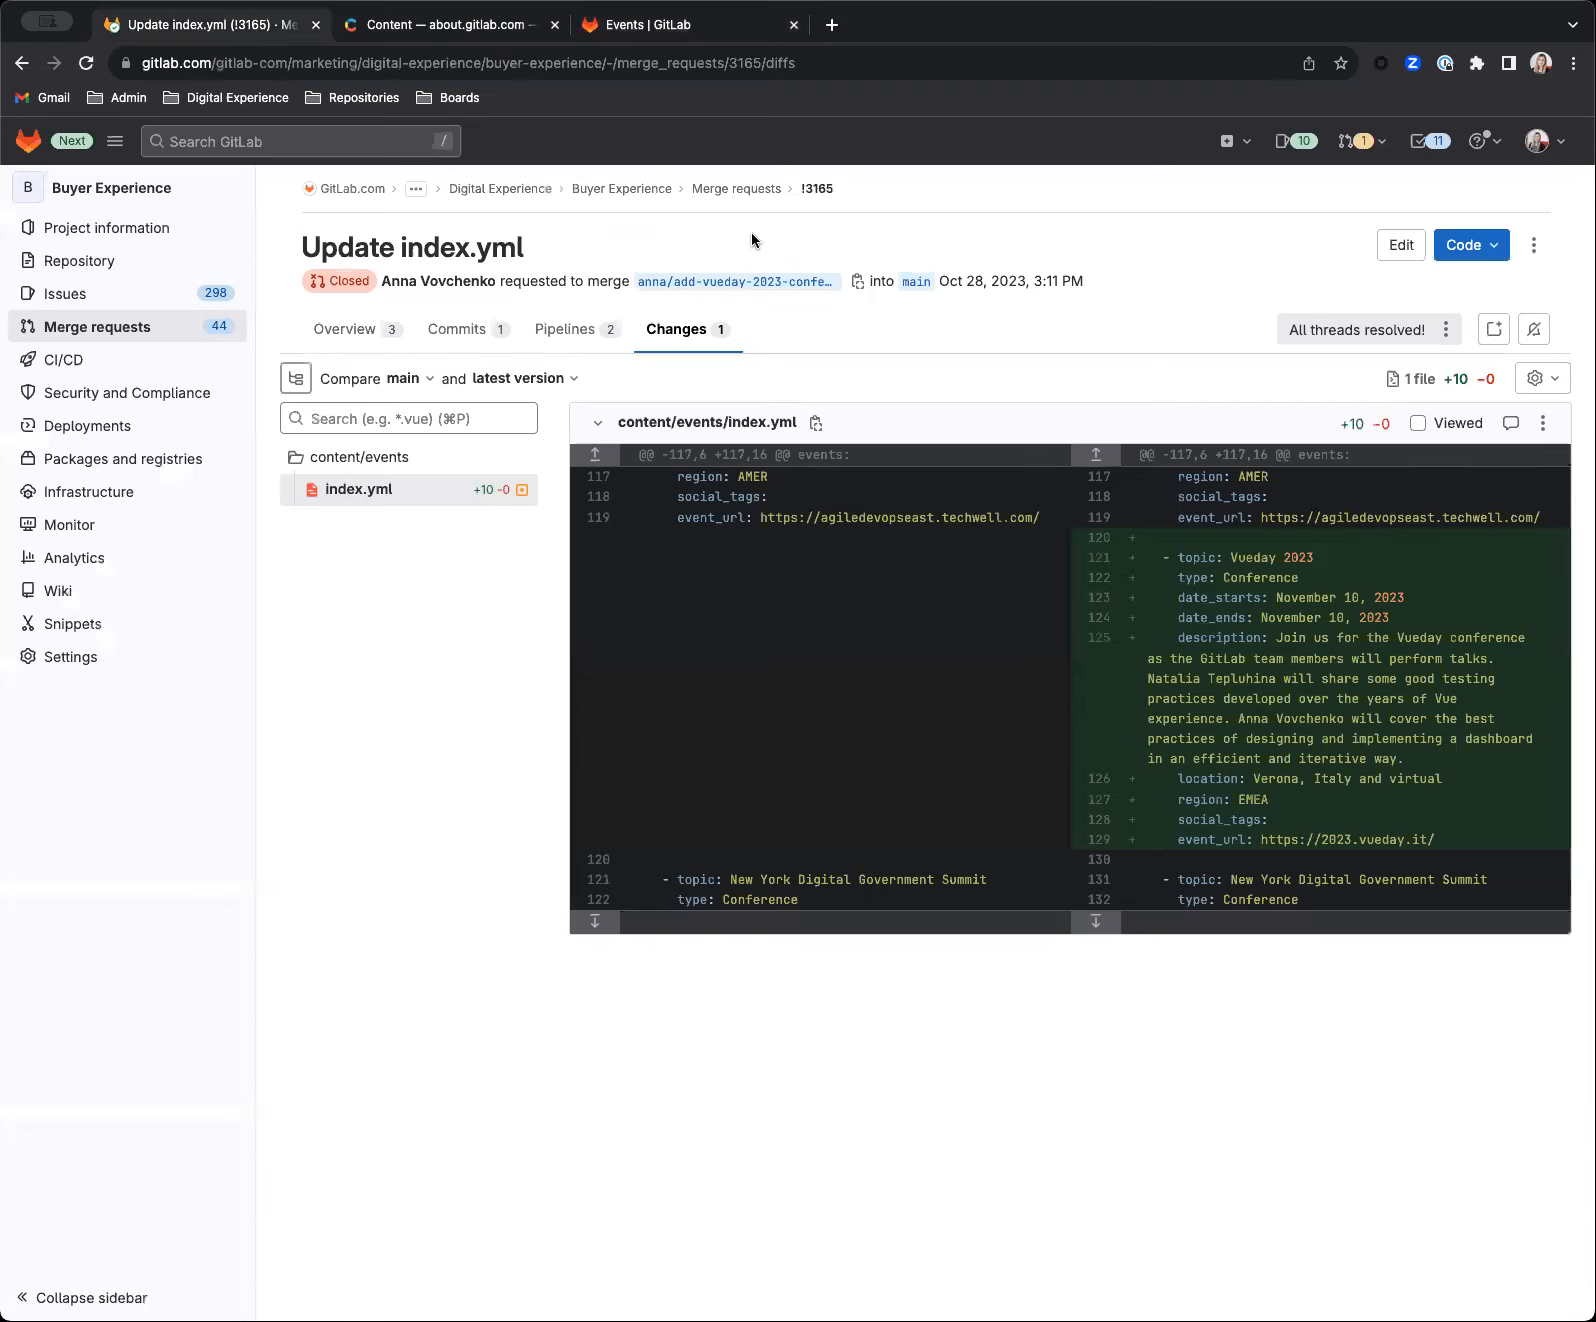
{"action": "left_click", "coordinate": [448, 24]}
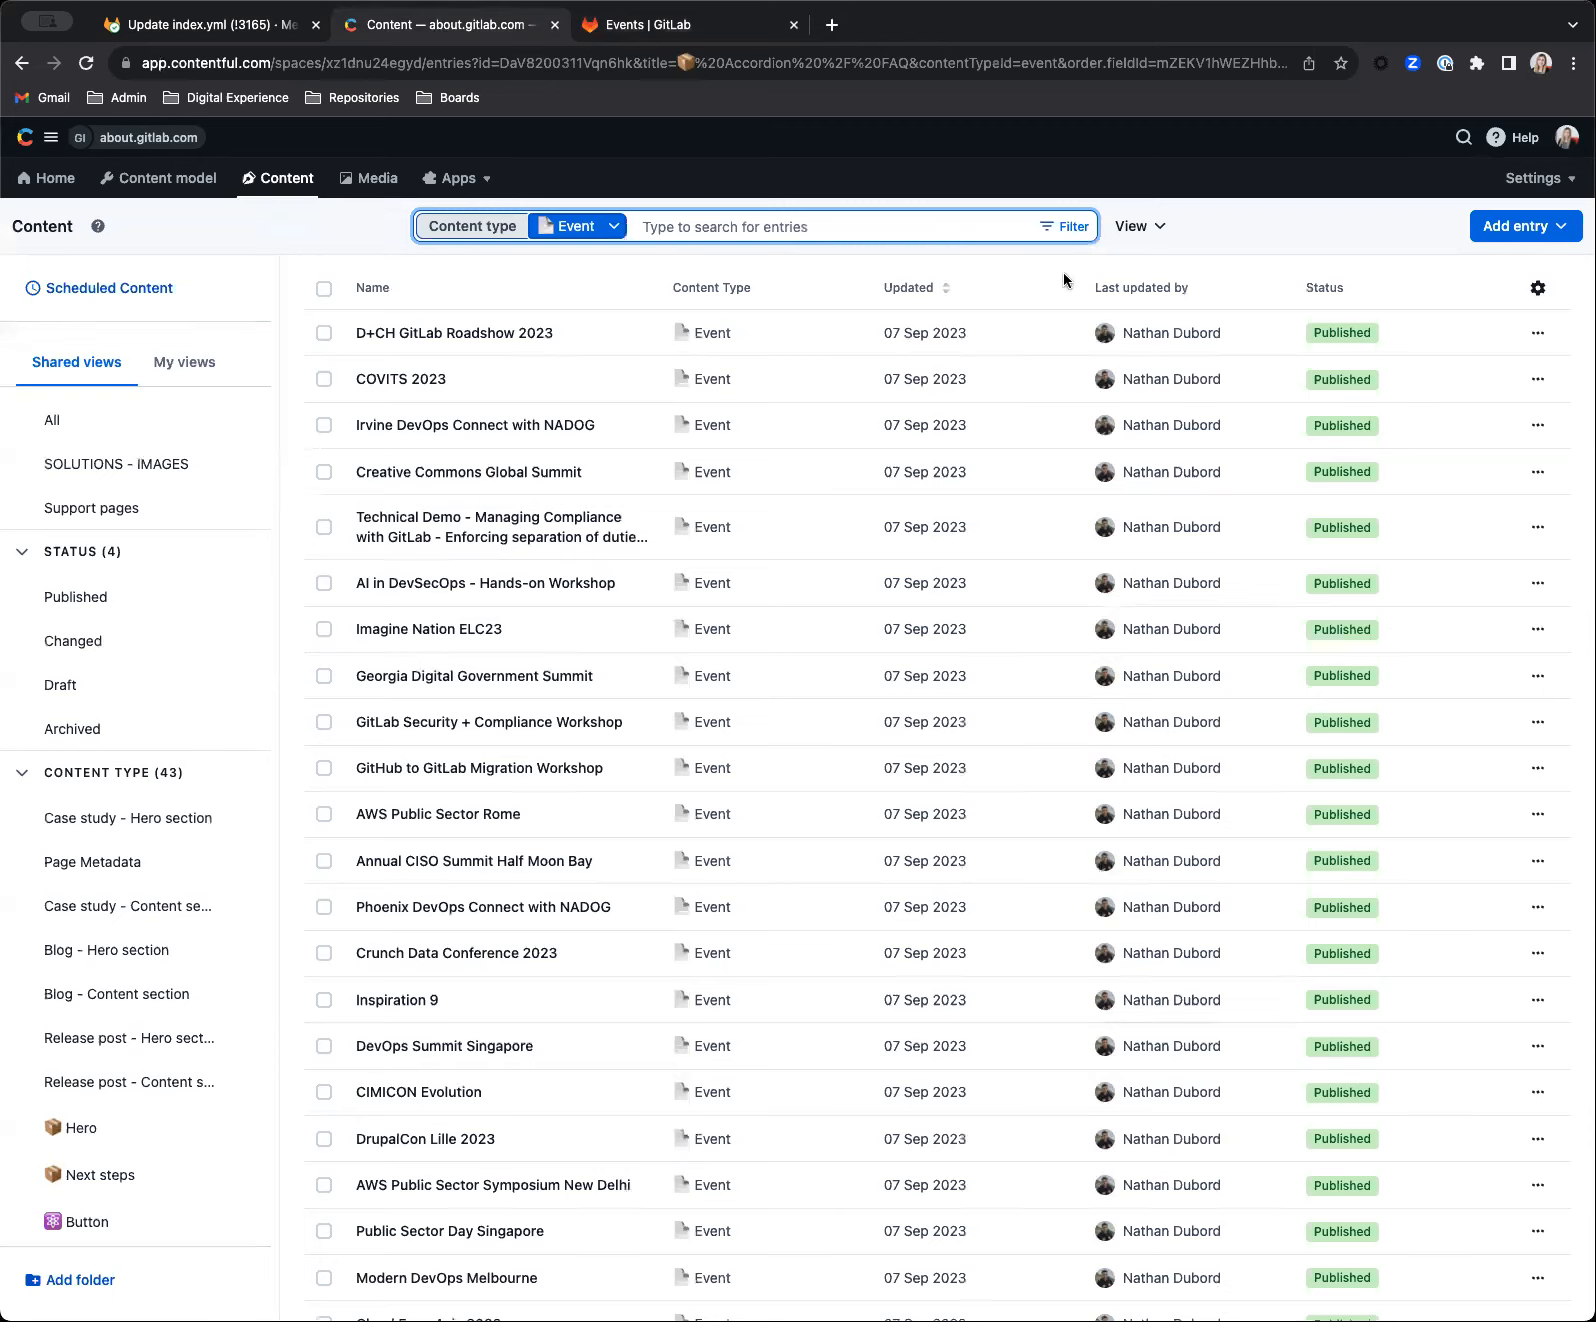
{"action": "mouse_move", "coordinate": [1038, 581]}
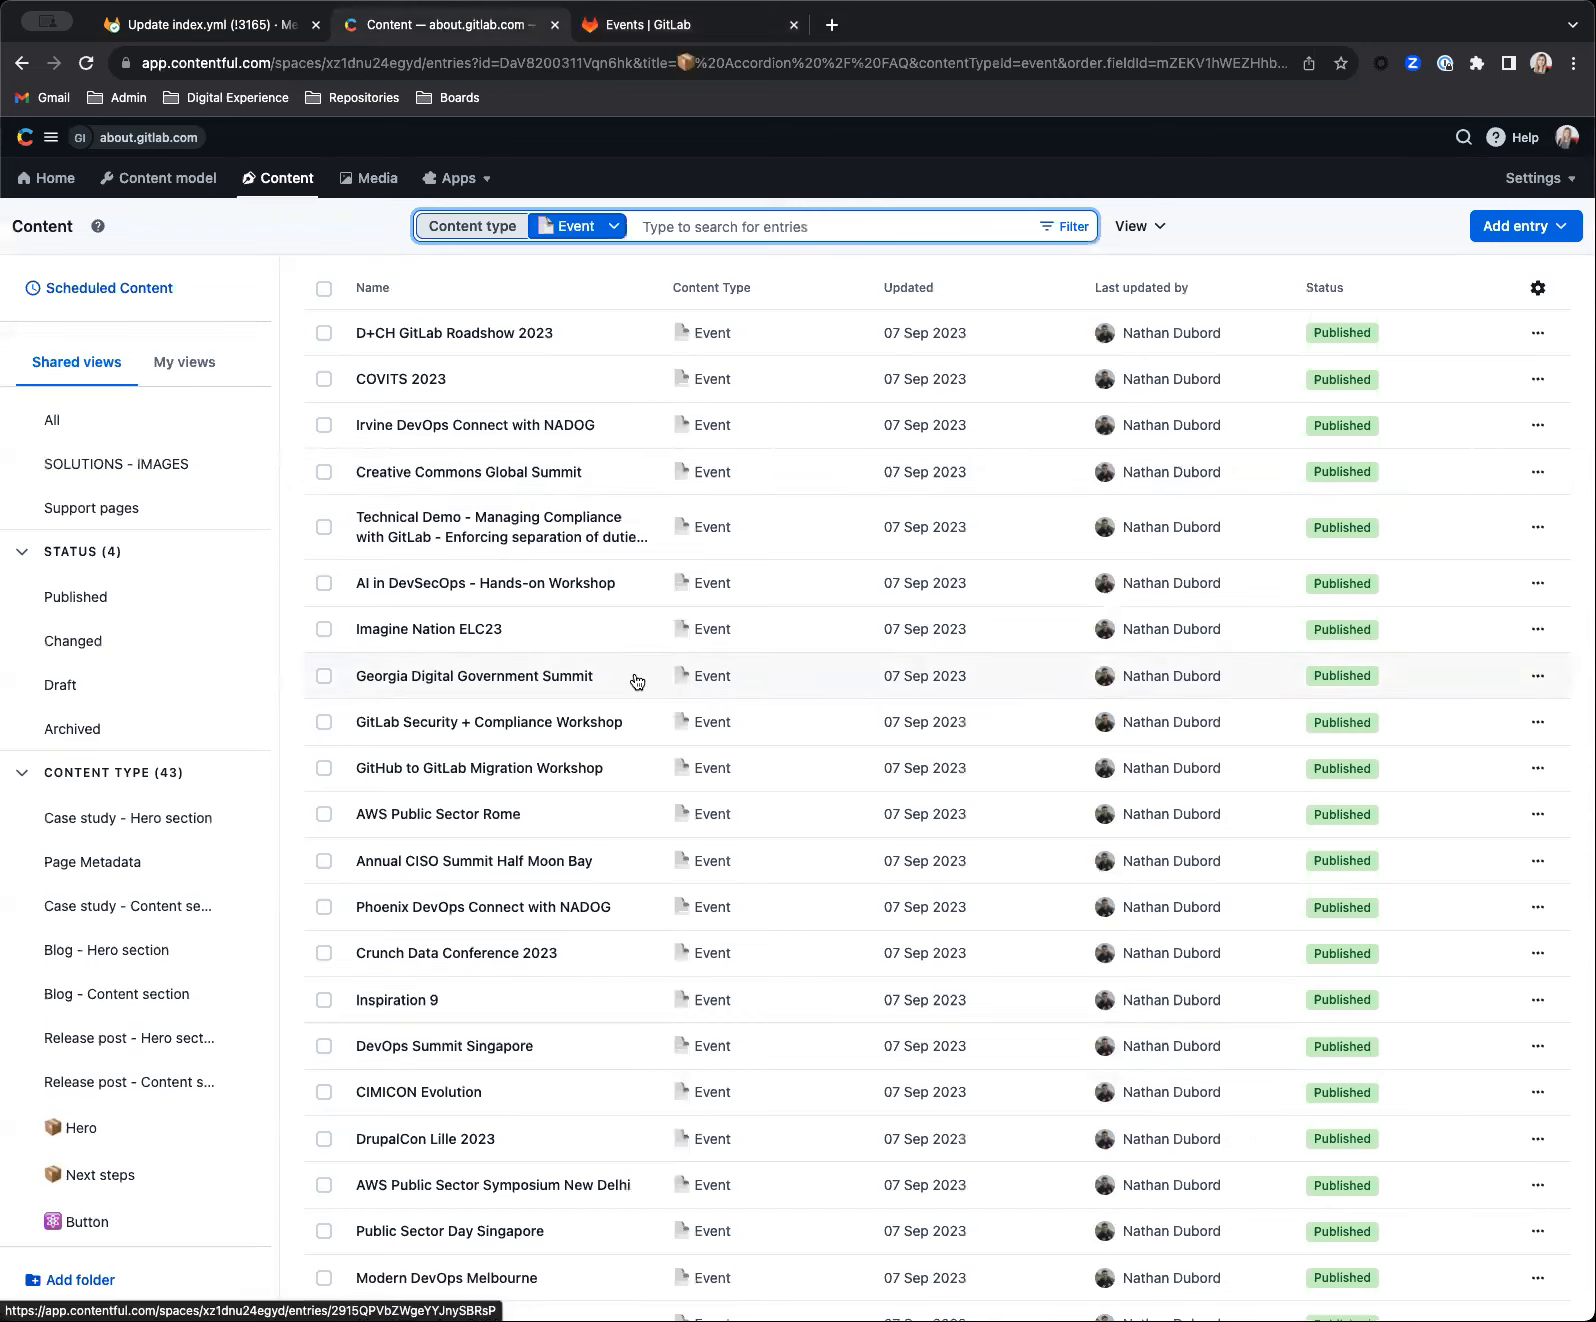
{"action": "mouse_move", "coordinate": [757, 350]}
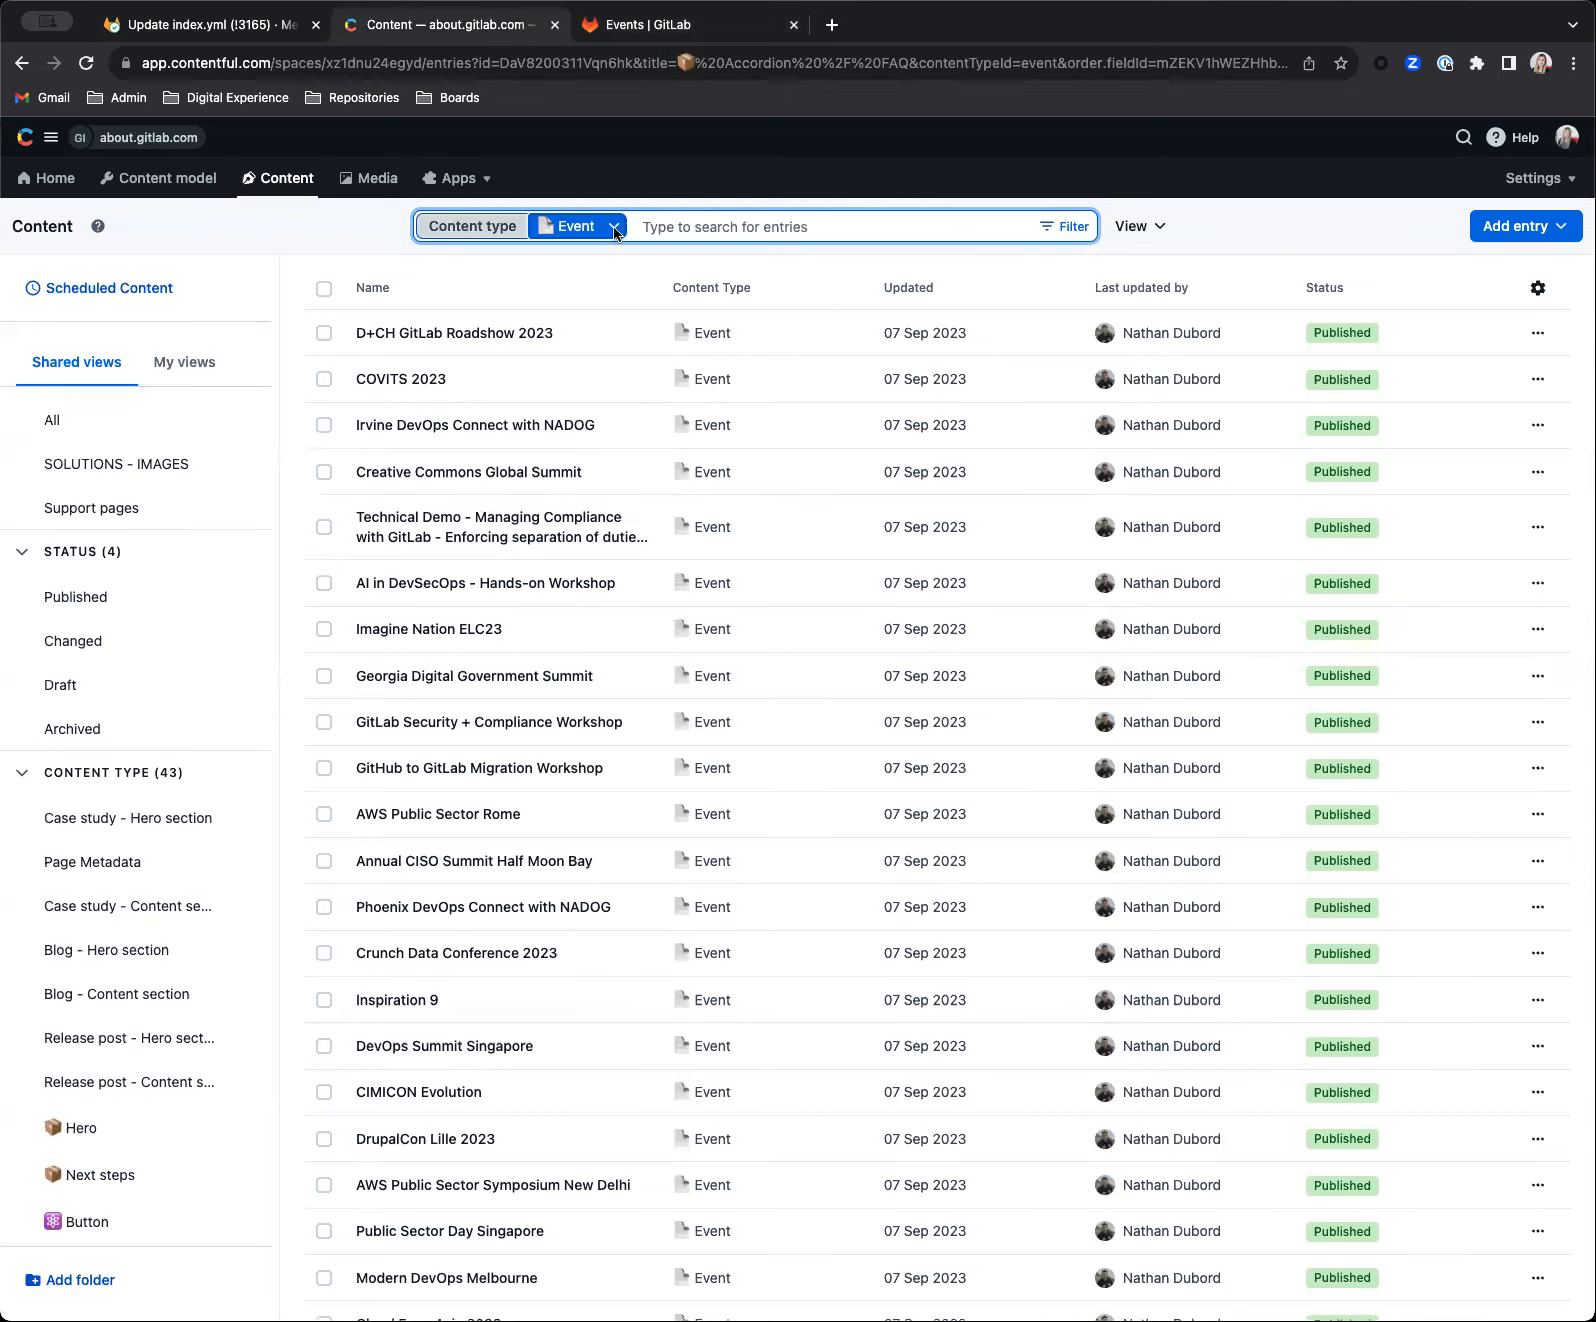
{"action": "left_click", "coordinate": [577, 226]}
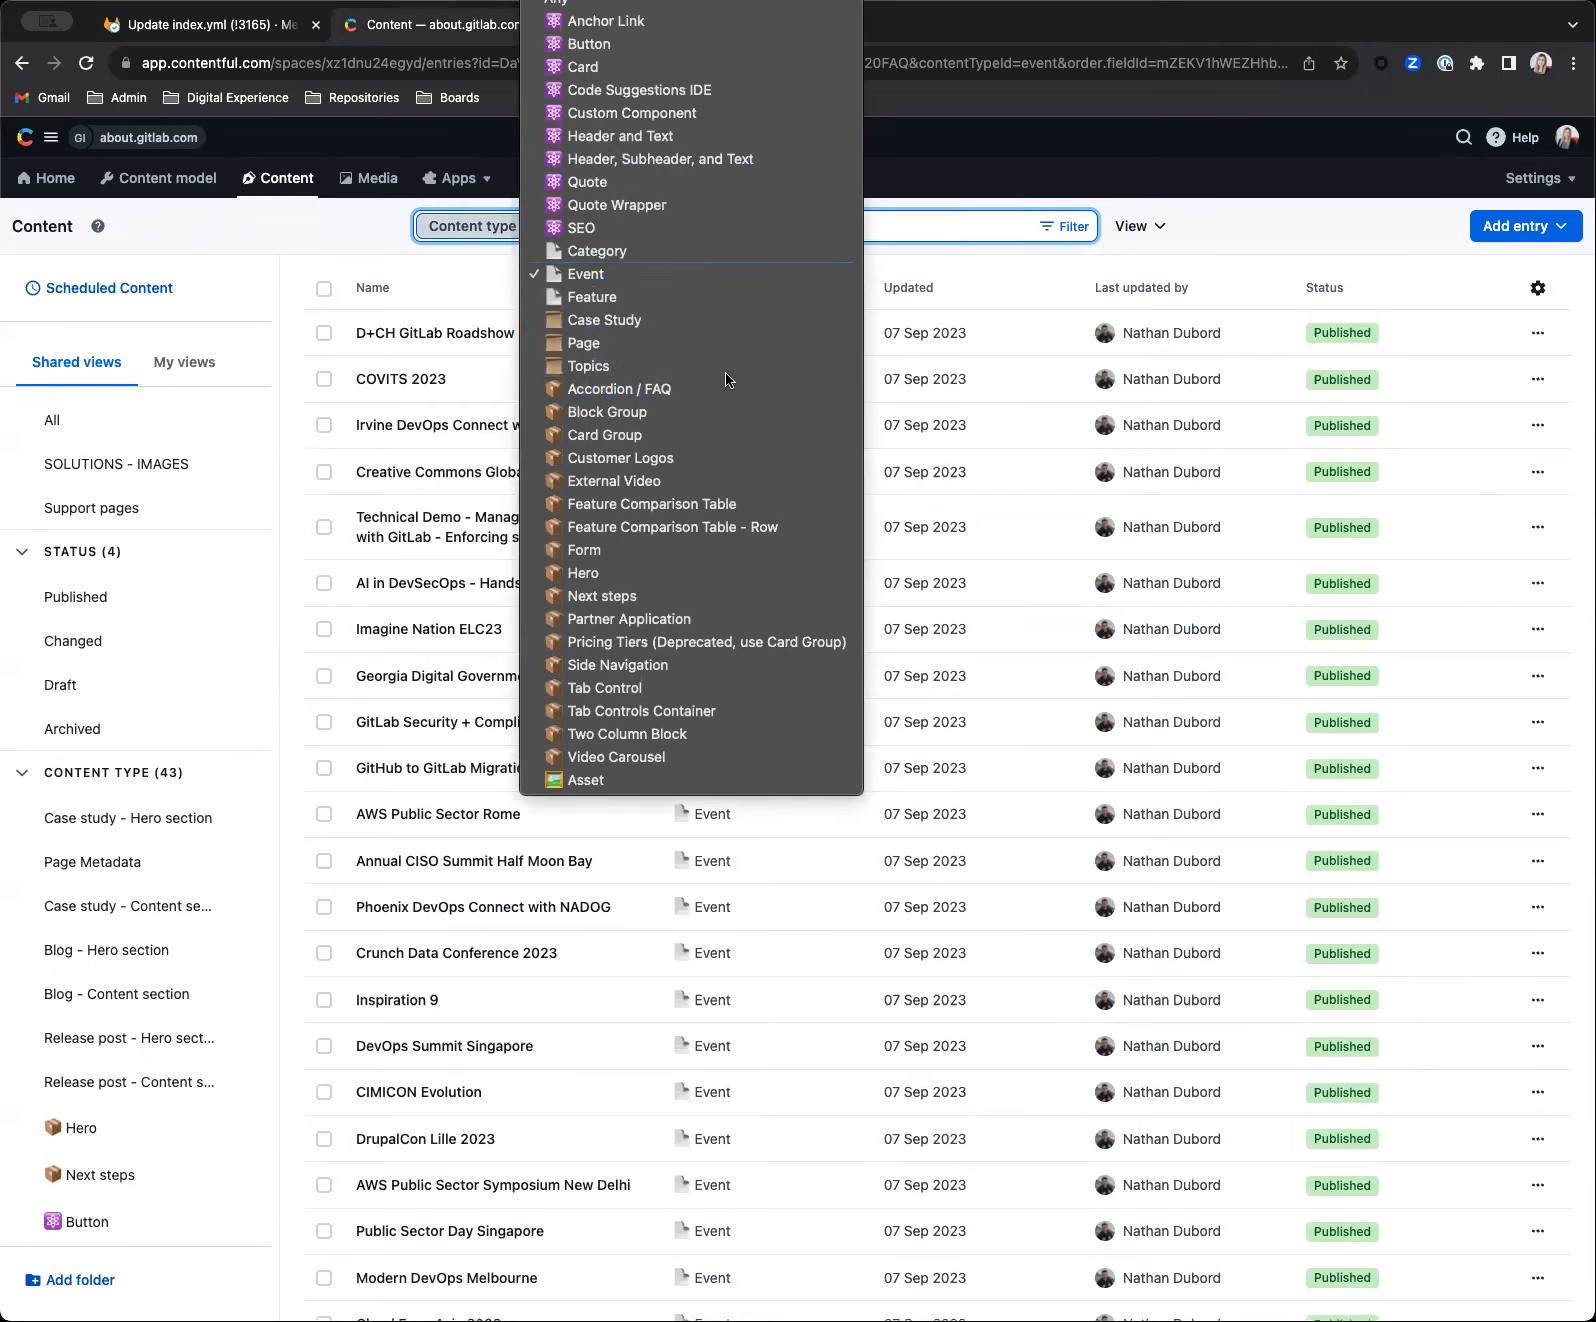
{"action": "mouse_move", "coordinate": [584, 550]}
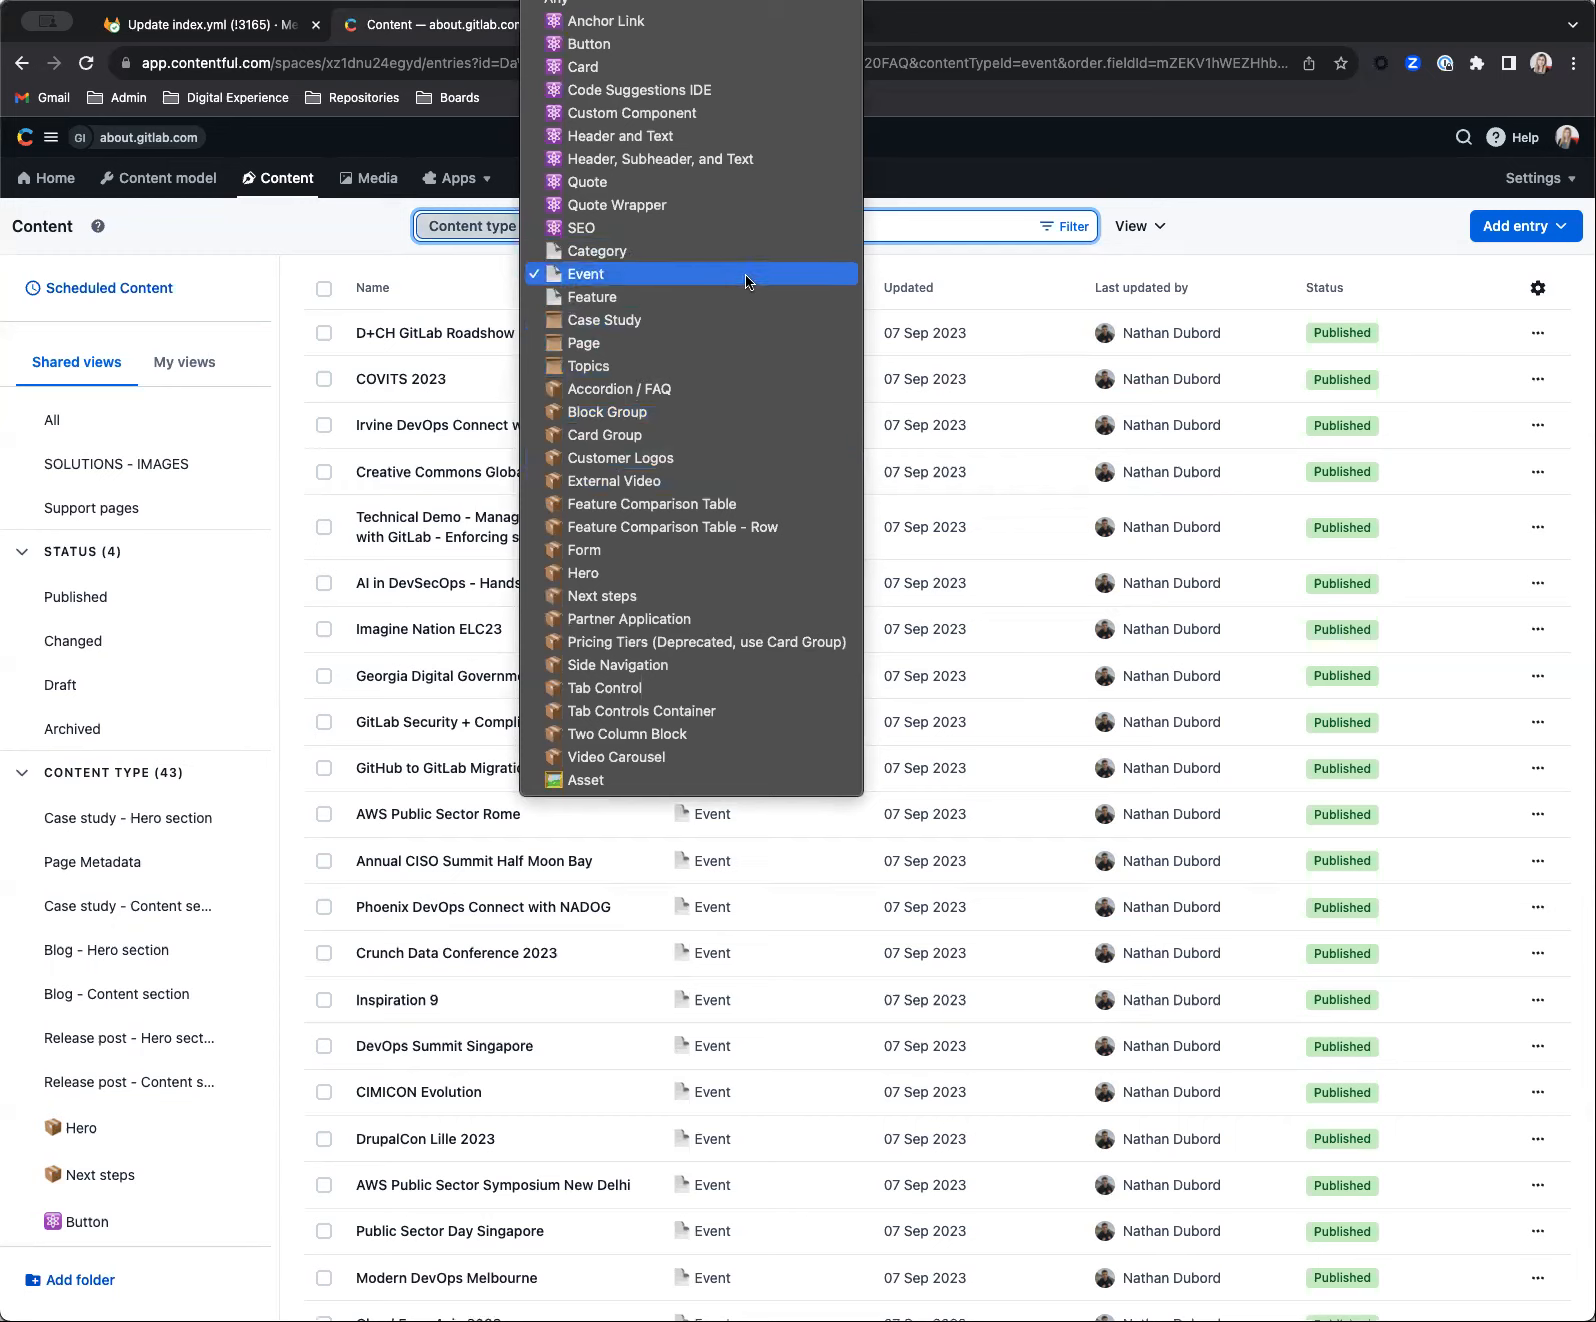
{"action": "left_click", "coordinate": [585, 274]}
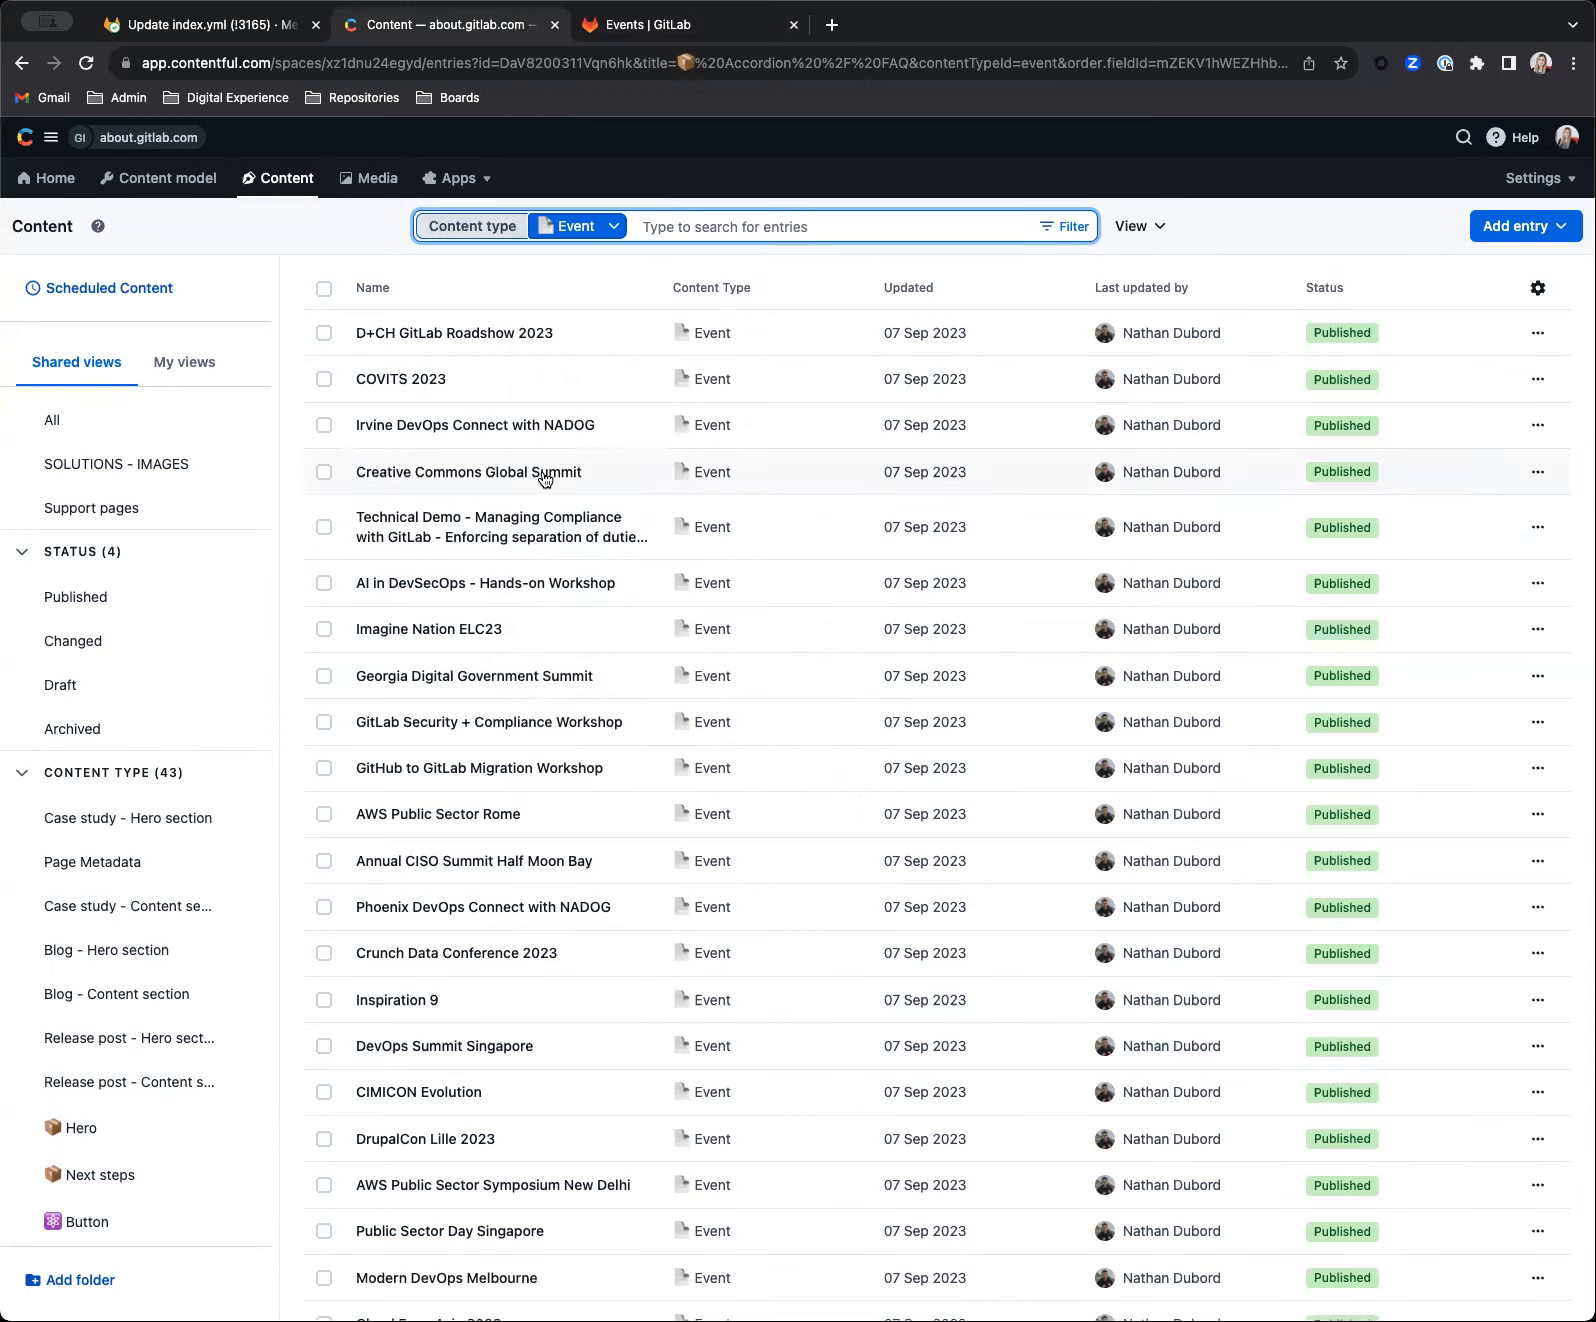
{"action": "scroll", "scroll_direction": "down", "scroll_amount": 3}
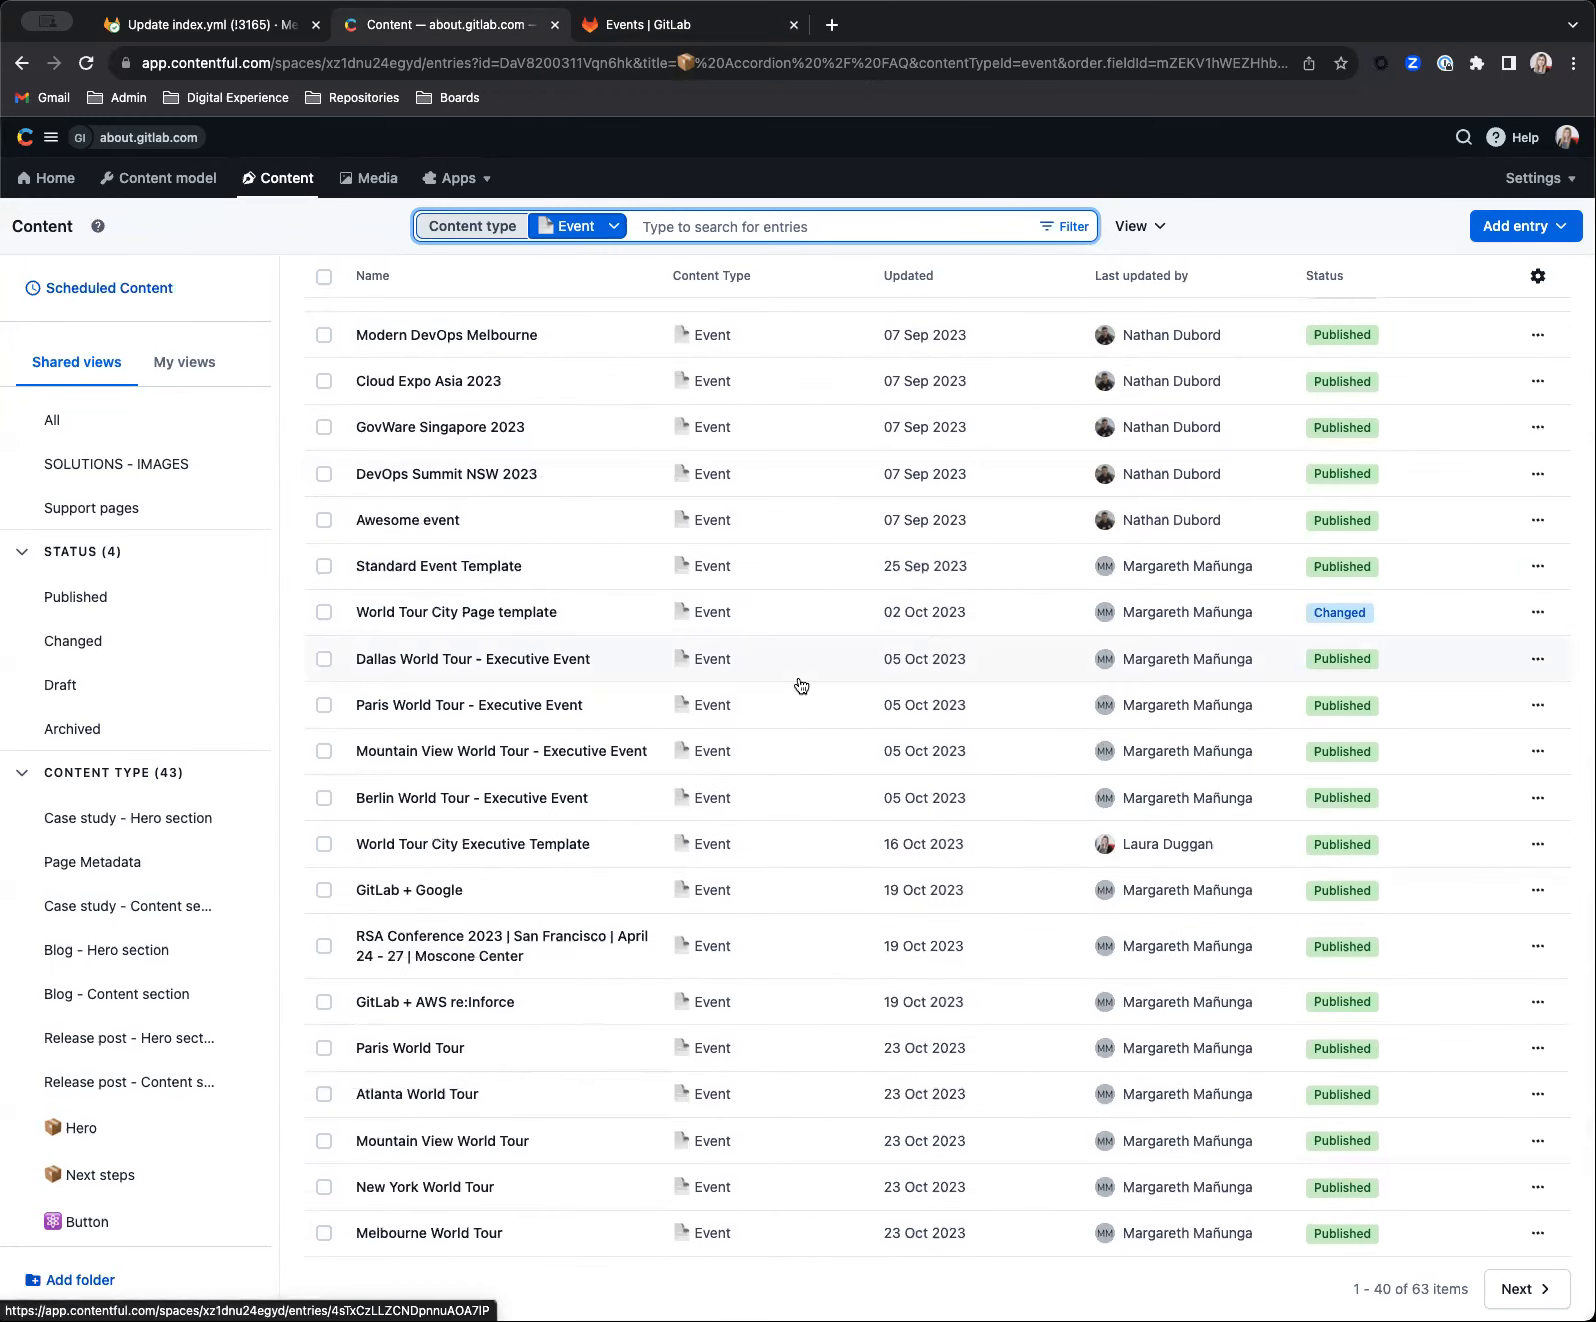
{"action": "mouse_move", "coordinate": [488, 805]}
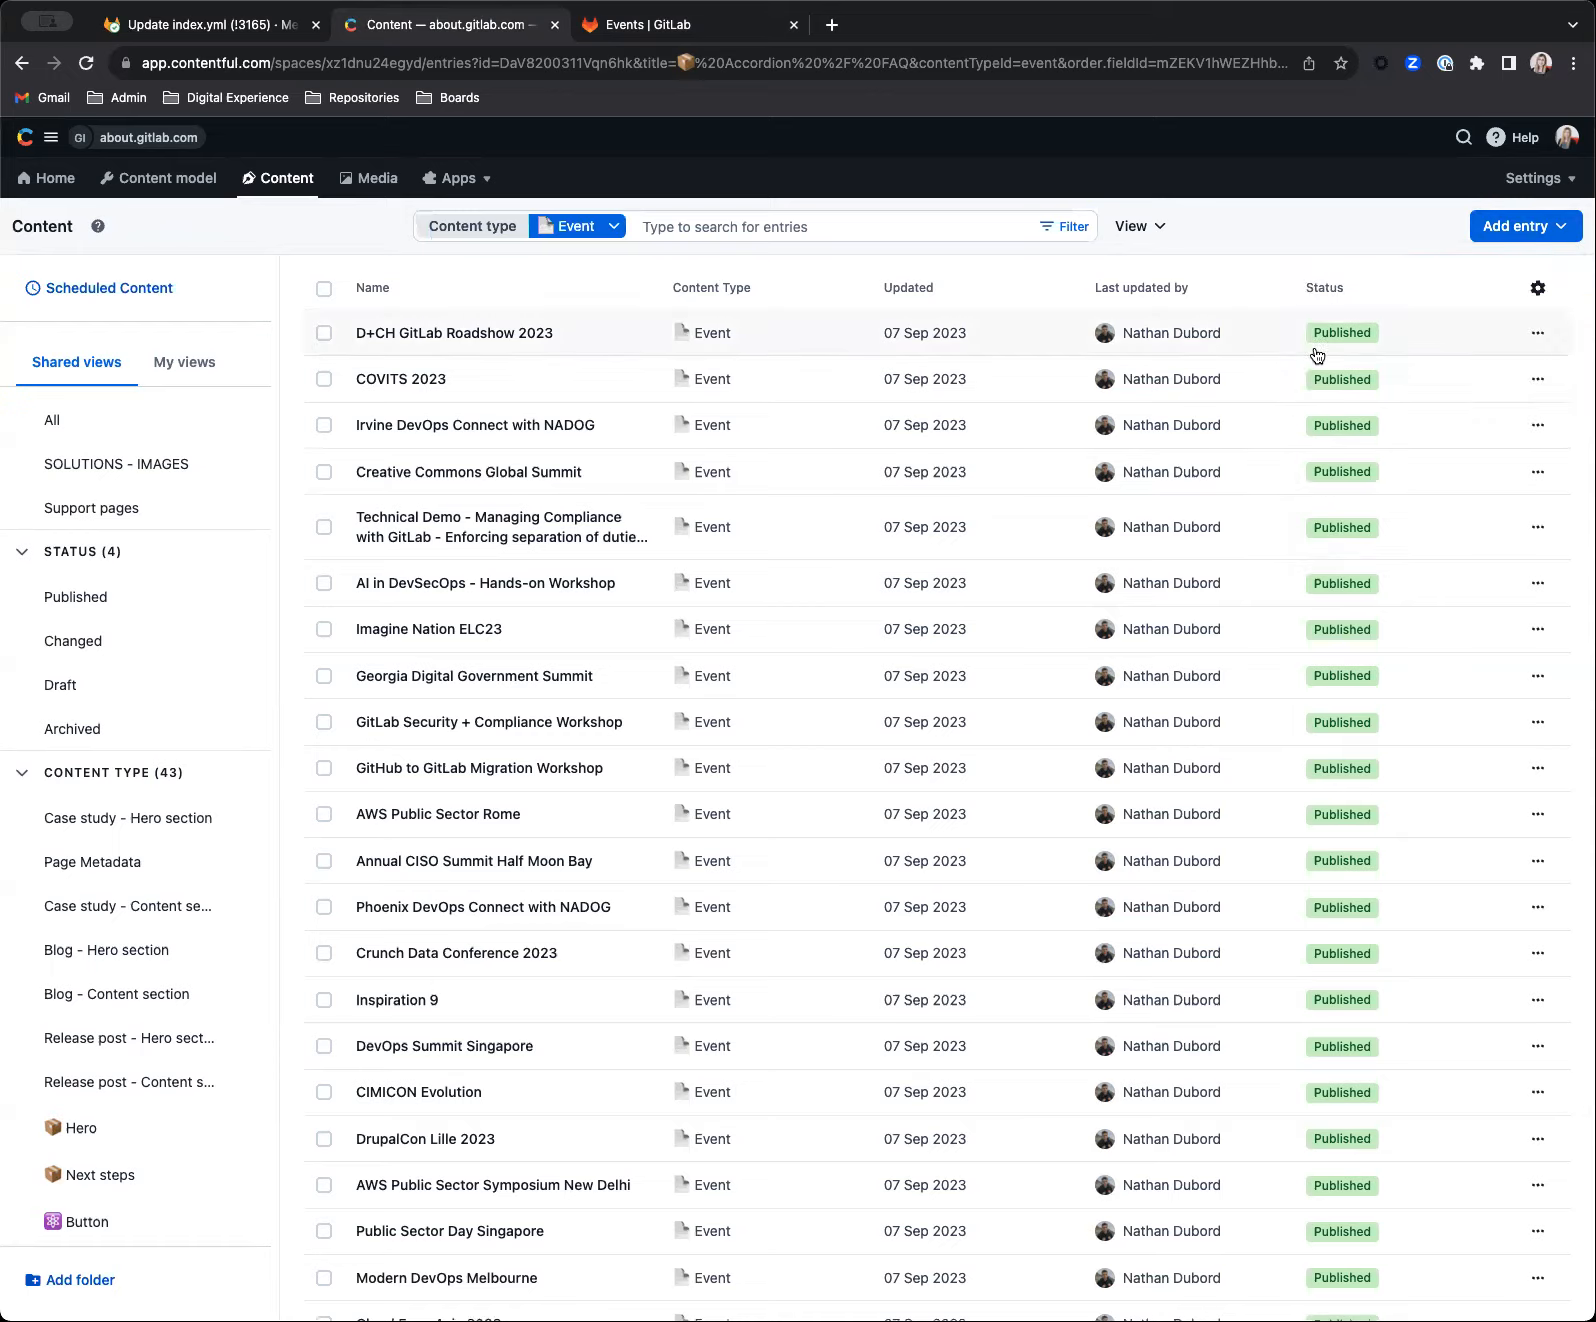
- Create a new Event entry named 'Vueday 2023', copying the name from the merge request
{"action": "left_click", "coordinate": [1518, 226]}
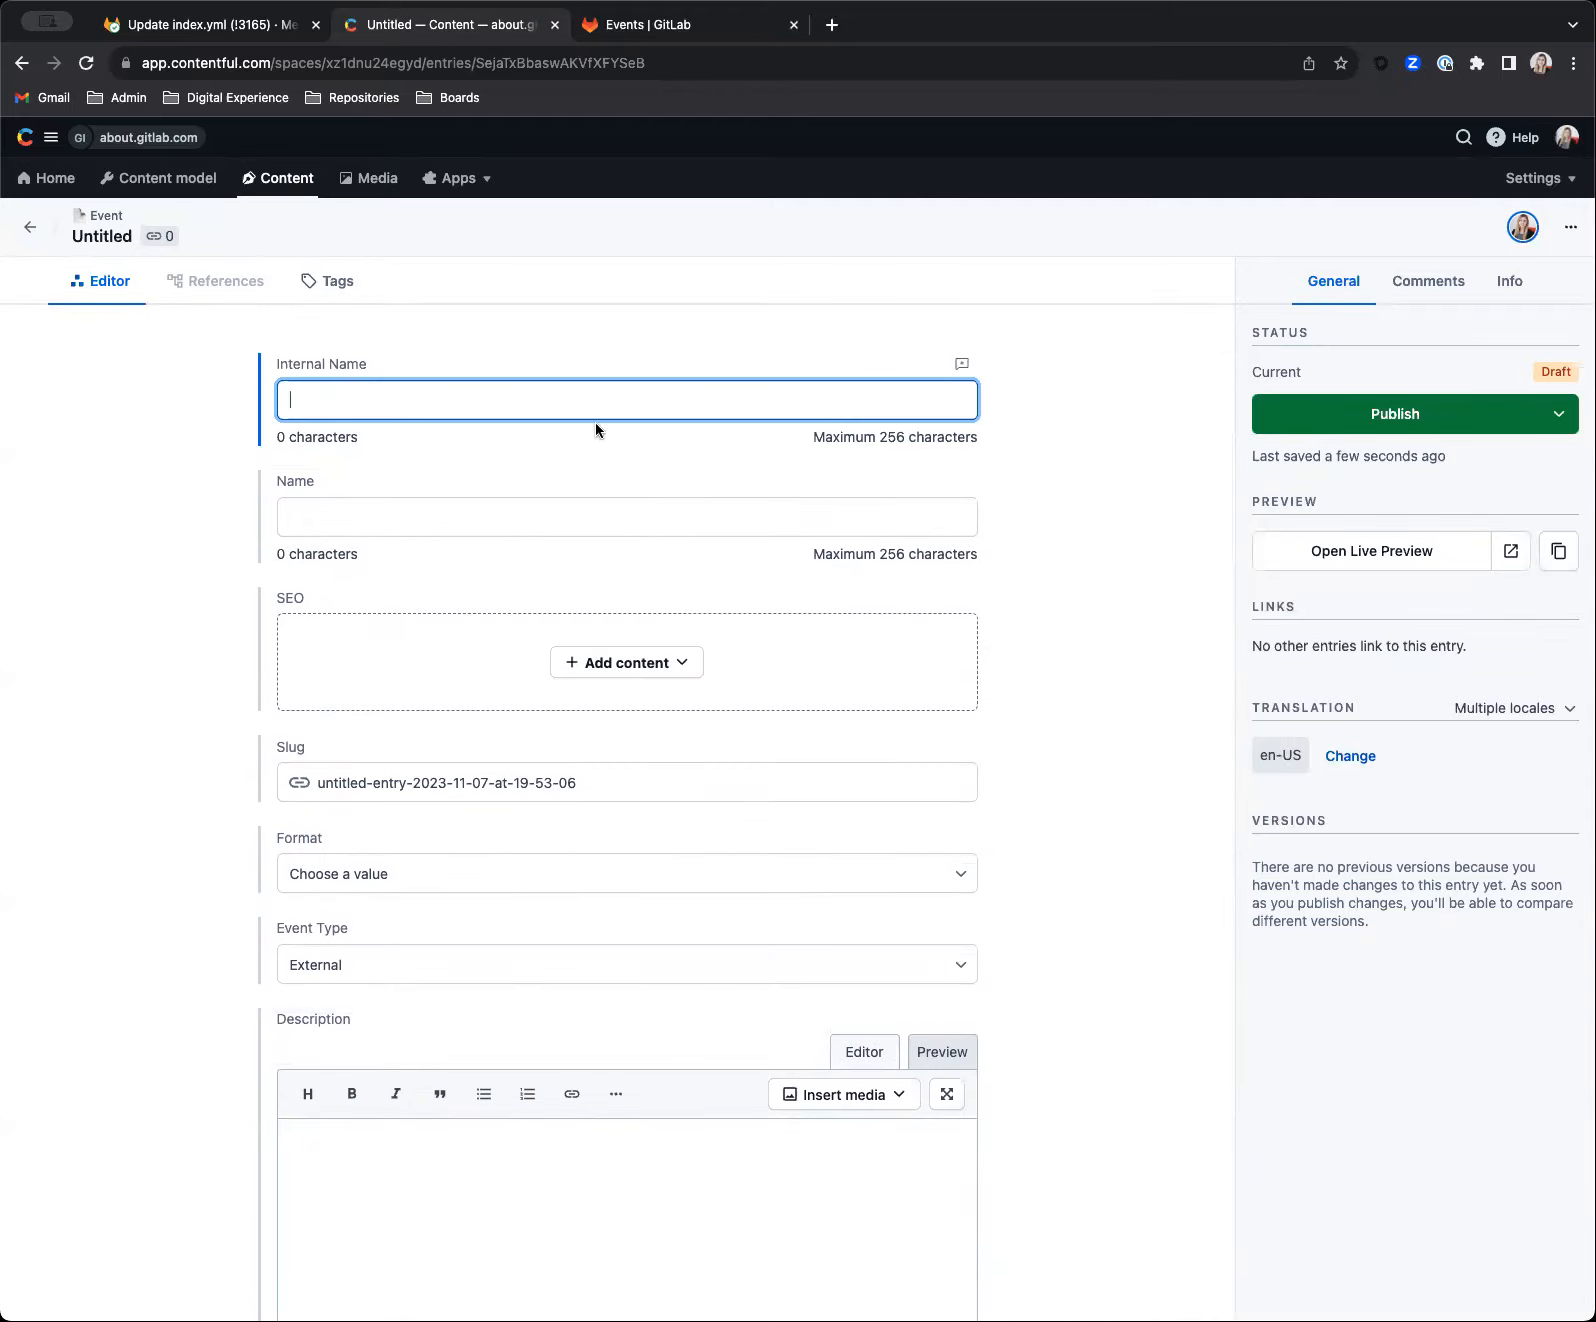
{"action": "mouse_move", "coordinate": [575, 384]}
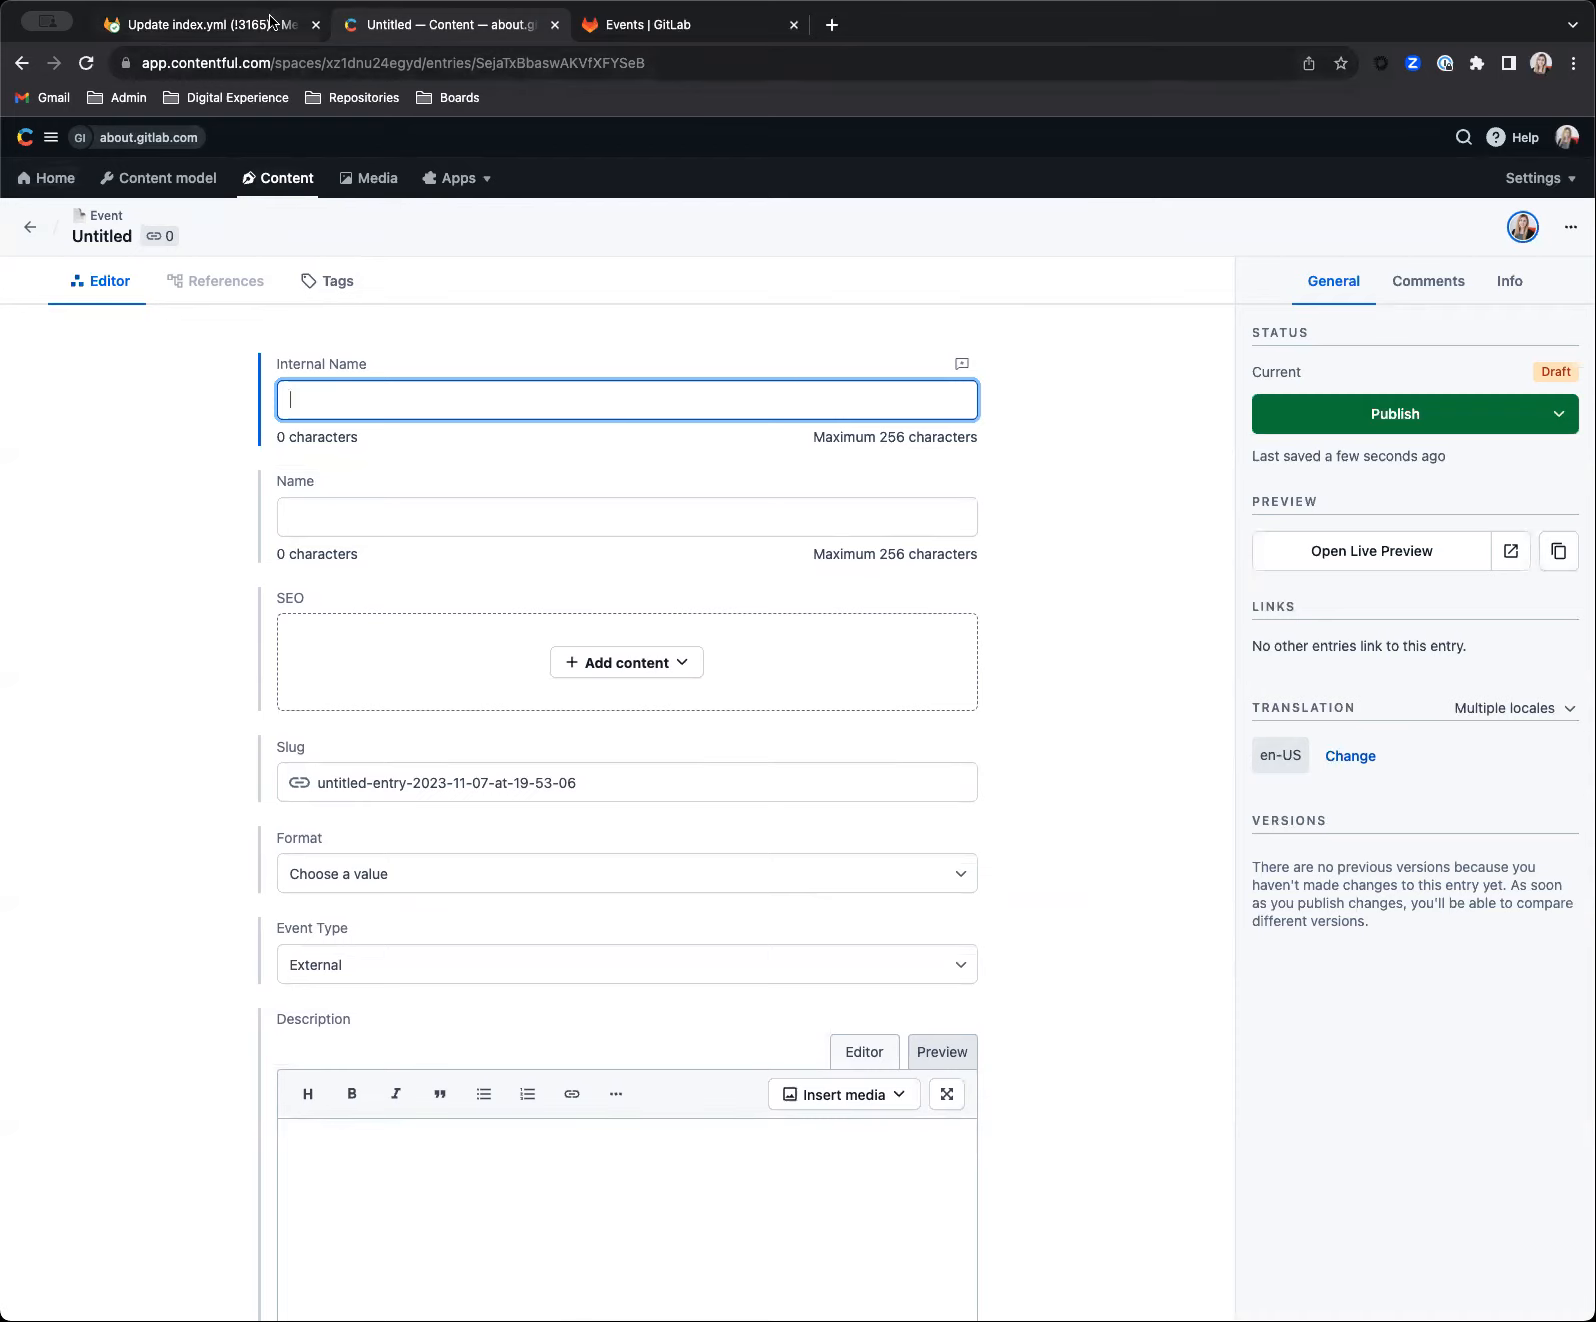
{"action": "left_click", "coordinate": [201, 23]}
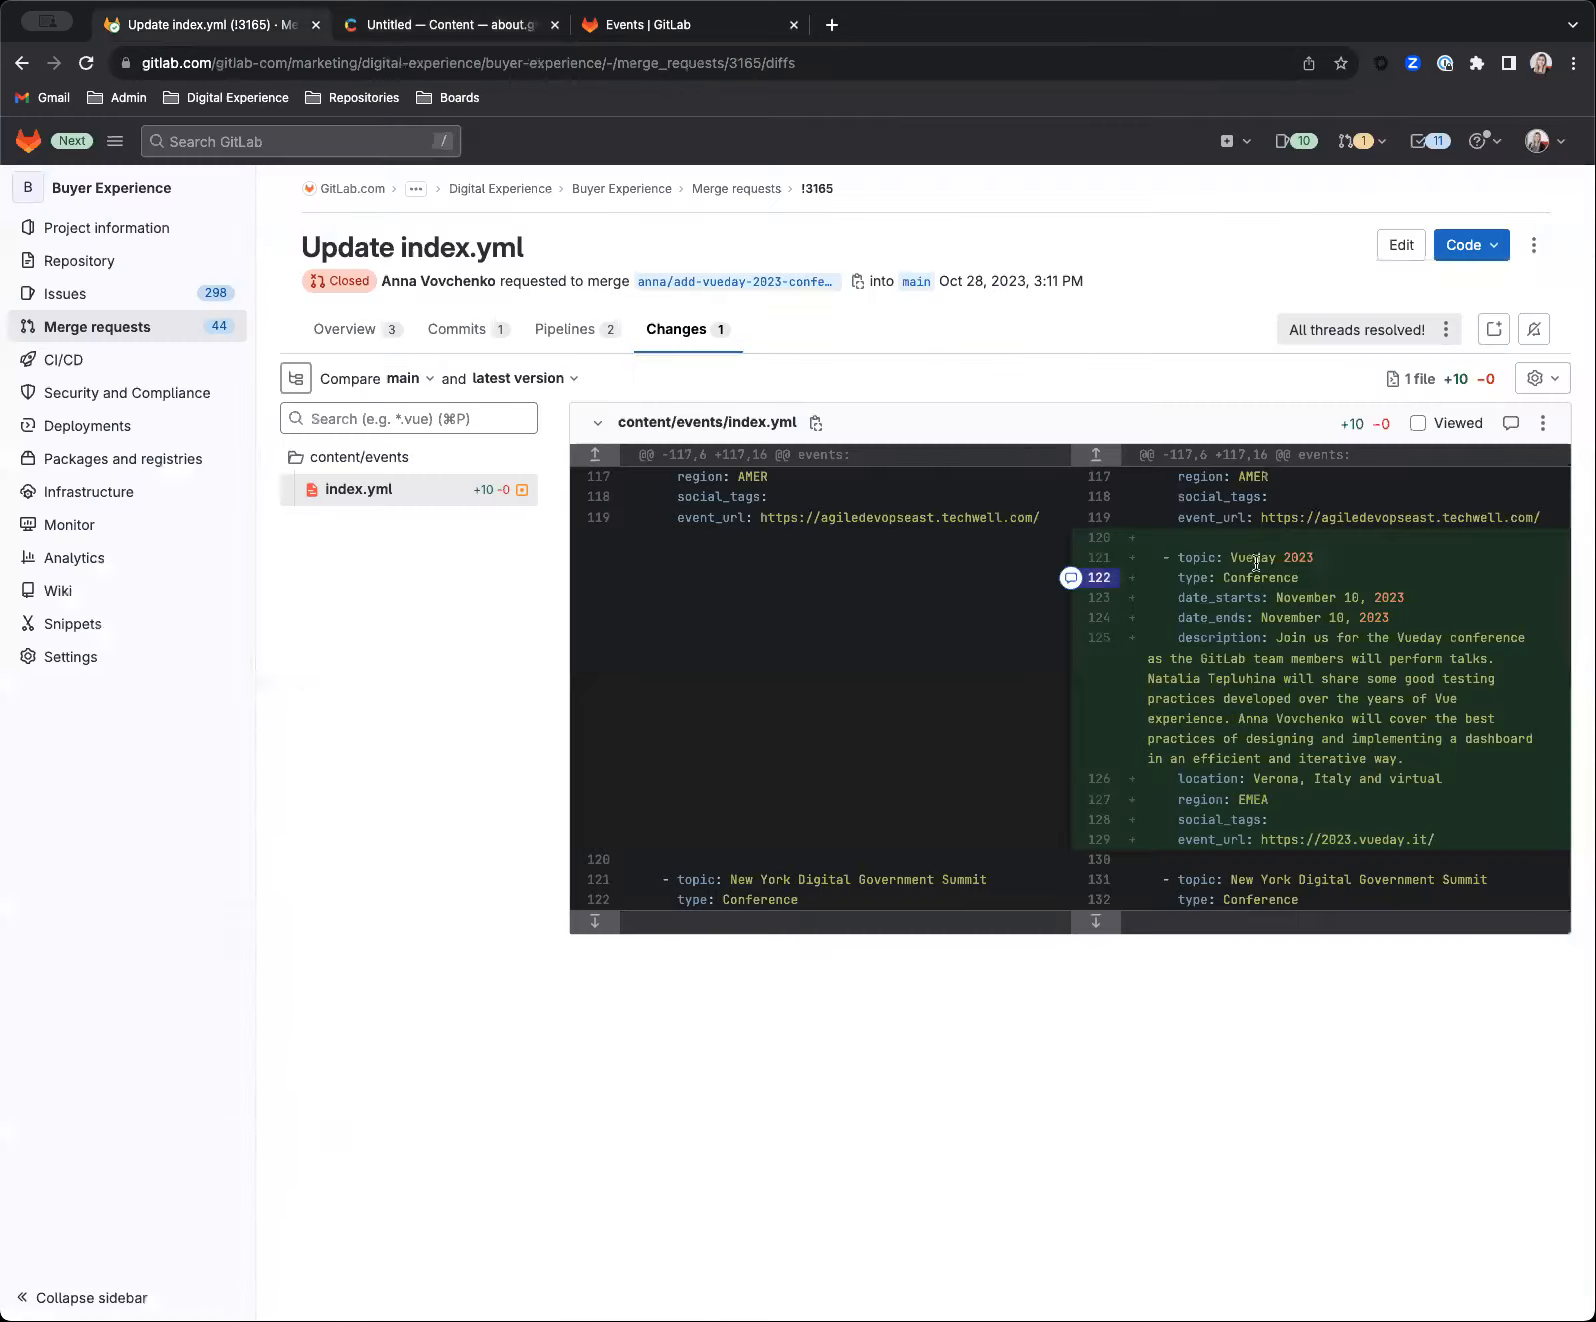
{"action": "double_click", "coordinate": [1259, 557]}
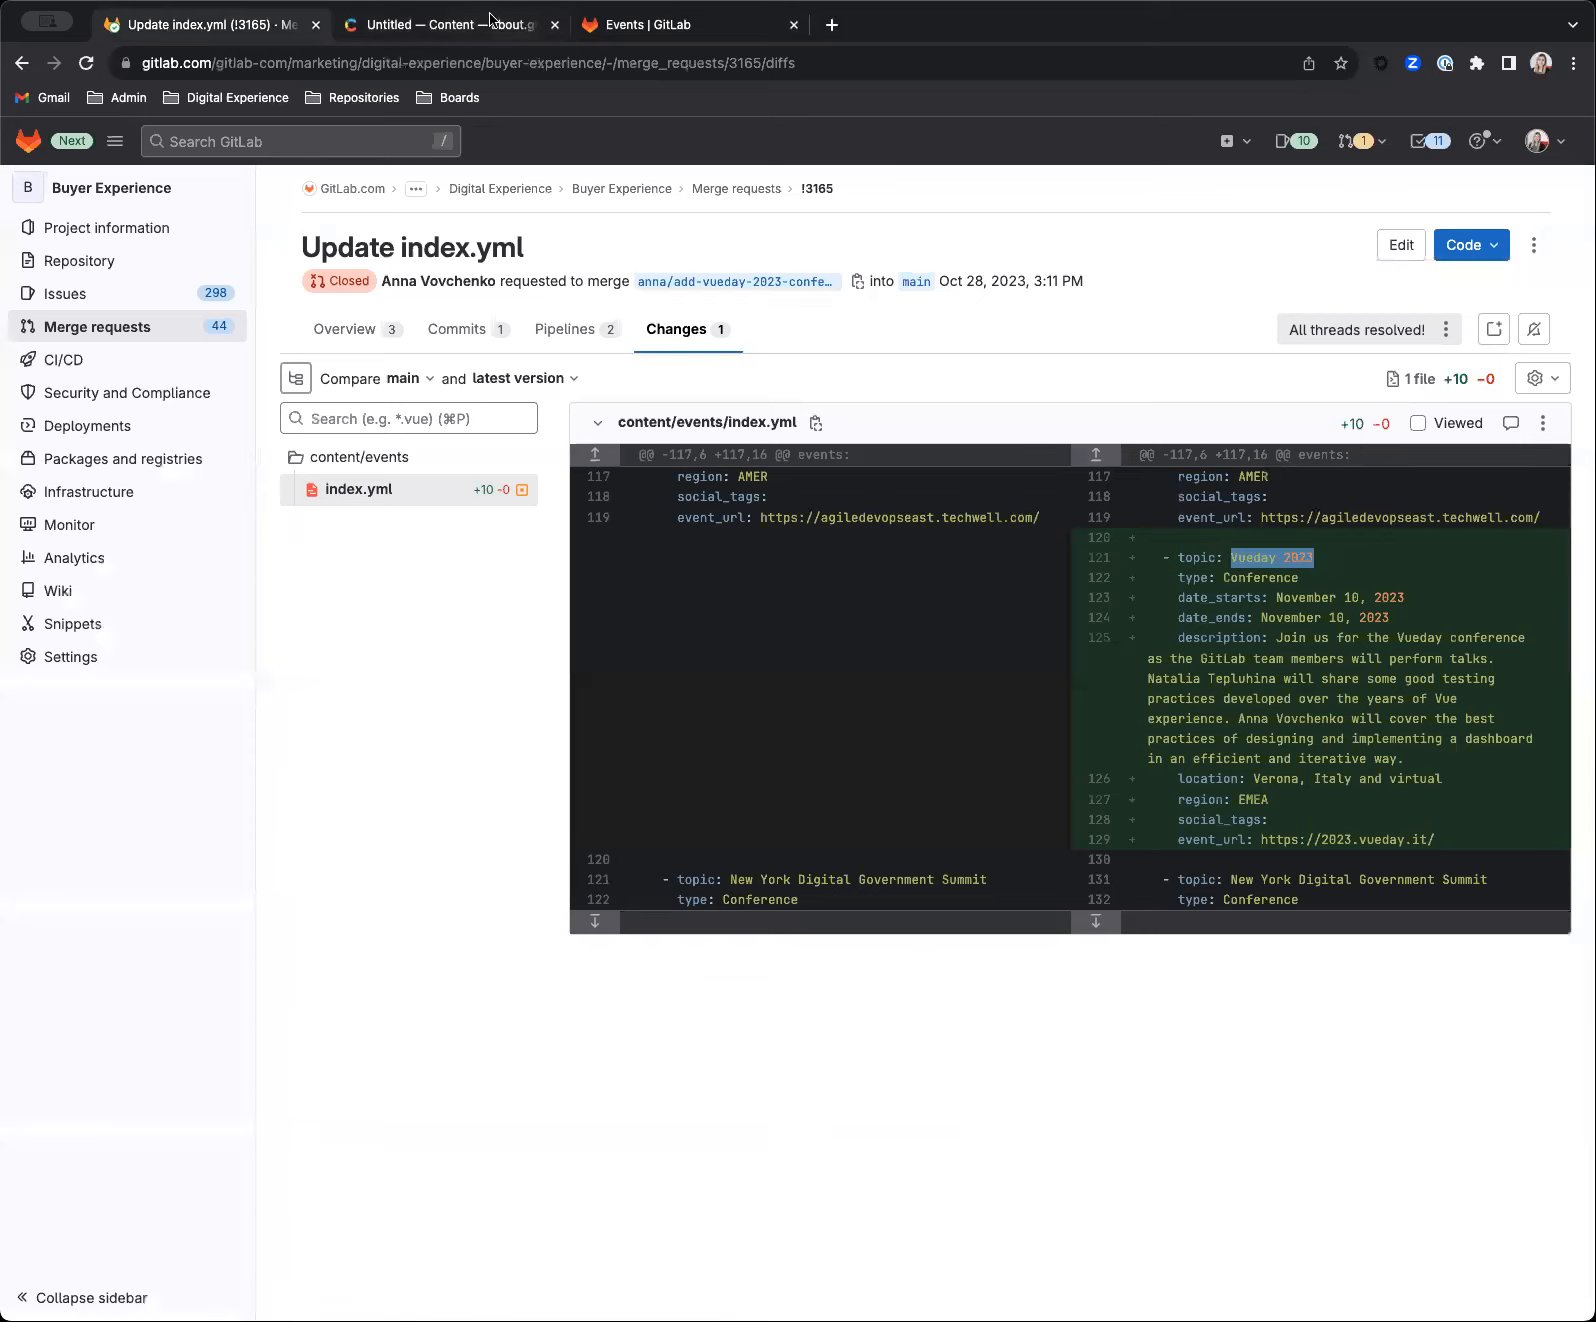
{"action": "left_click", "coordinate": [448, 23]}
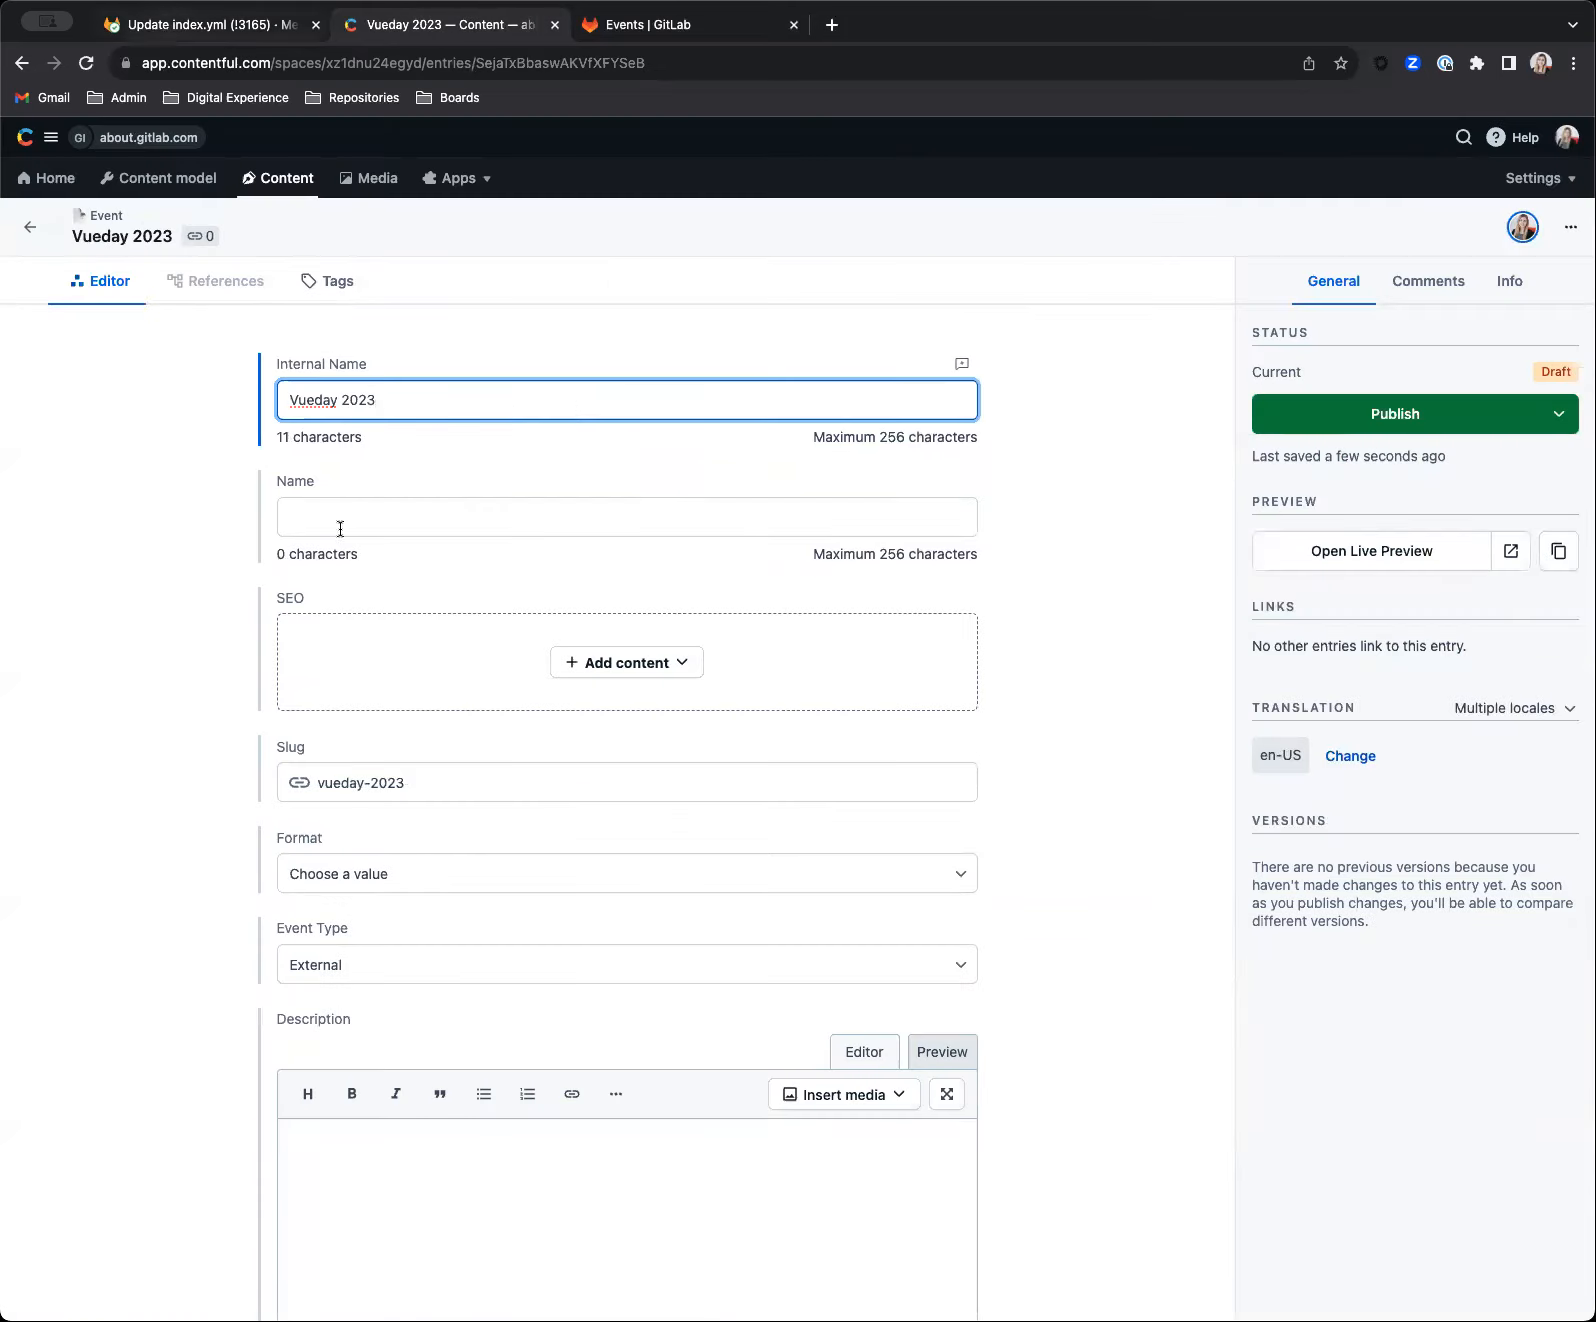
{"action": "type", "text": "Vueday 2023"}
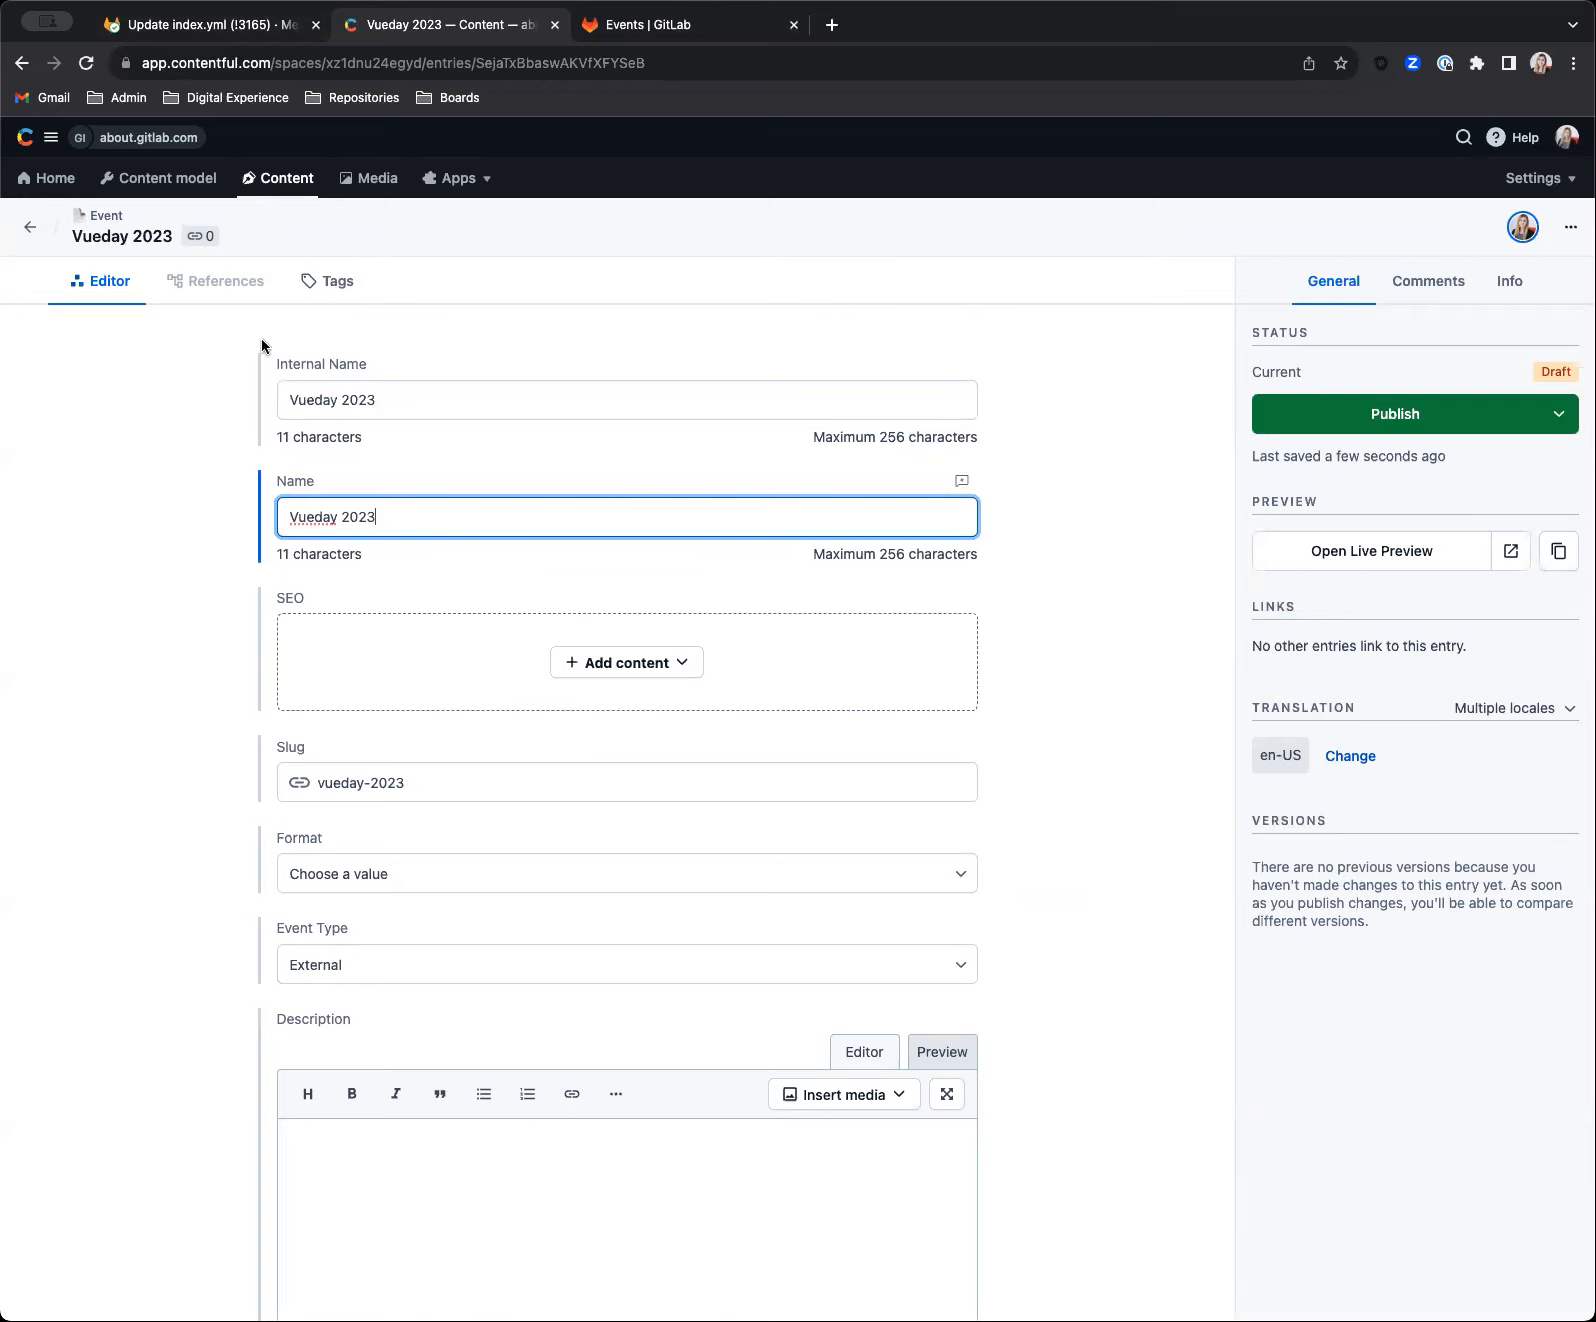
- Set the Vueday 2023 entry's format to Conference, checking the merge request details
{"action": "left_click", "coordinate": [204, 23]}
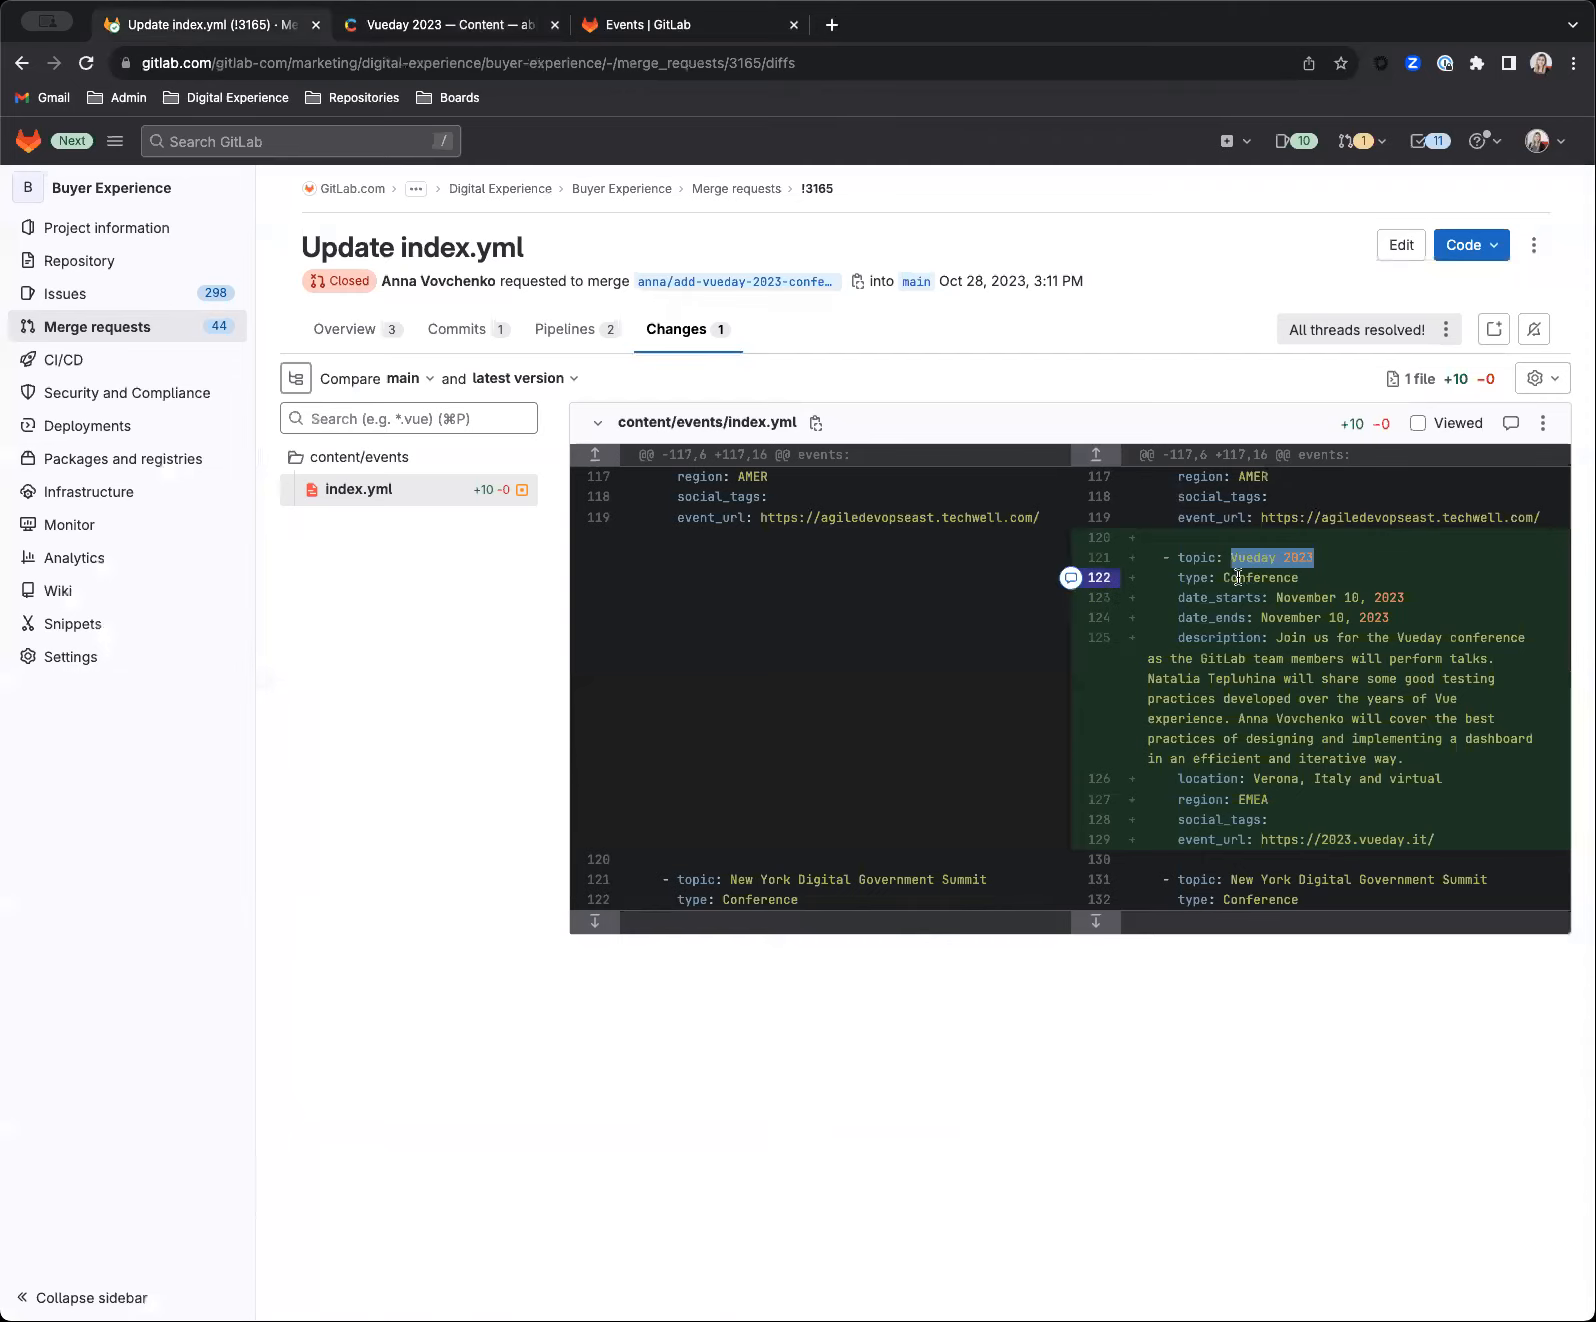
{"action": "left_click", "coordinate": [448, 23]}
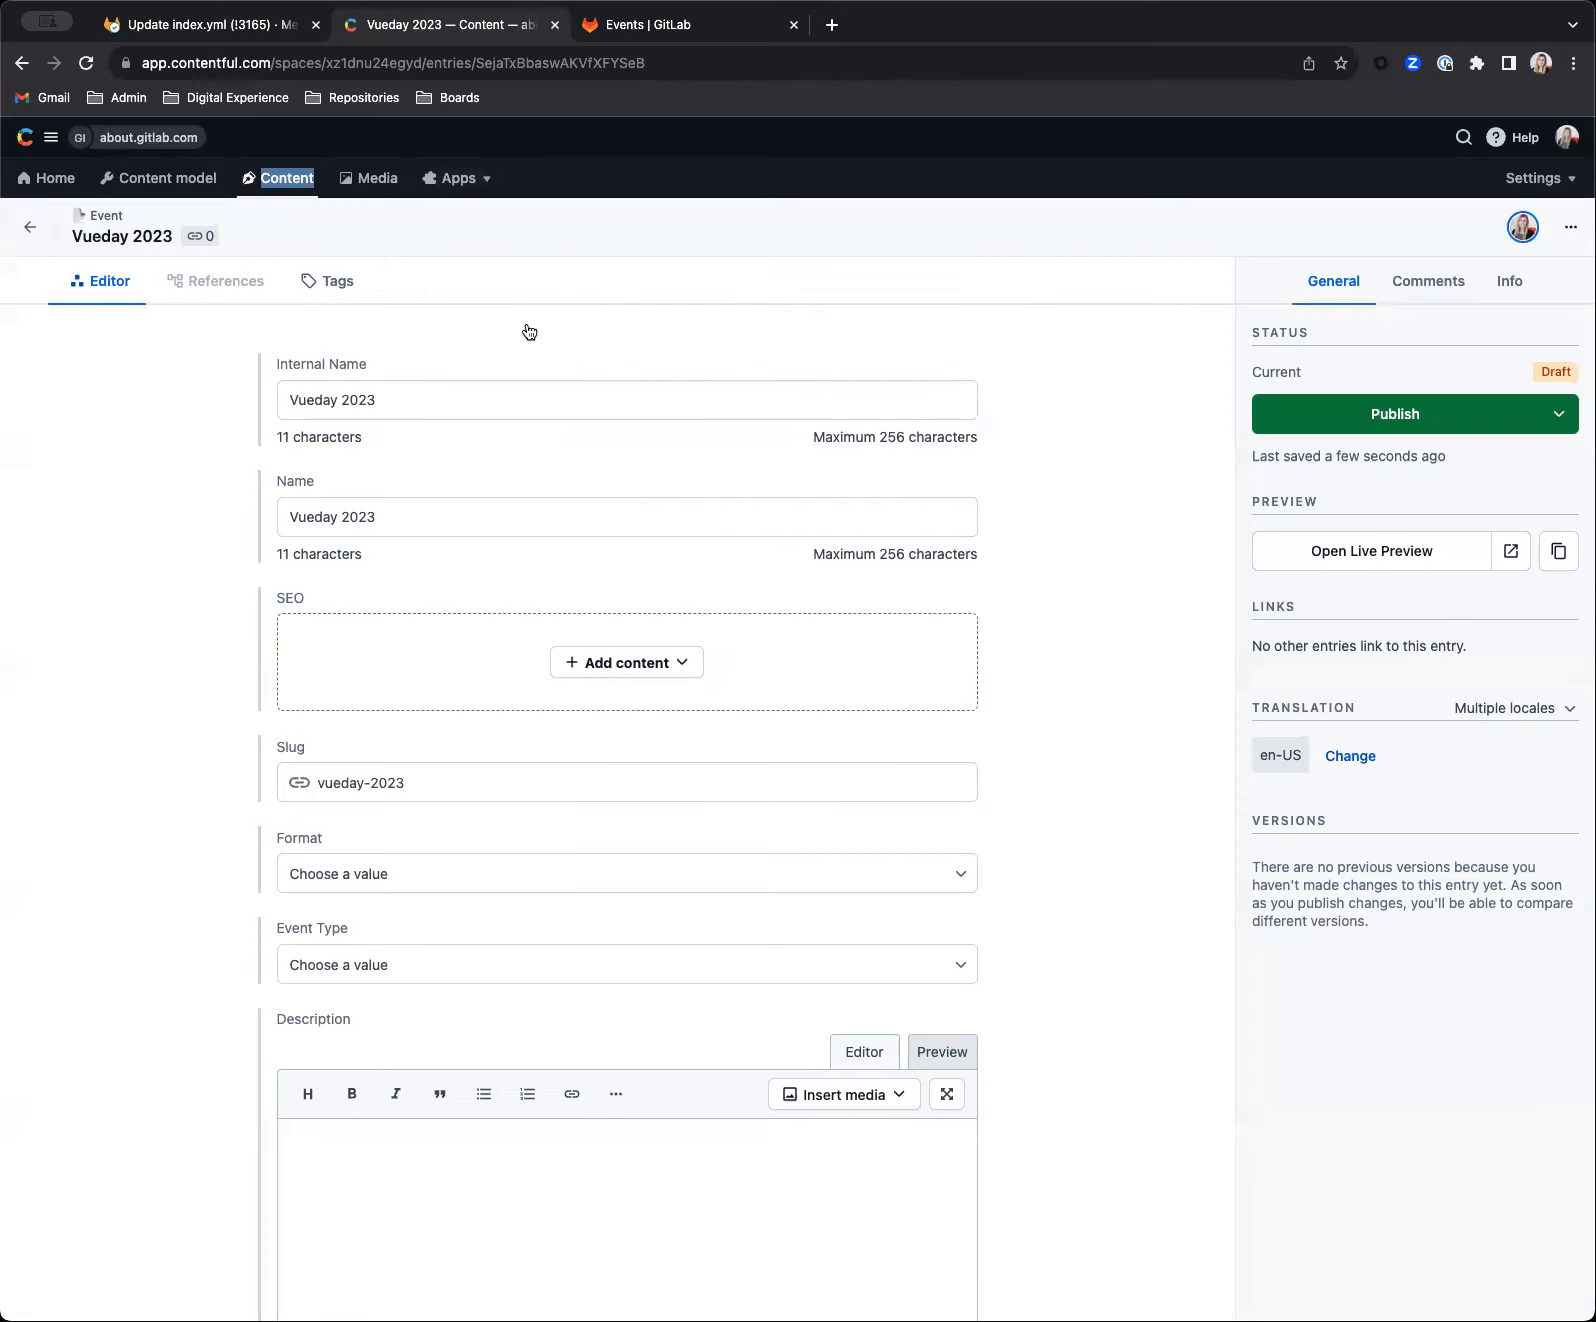
{"action": "left_click", "coordinate": [625, 873]}
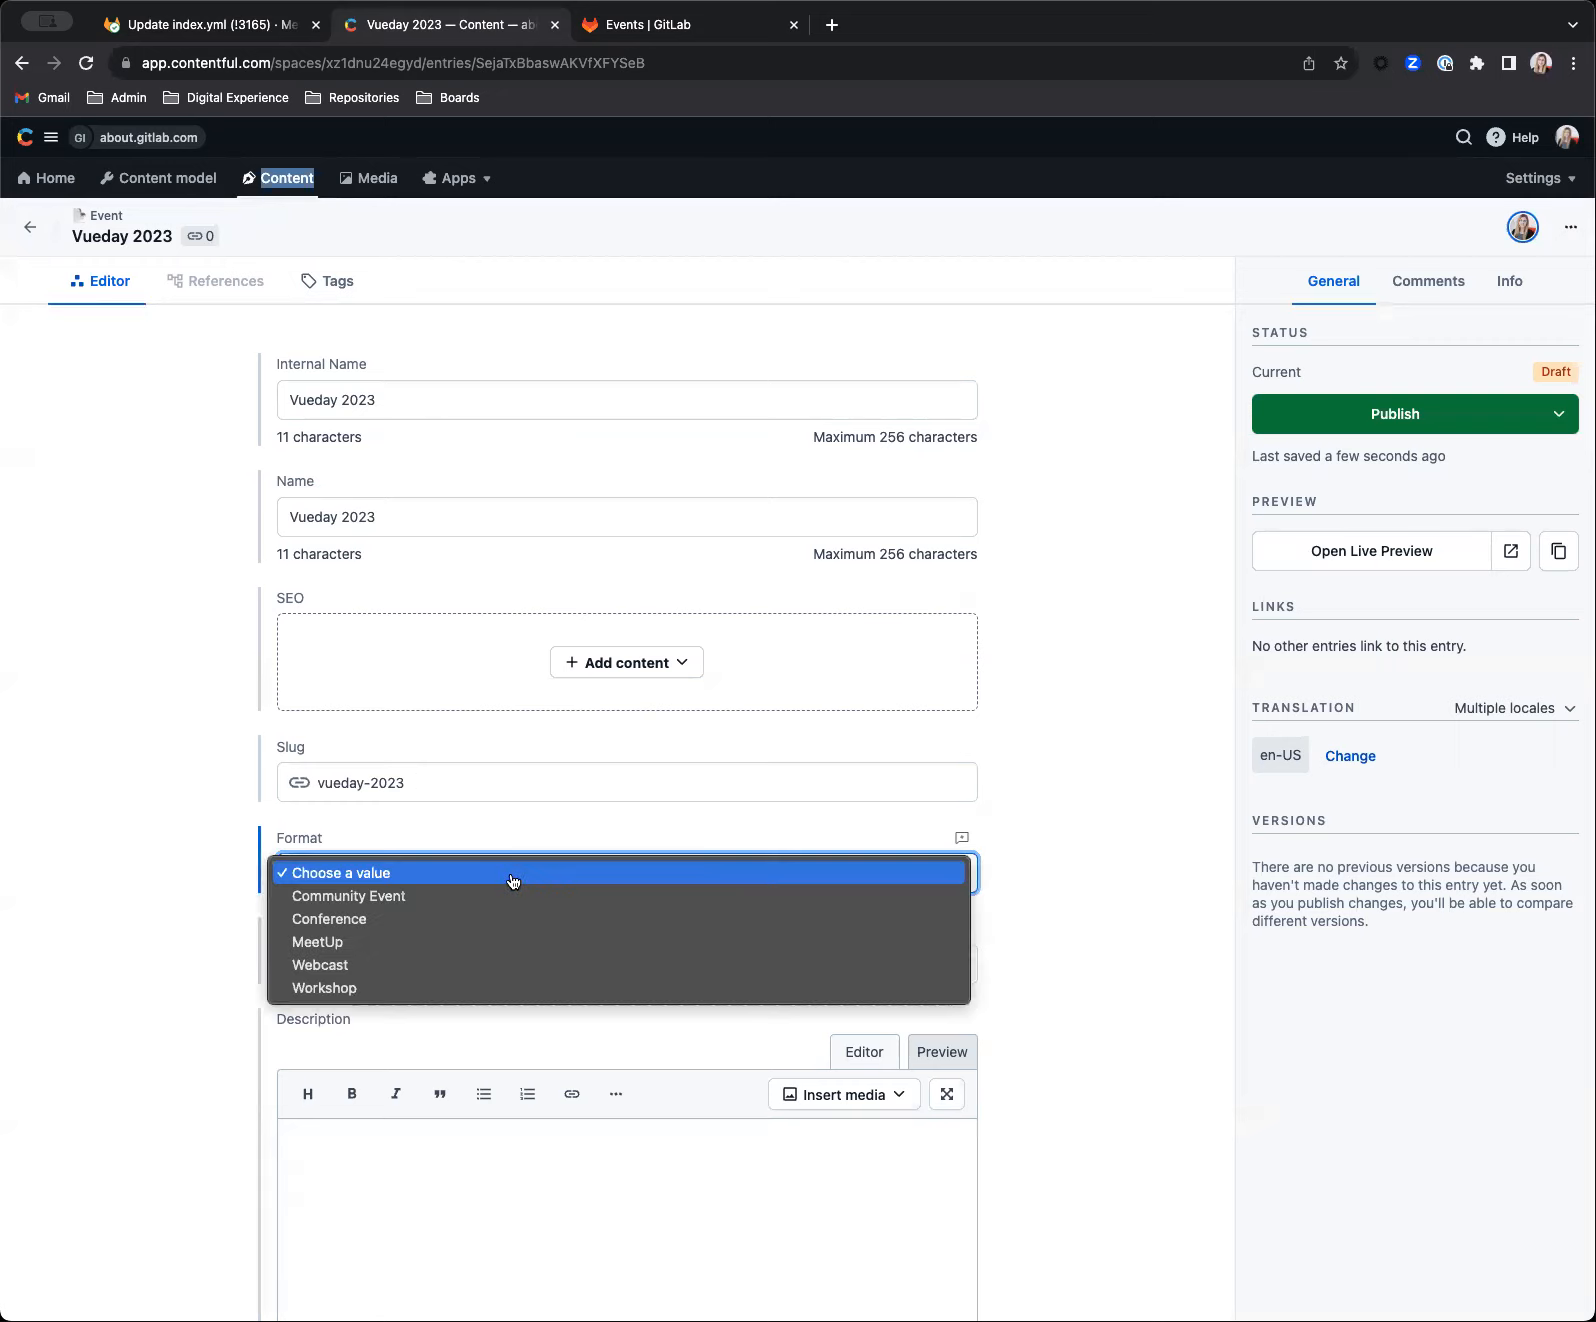
{"action": "left_click", "coordinate": [328, 919]}
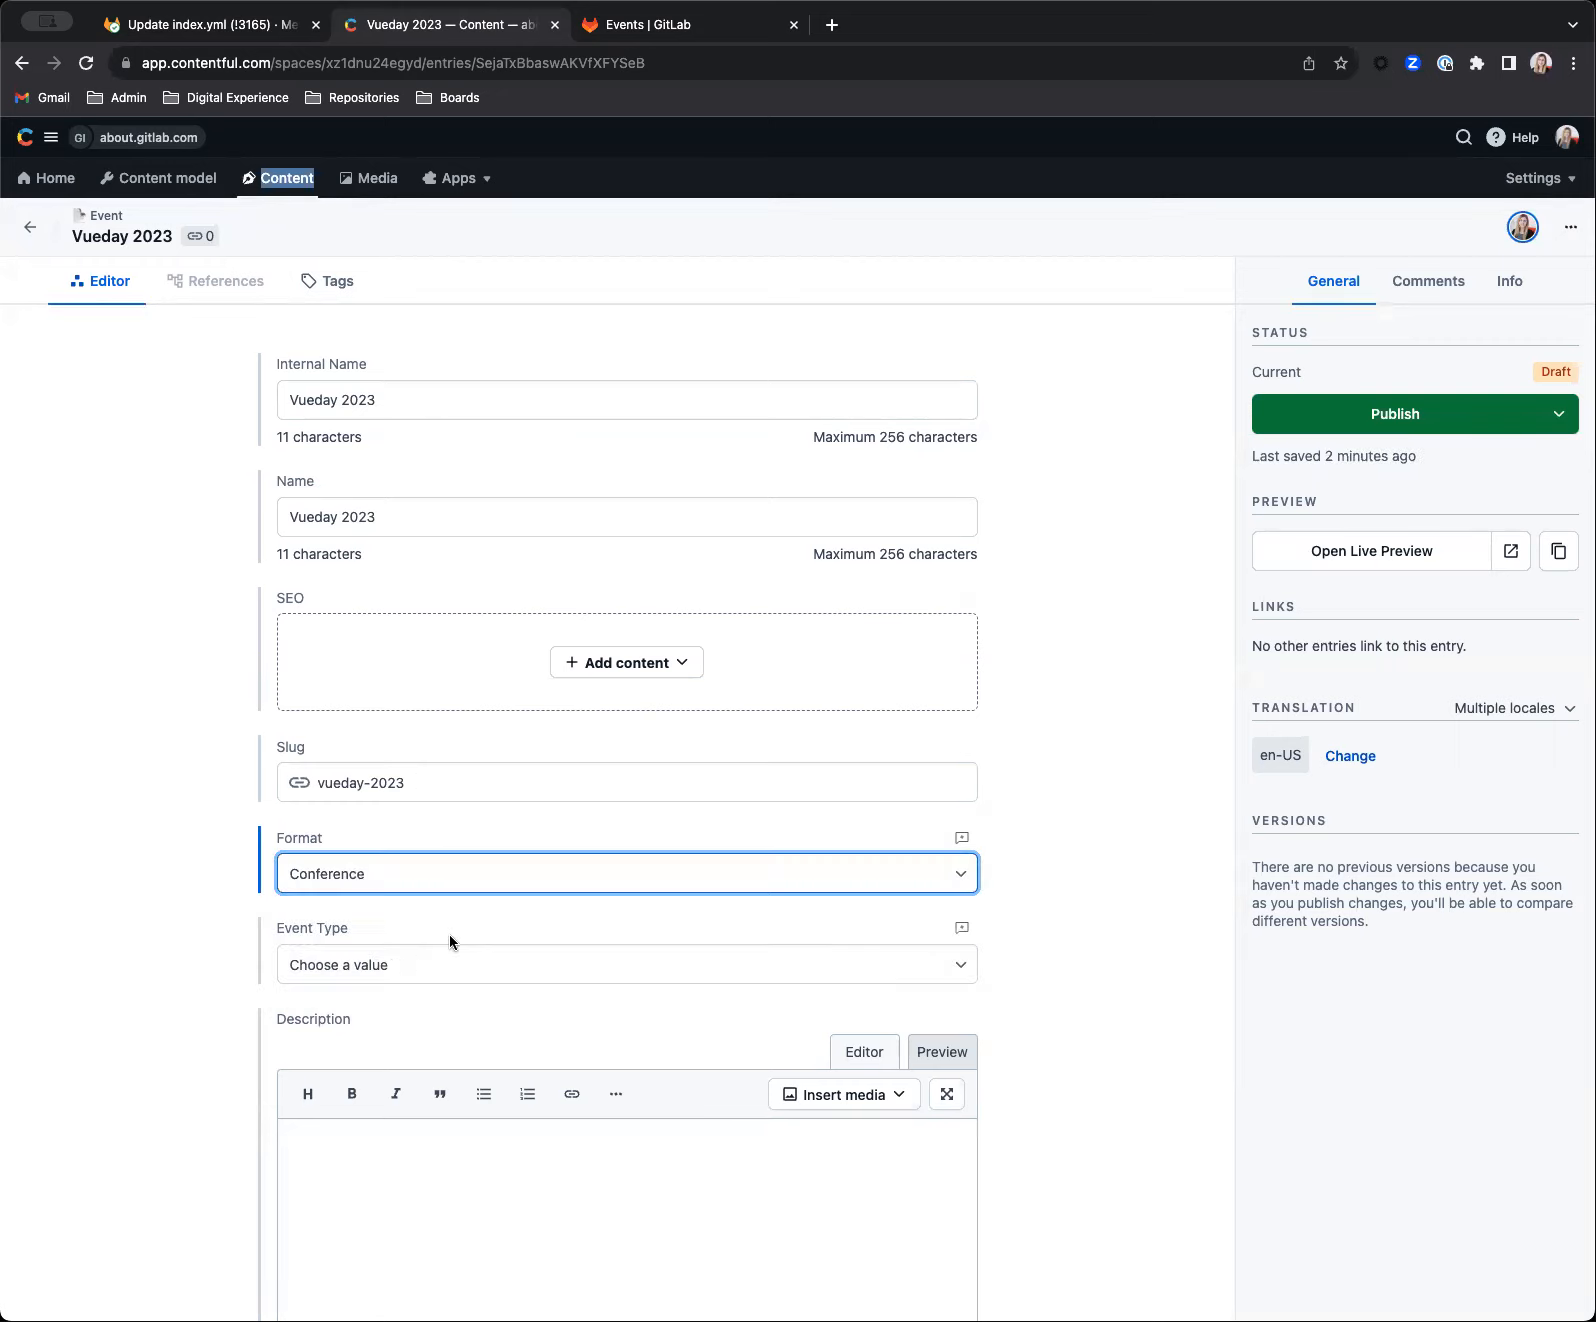
{"action": "left_click", "coordinate": [193, 23]}
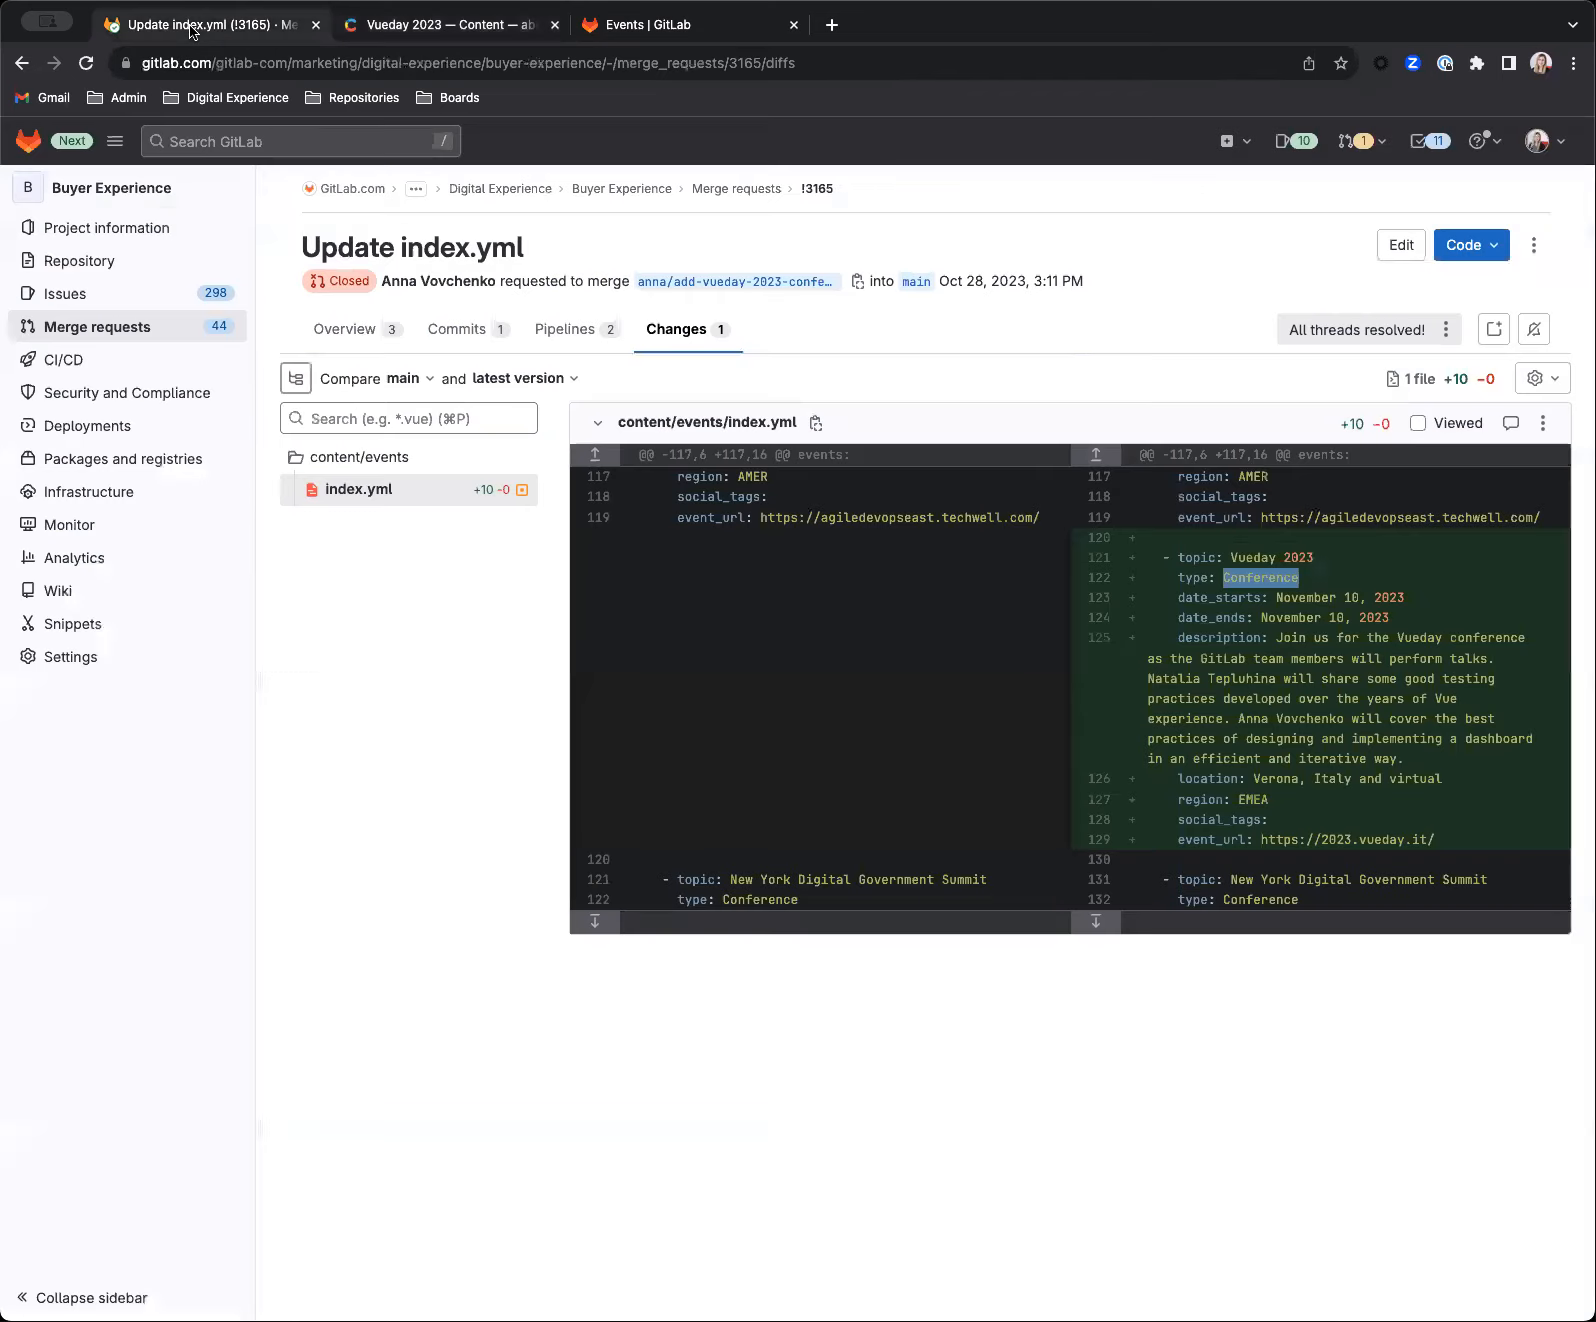
{"action": "mouse_move", "coordinate": [1439, 612]}
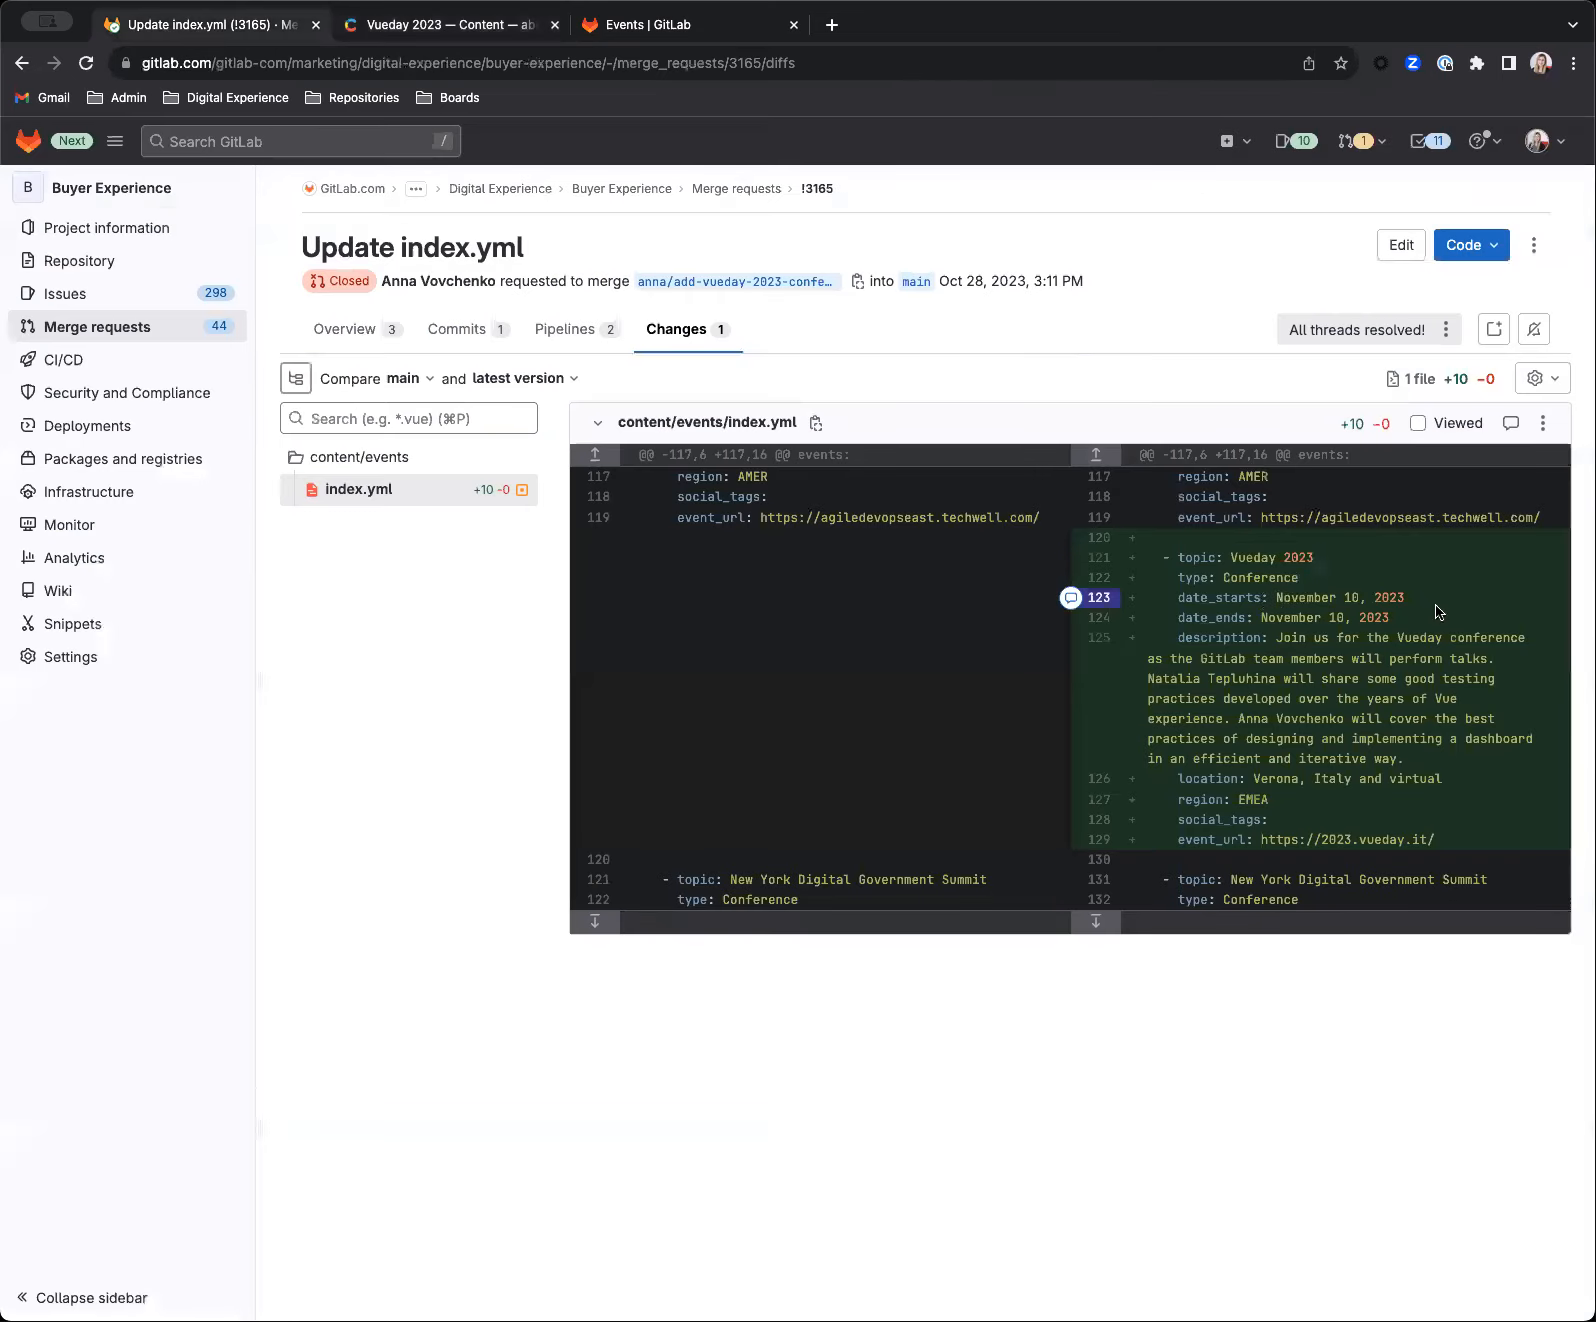
{"action": "mouse_move", "coordinate": [1294, 594]}
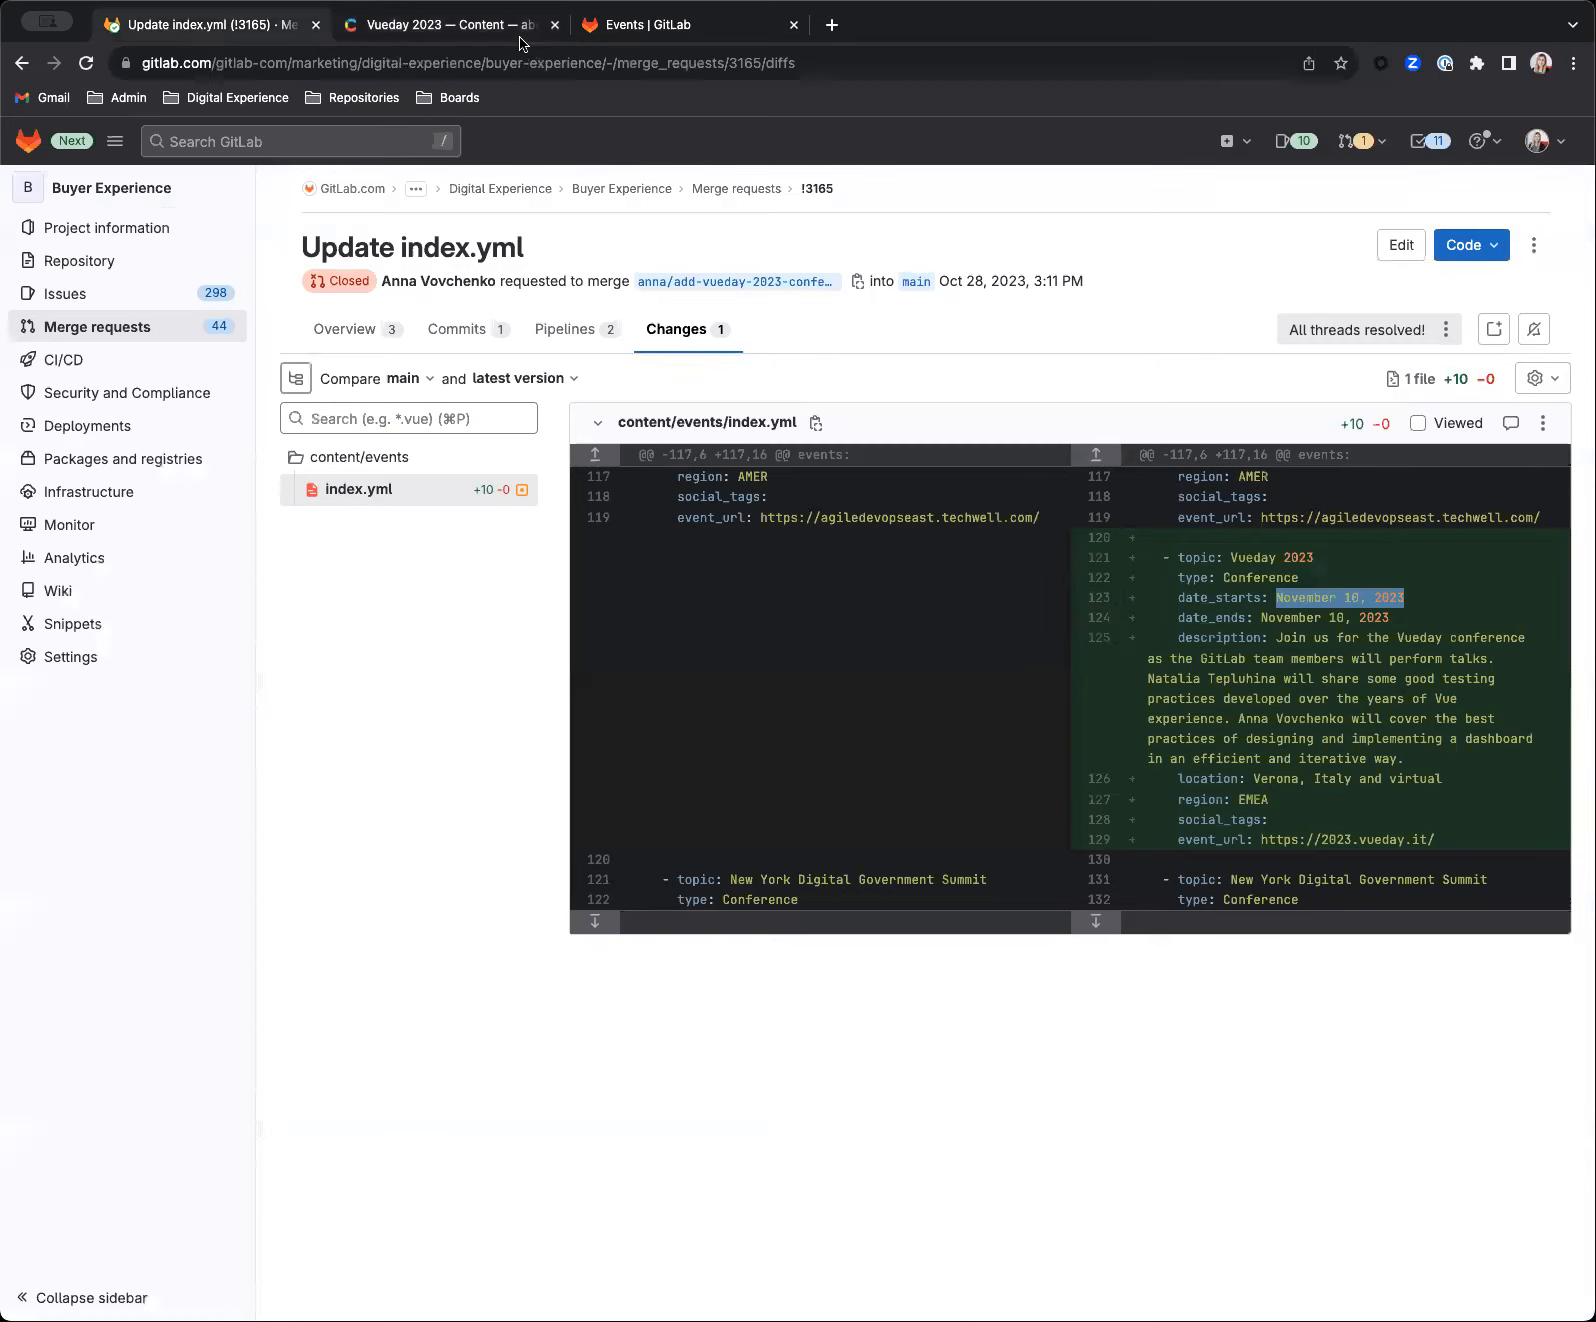
{"action": "left_click", "coordinate": [448, 24]}
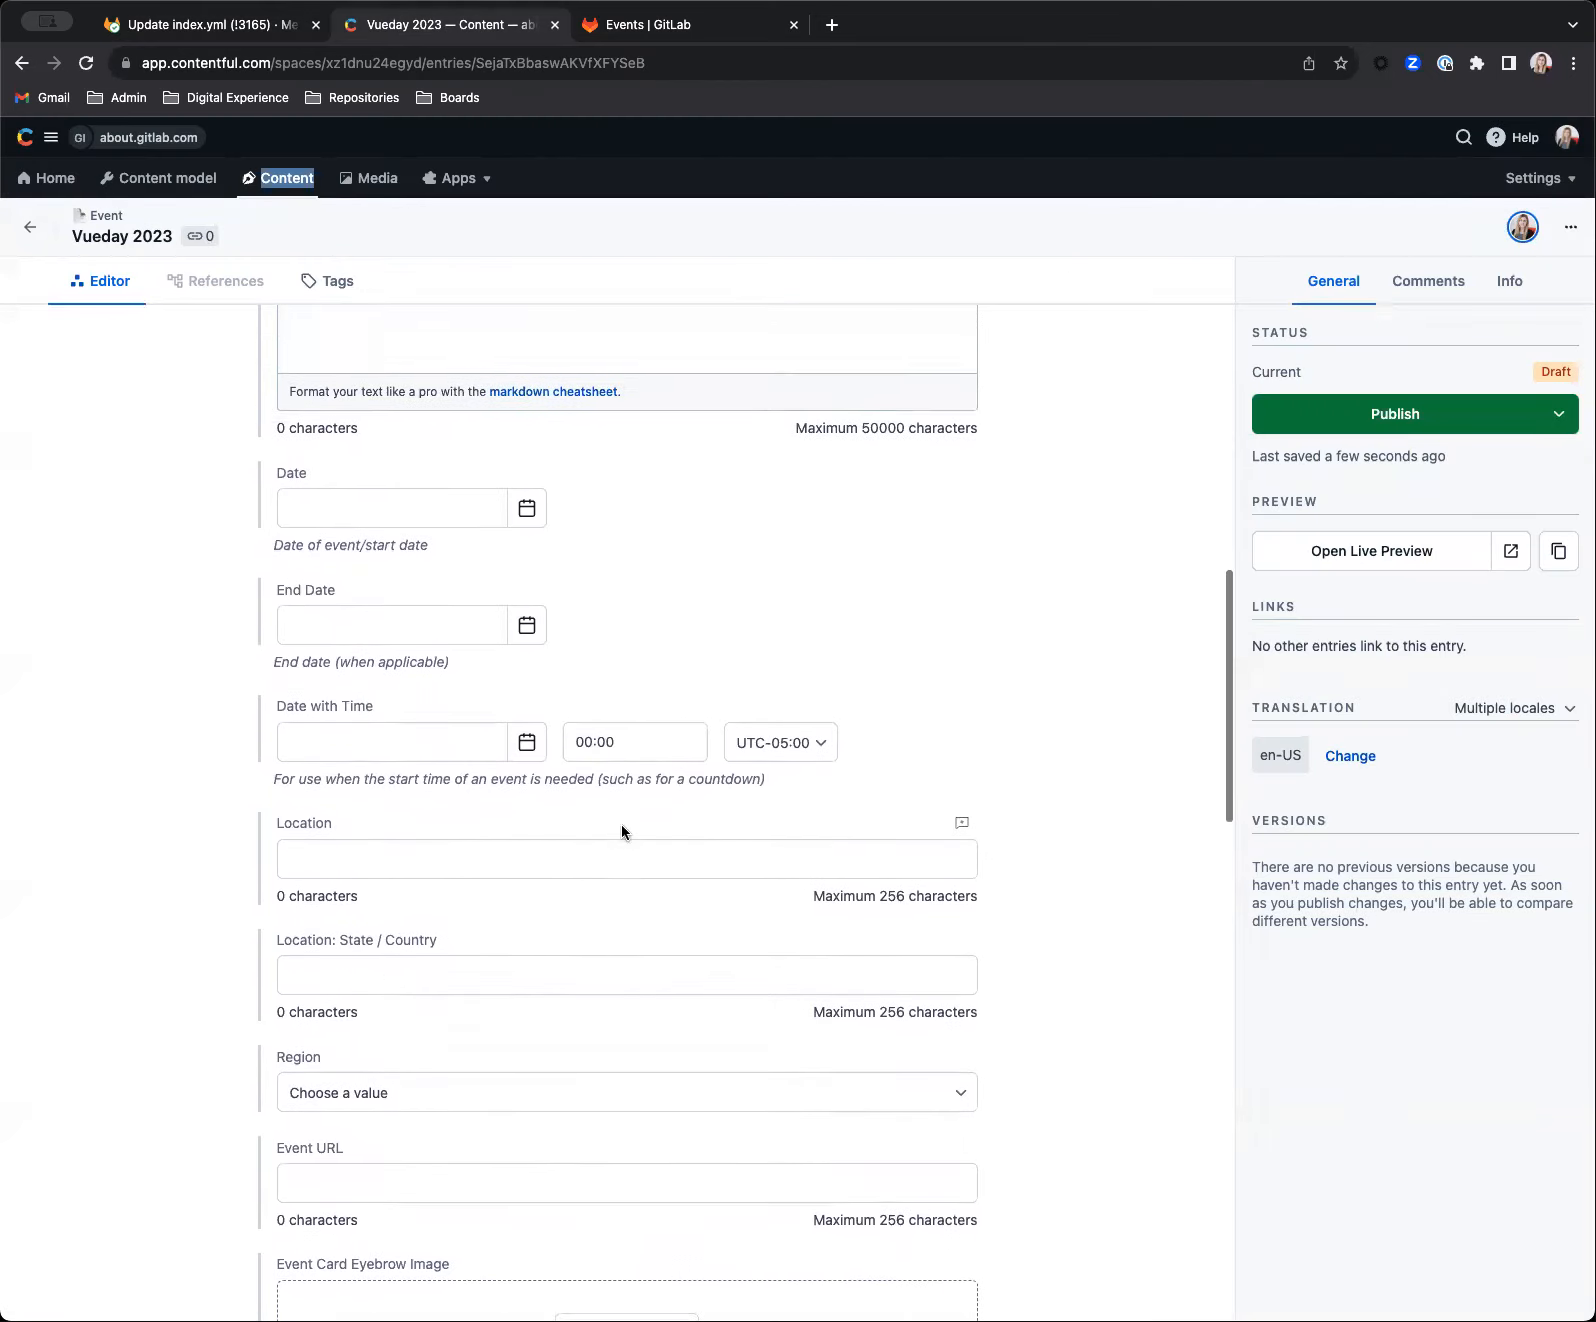
- Set the Vueday 2023 start date and end date both to 10 Nov 2023
{"action": "left_click", "coordinate": [526, 507]}
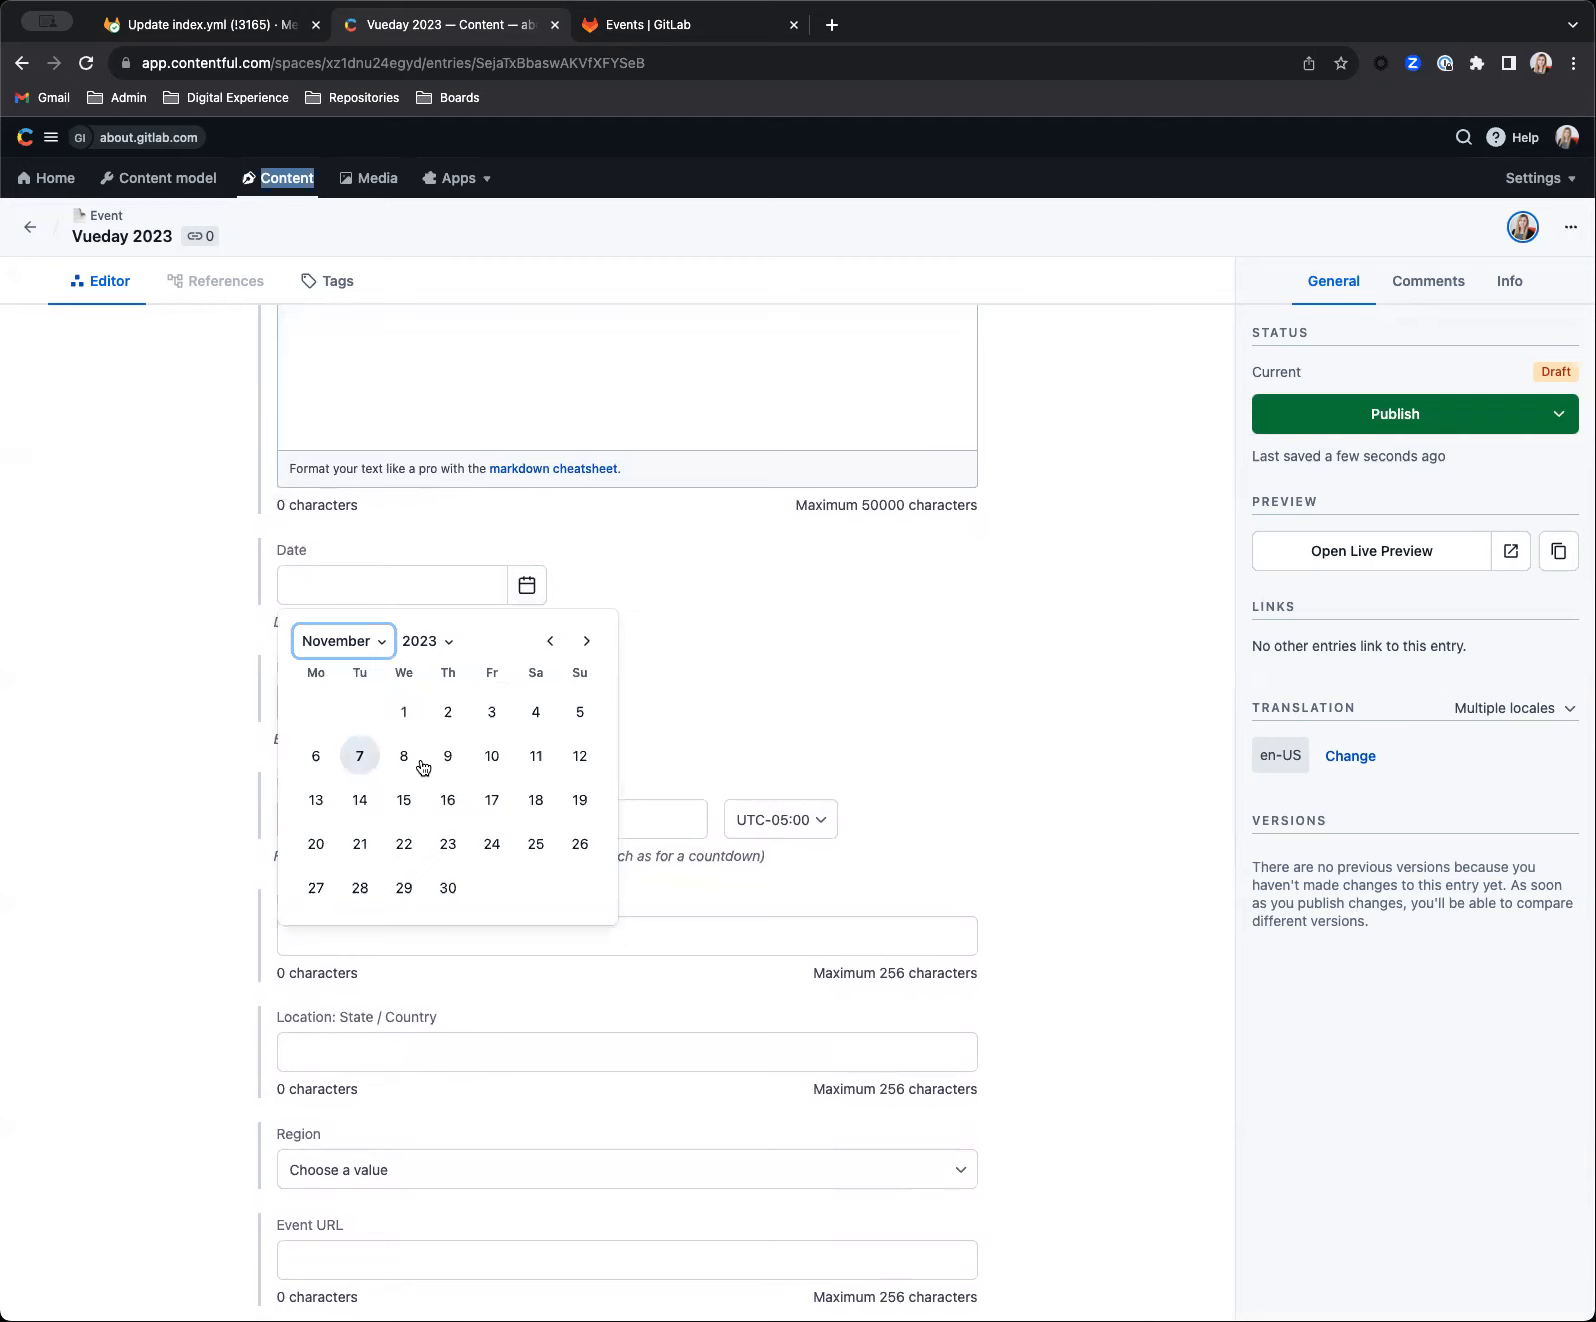
{"action": "left_click", "coordinate": [492, 755]}
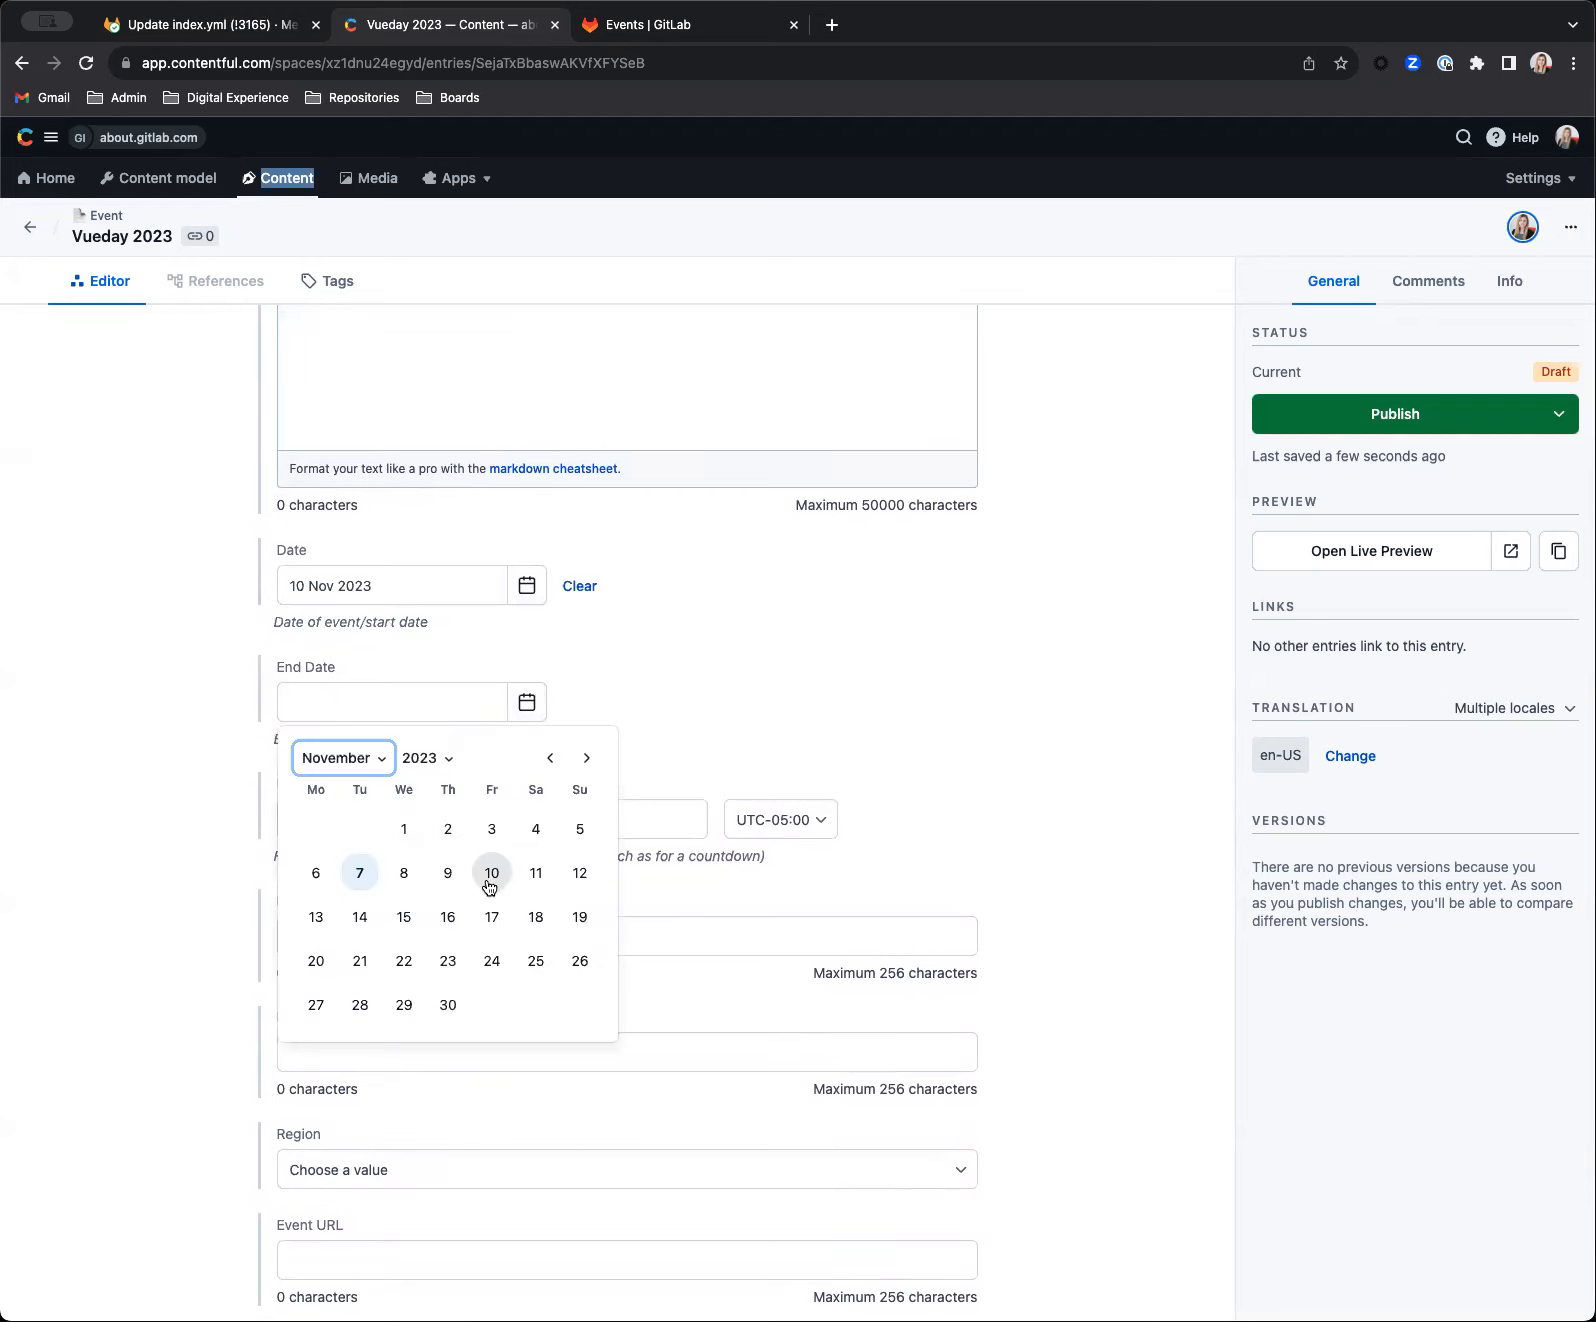
{"action": "left_click", "coordinate": [492, 873]}
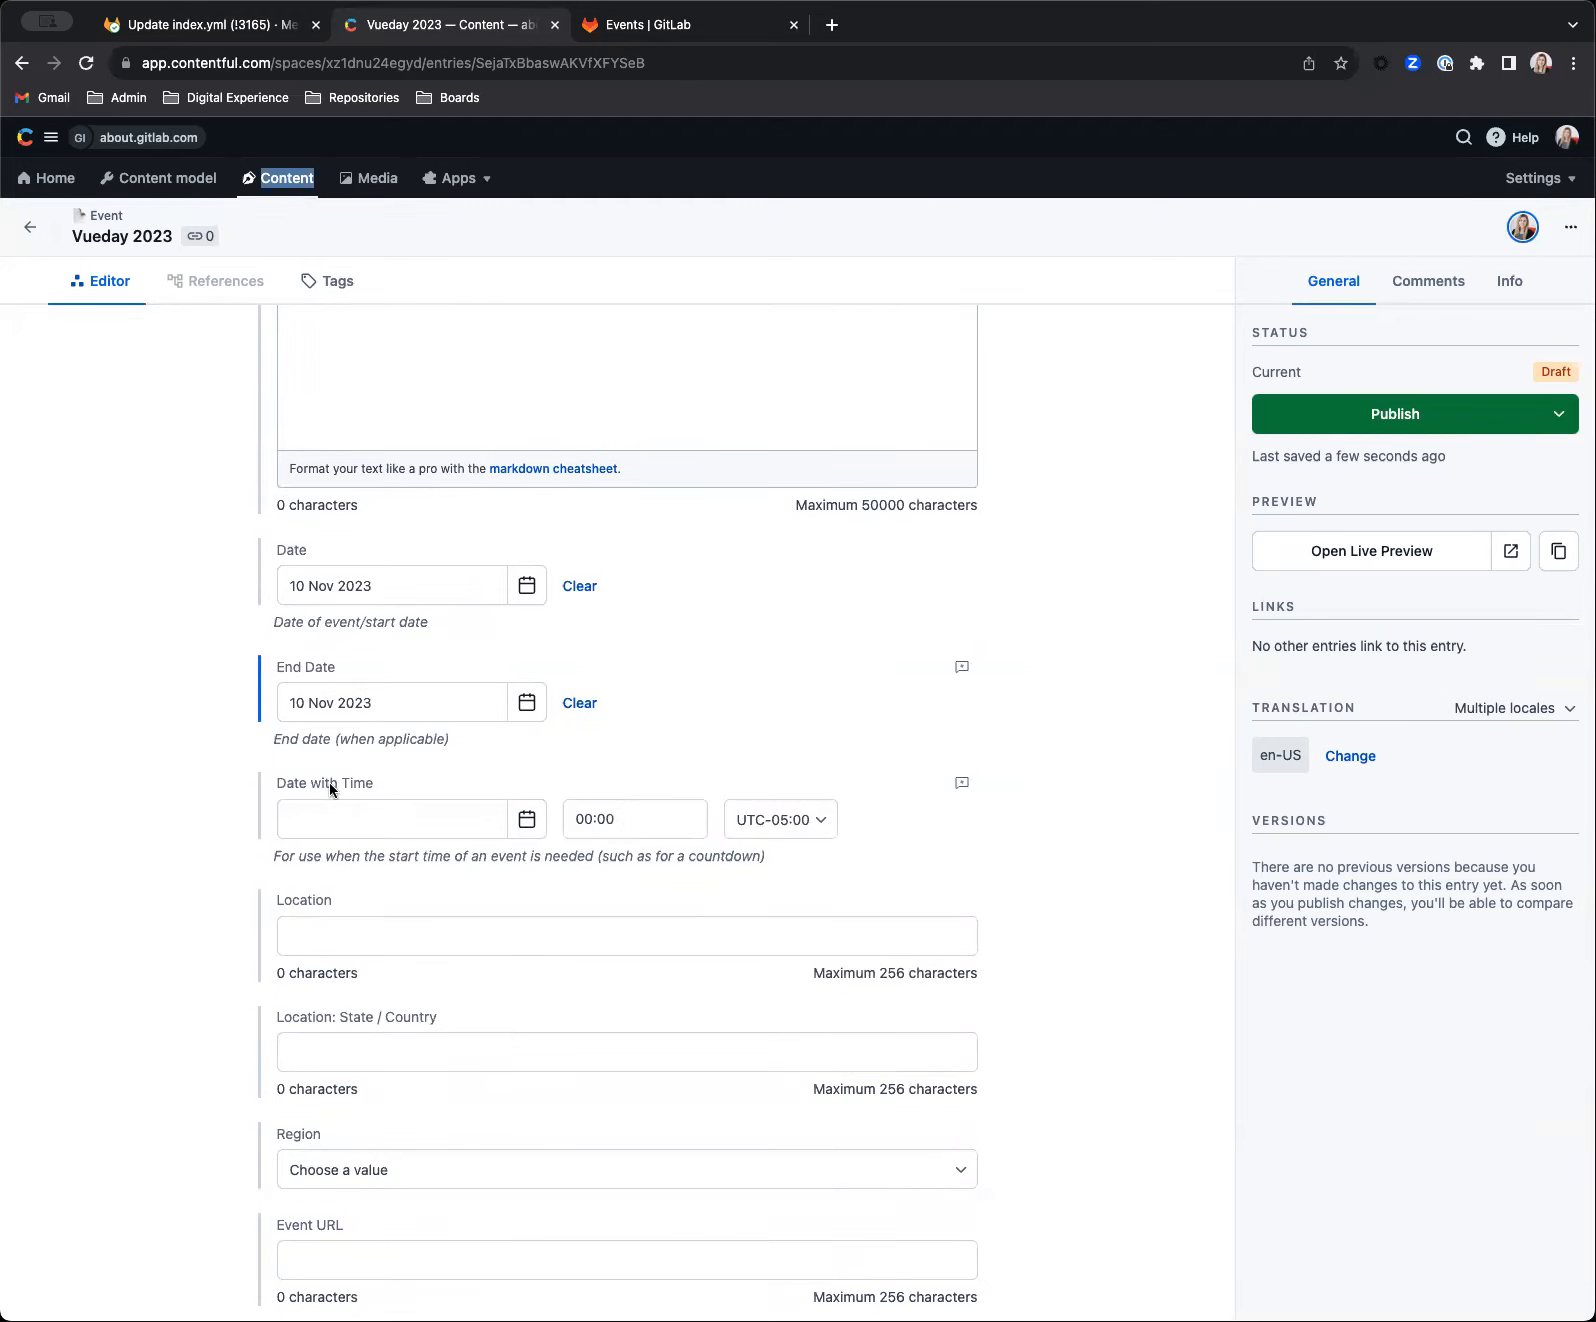
{"action": "left_click_drag", "start_coordinate": [273, 856], "coordinate": [460, 856]}
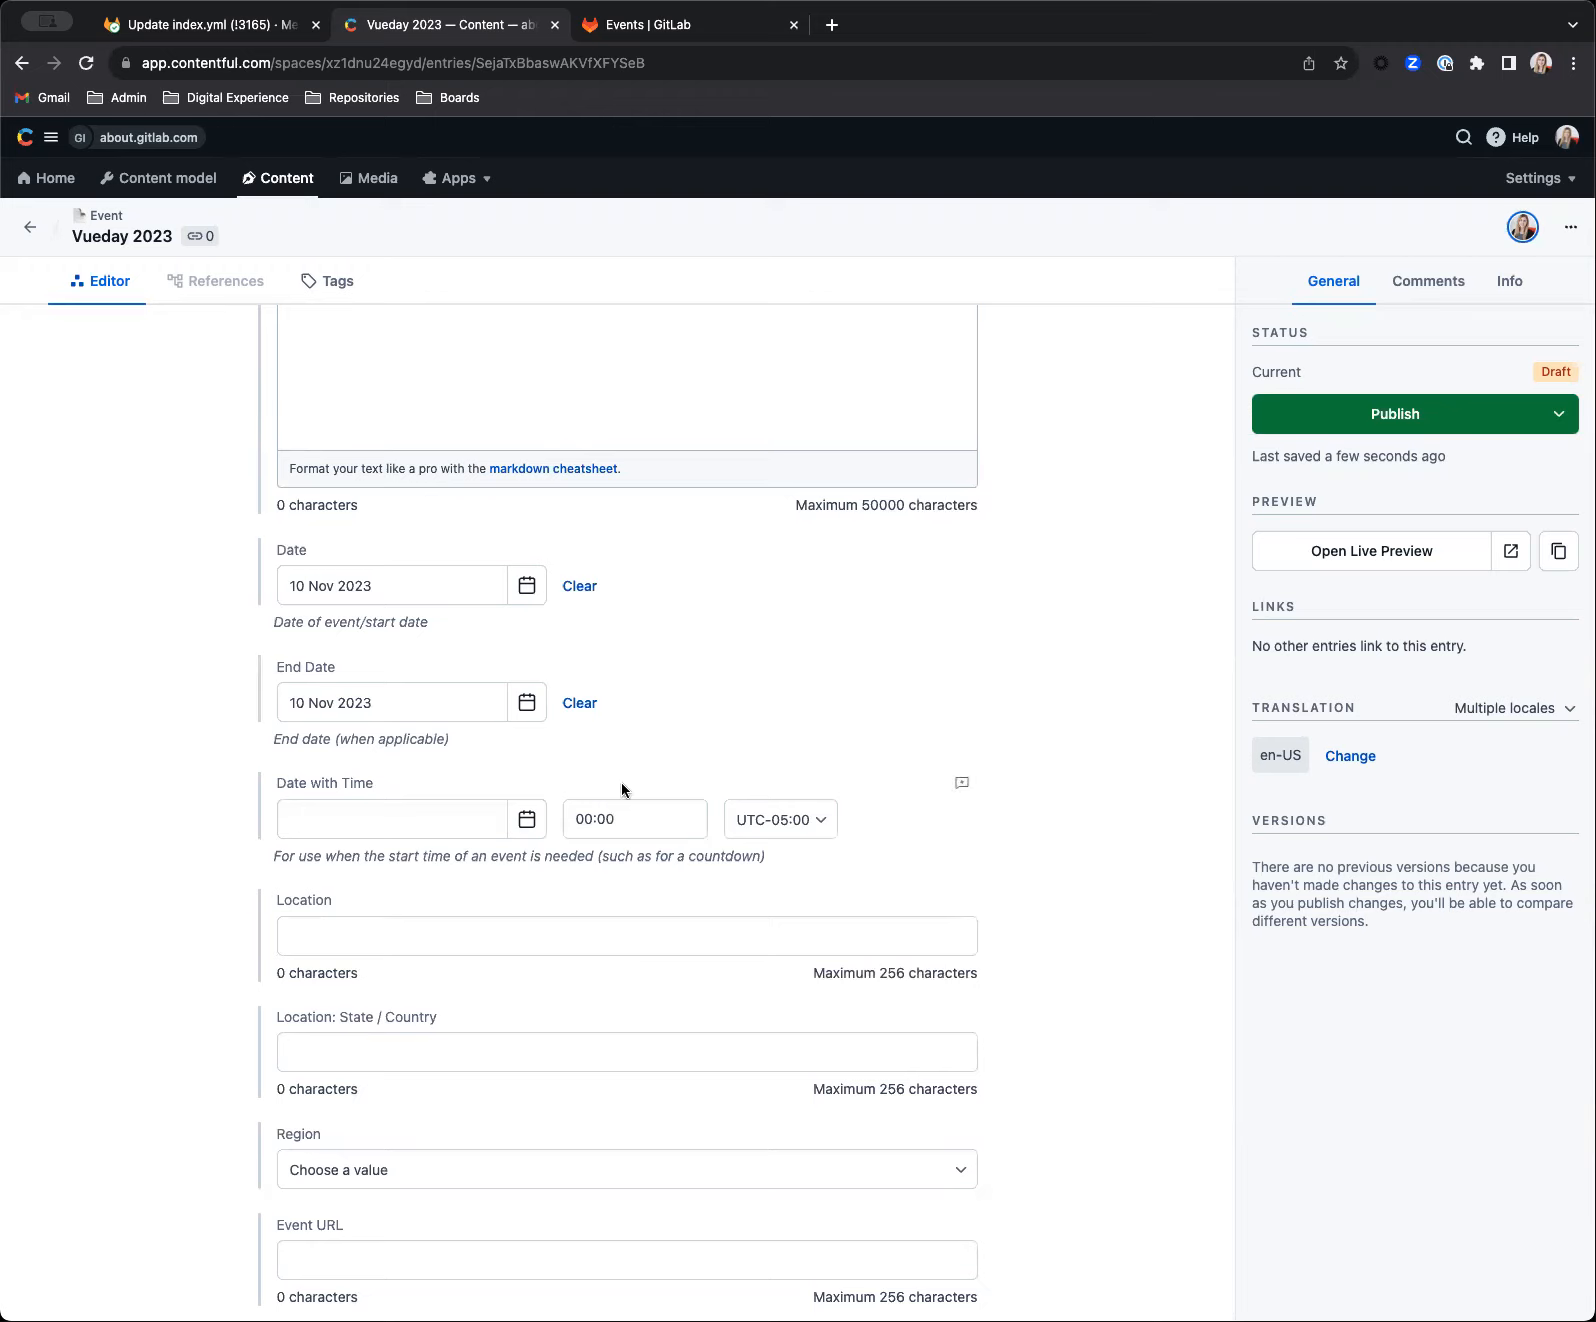
{"action": "left_click", "coordinate": [204, 23]}
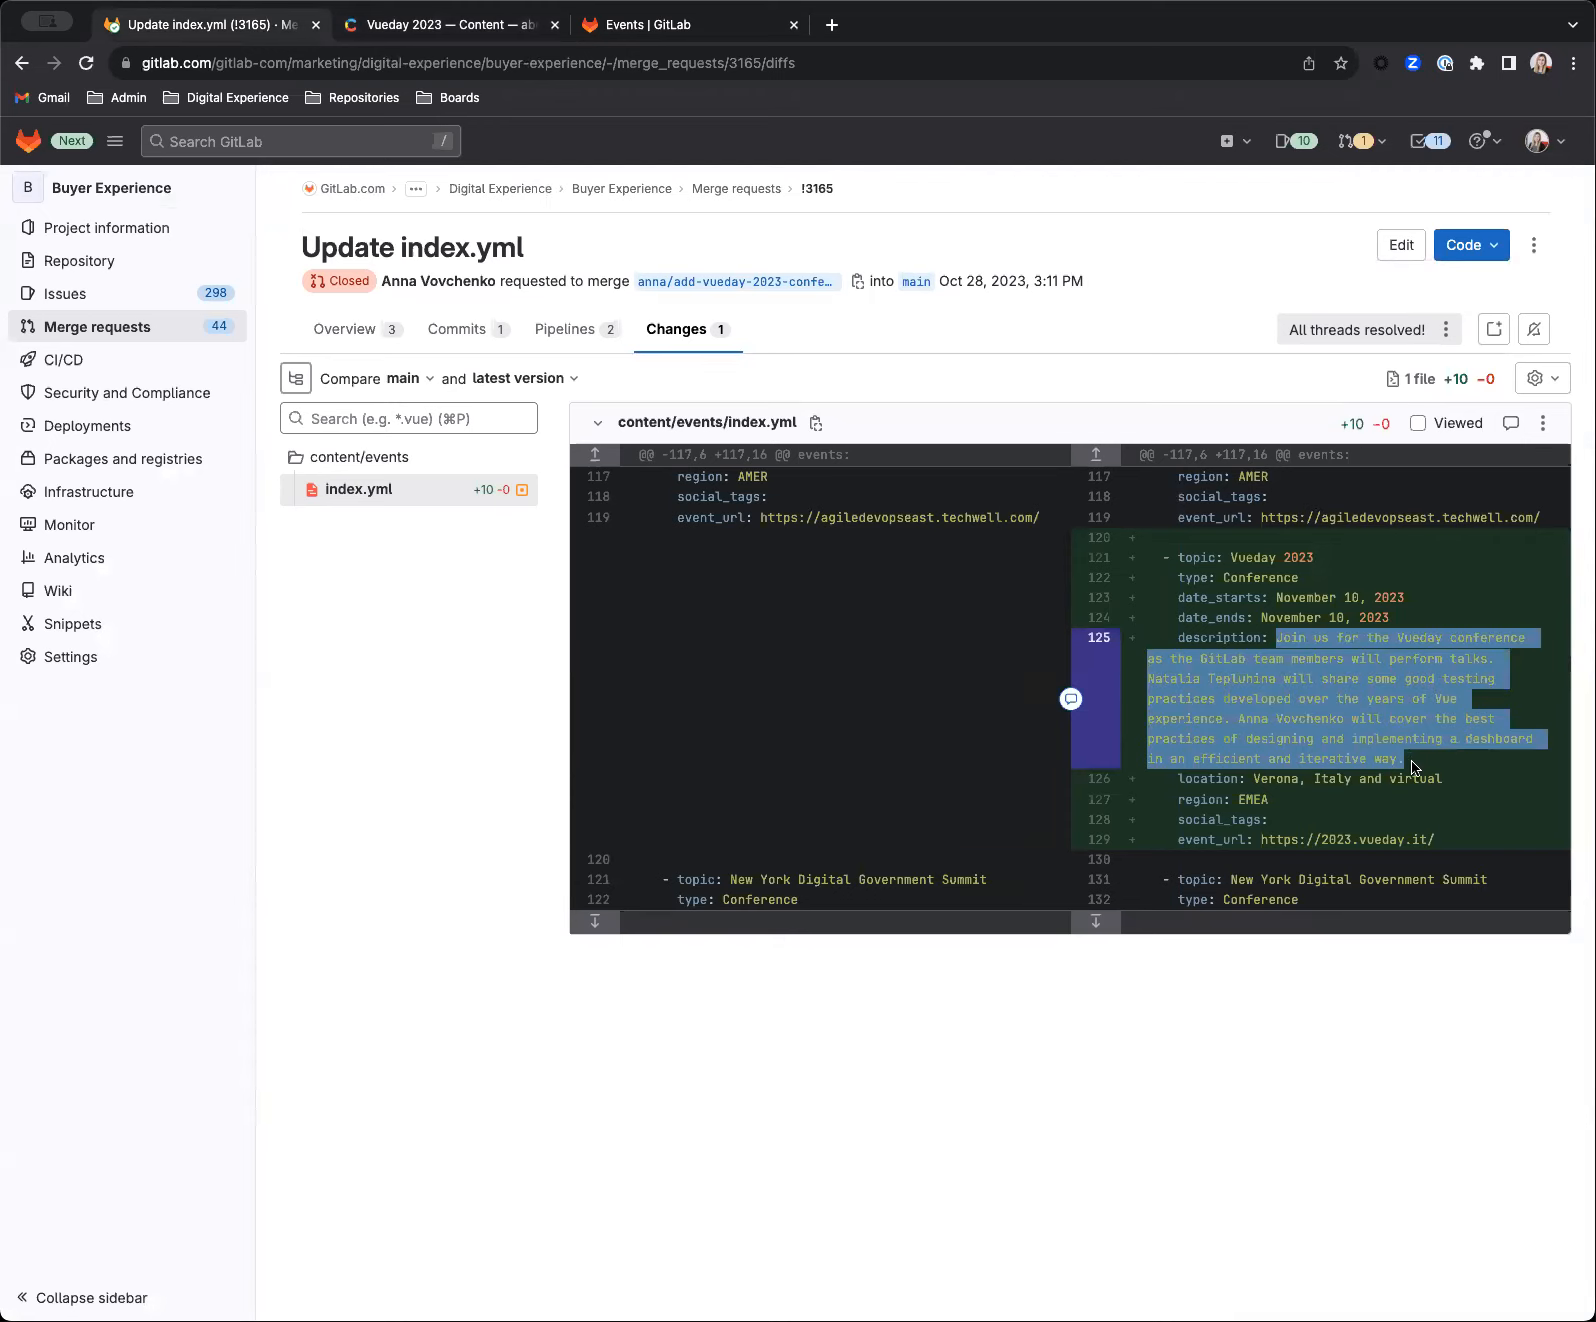
- Add the merge request's description and the location 'Verona, Italy and virtual' to the entry
{"action": "left_click", "coordinate": [448, 24]}
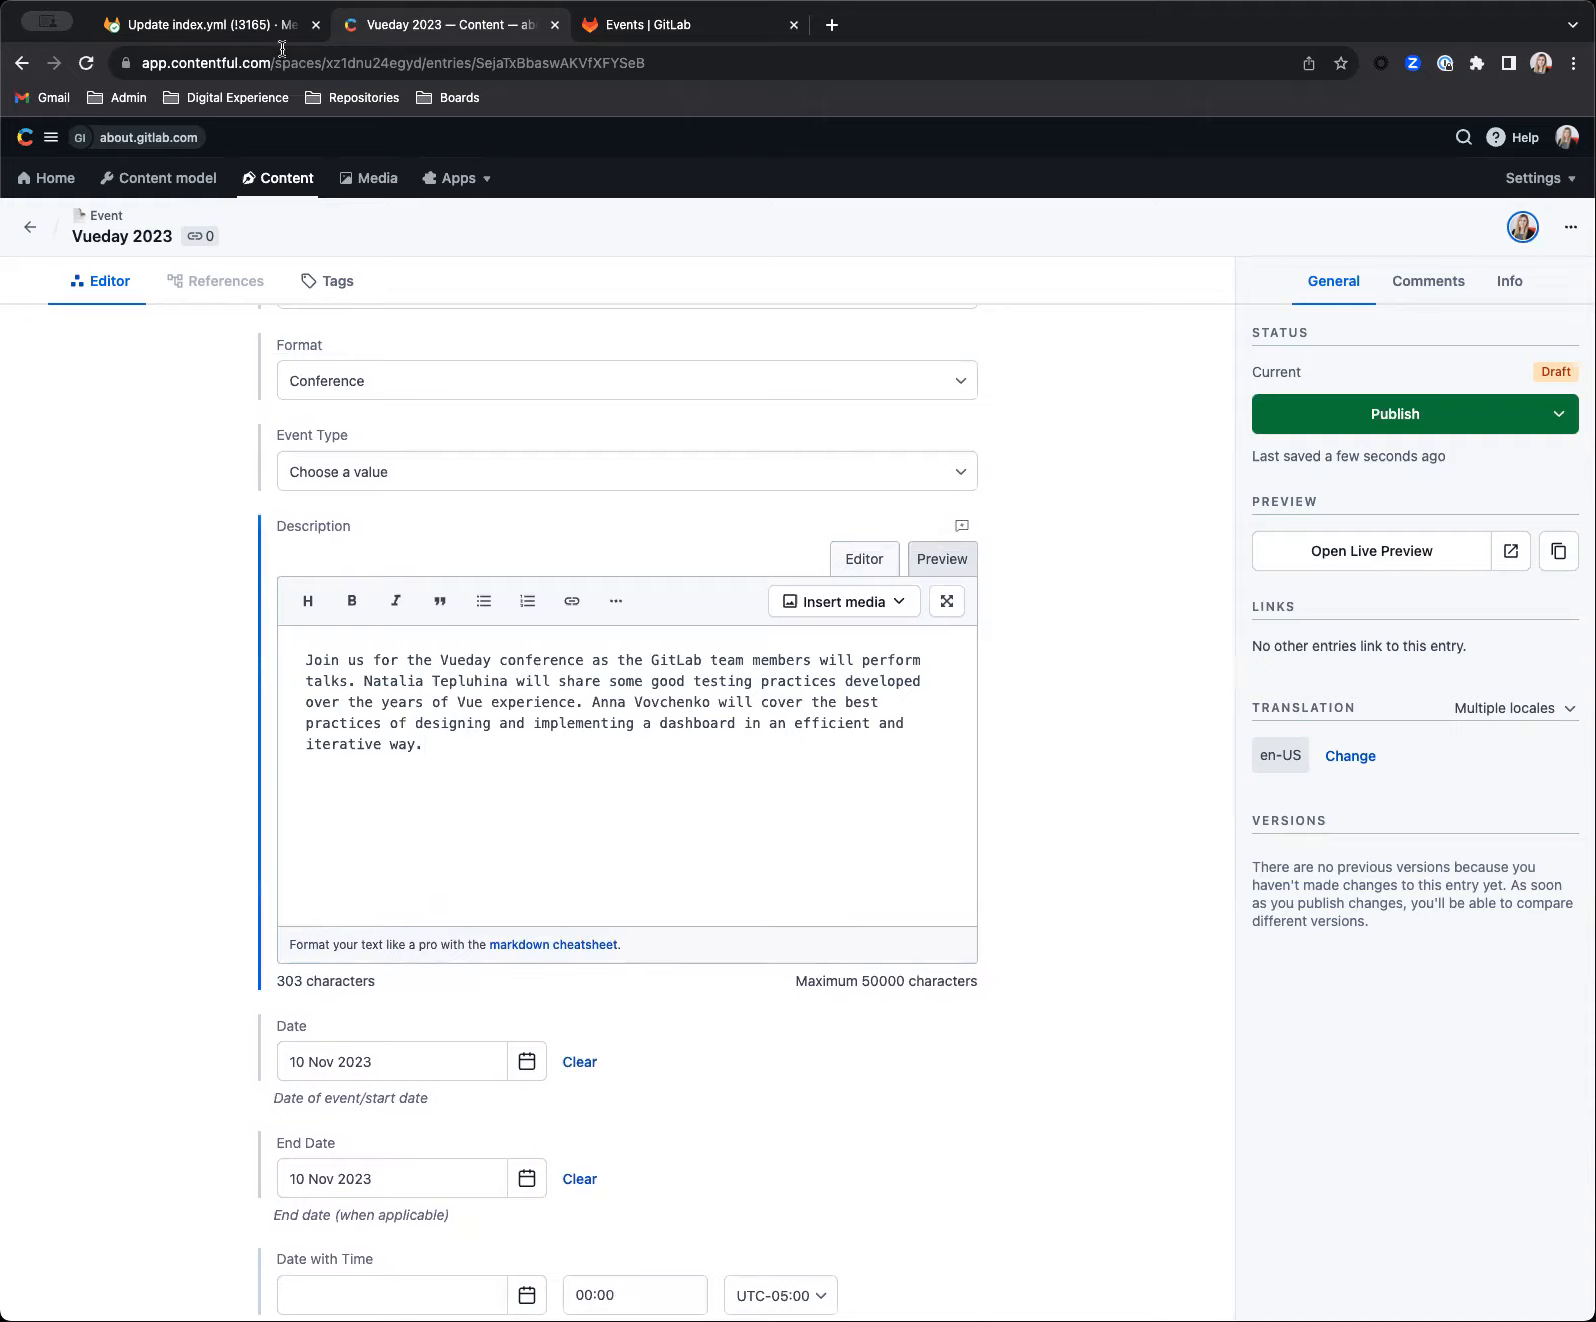
{"action": "left_click", "coordinate": [204, 23]}
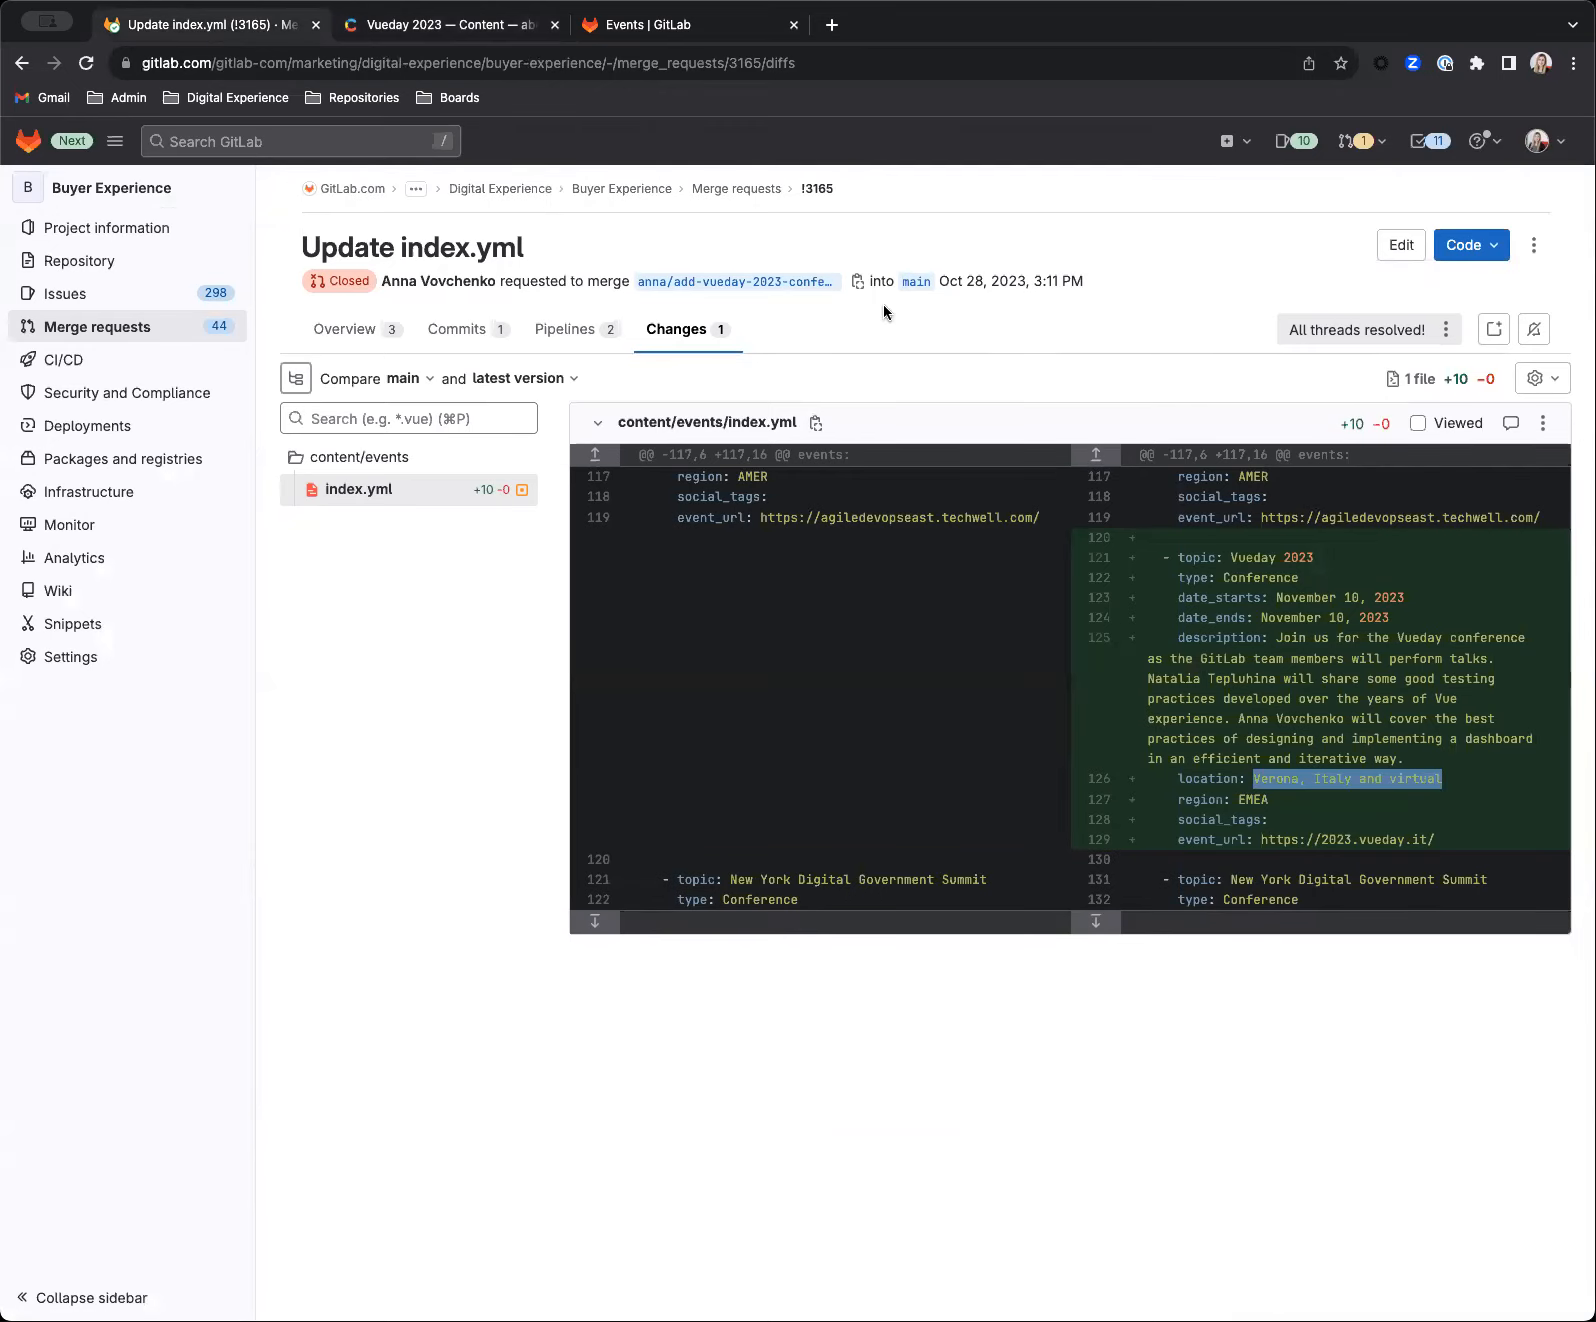
{"action": "left_click", "coordinate": [448, 23]}
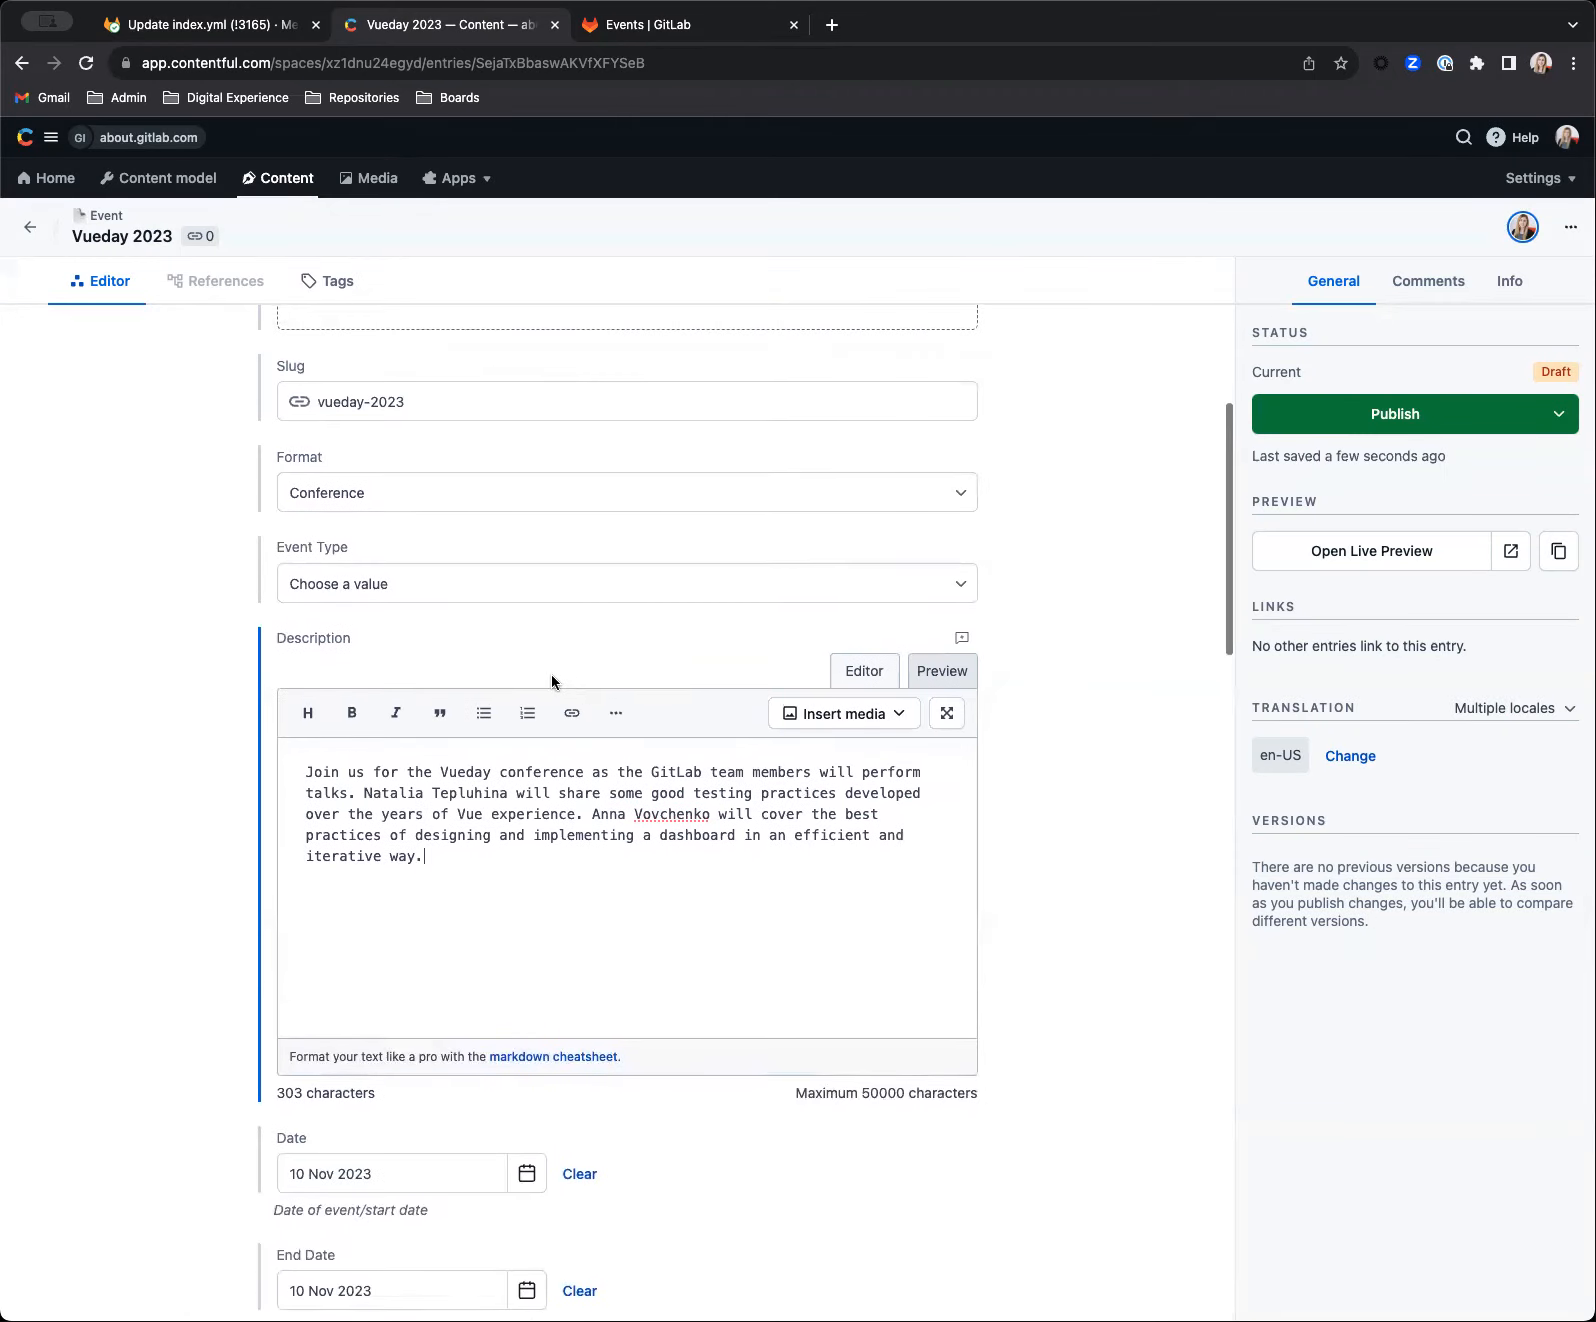
{"action": "scroll", "scroll_direction": "down", "scroll_amount": 3}
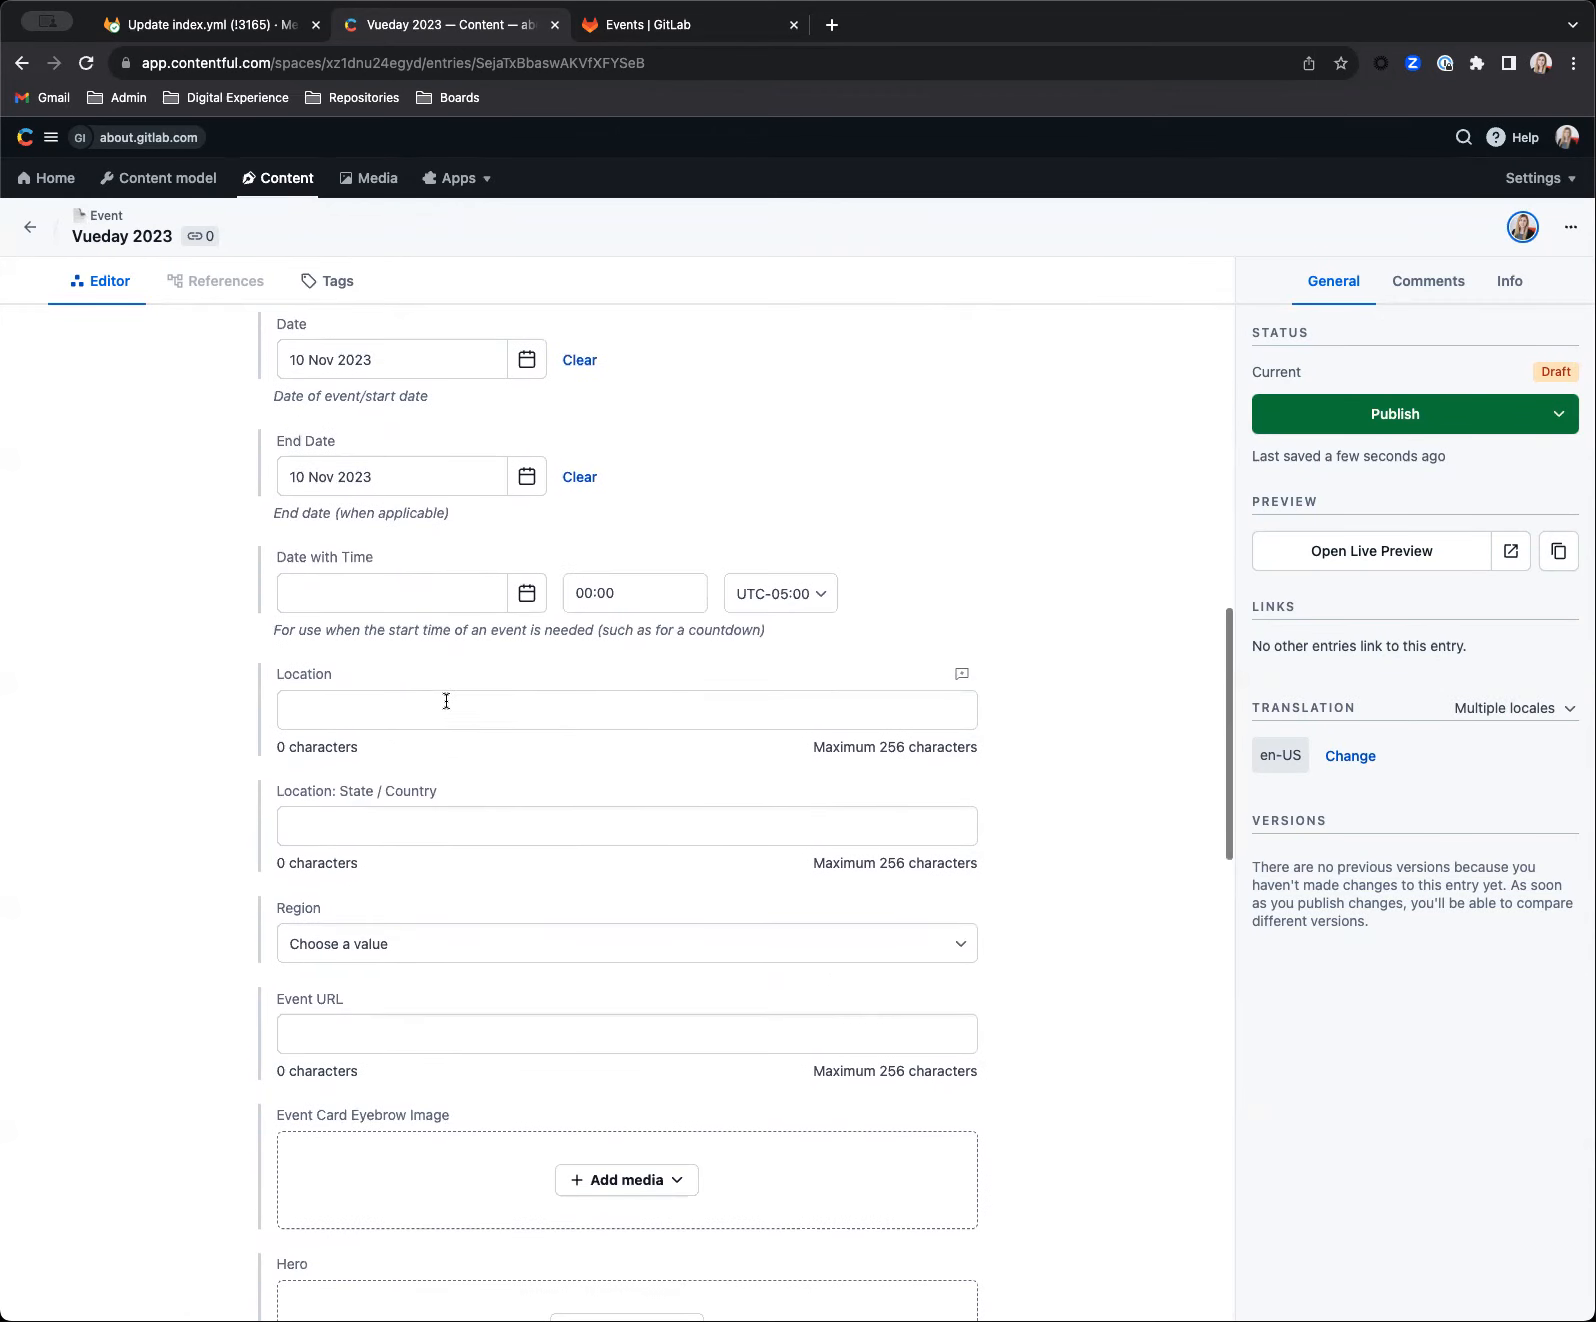
{"action": "type", "text": "Verona, Italy and virtual"}
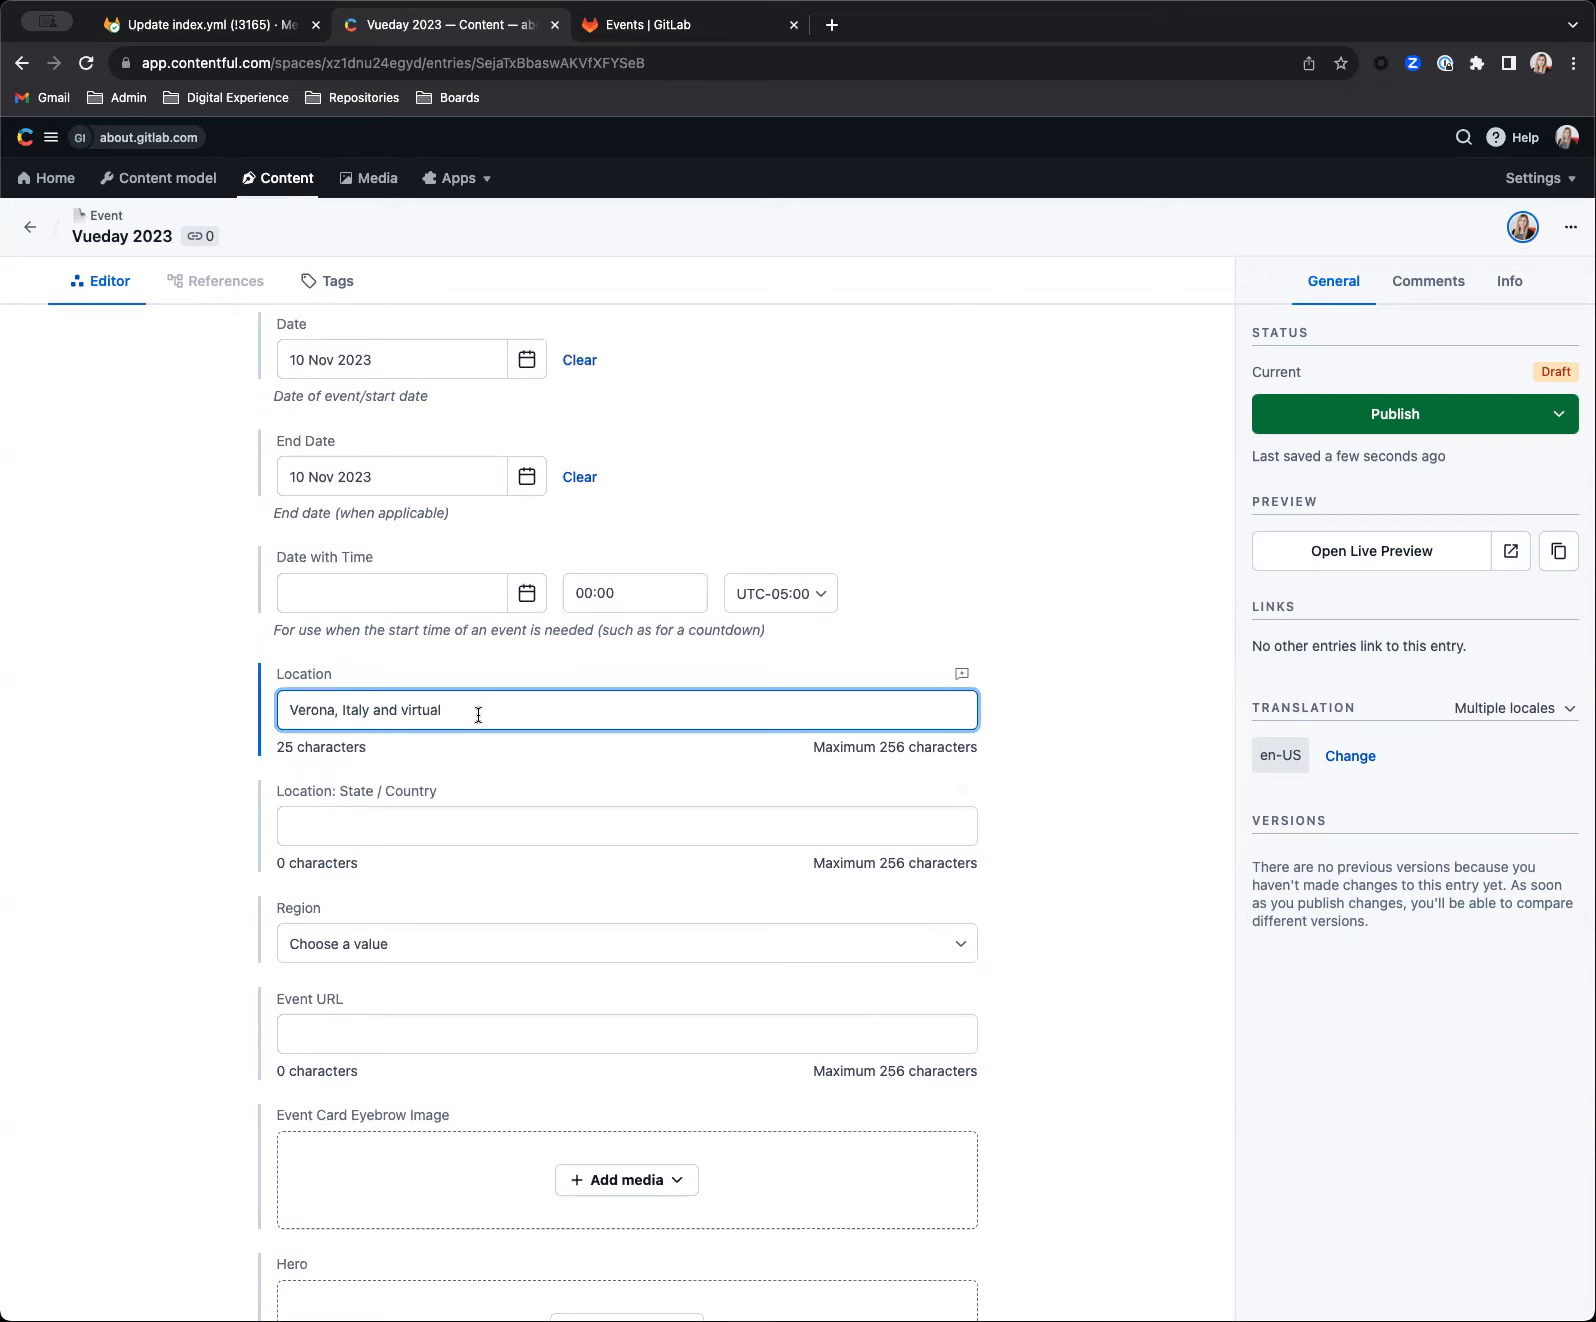
{"action": "mouse_move", "coordinate": [319, 321]}
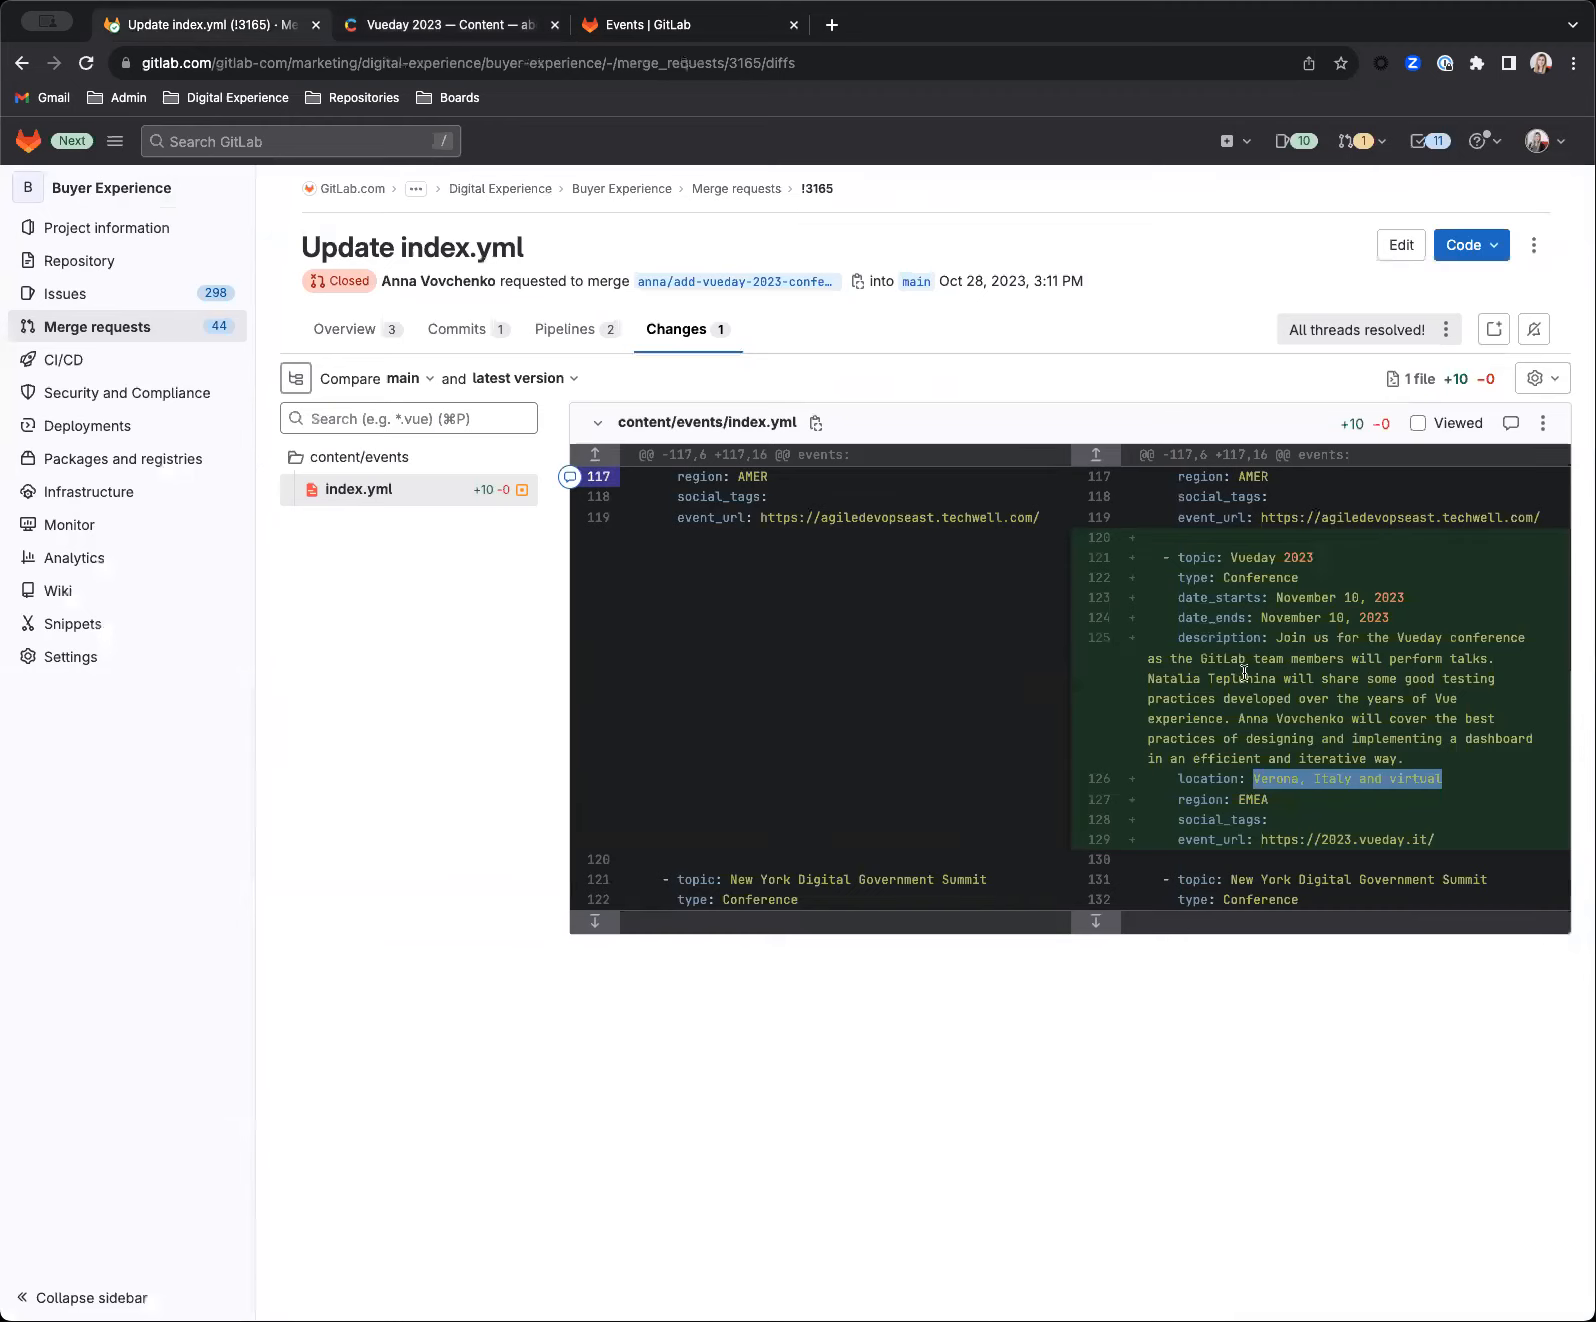
{"action": "left_click", "coordinate": [448, 24]}
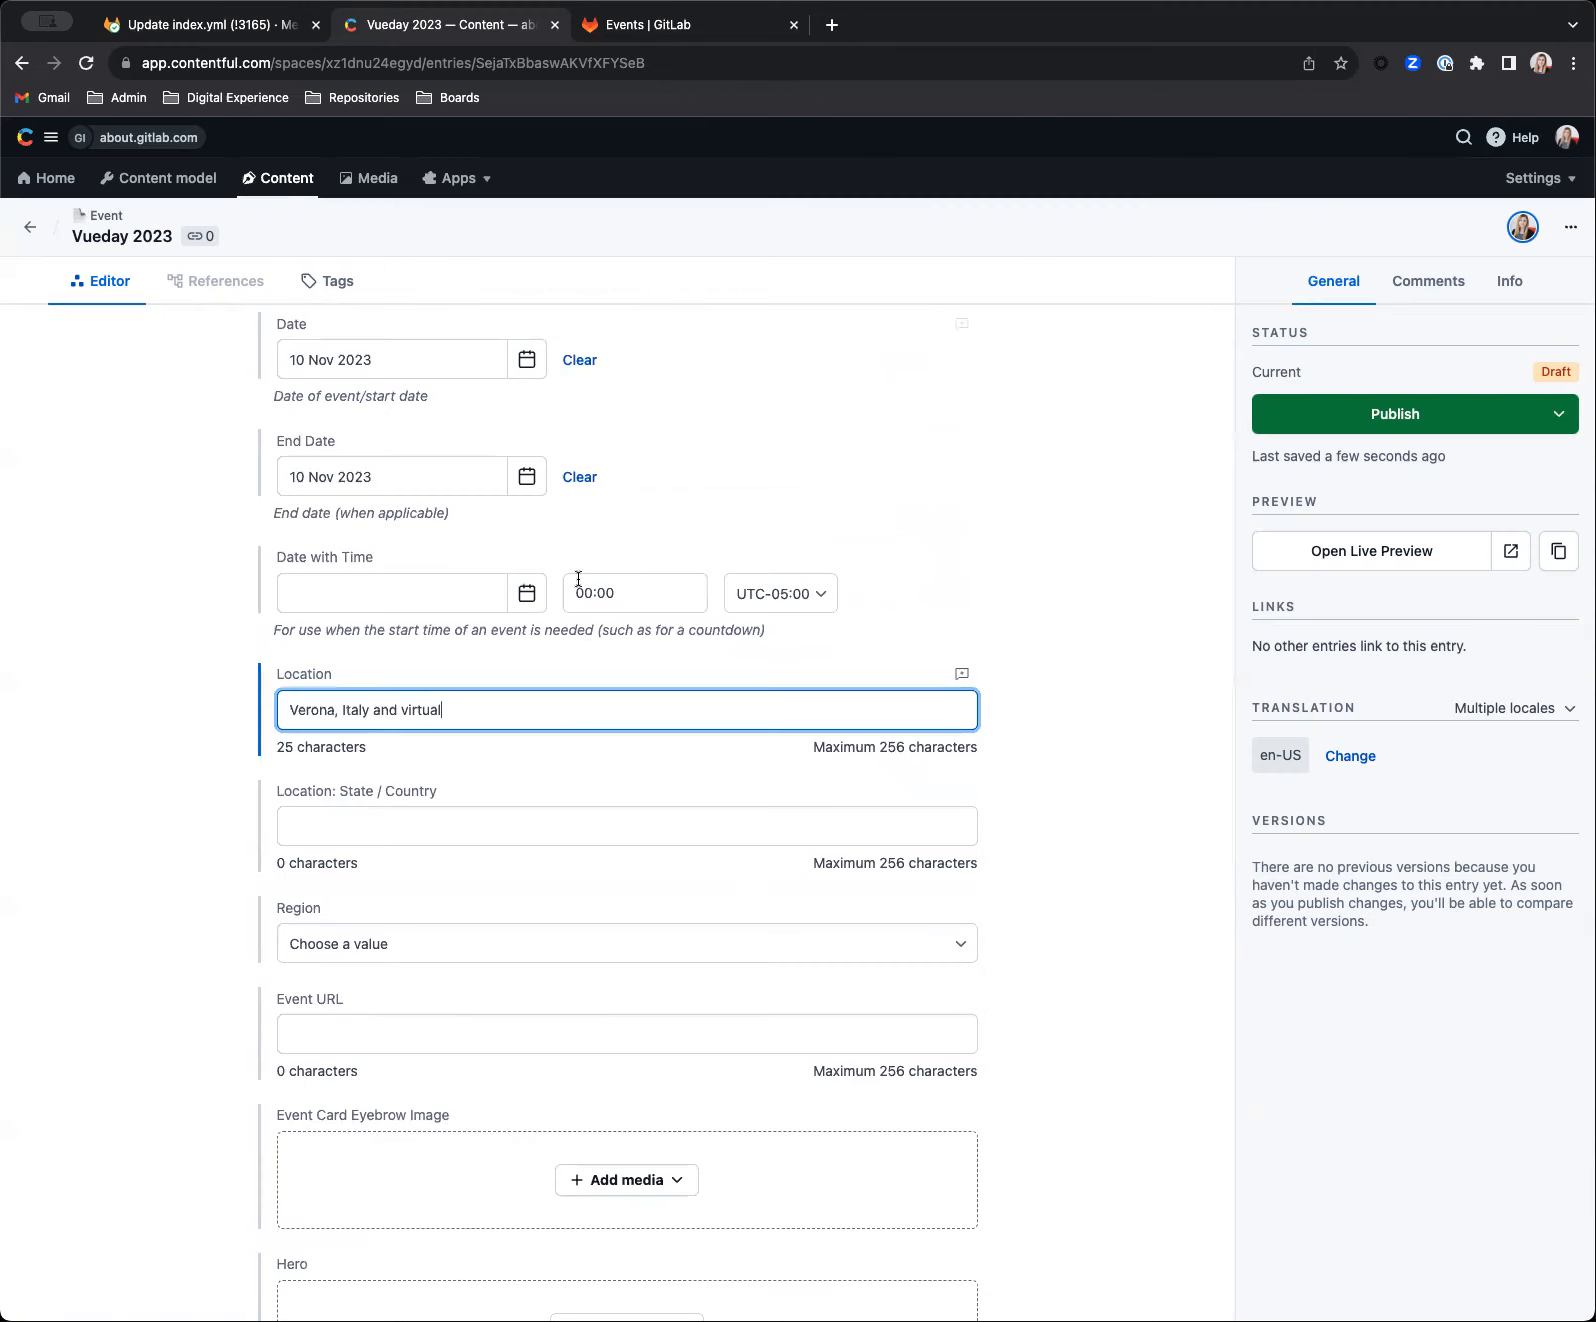
{"action": "left_click", "coordinate": [625, 942]}
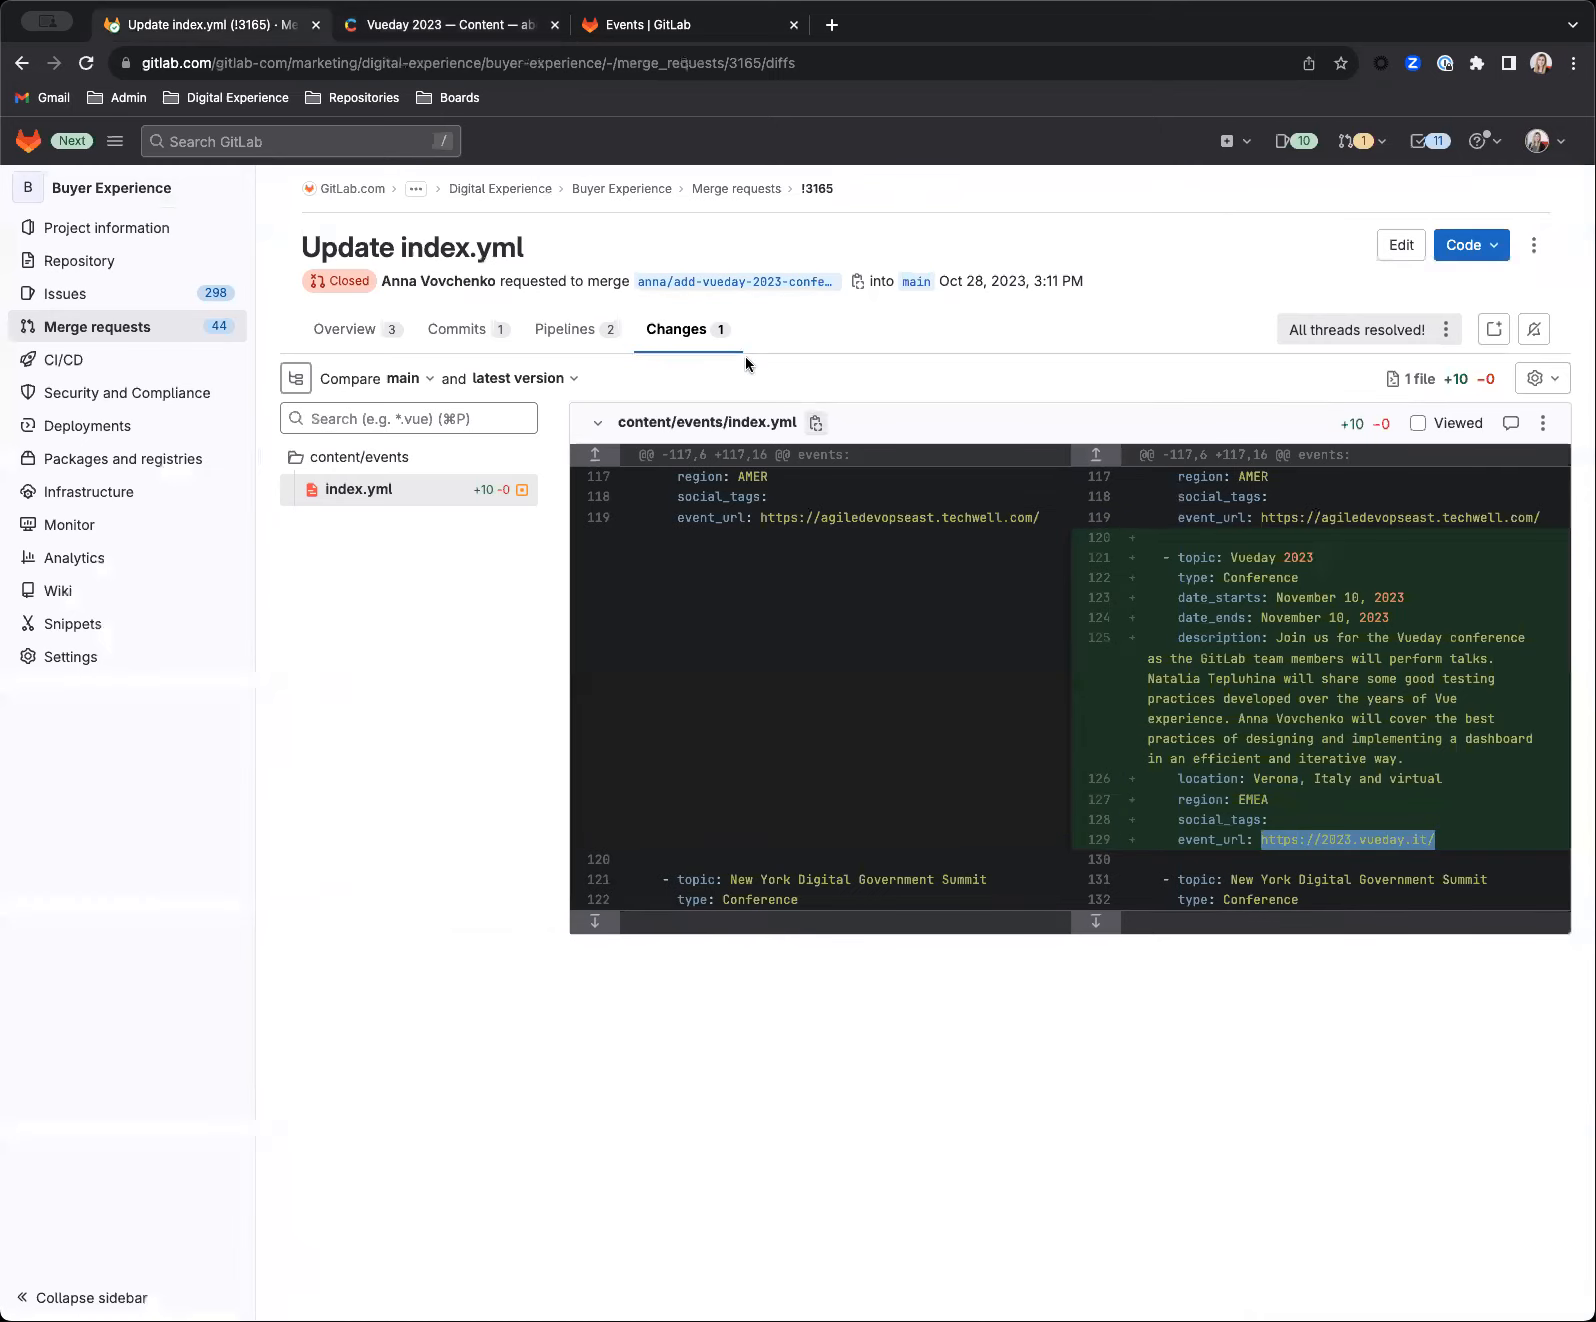
{"action": "left_click", "coordinate": [450, 24]}
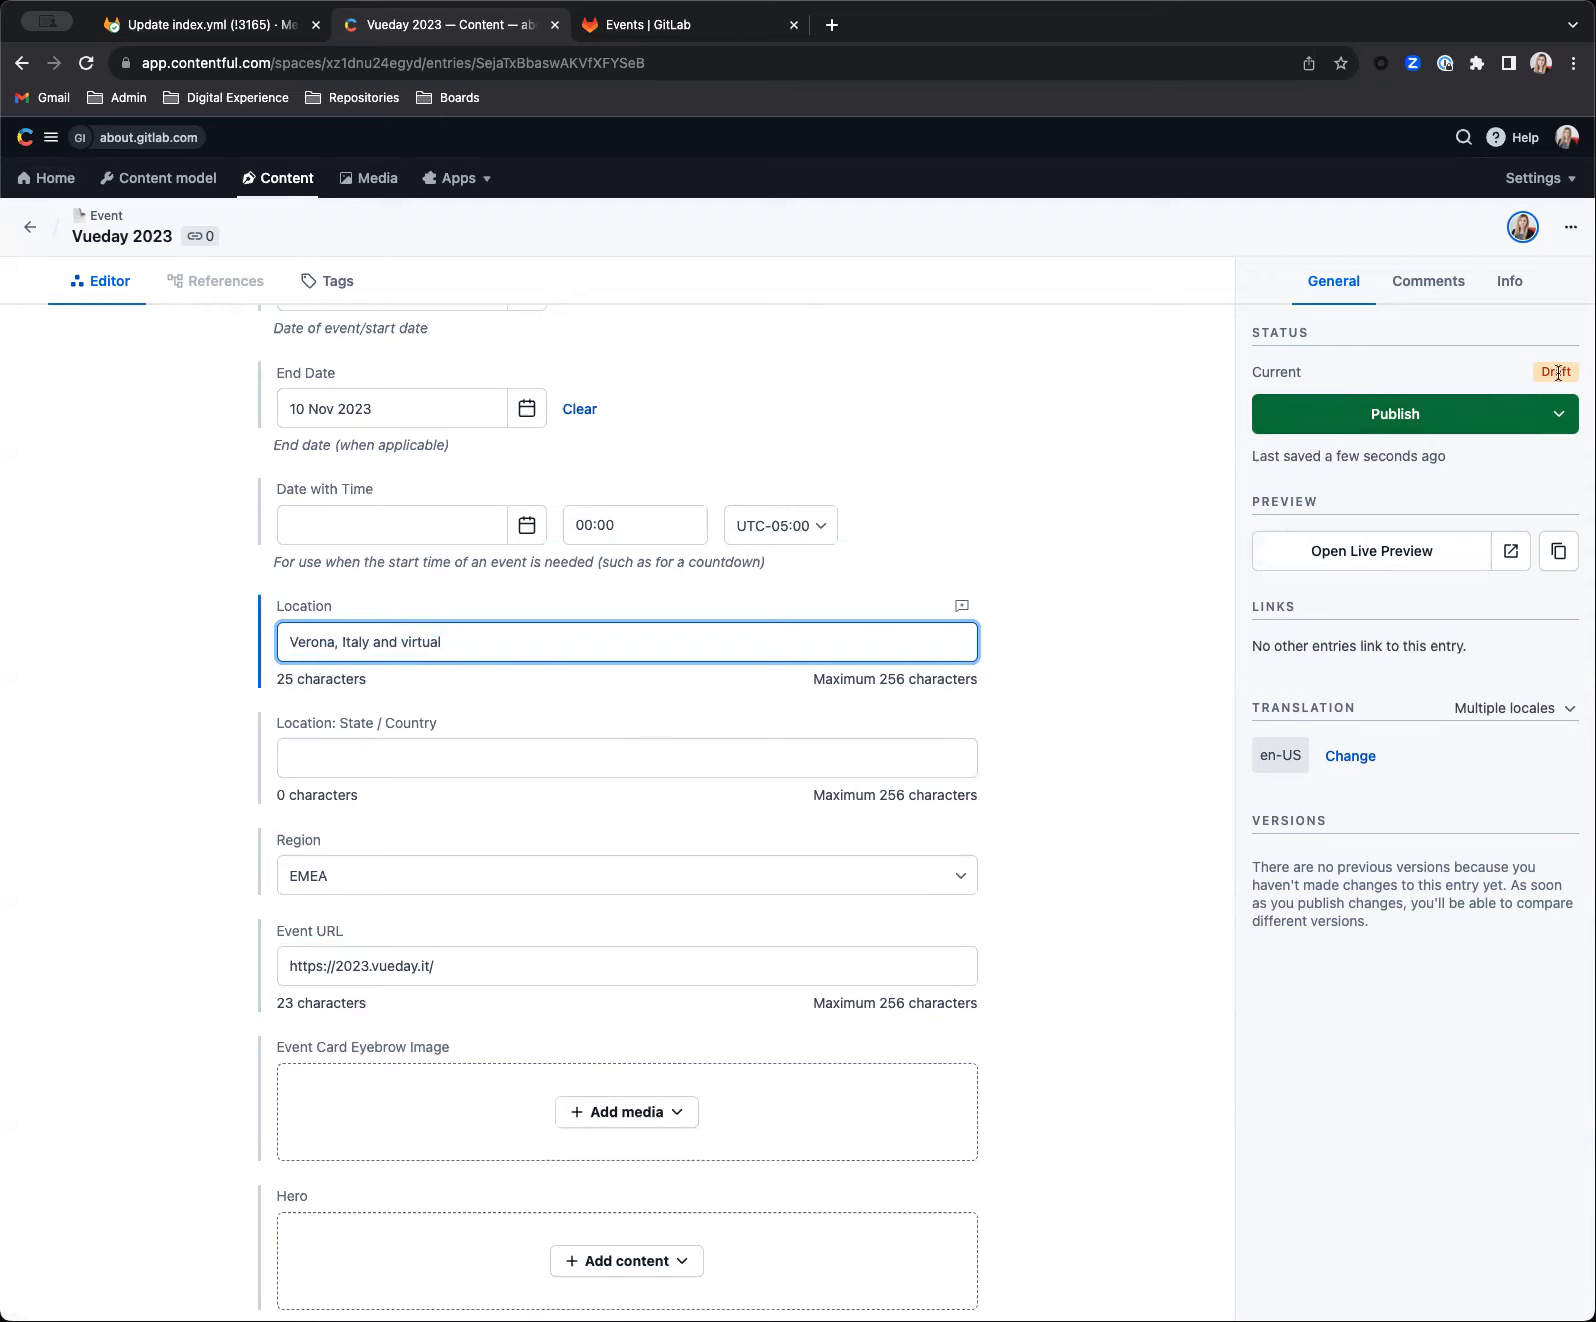
{"action": "mouse_move", "coordinate": [92, 372]}
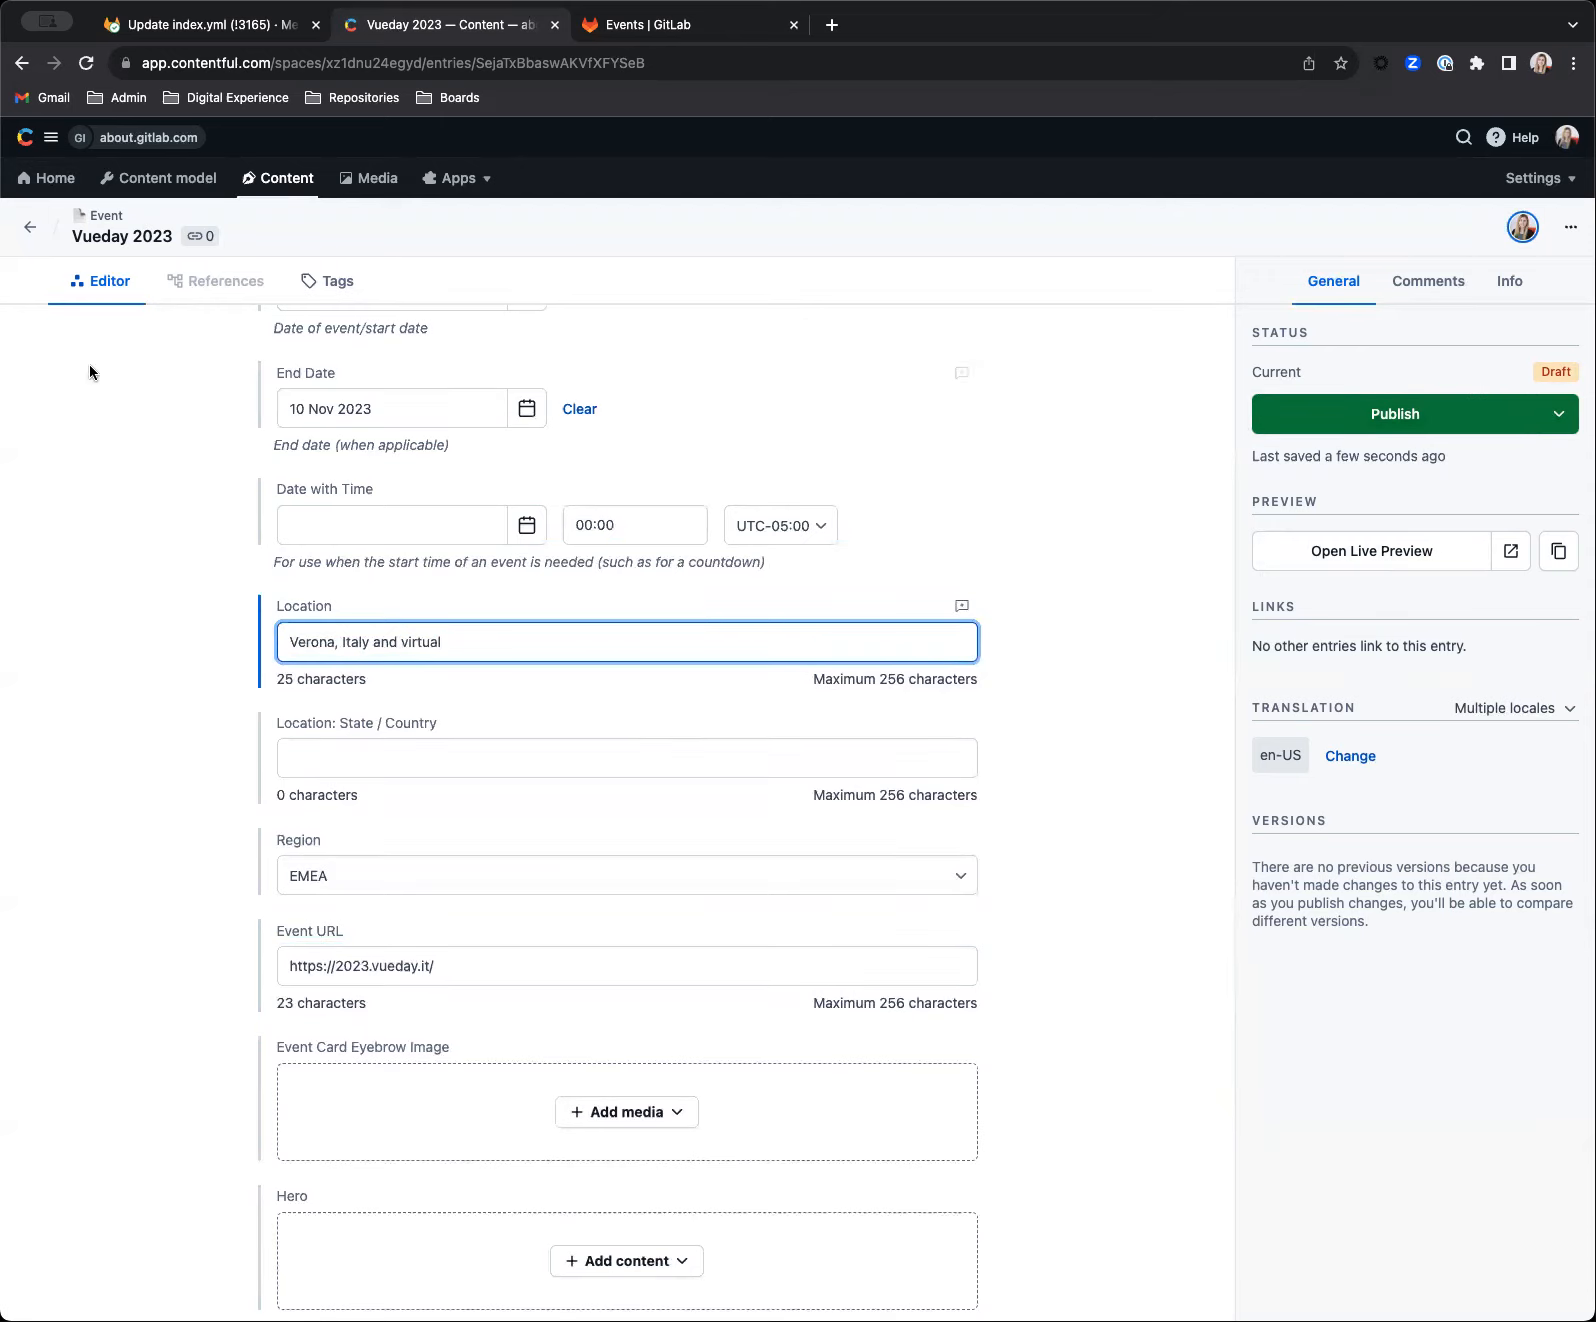
- Open the published Agile + DevOps East event and scroll through its fields for reference
{"action": "left_click", "coordinate": [30, 227]}
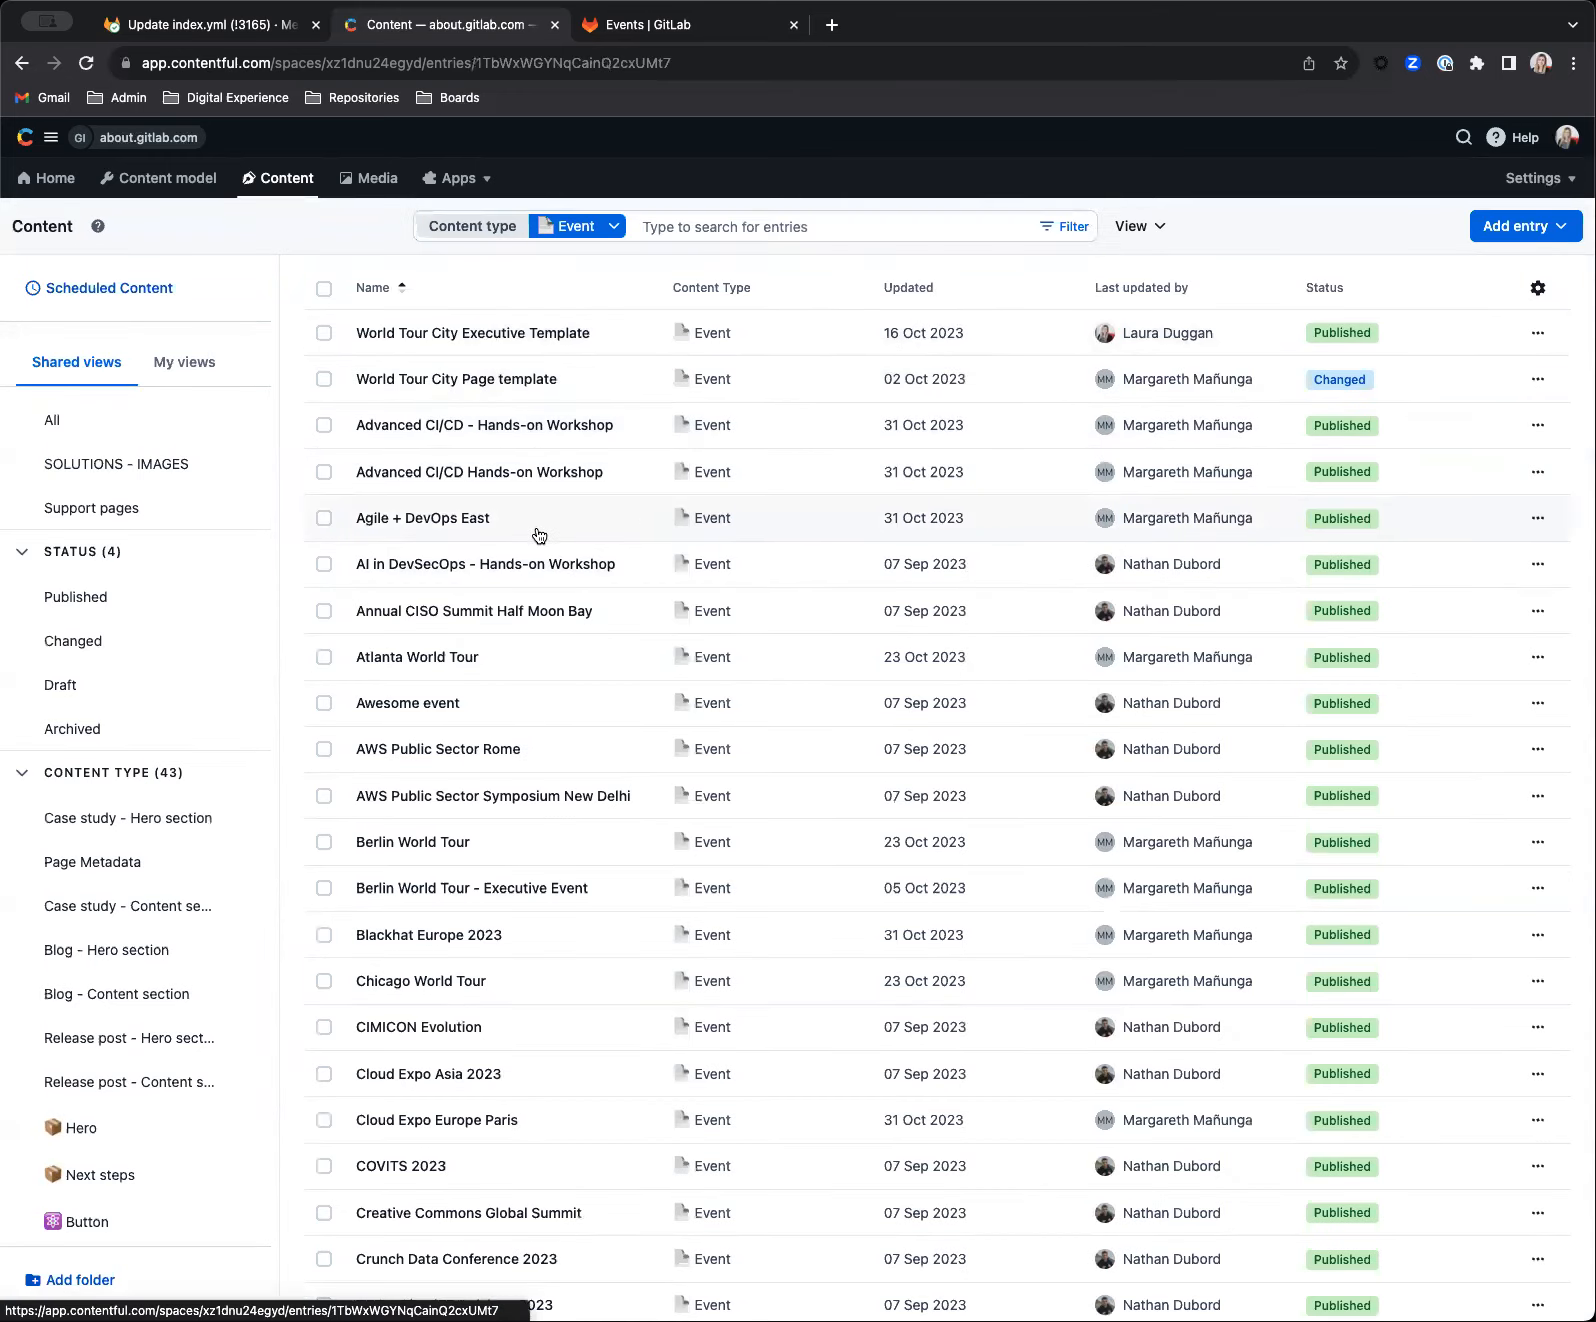
{"action": "left_click", "coordinate": [422, 518]}
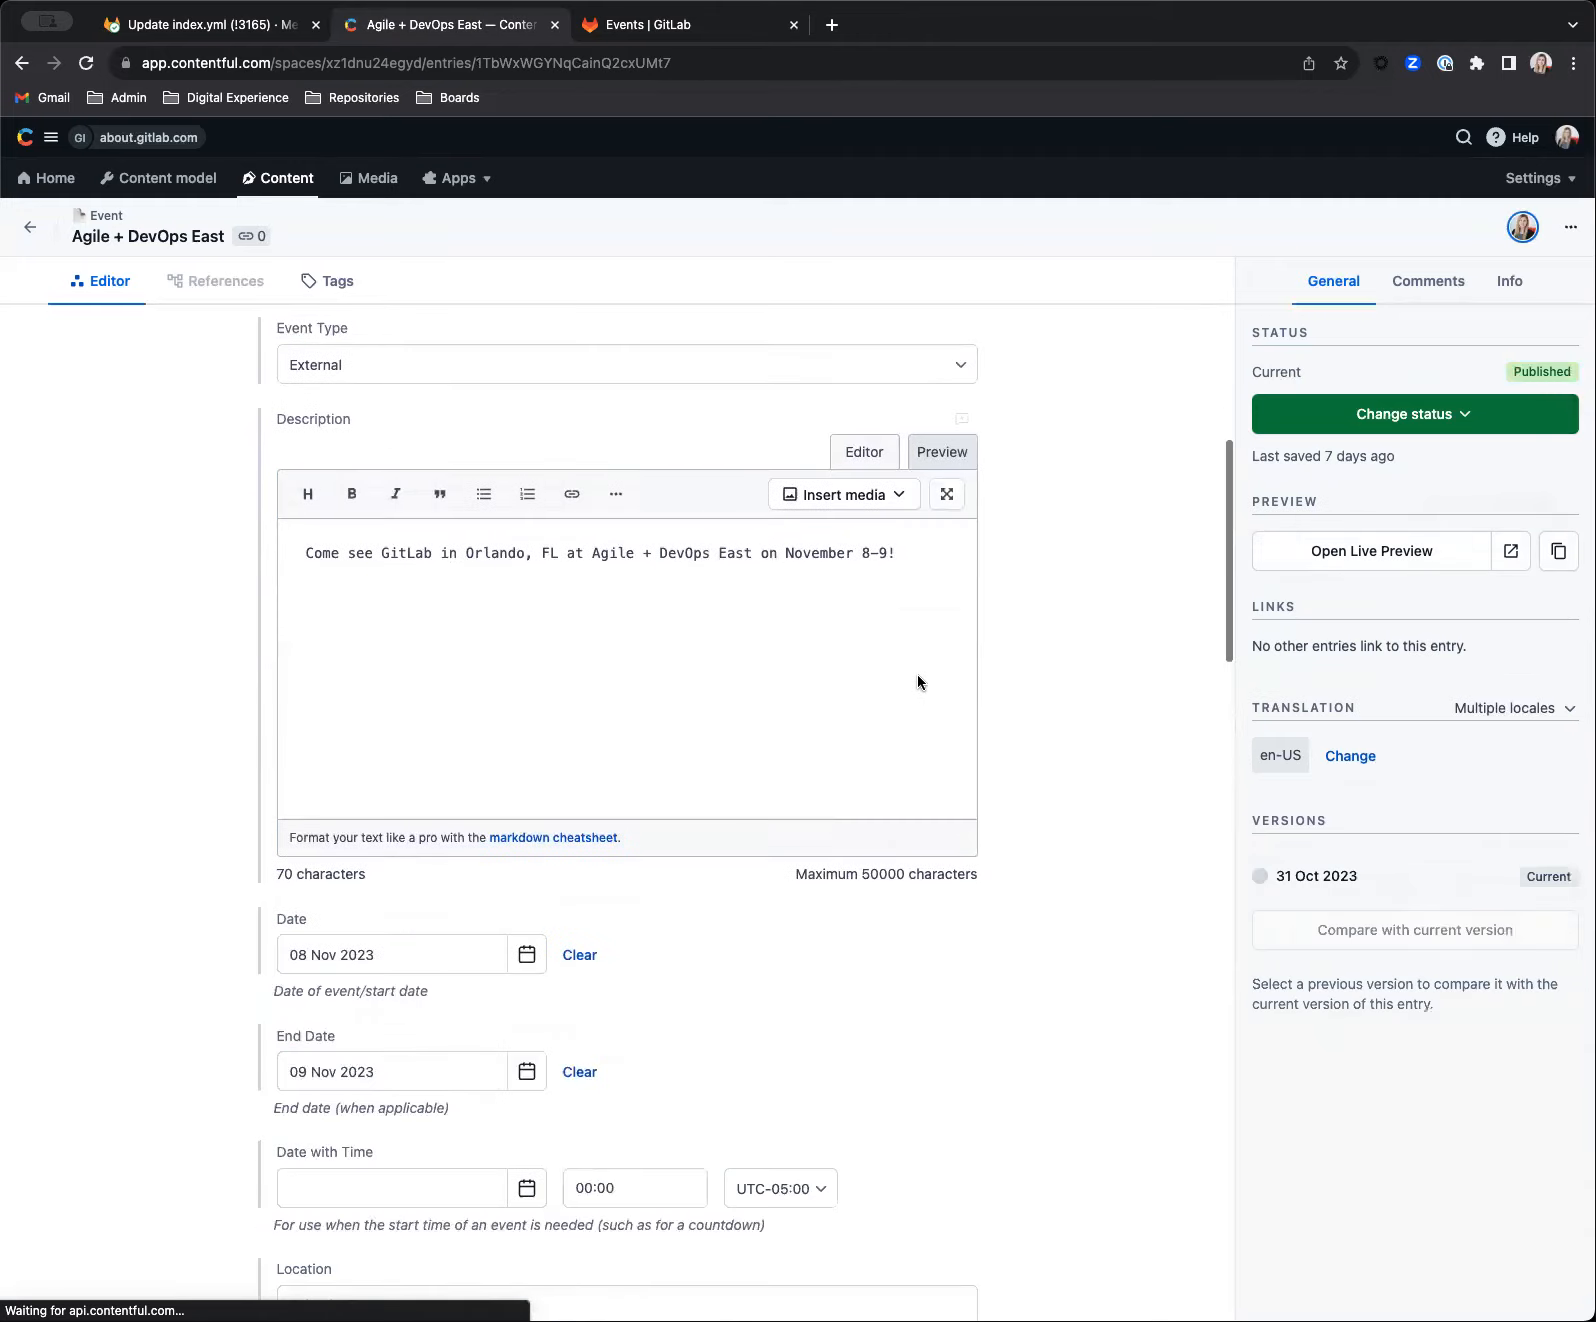
{"action": "scroll", "scroll_direction": "down", "scroll_amount": 3}
{"action": "type", "text": "Orlando, FL"}
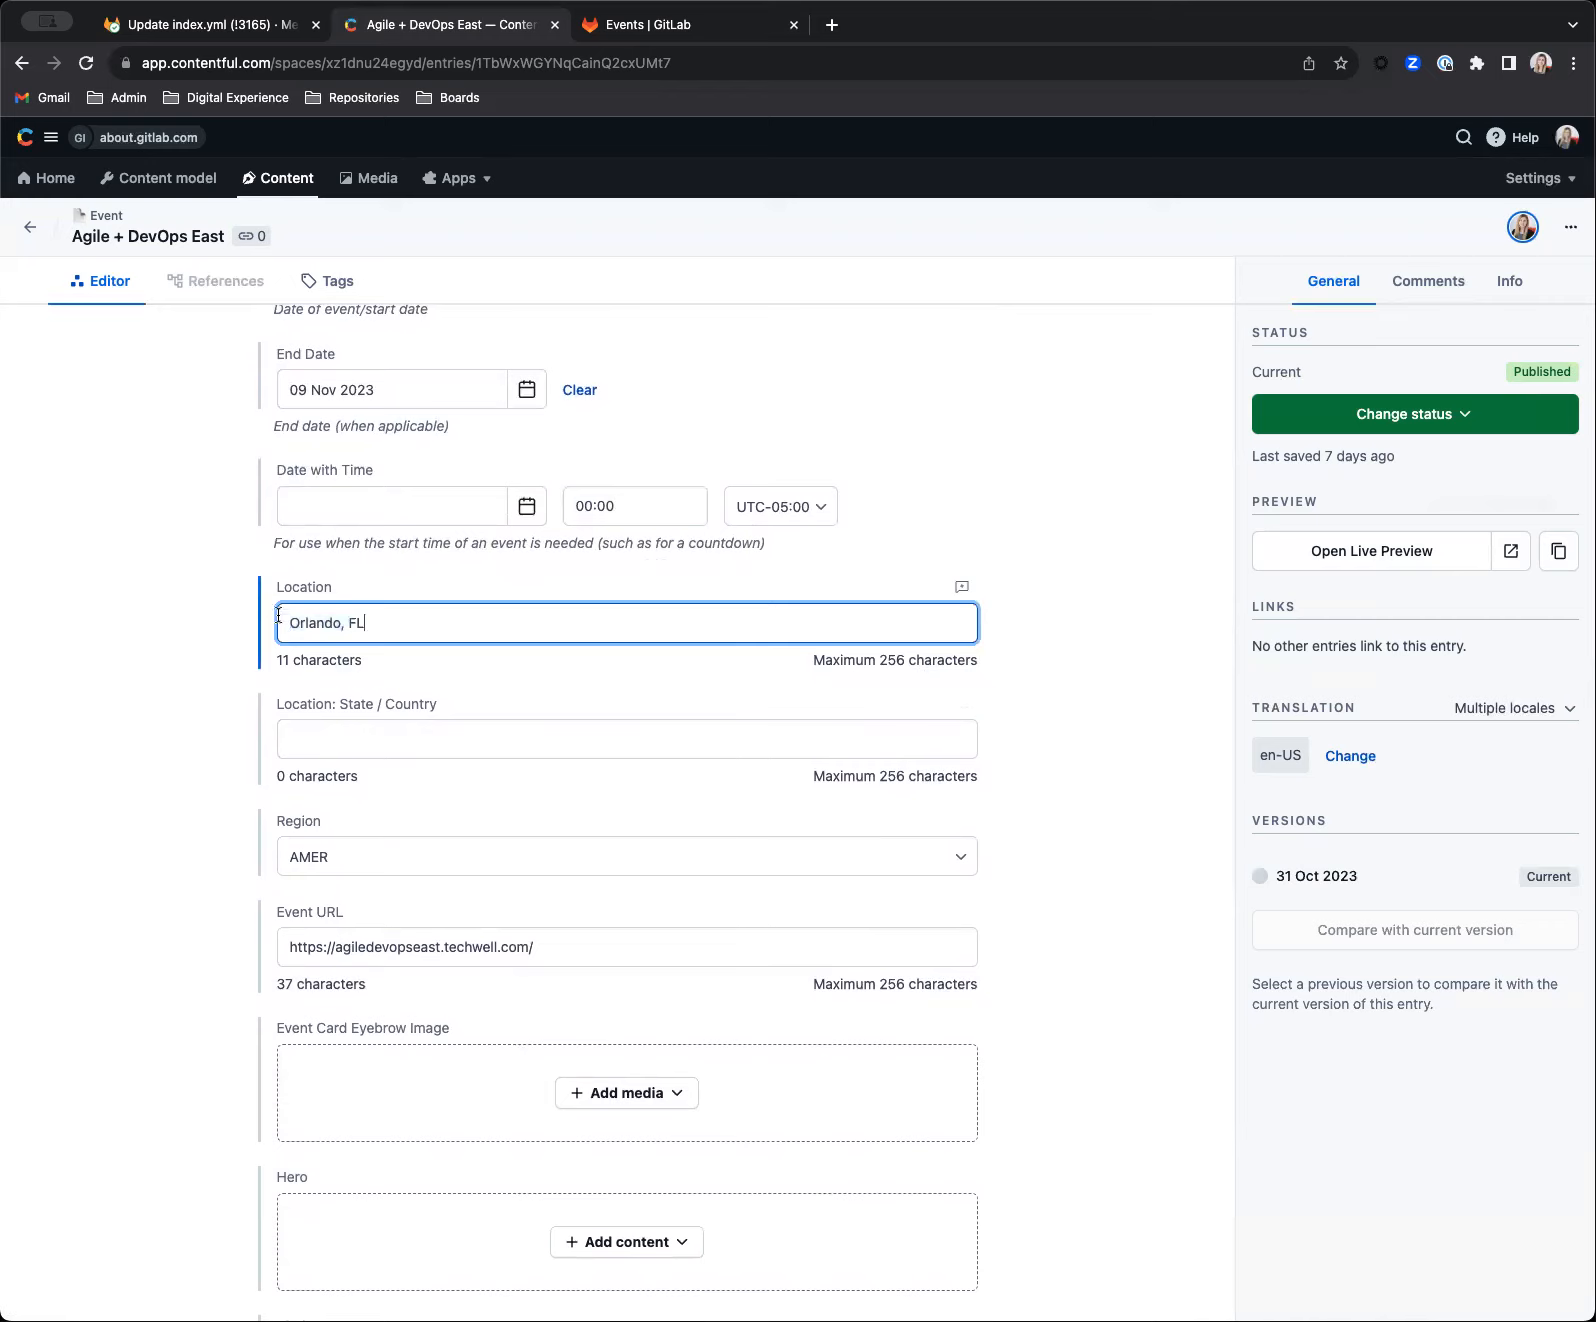
{"action": "mouse_move", "coordinate": [308, 705]}
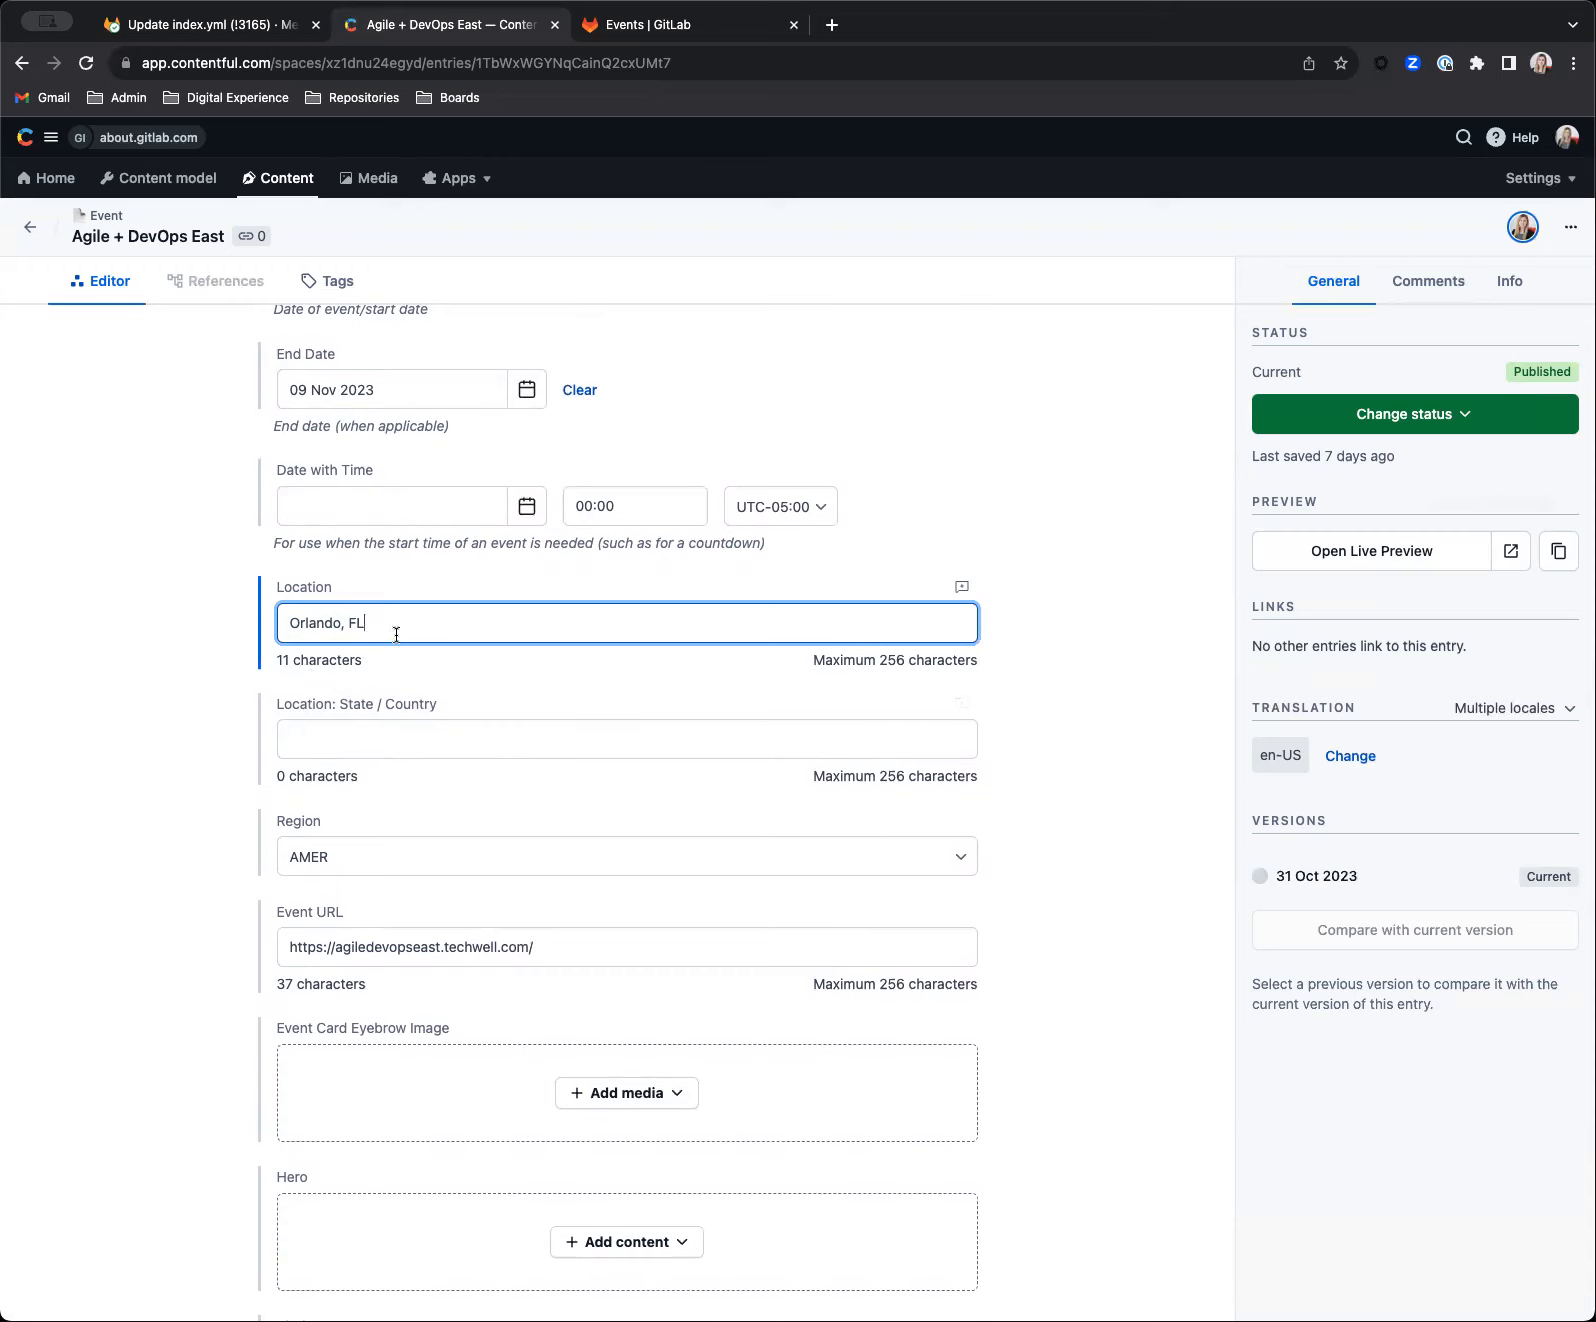
{"action": "scroll", "scroll_direction": "down", "scroll_amount": 3}
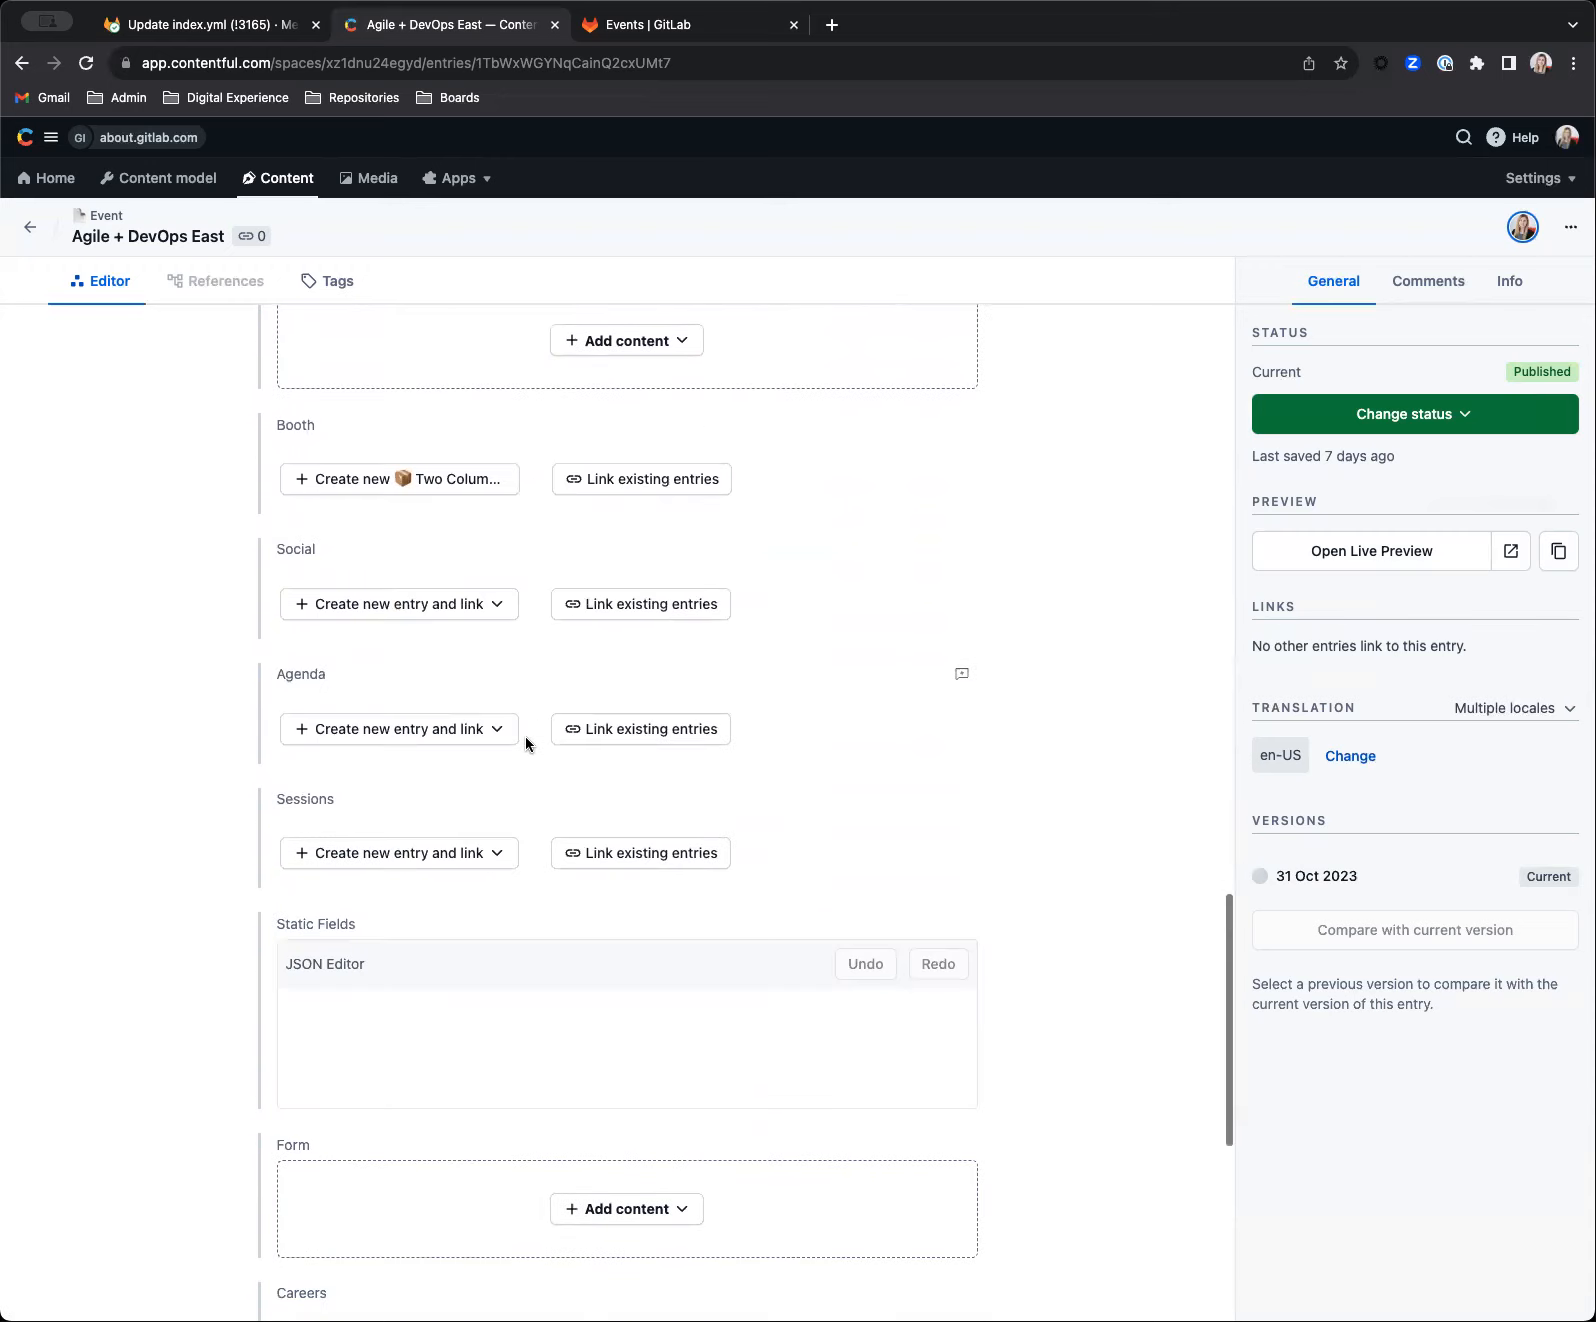
{"action": "scroll", "scroll_direction": "down", "scroll_amount": 3}
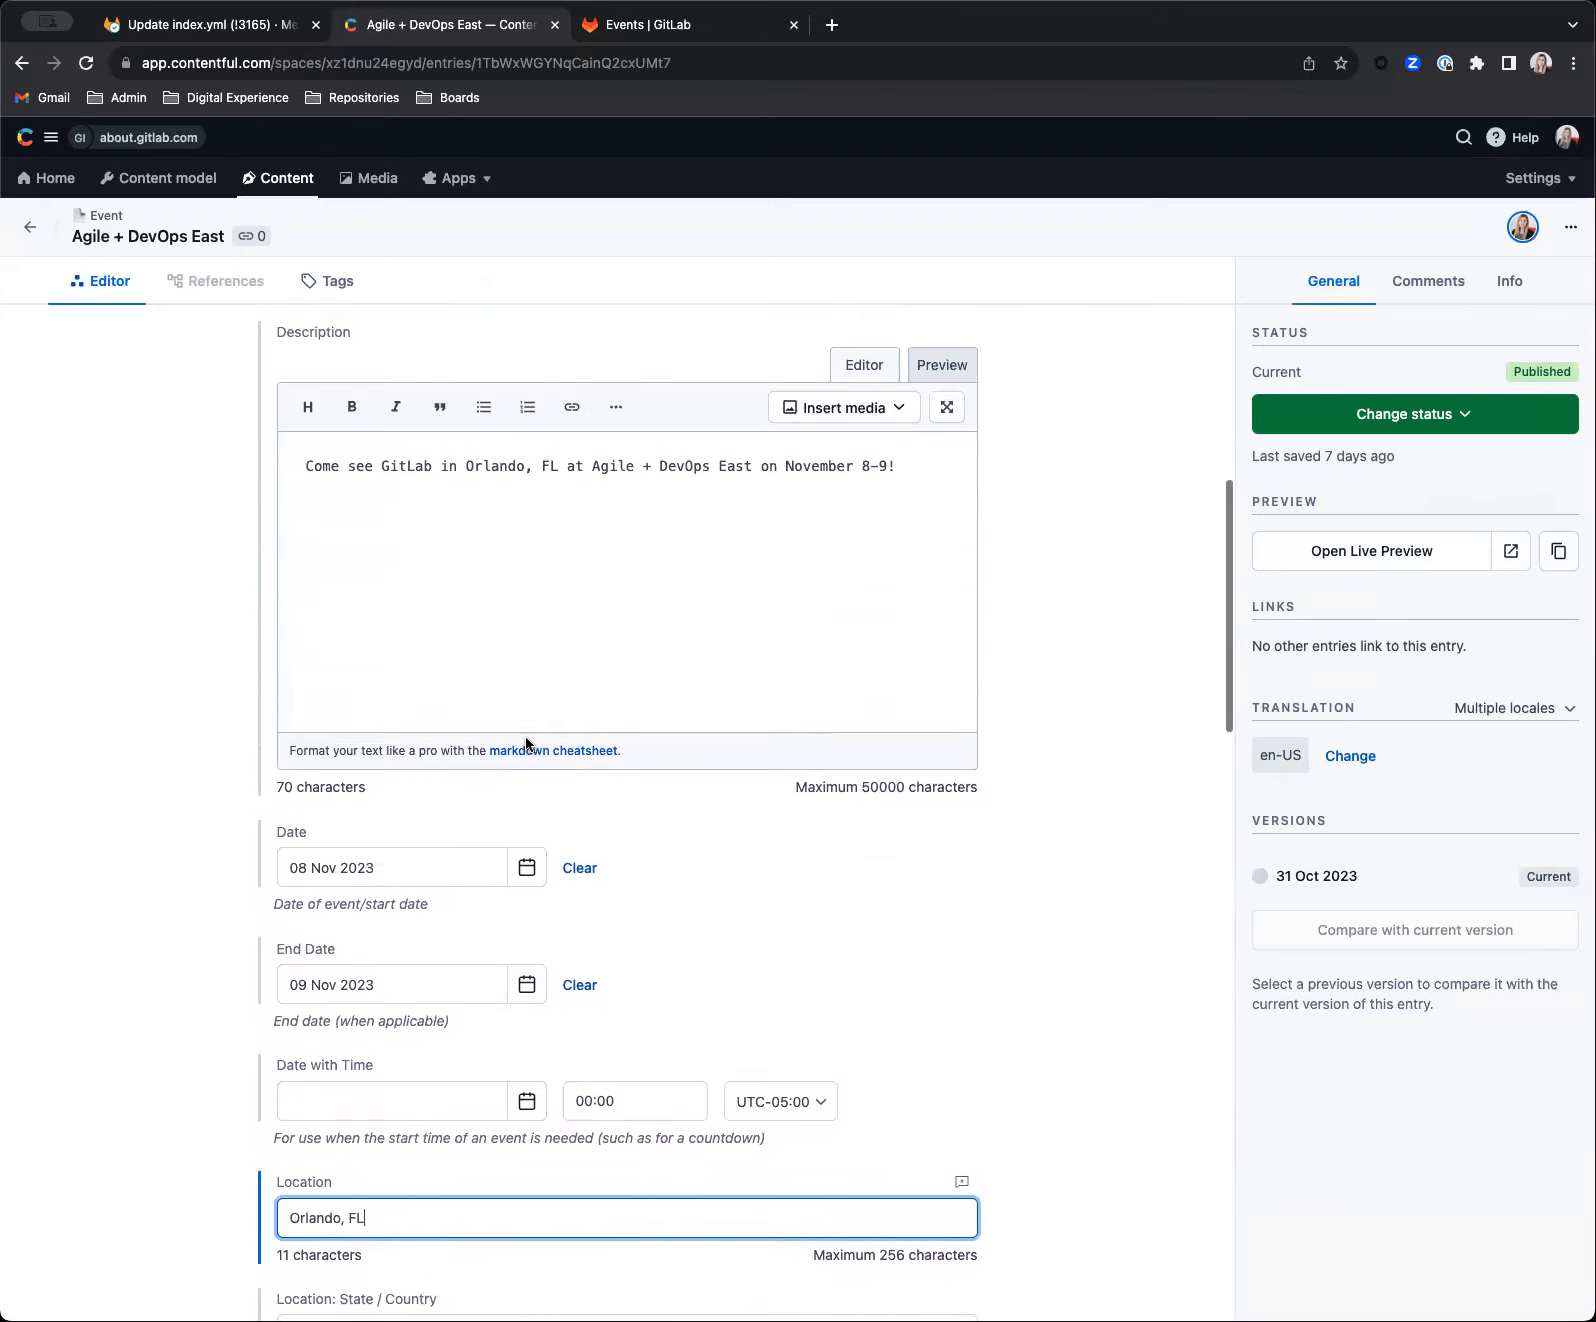
{"action": "scroll", "scroll_direction": "down", "scroll_amount": 3}
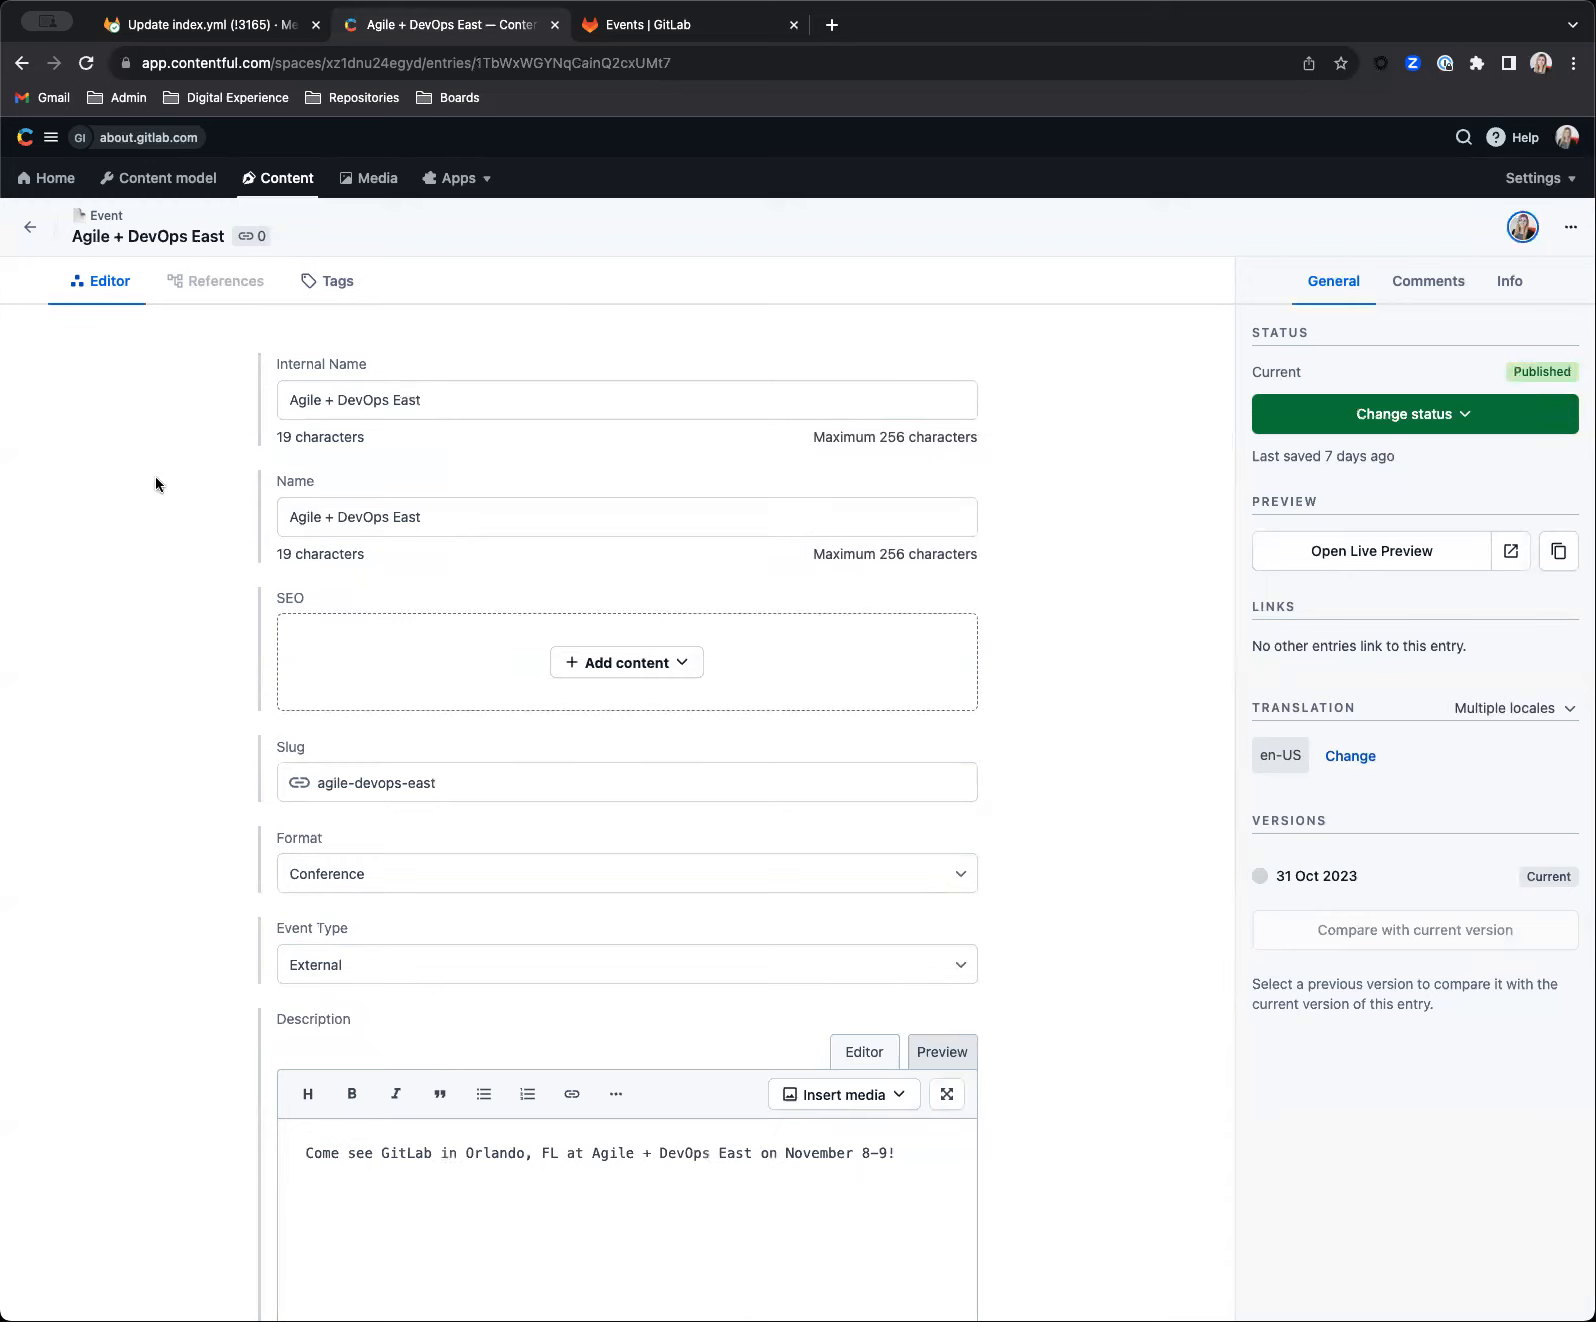
{"action": "mouse_move", "coordinate": [563, 646]}
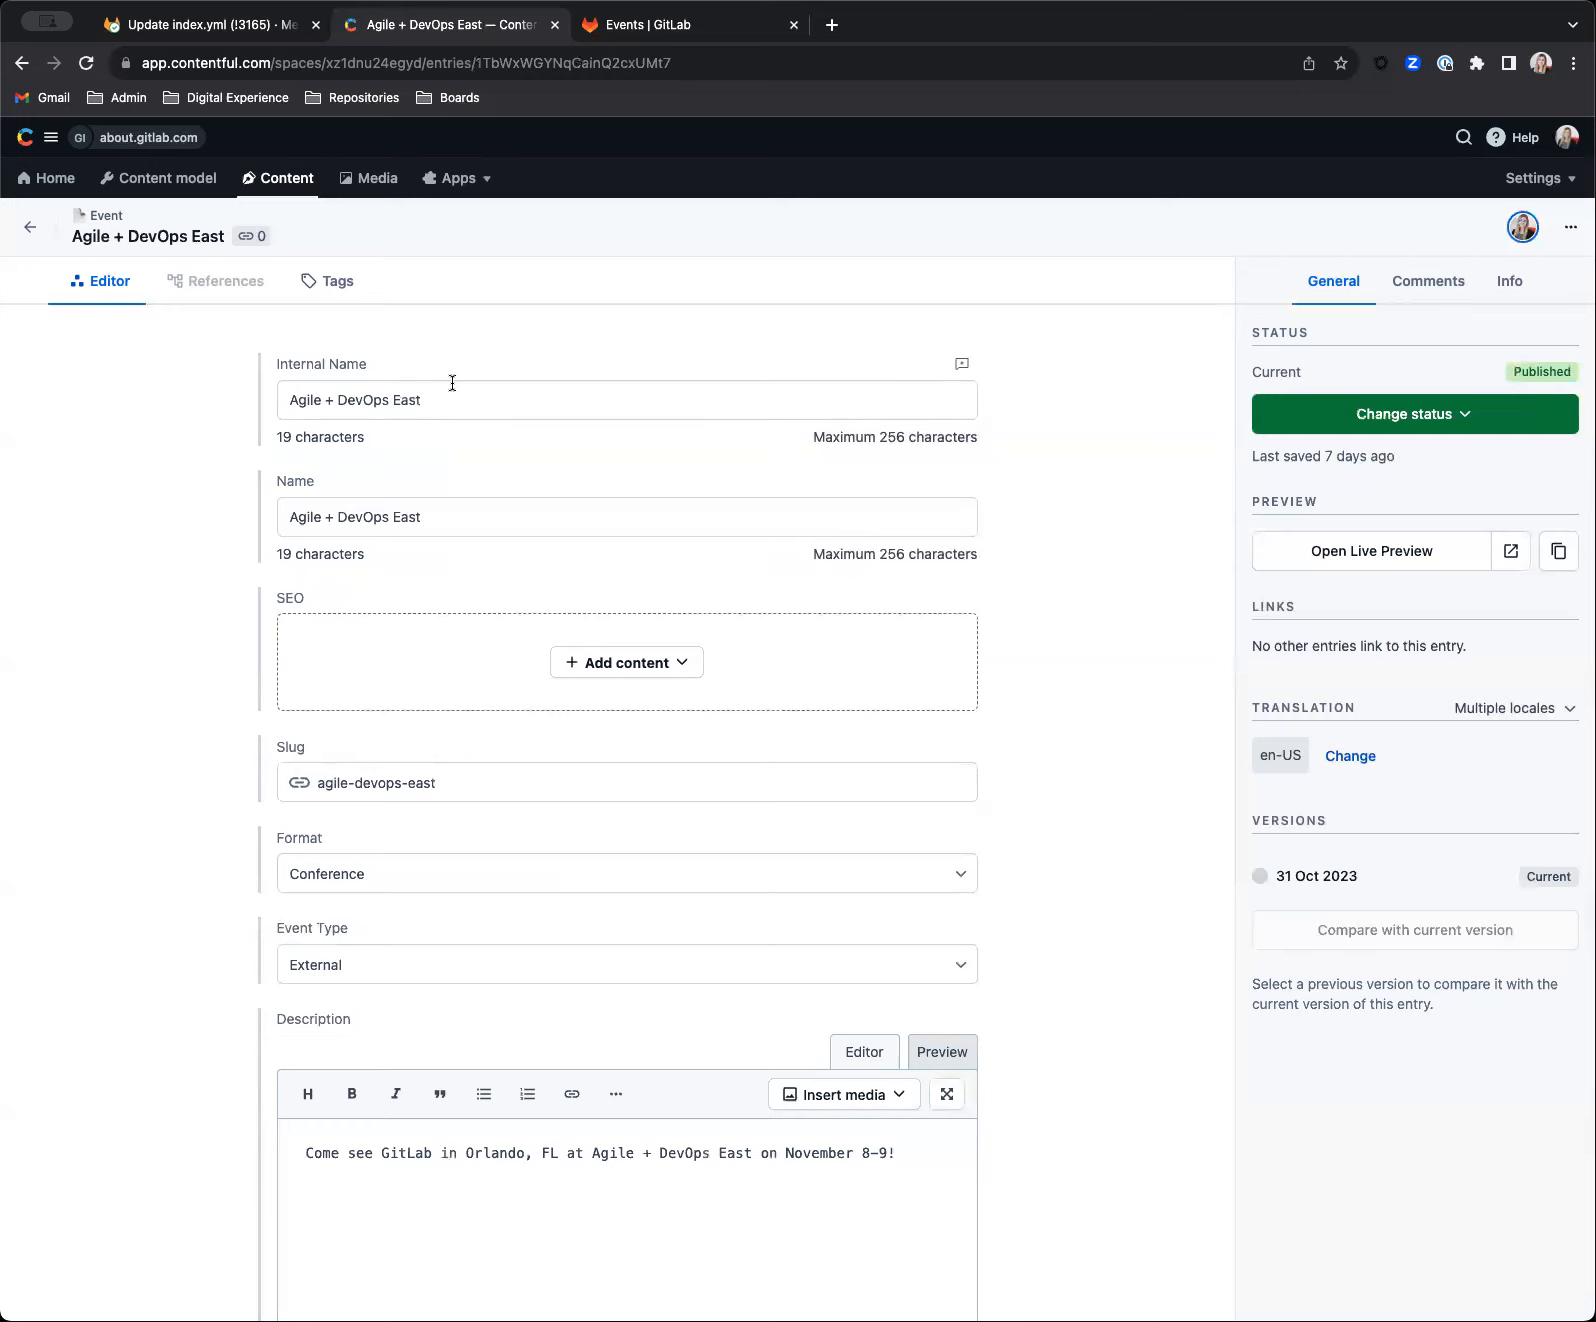
{"action": "mouse_move", "coordinate": [856, 352]}
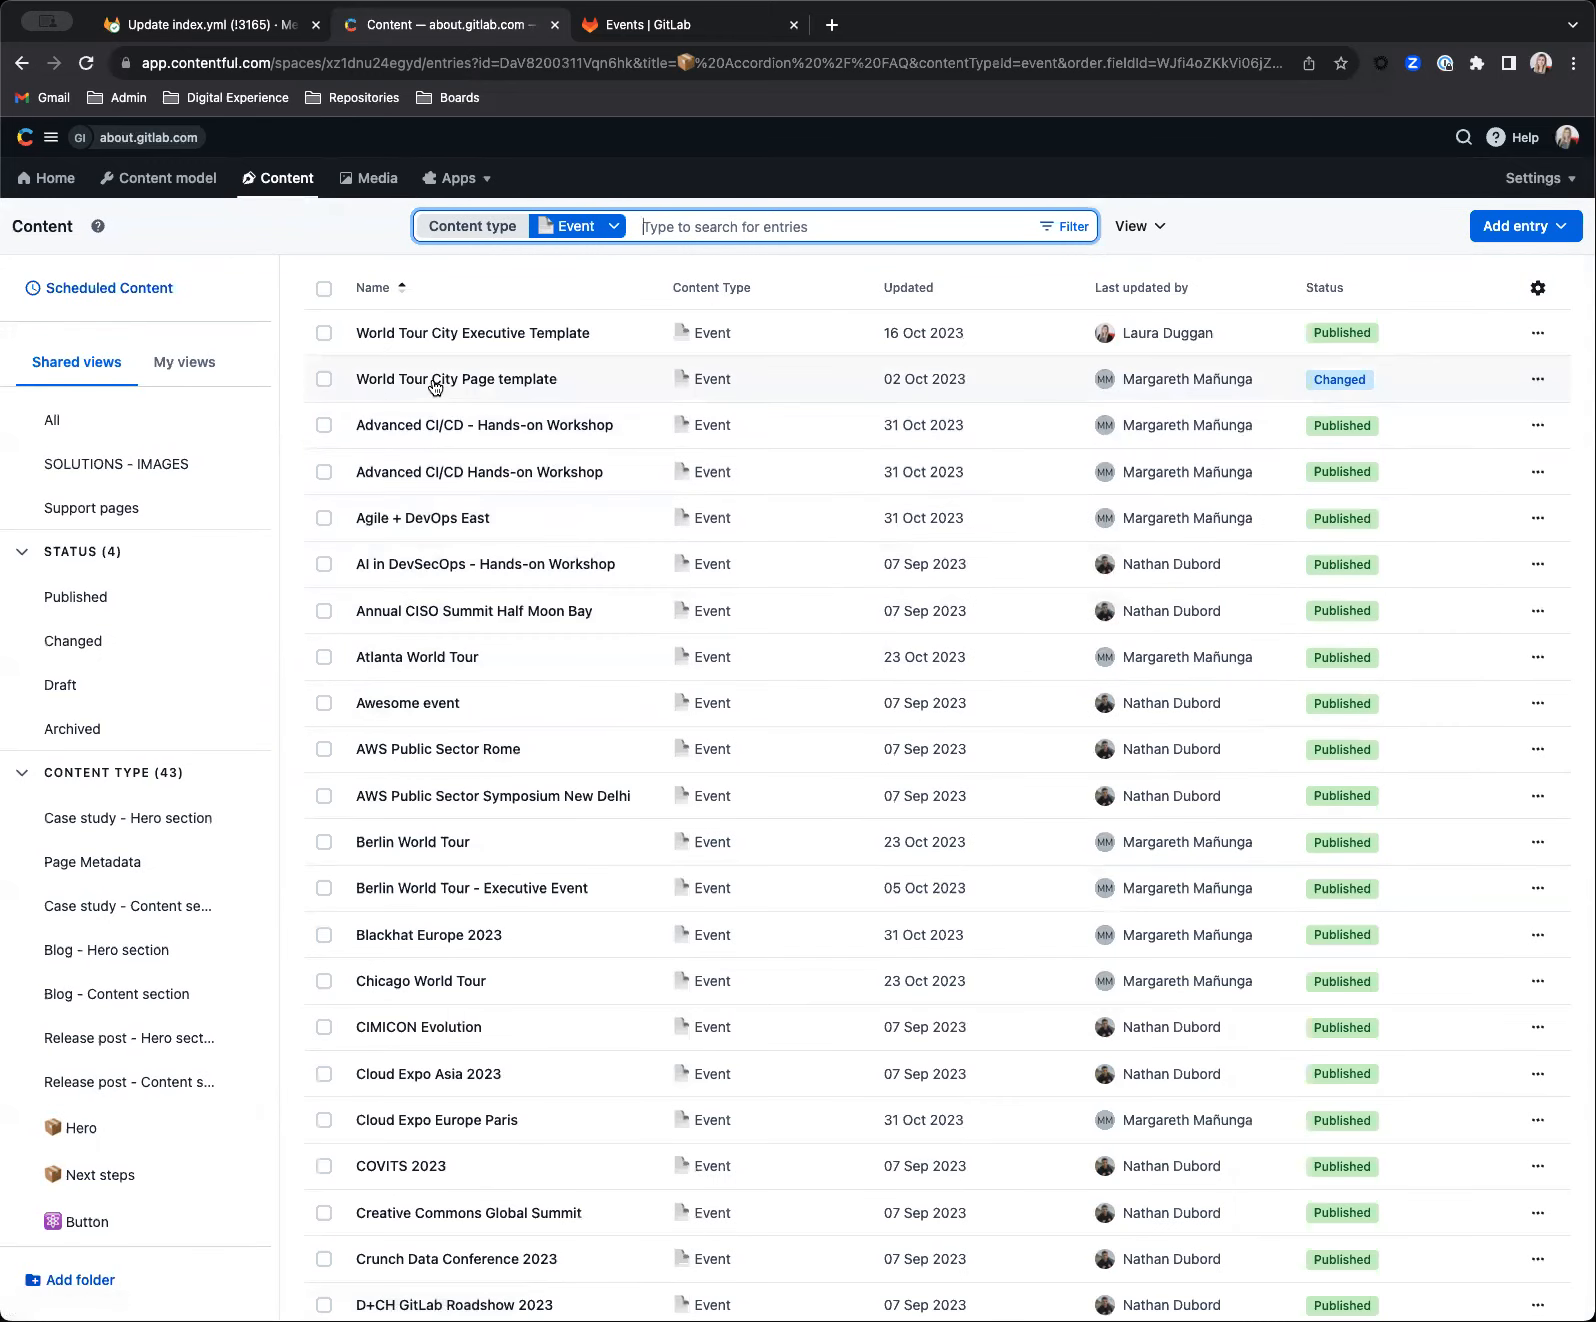
- Scroll the Event entries list and open the Vueday 2023 draft
{"action": "scroll", "scroll_direction": "down", "scroll_amount": 3}
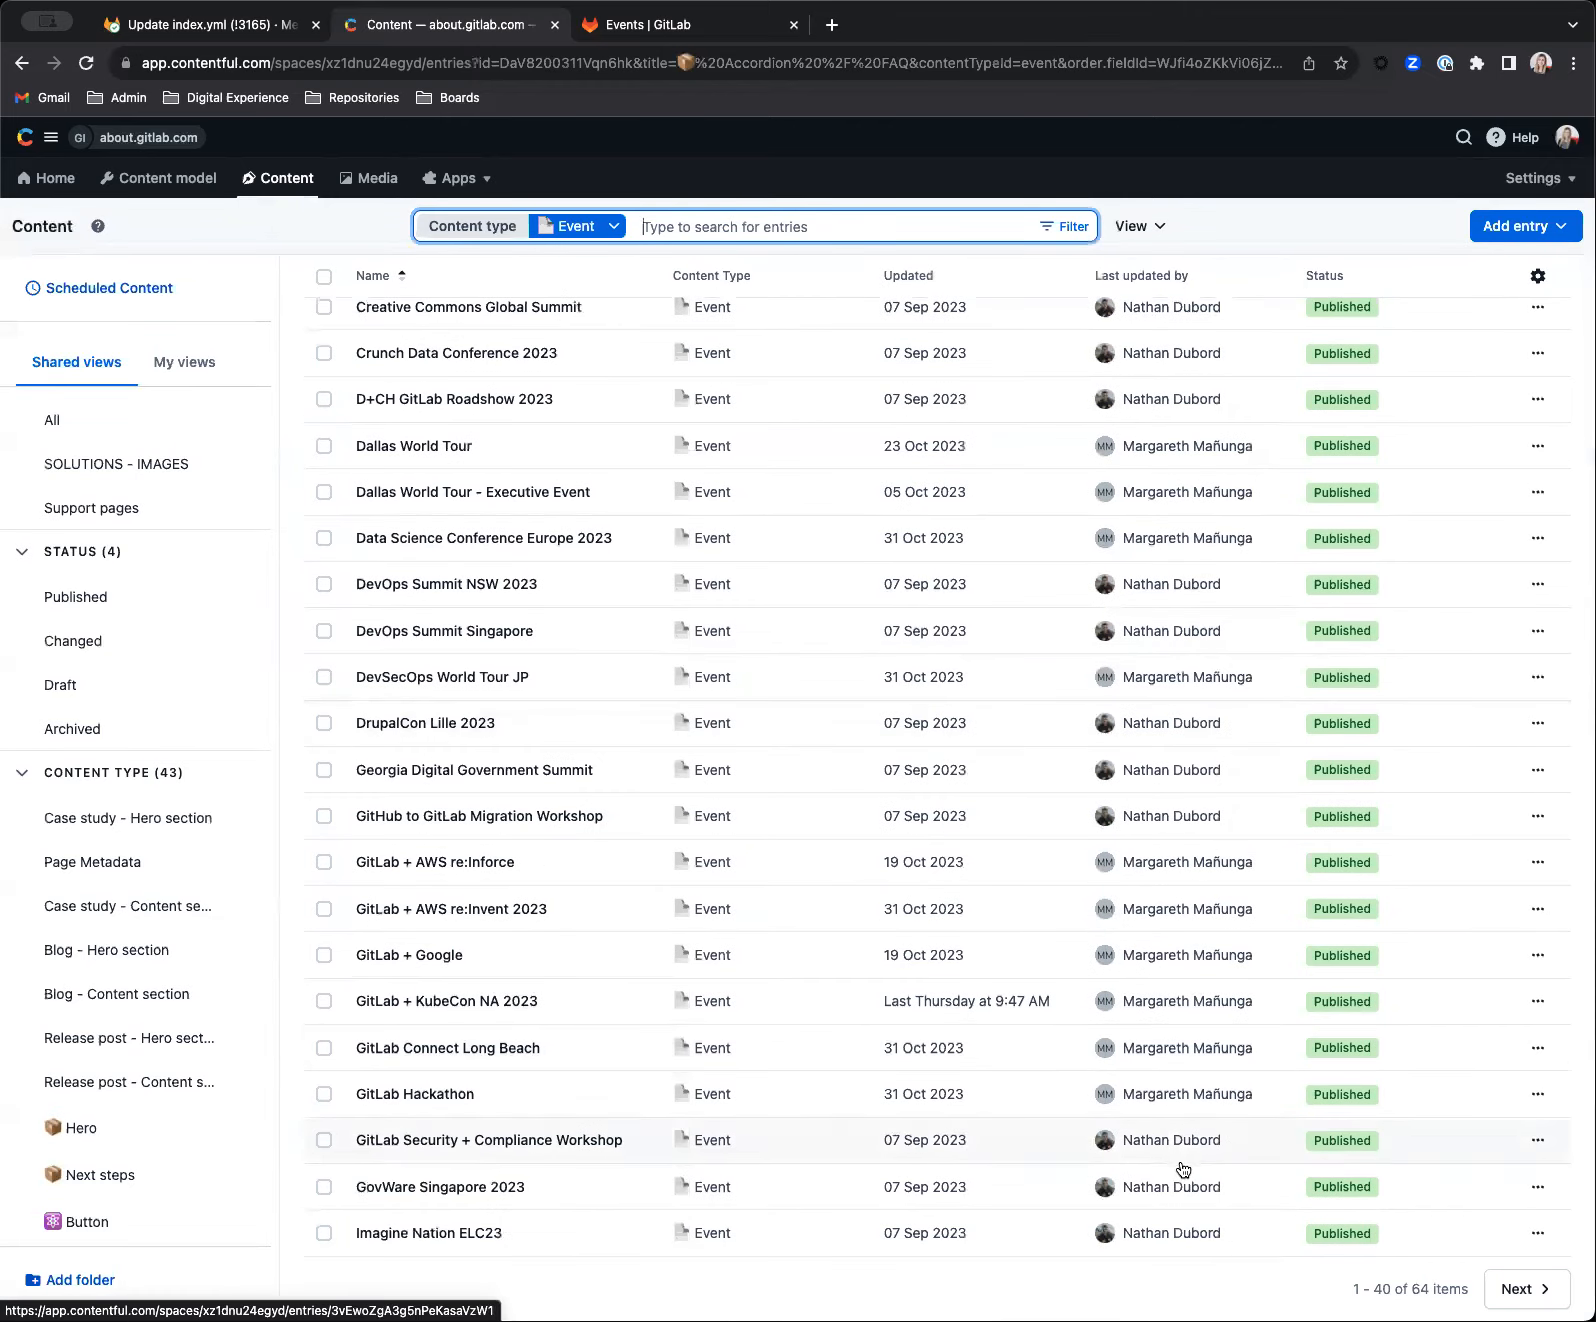
{"action": "scroll", "scroll_direction": "down", "scroll_amount": 3}
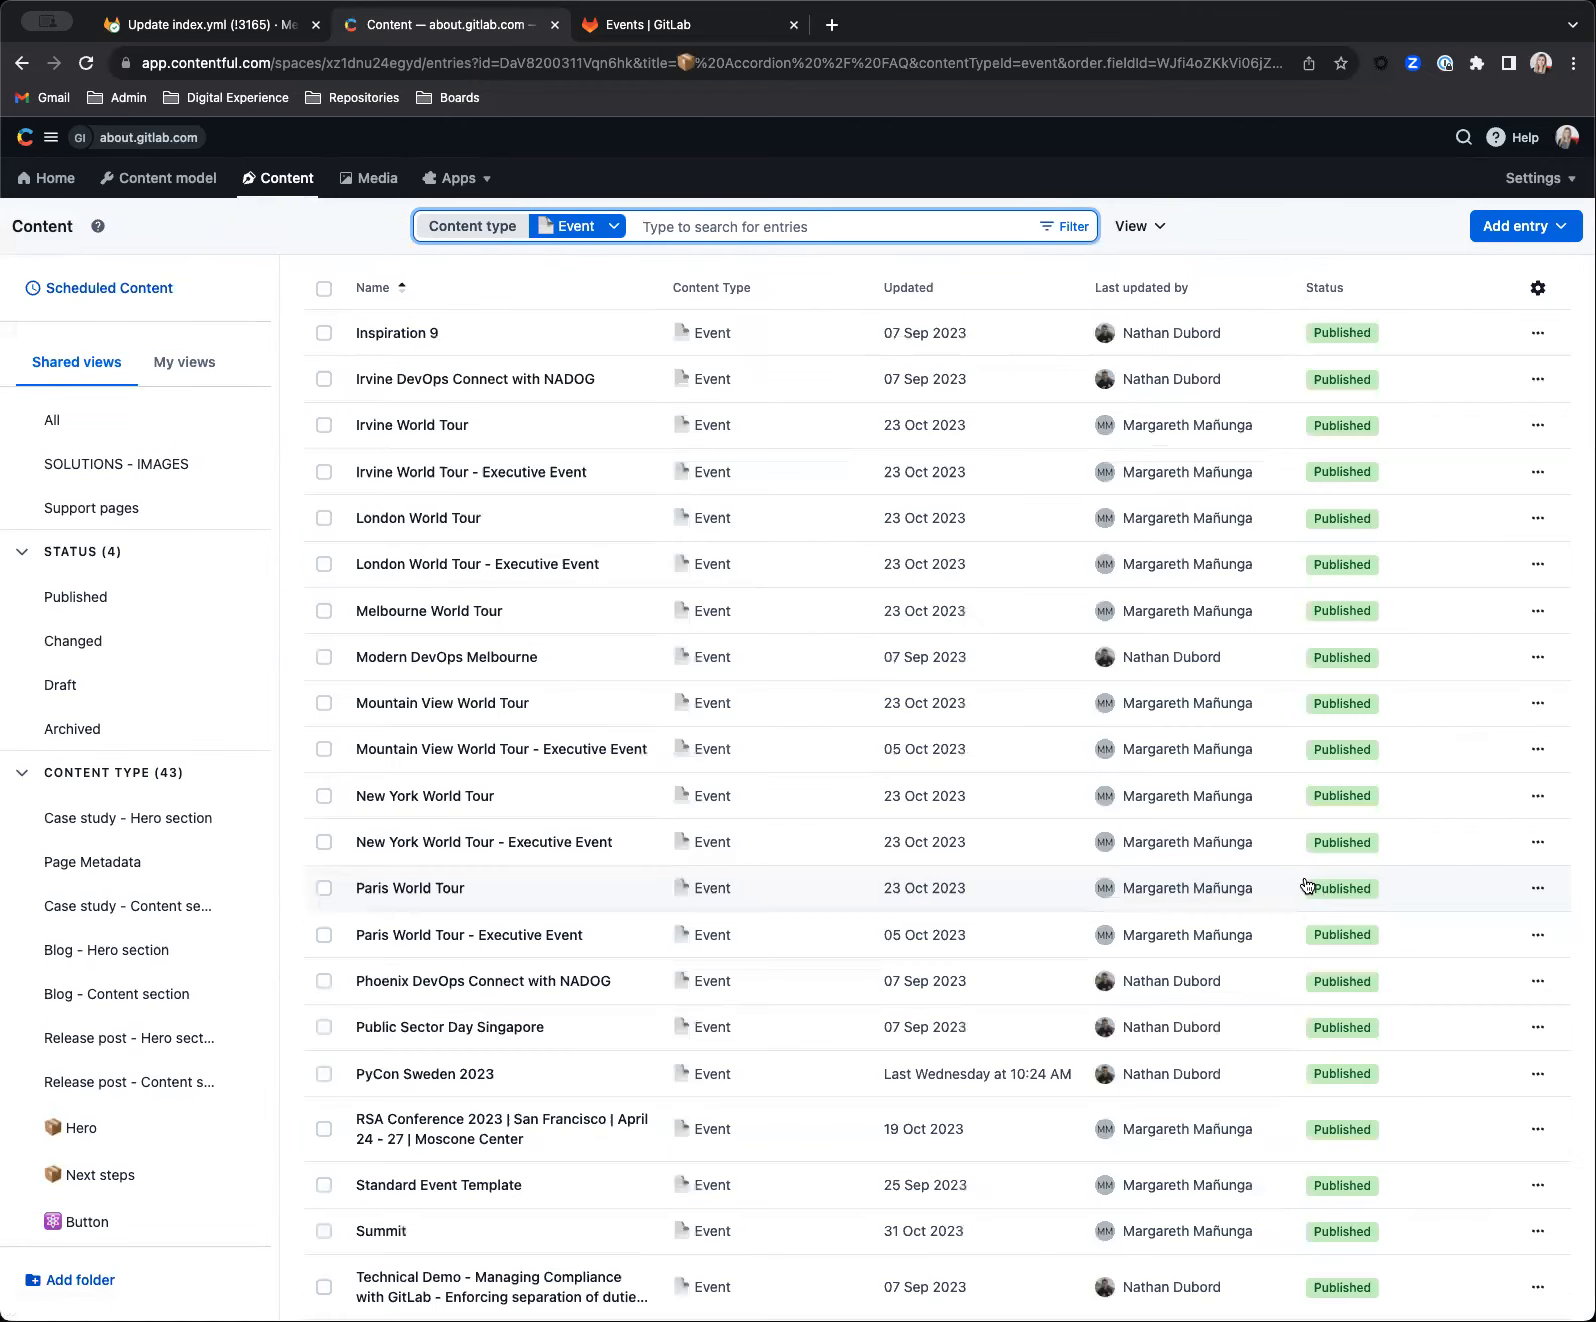
{"action": "scroll", "scroll_direction": "down", "scroll_amount": 3}
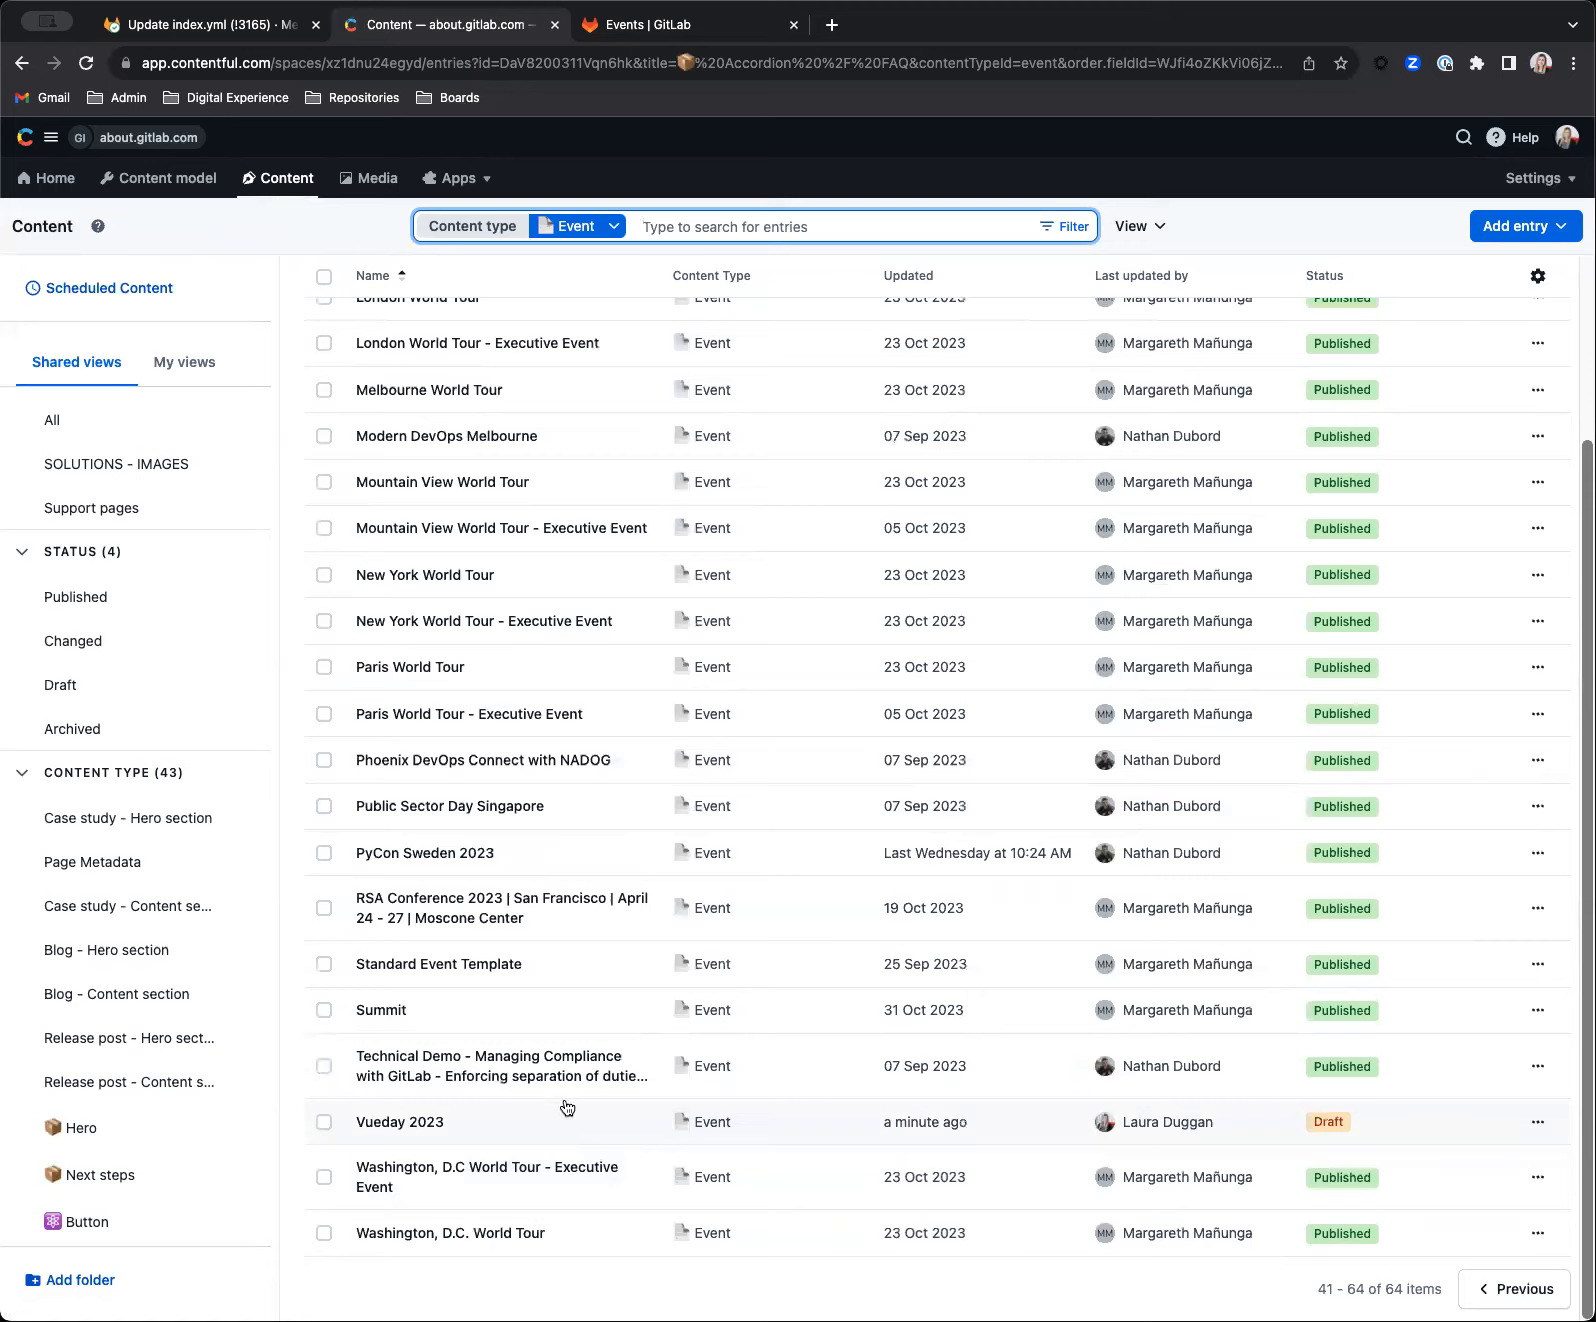
{"action": "left_click", "coordinate": [399, 1123]}
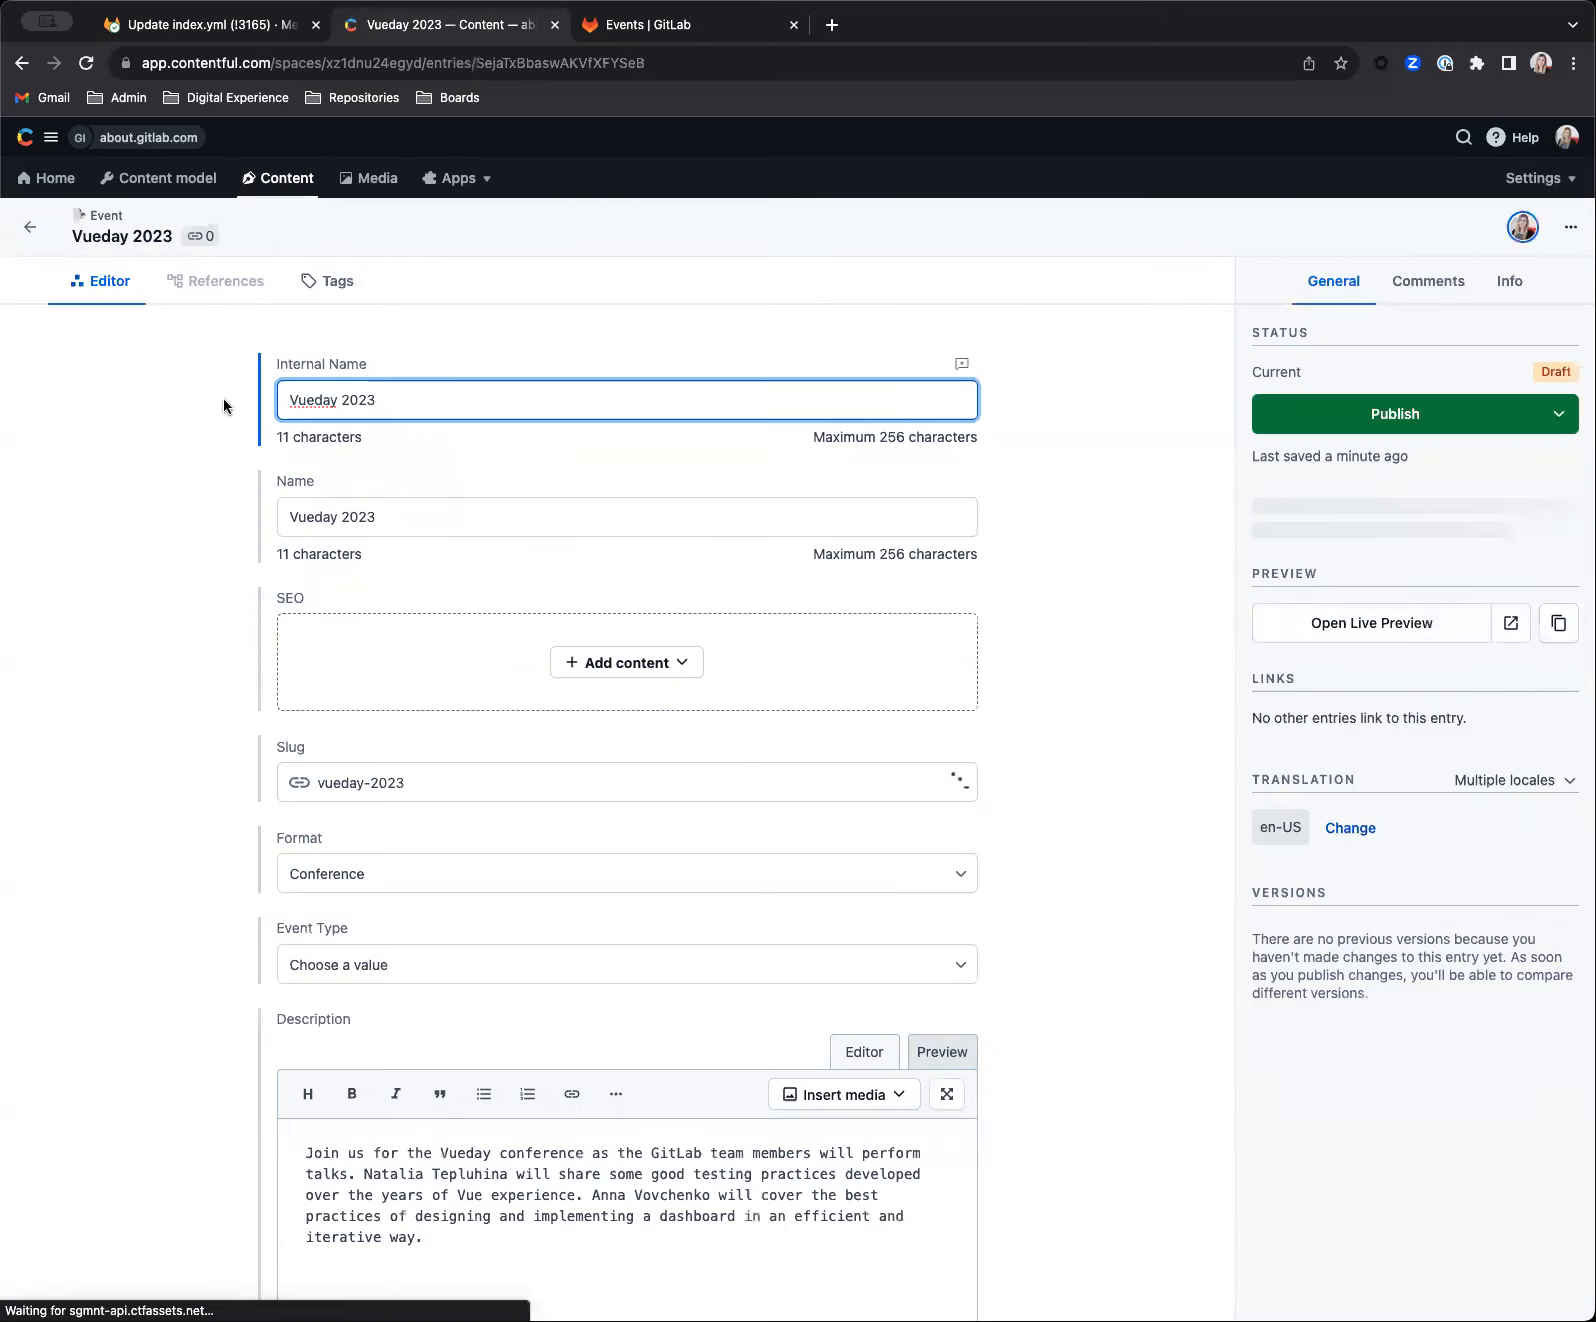
- Choose External in the Vueday 2023 Event Type dropdown, then scroll through the entry
{"action": "scroll", "scroll_direction": "down", "scroll_amount": 3}
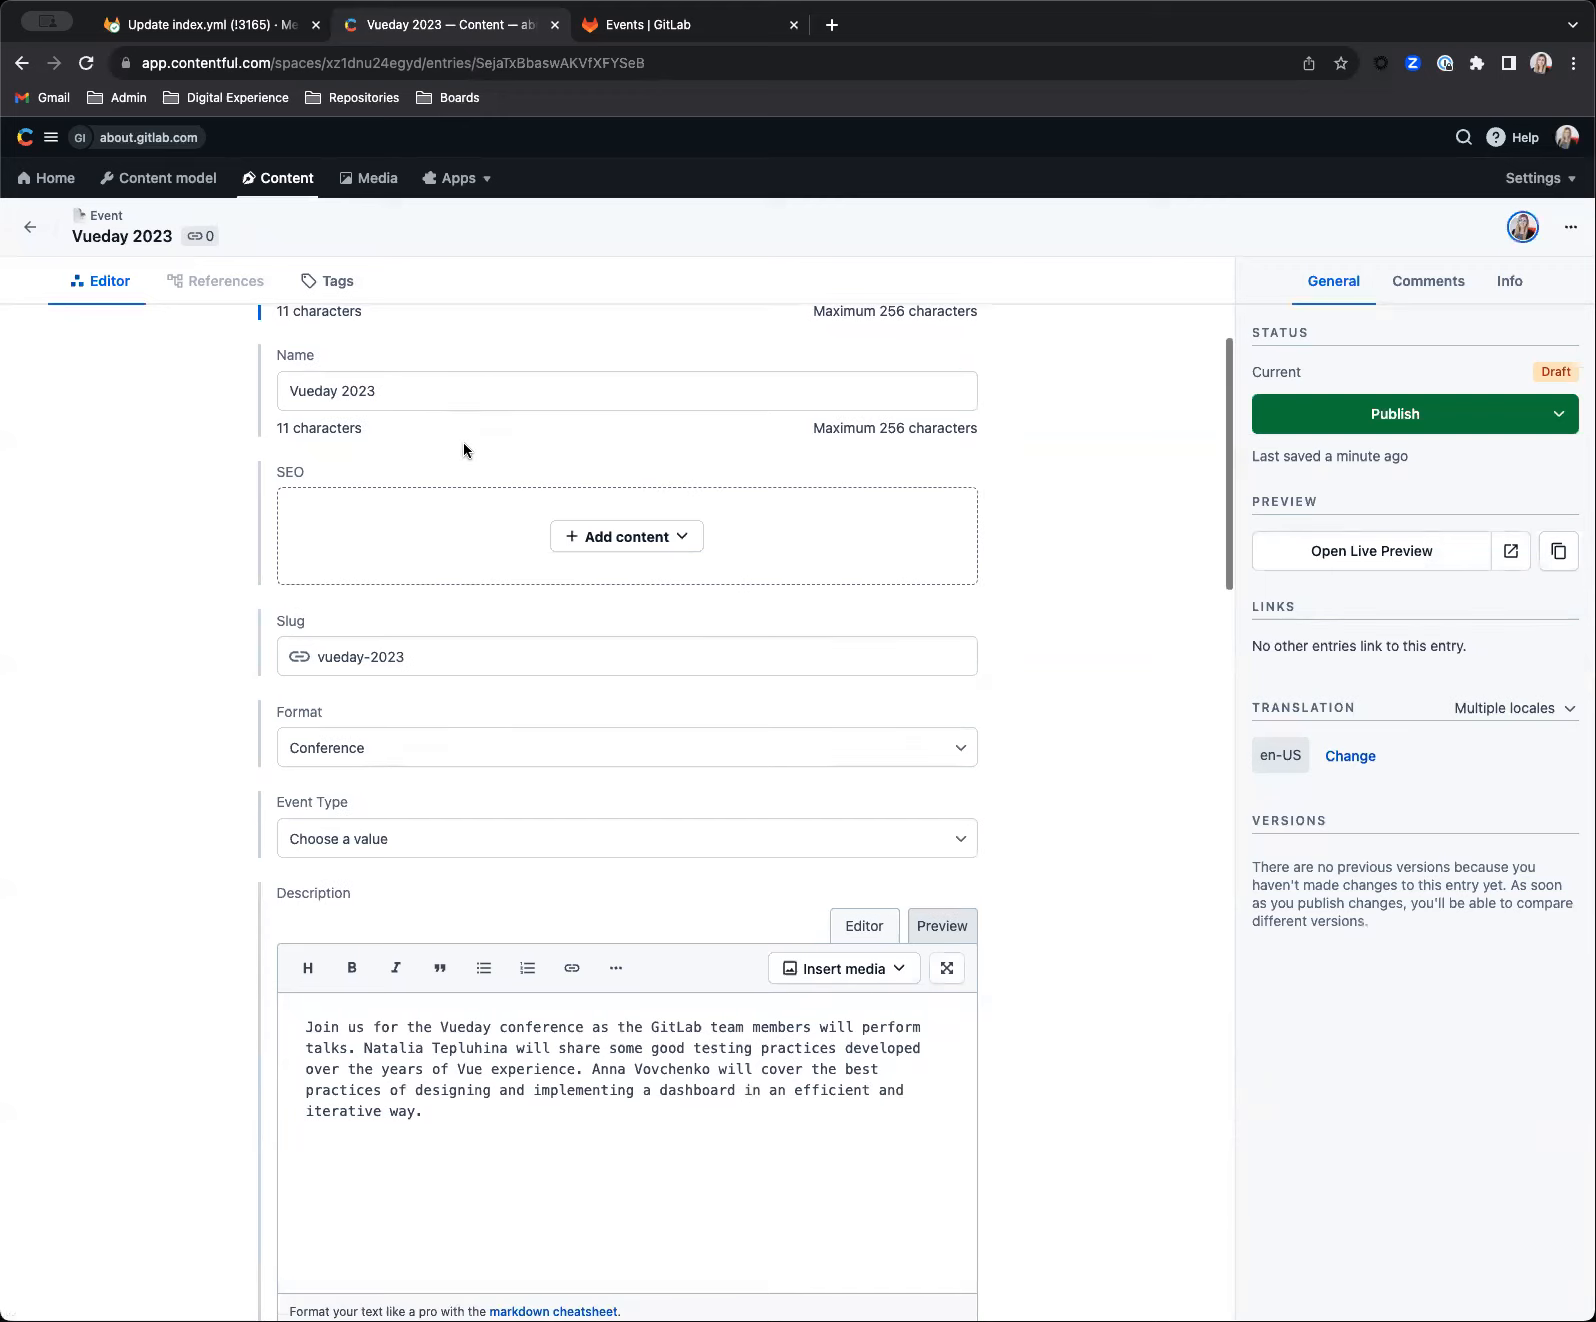
{"action": "scroll", "scroll_direction": "down", "scroll_amount": 3}
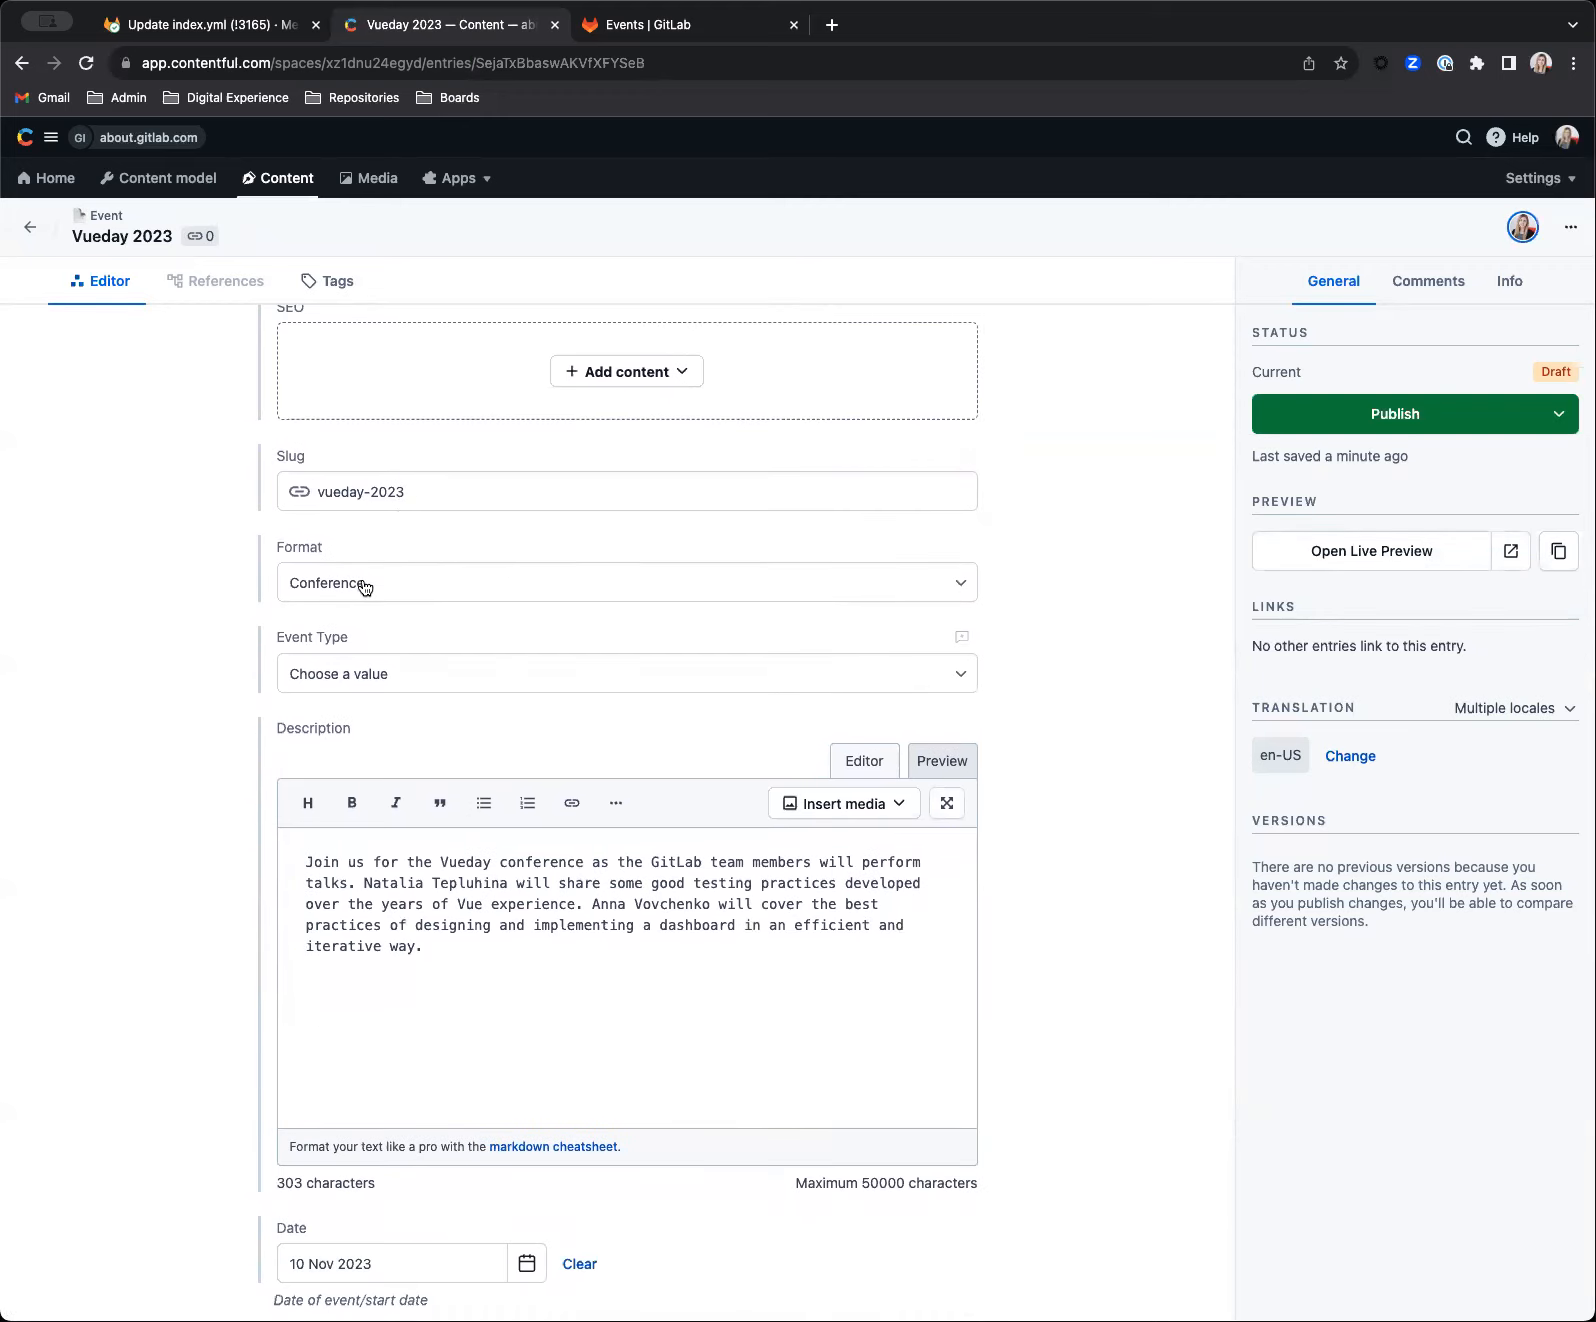
{"action": "left_click", "coordinate": [625, 673]}
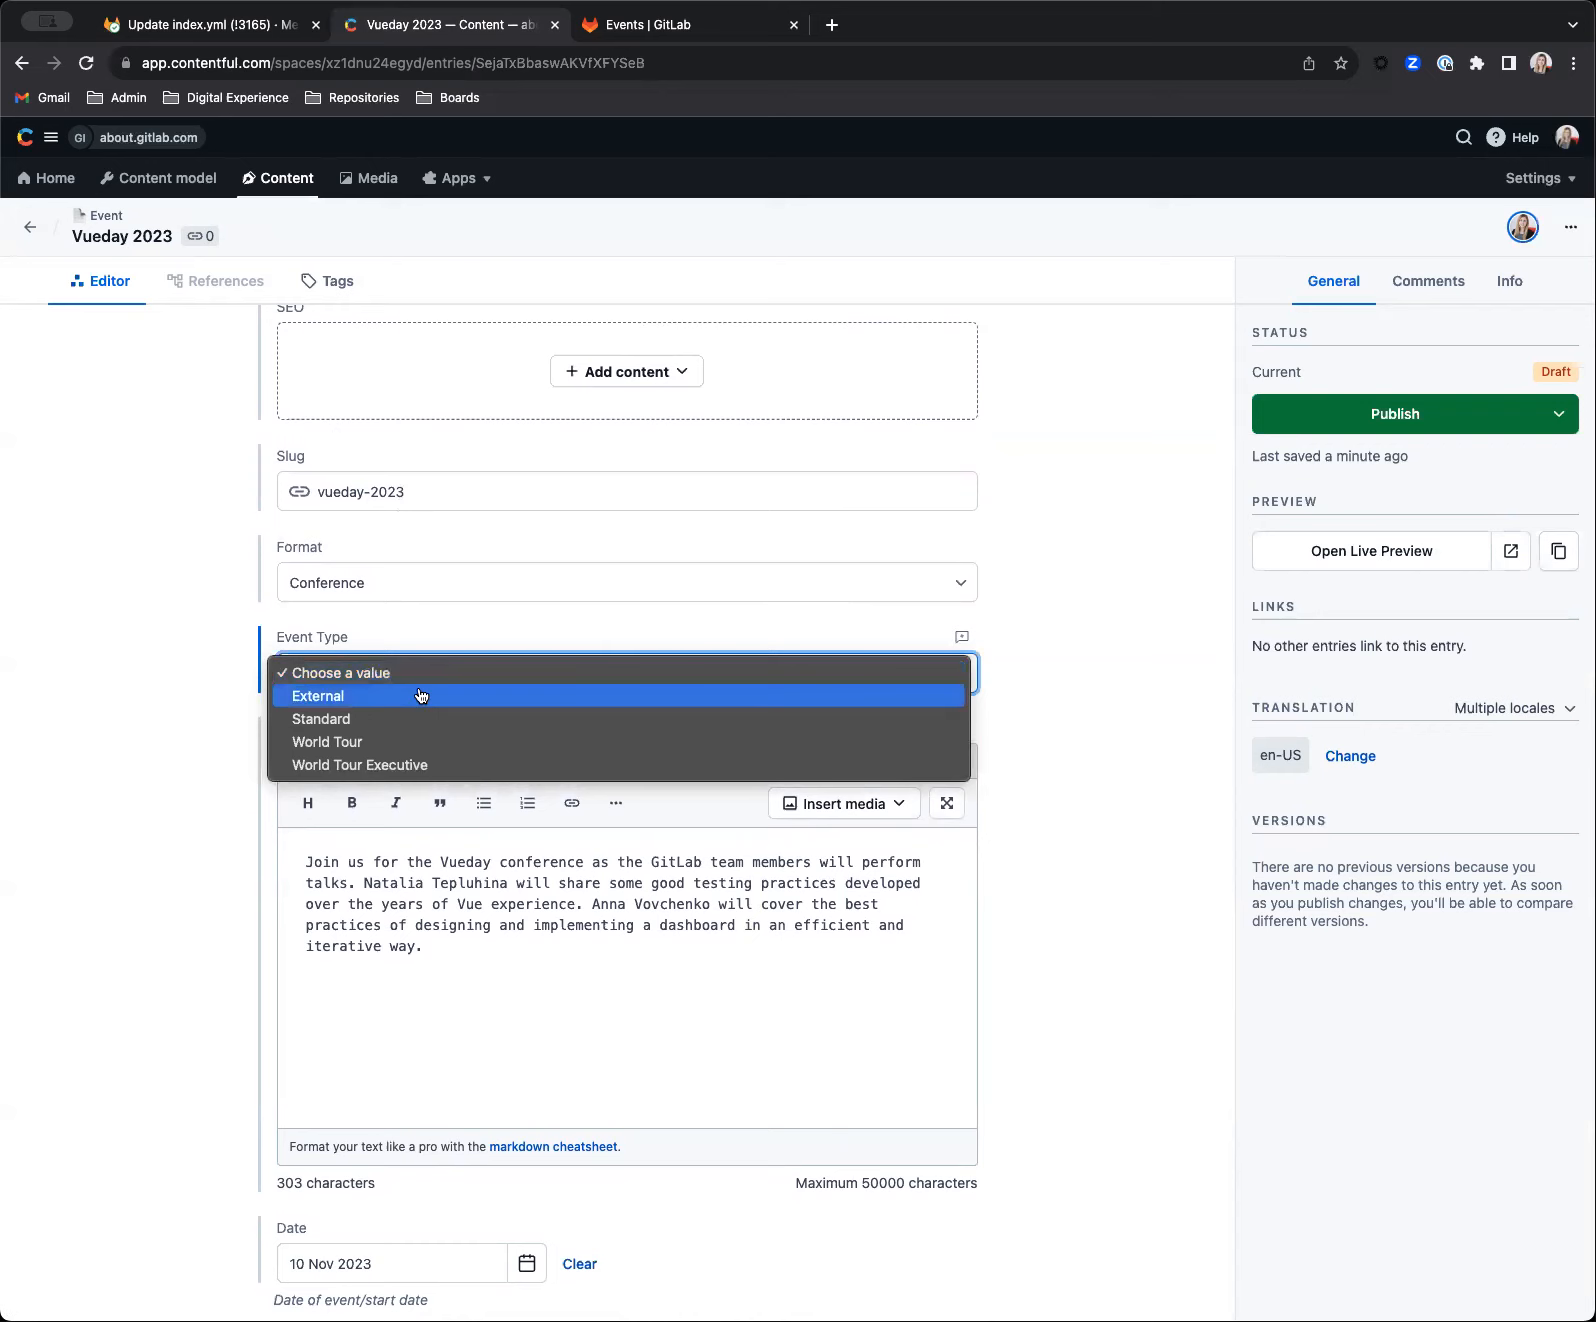
{"action": "left_click", "coordinate": [319, 696]}
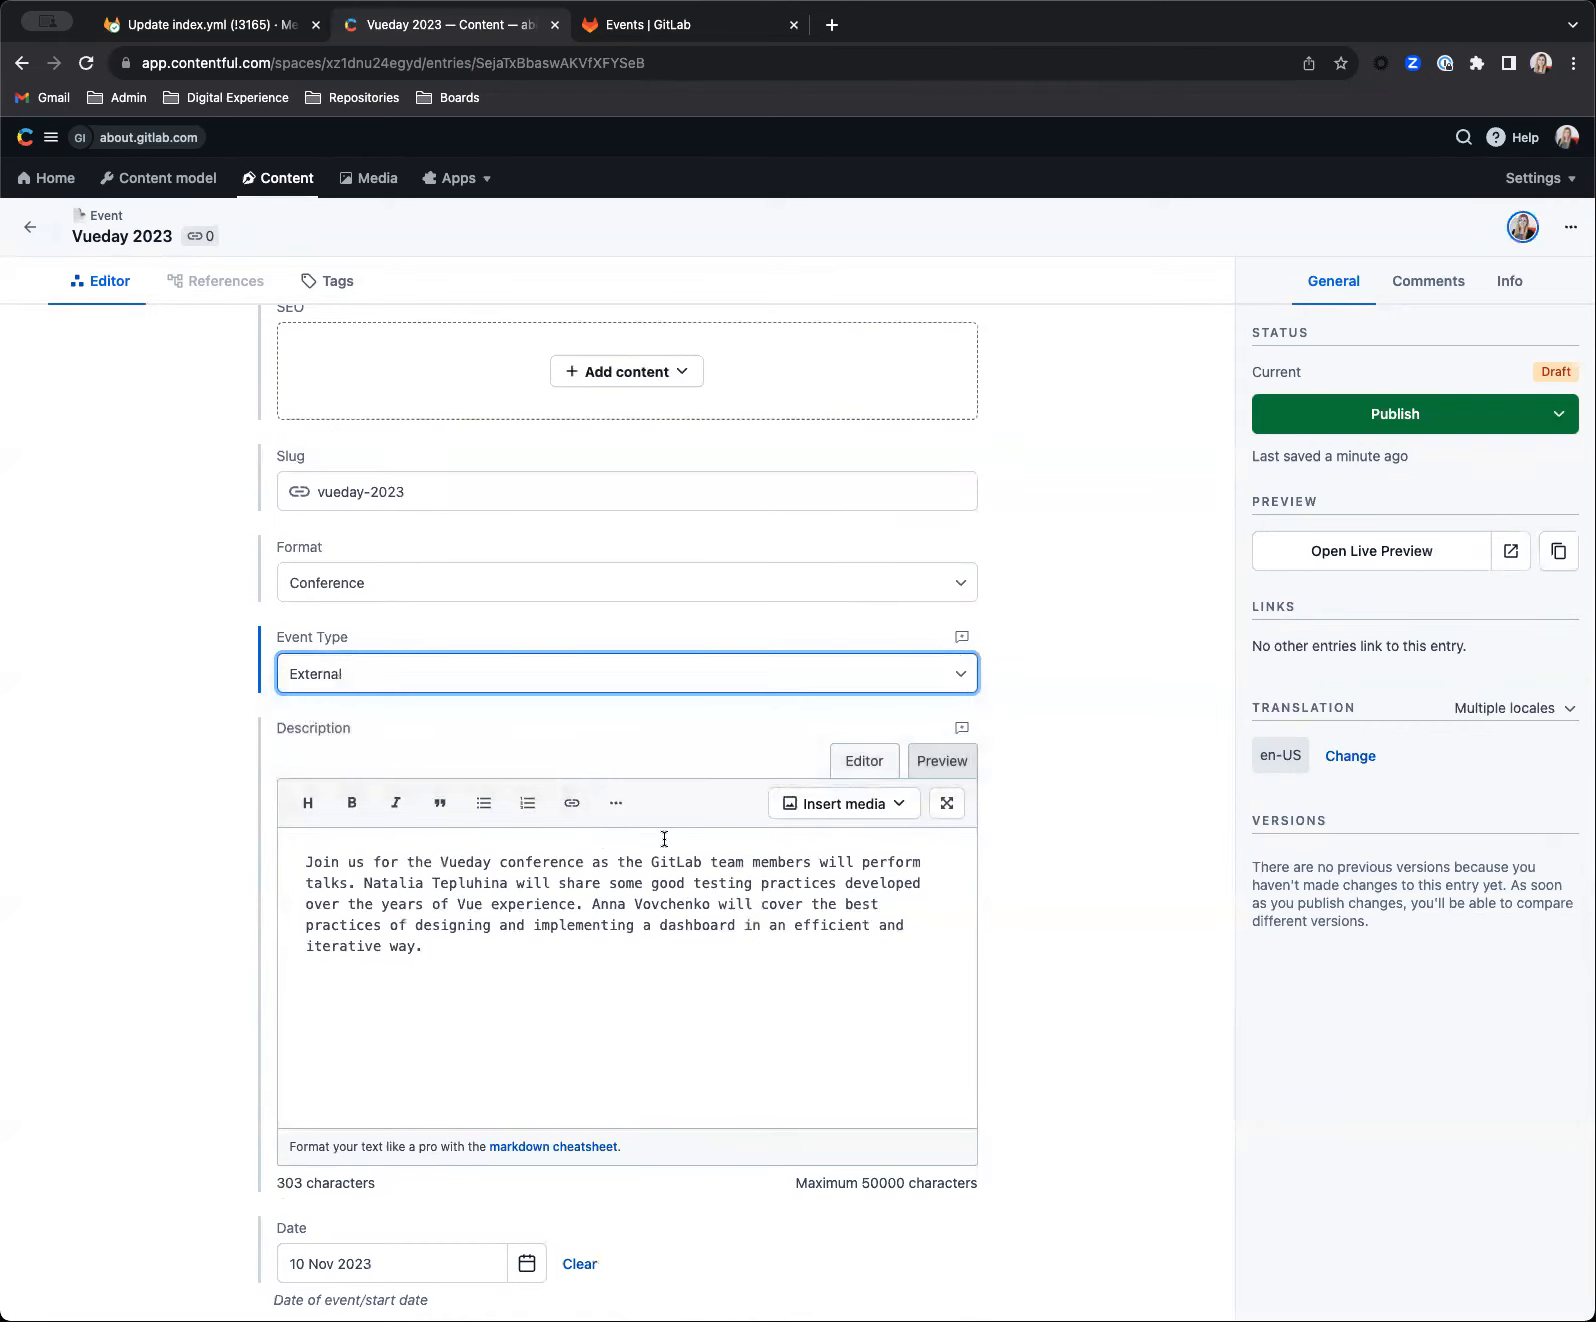
{"action": "scroll", "scroll_direction": "down", "scroll_amount": 3}
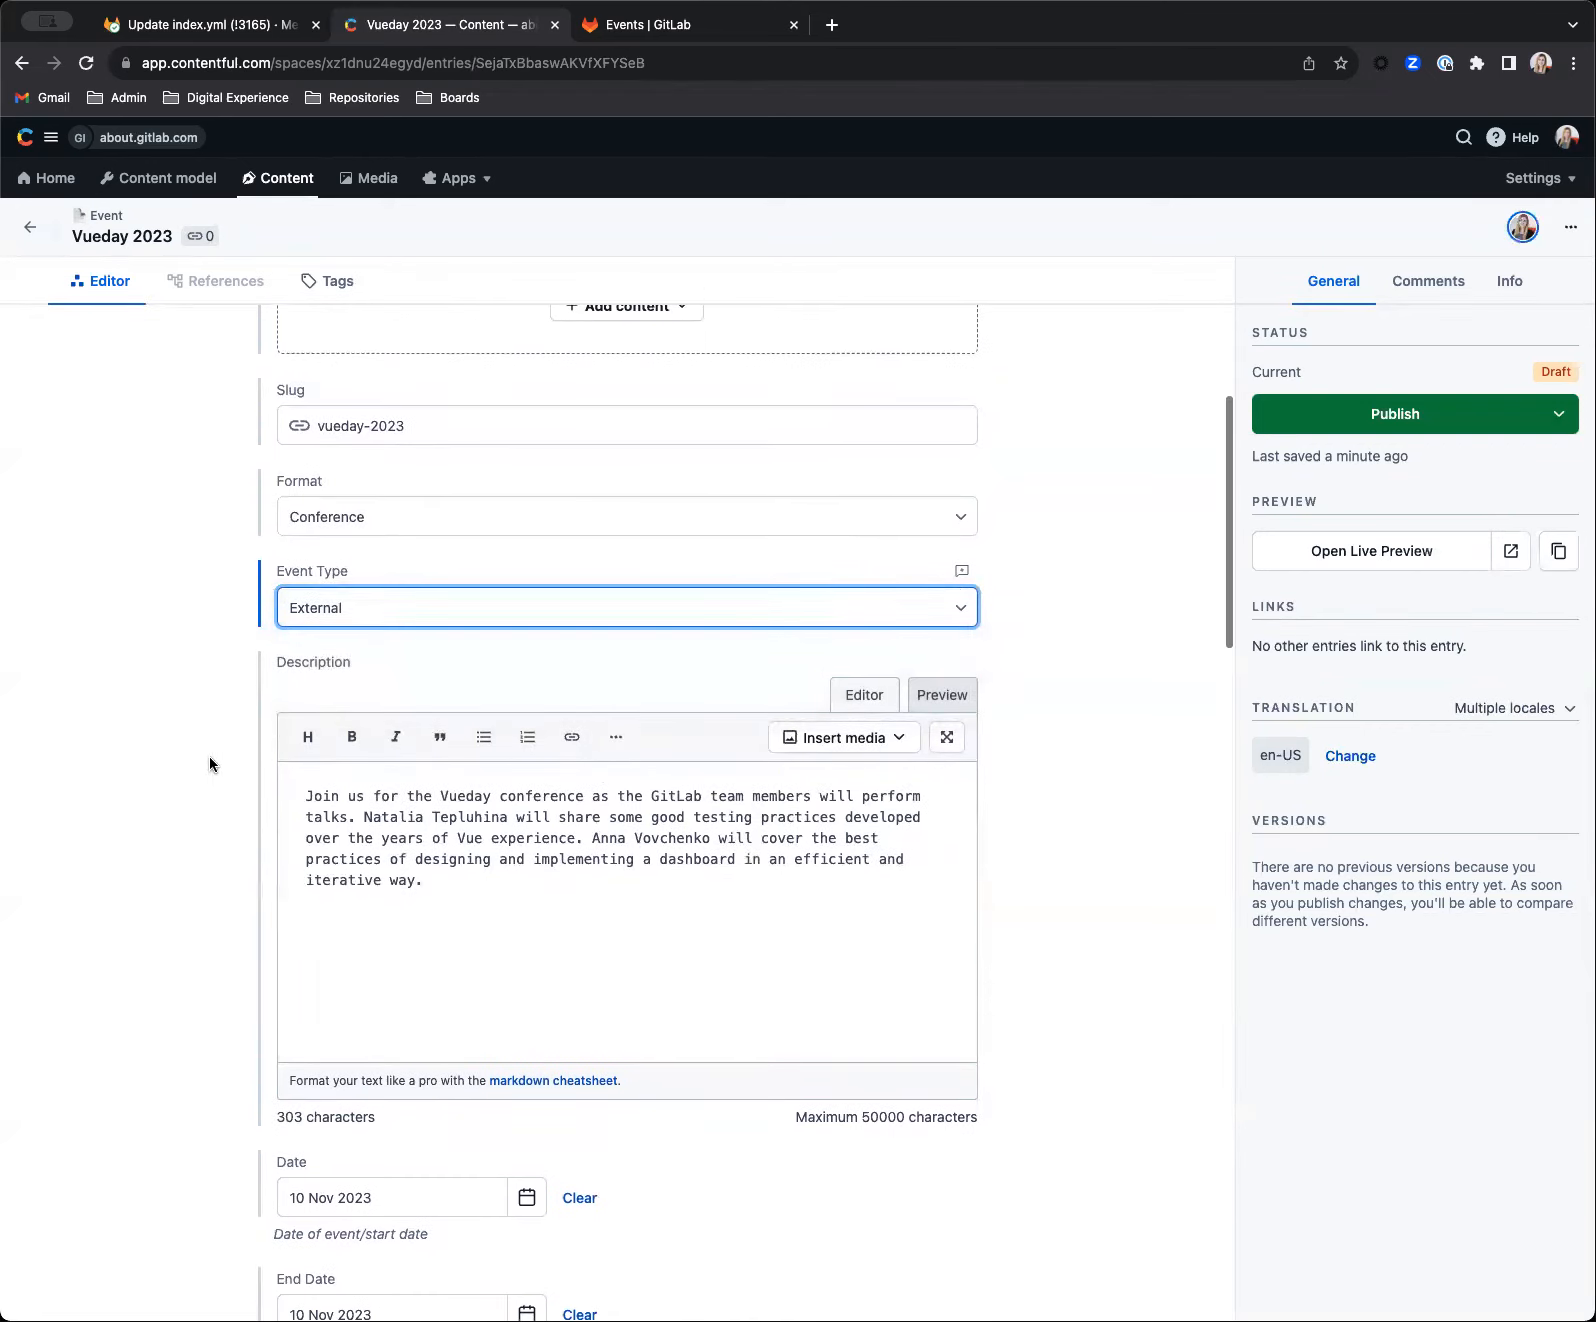
{"action": "scroll", "scroll_direction": "down", "scroll_amount": 3}
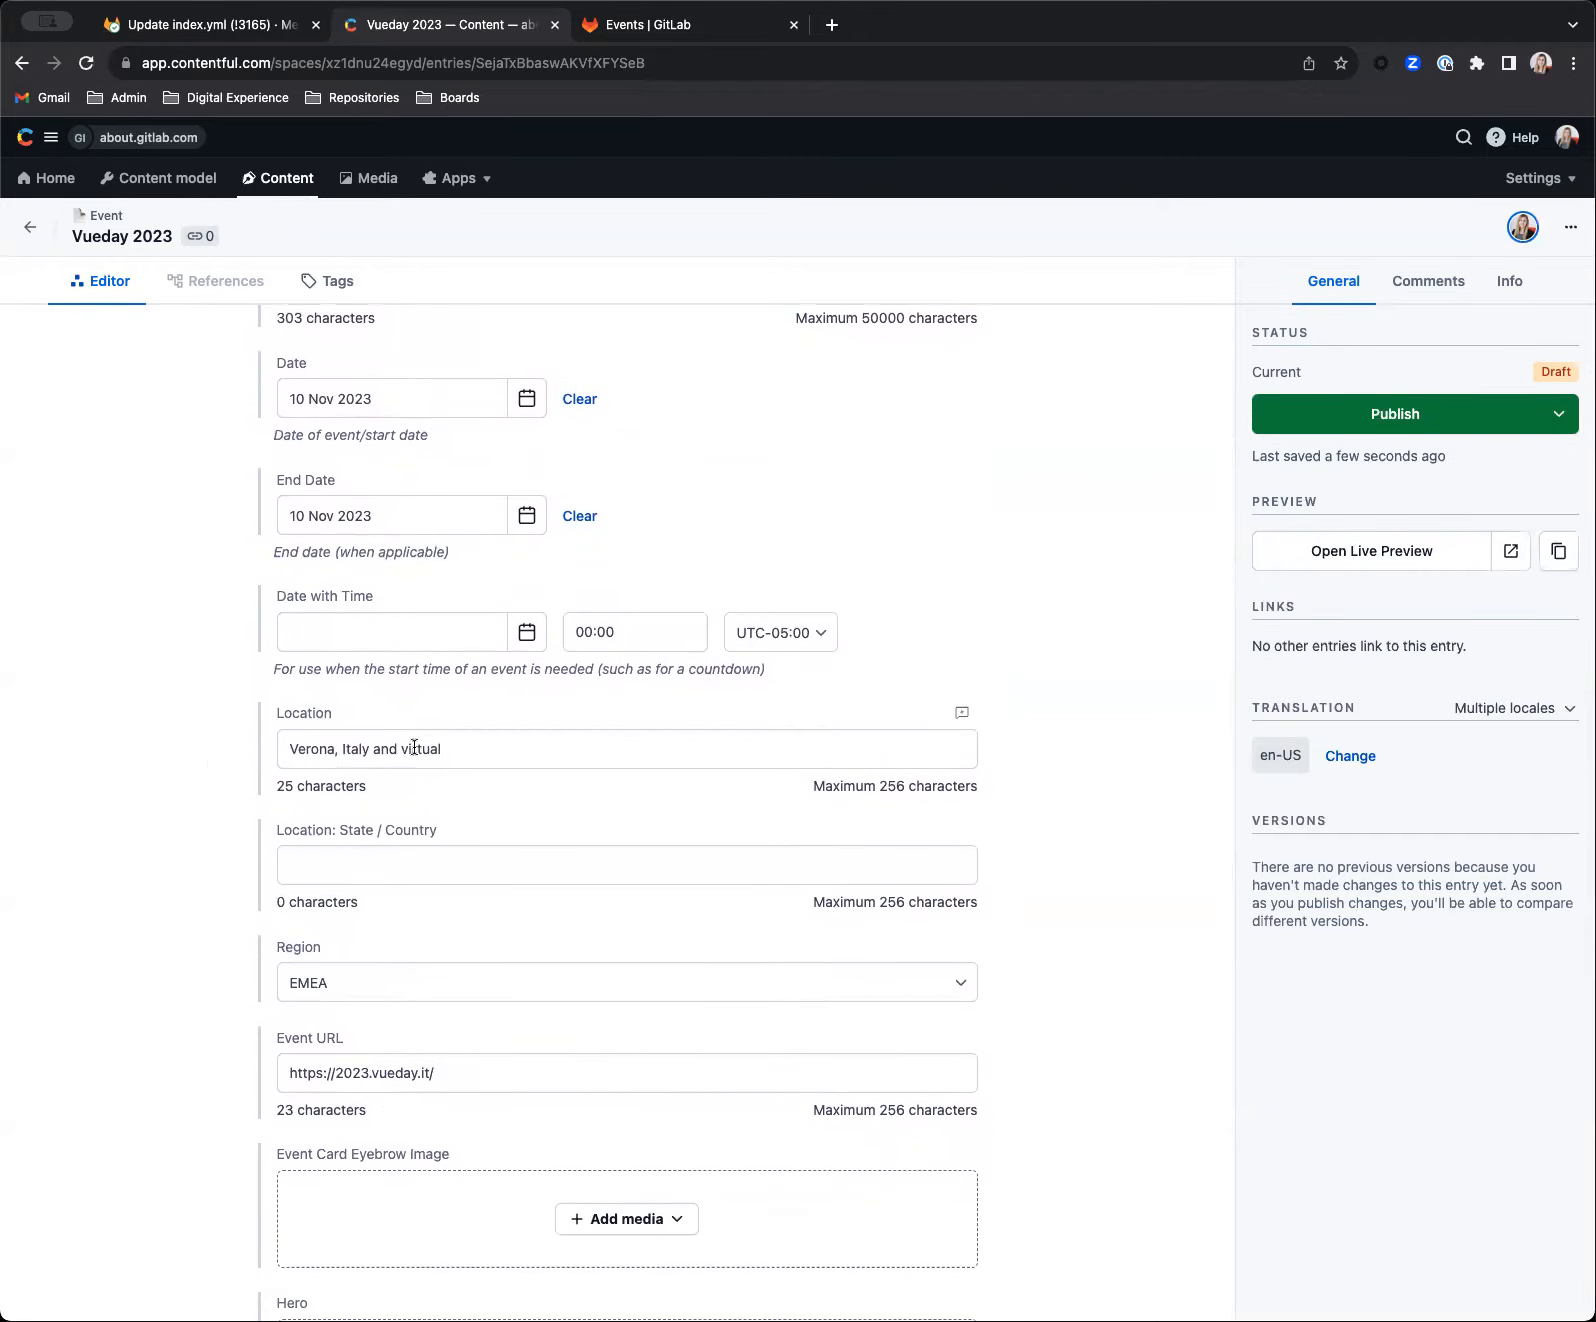
{"action": "scroll", "scroll_direction": "down", "scroll_amount": 3}
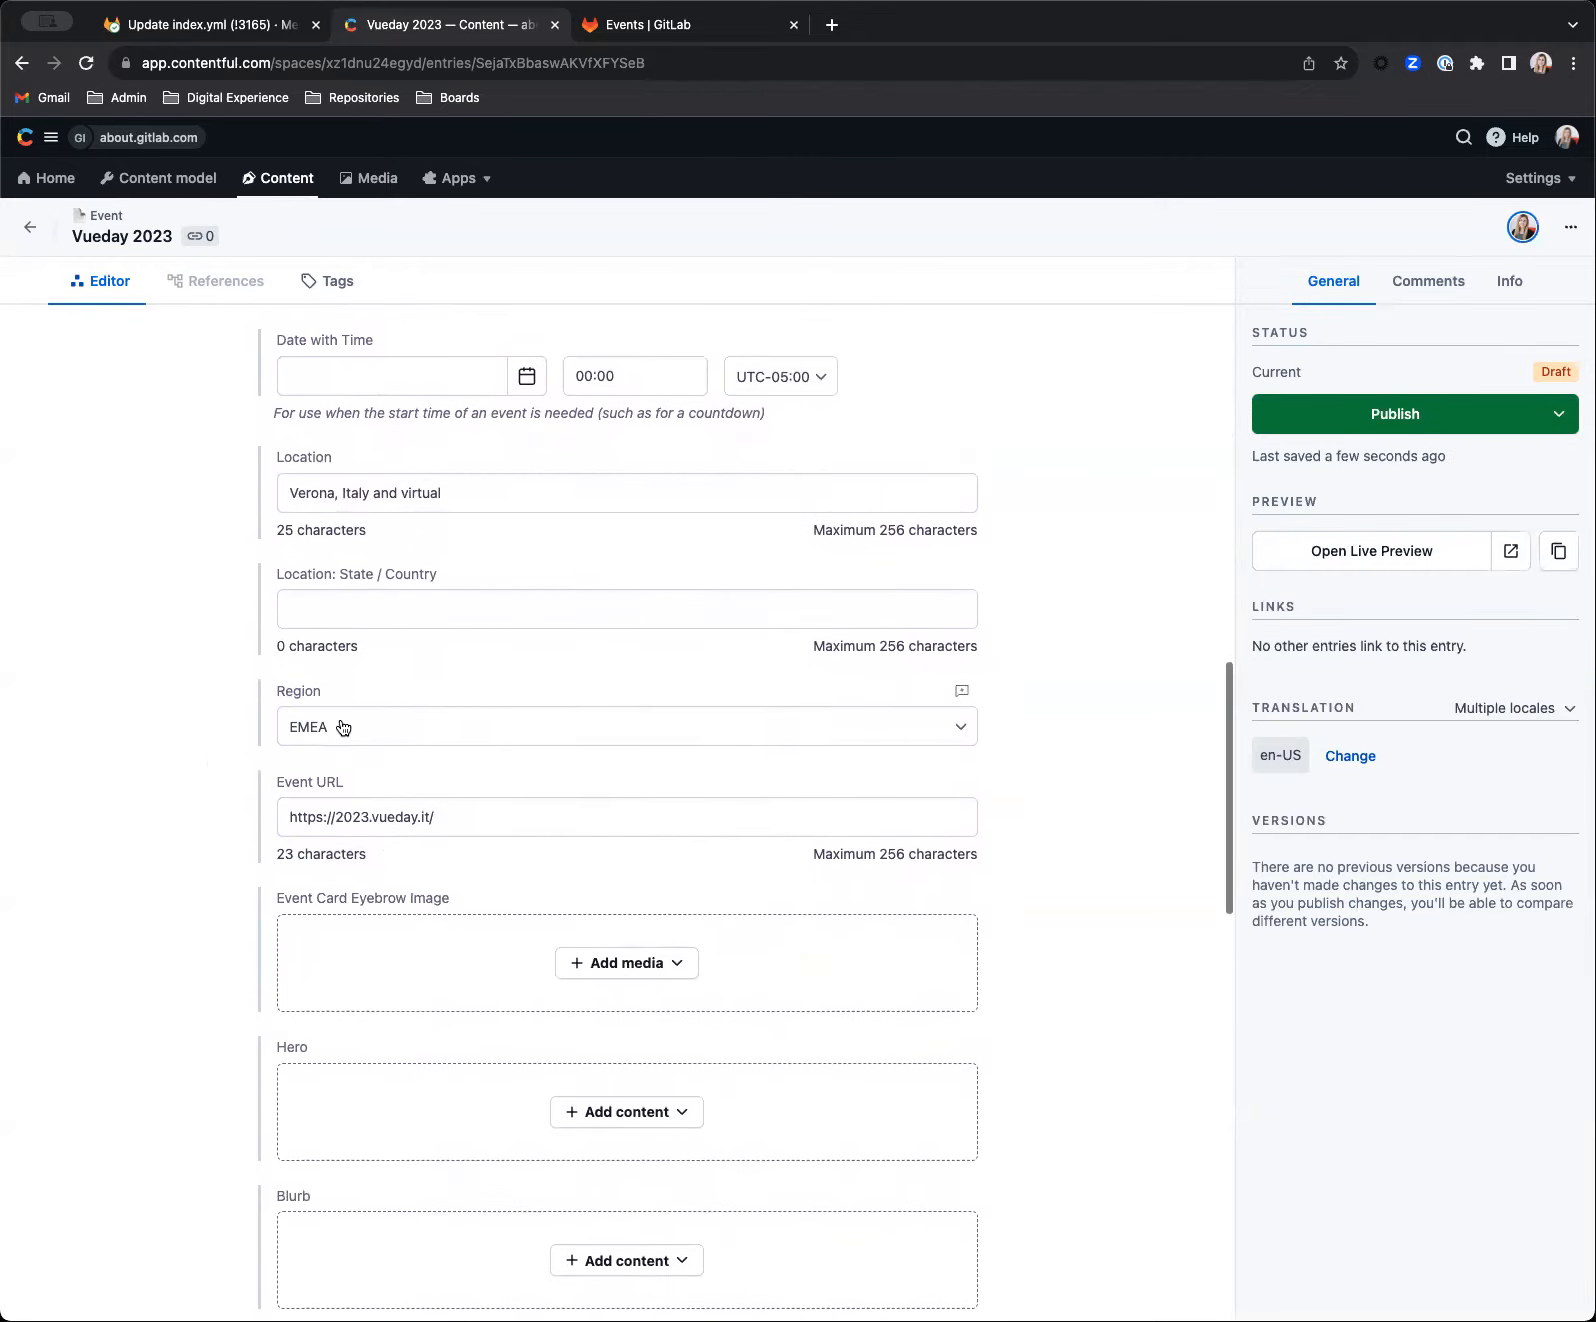
{"action": "scroll", "scroll_direction": "down", "scroll_amount": 3}
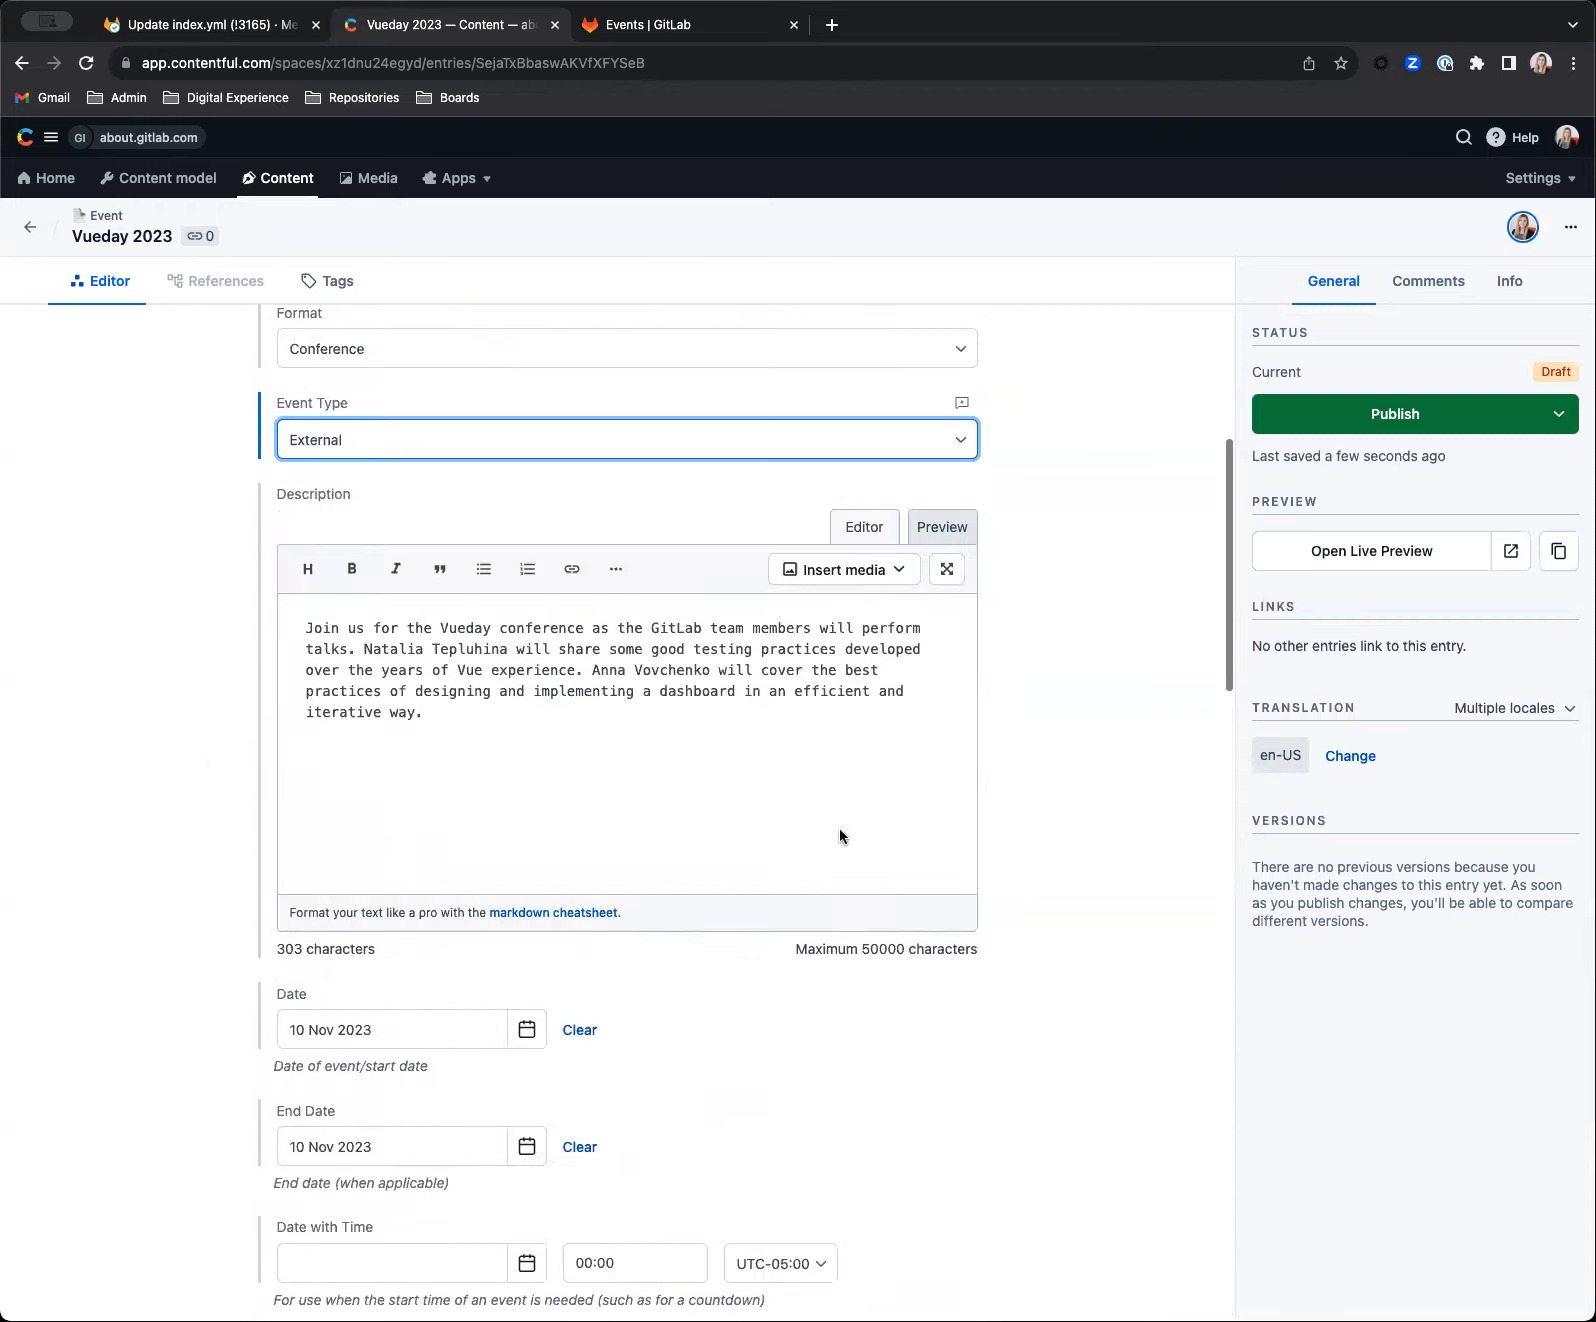
- Publish the Vueday 2023 entry from the Status panel and wait for the success message
{"action": "left_click", "coordinate": [1394, 413]}
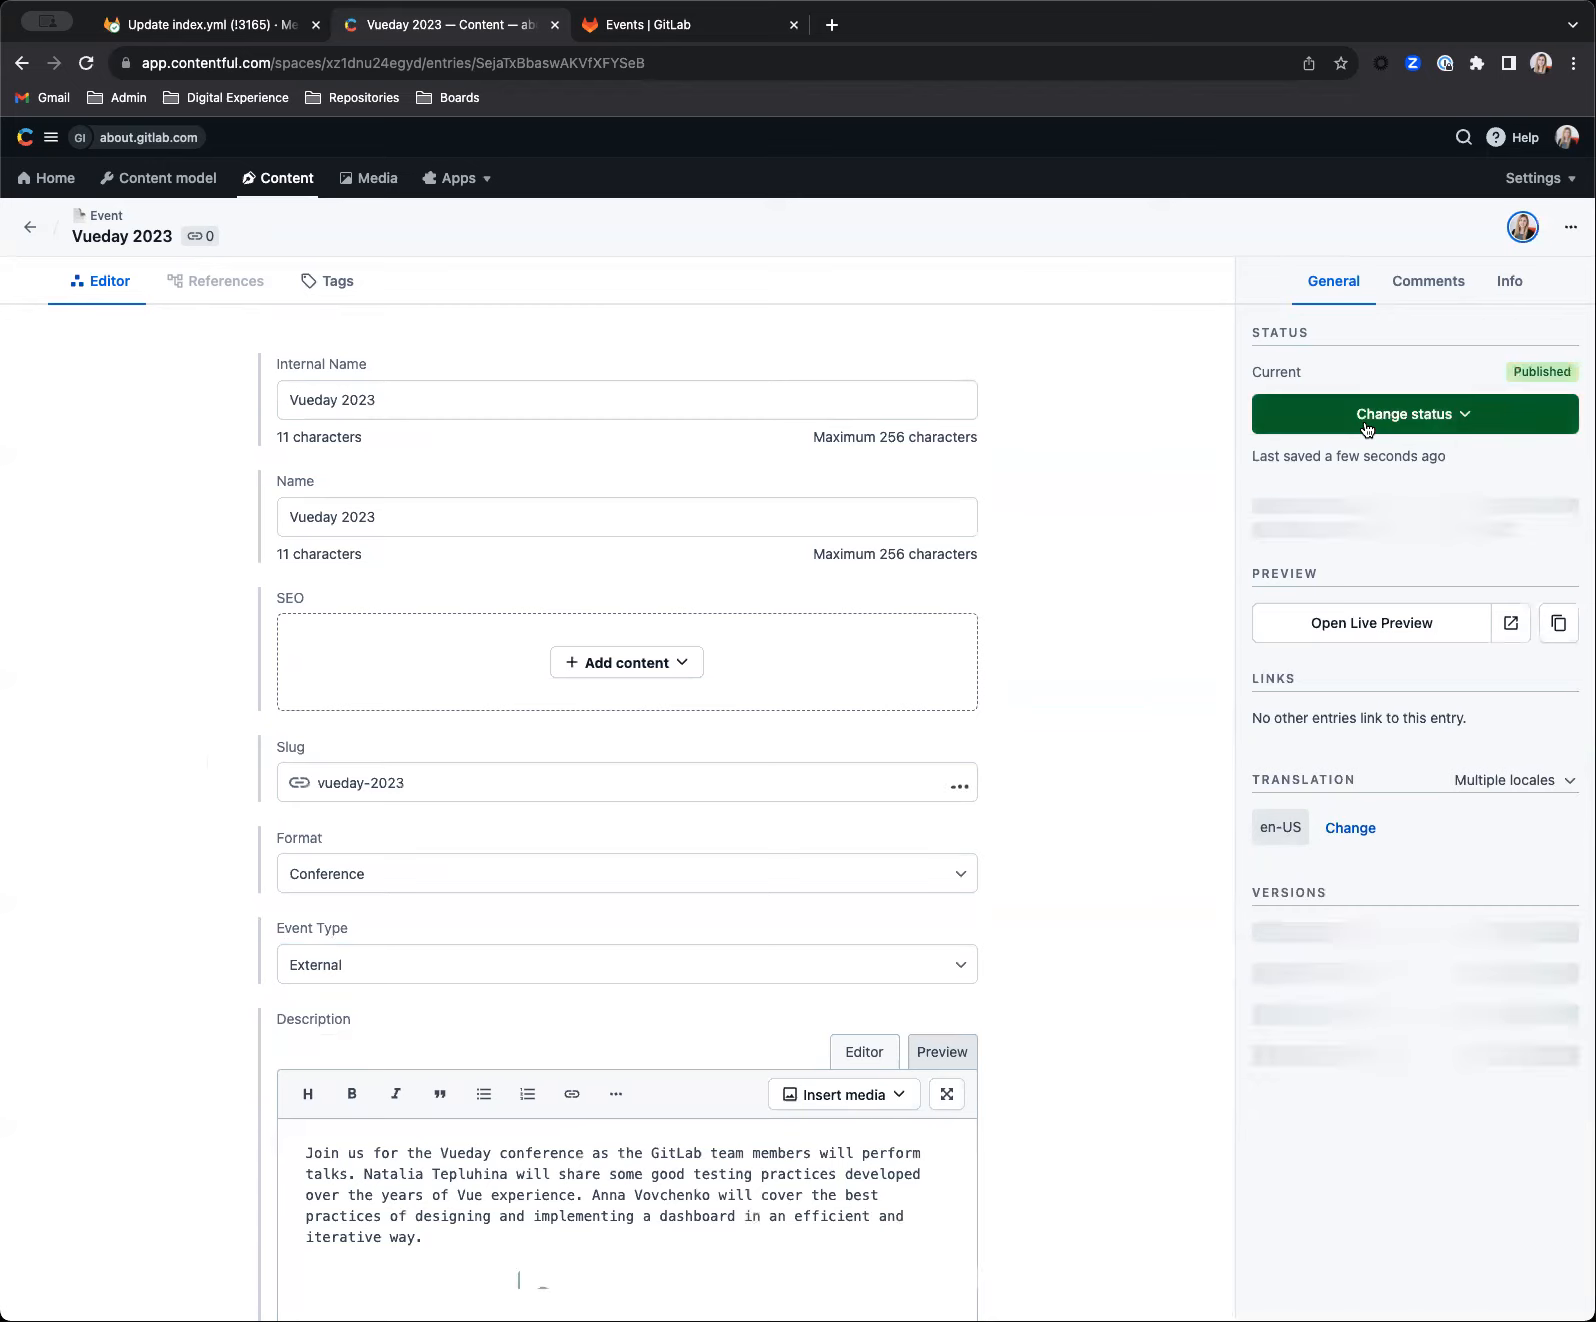
{"action": "left_click", "coordinate": [1413, 413]}
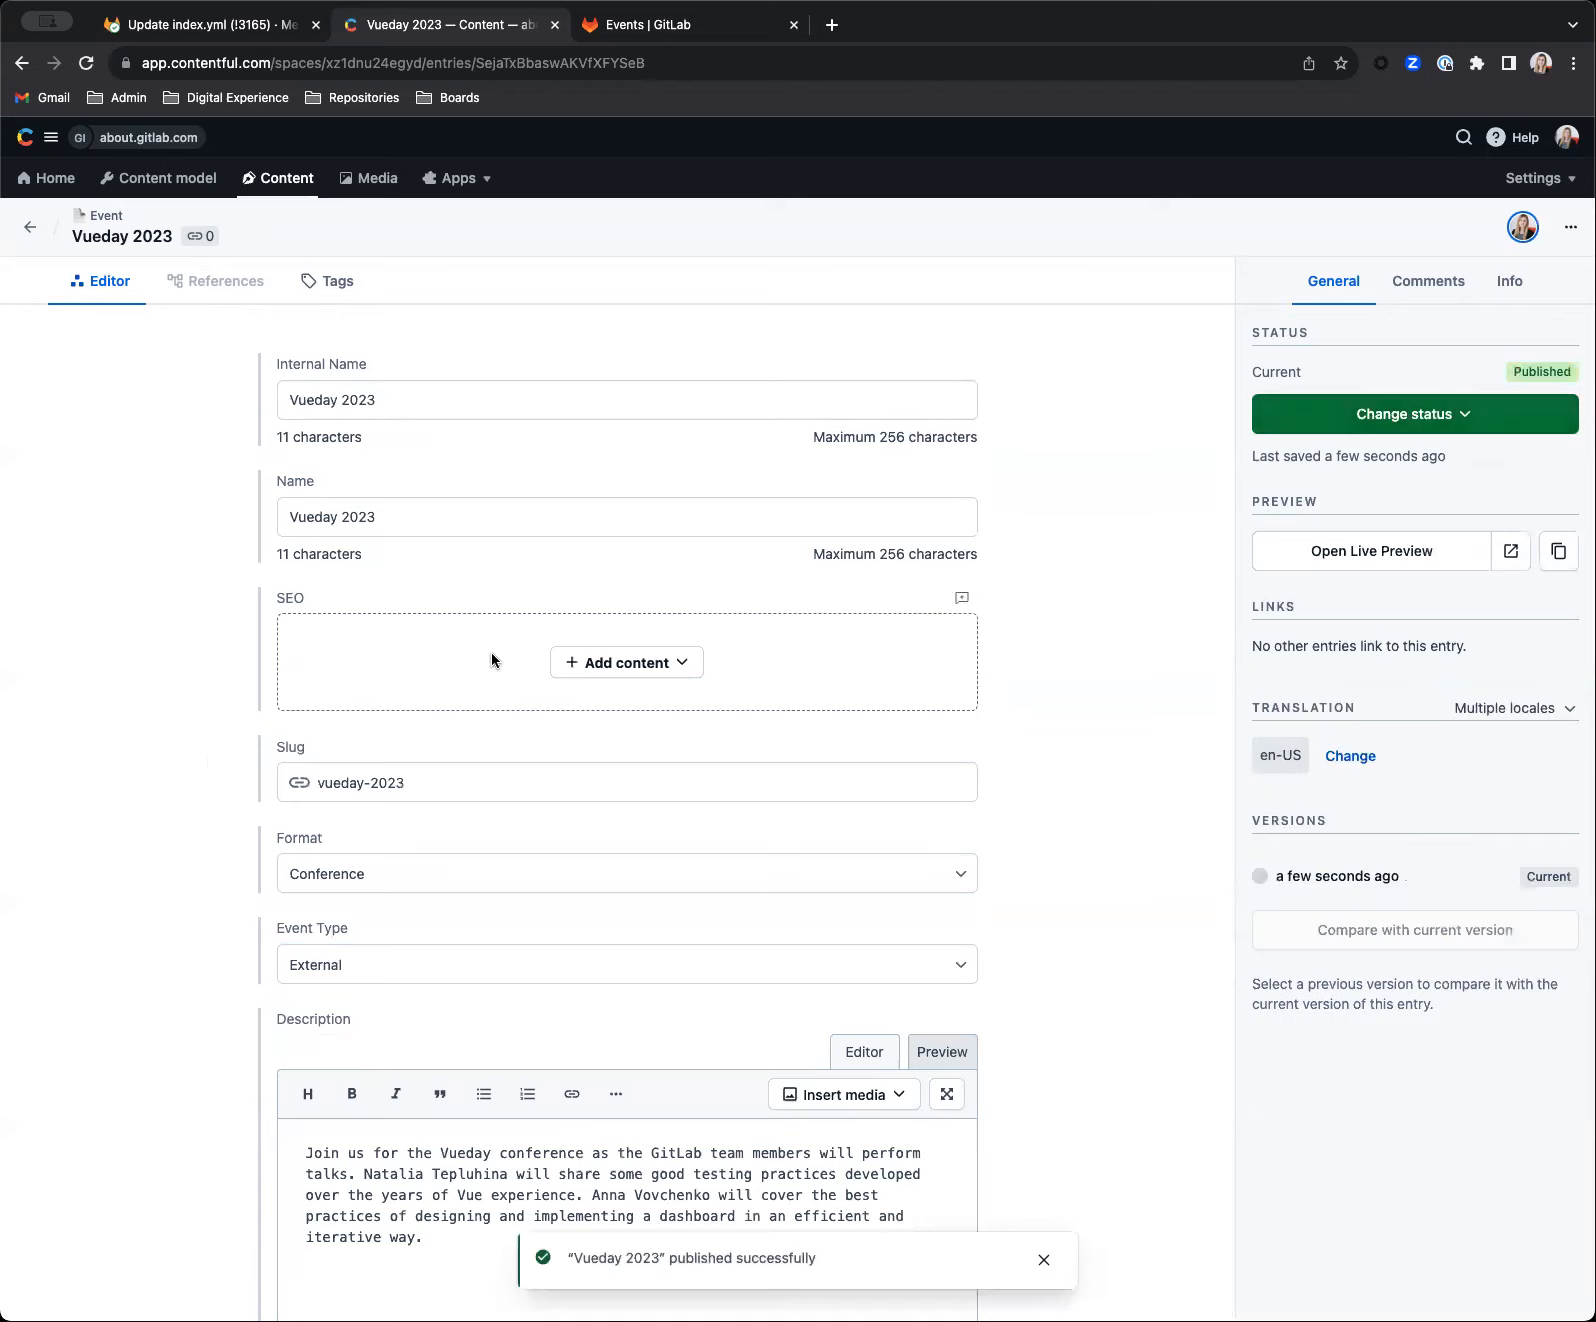
{"action": "mouse_move", "coordinate": [1231, 630]}
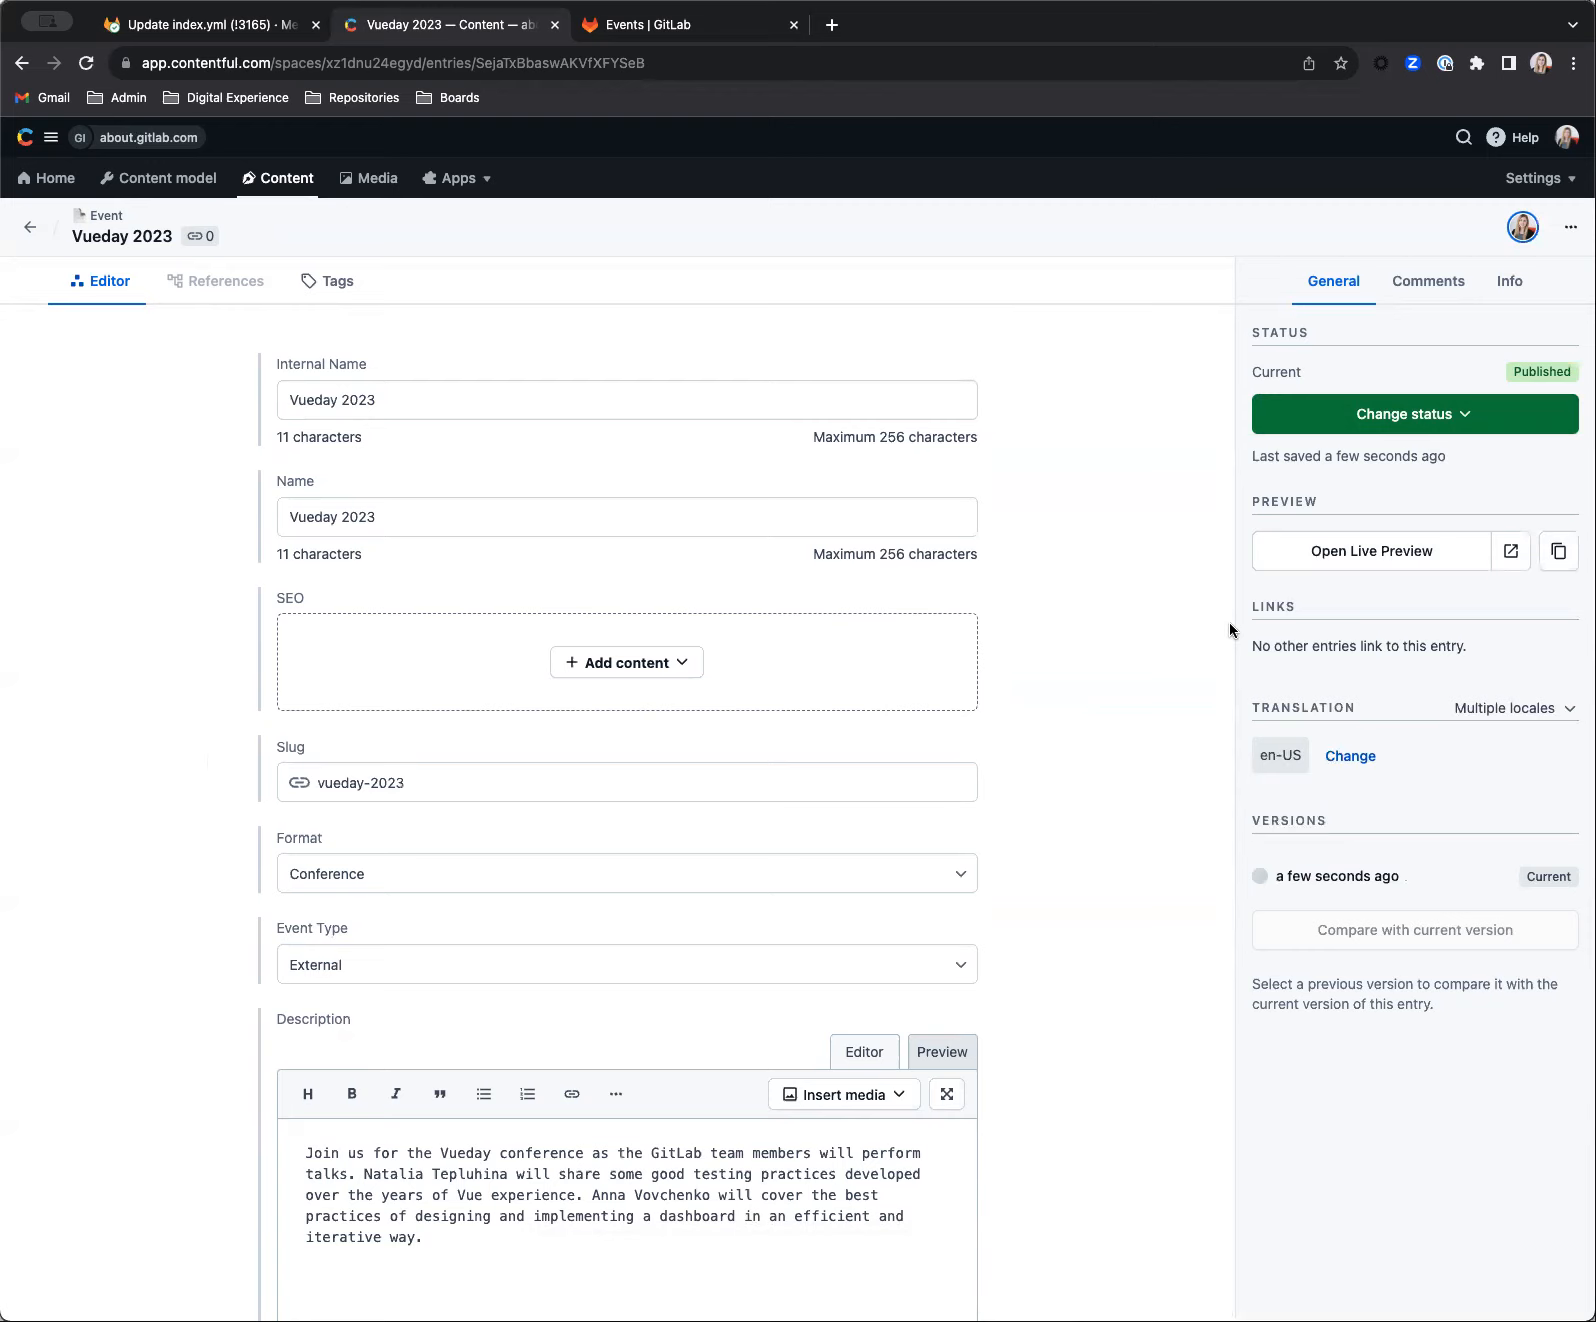
{"action": "mouse_move", "coordinate": [1075, 586]}
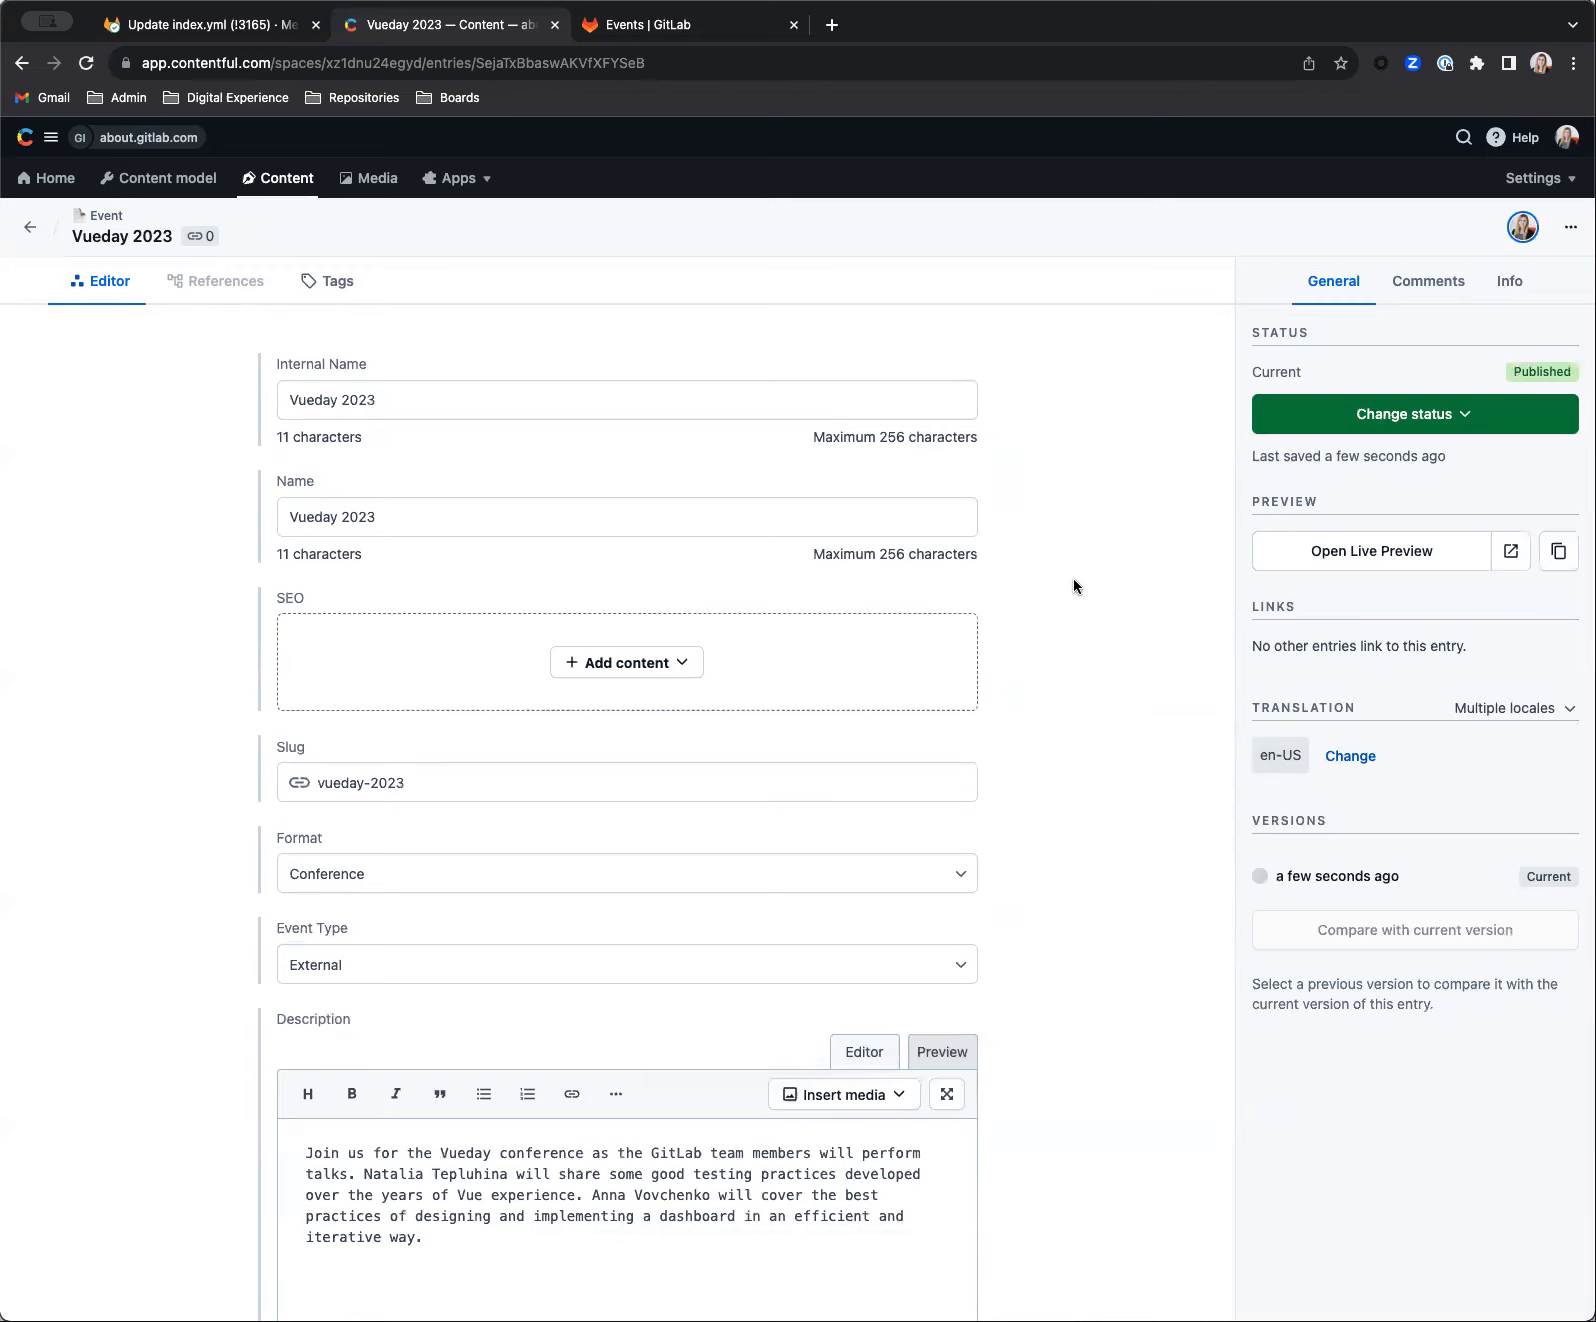
{"action": "mouse_move", "coordinate": [1114, 624]}
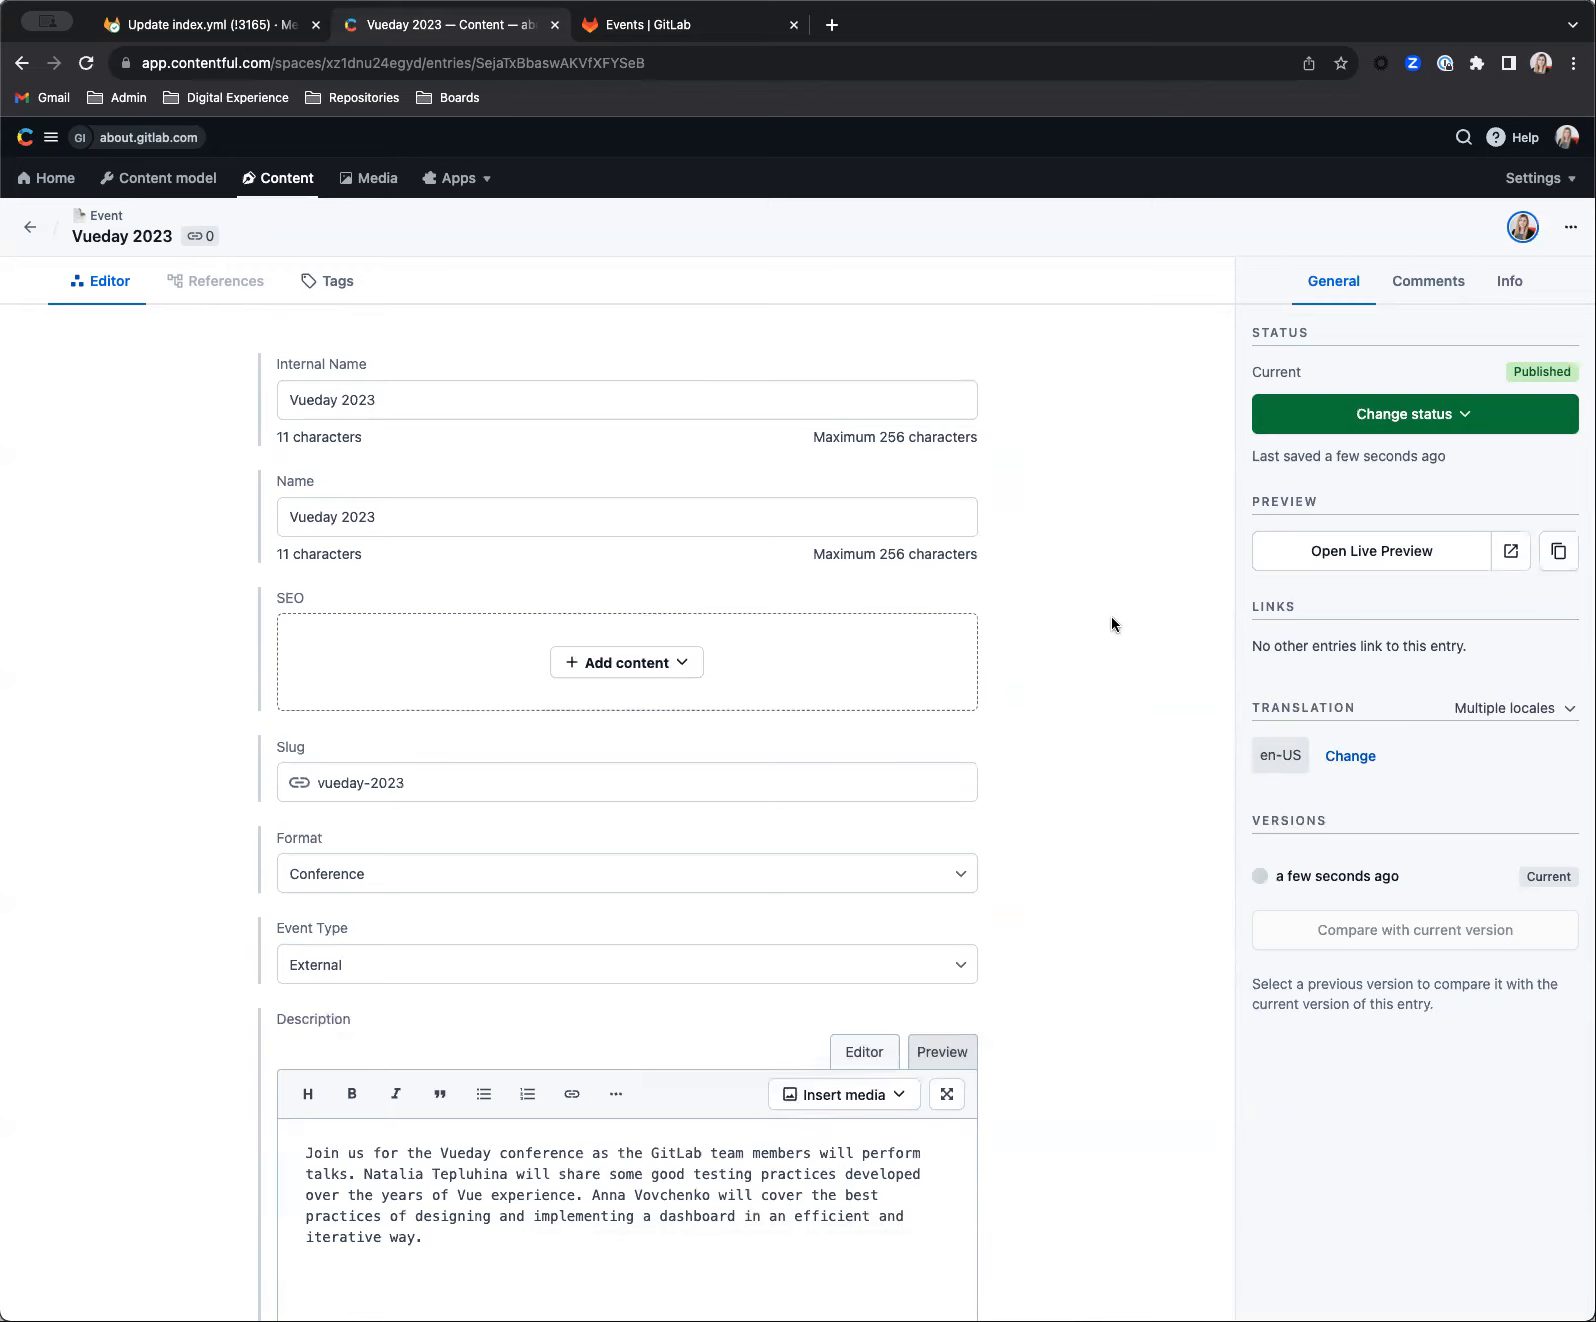
{"action": "mouse_move", "coordinate": [1067, 631]}
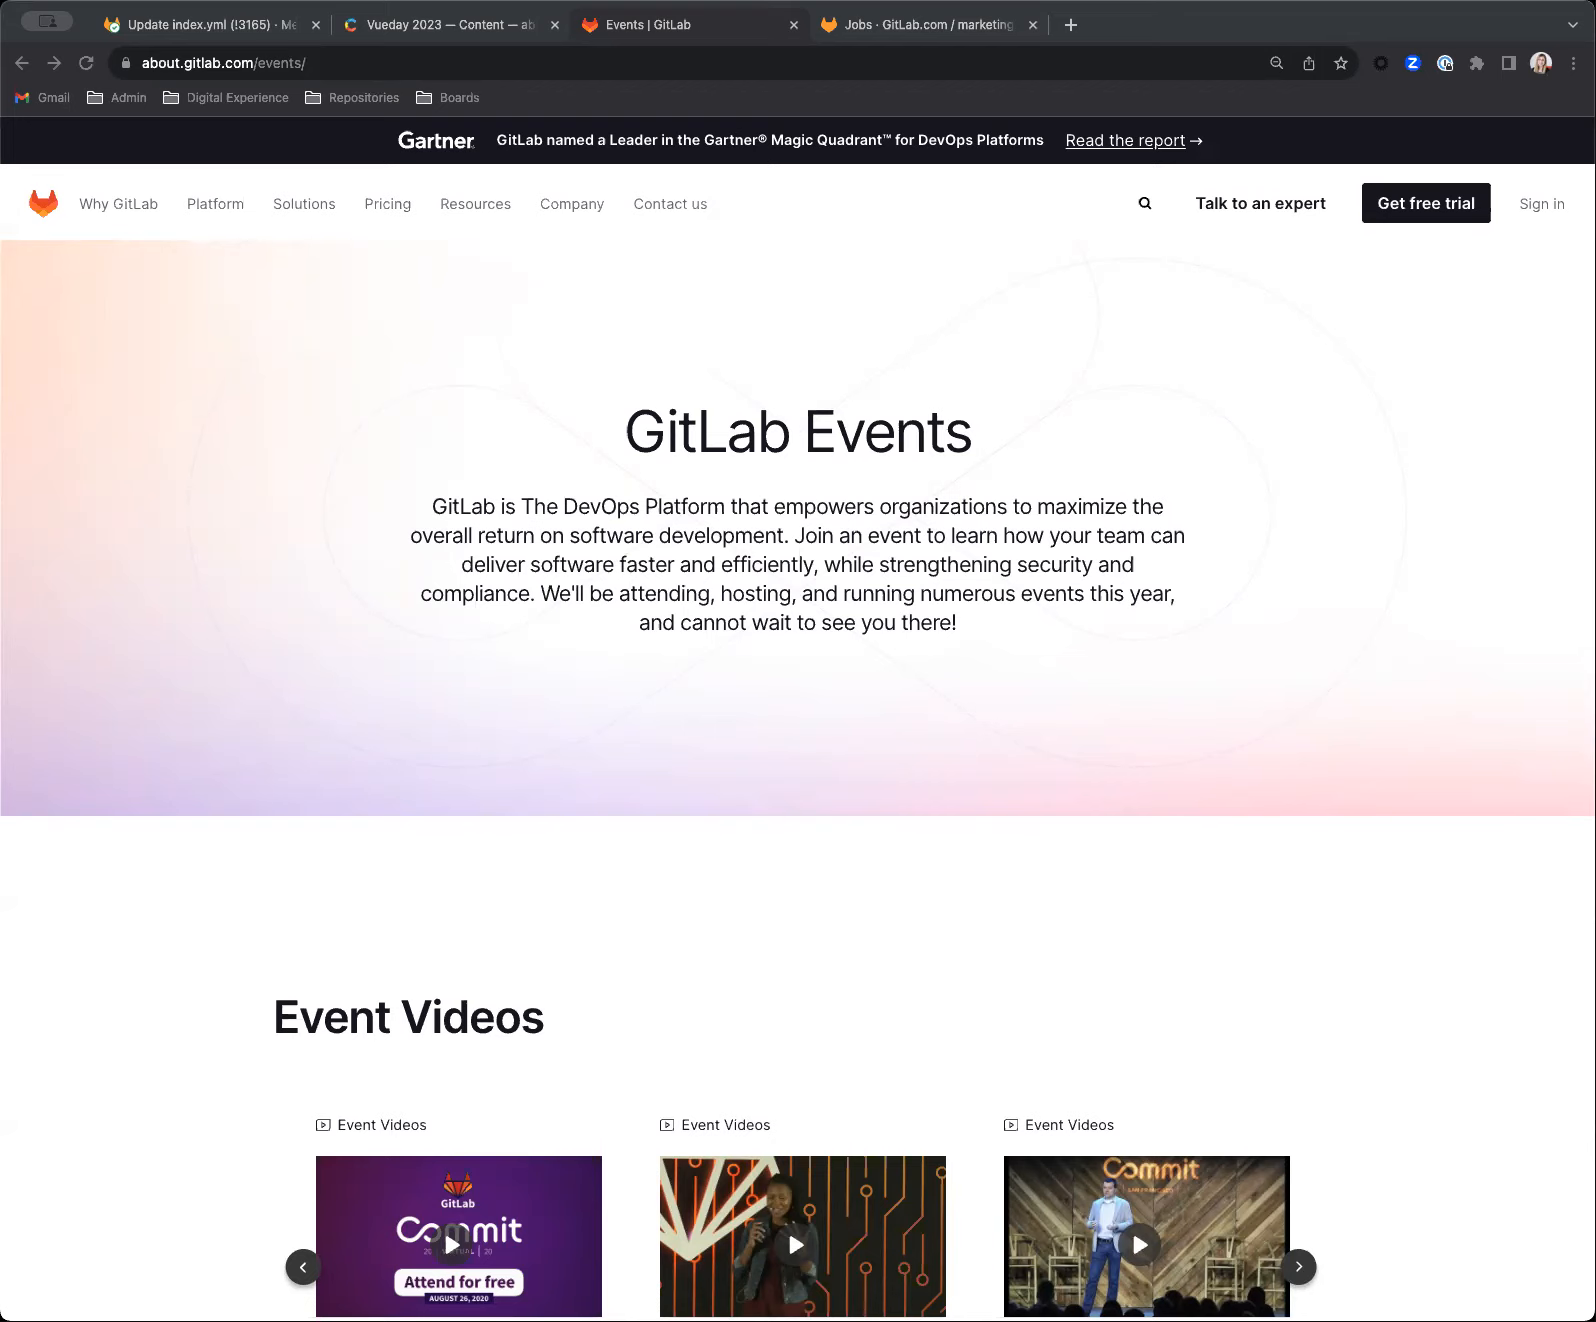
{"action": "mouse_move", "coordinate": [478, 545]}
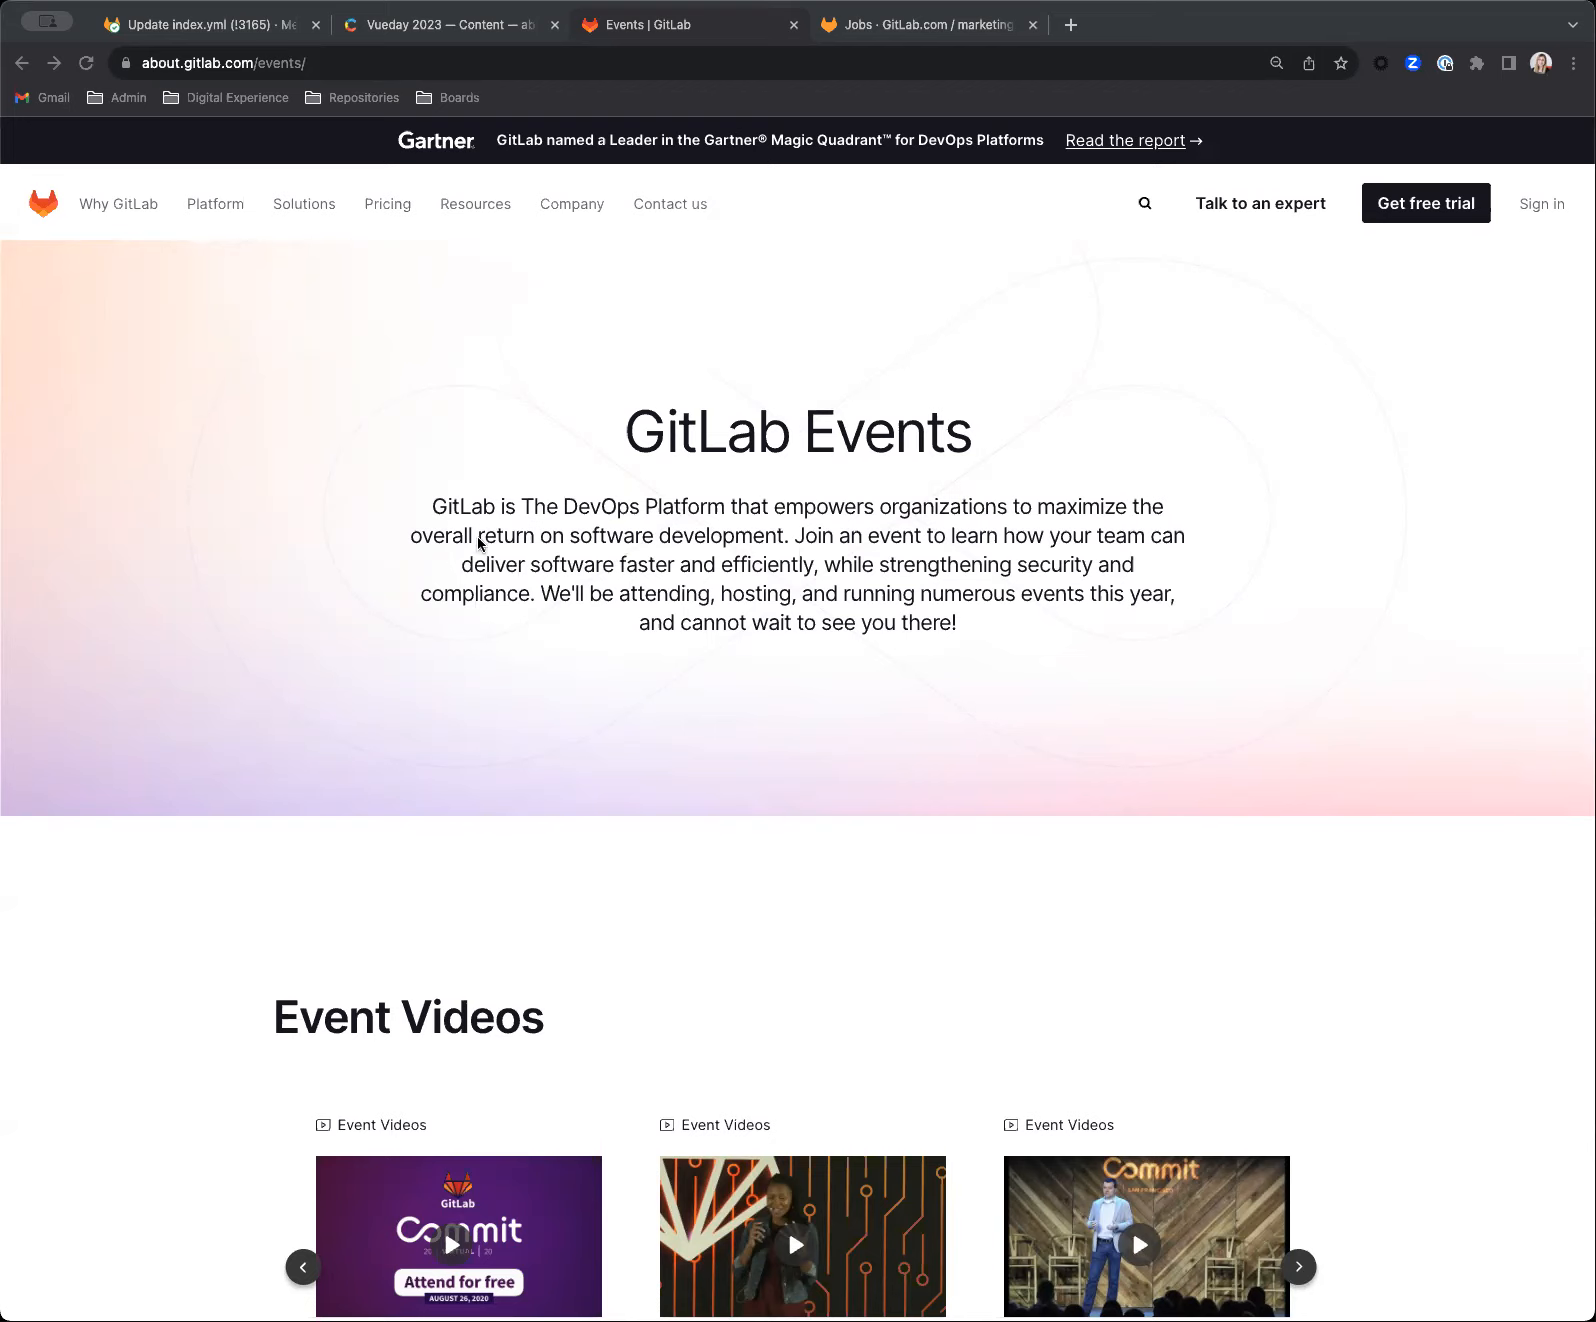
{"action": "mouse_move", "coordinate": [1030, 28]}
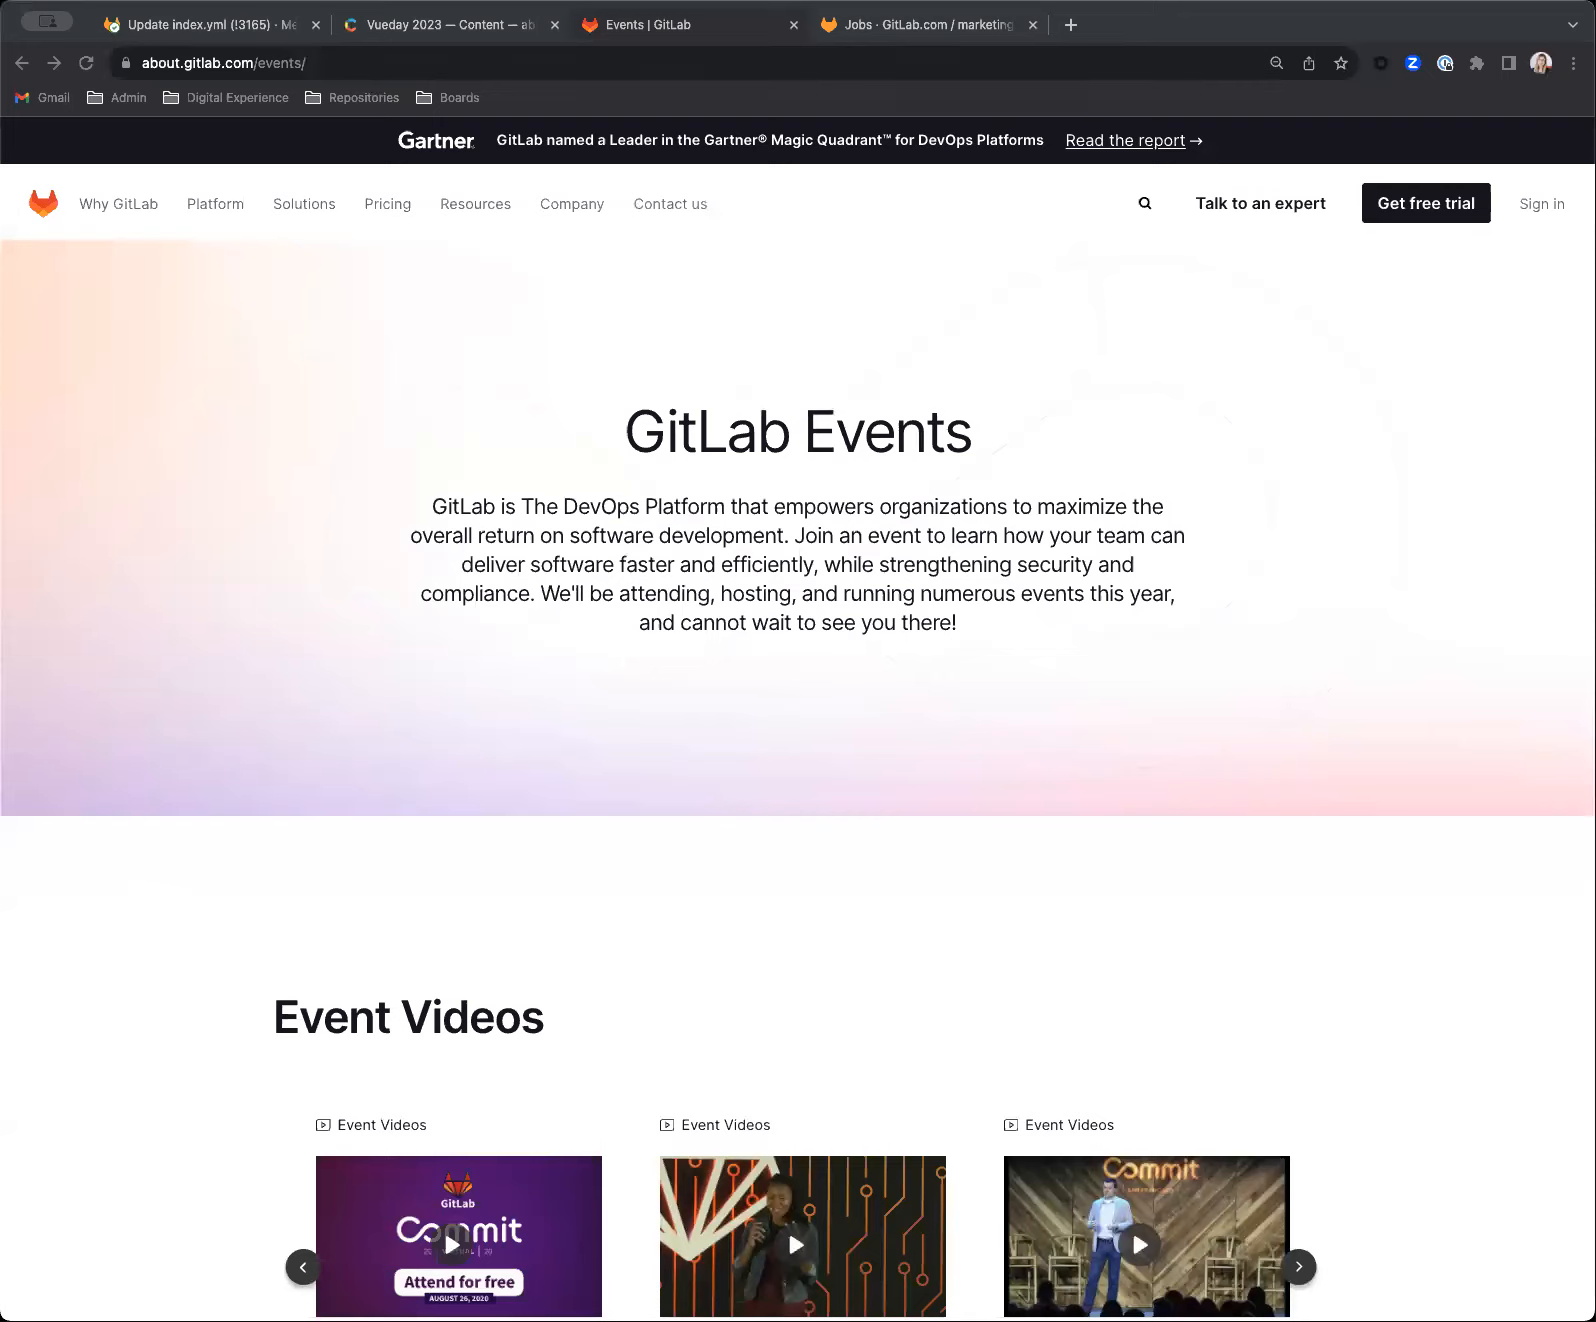
- Open a fresh browser tab for the local GitLab Events site
{"action": "left_click", "coordinate": [1309, 24]}
{"action": "type", "text": "localhost:3000/events/"}
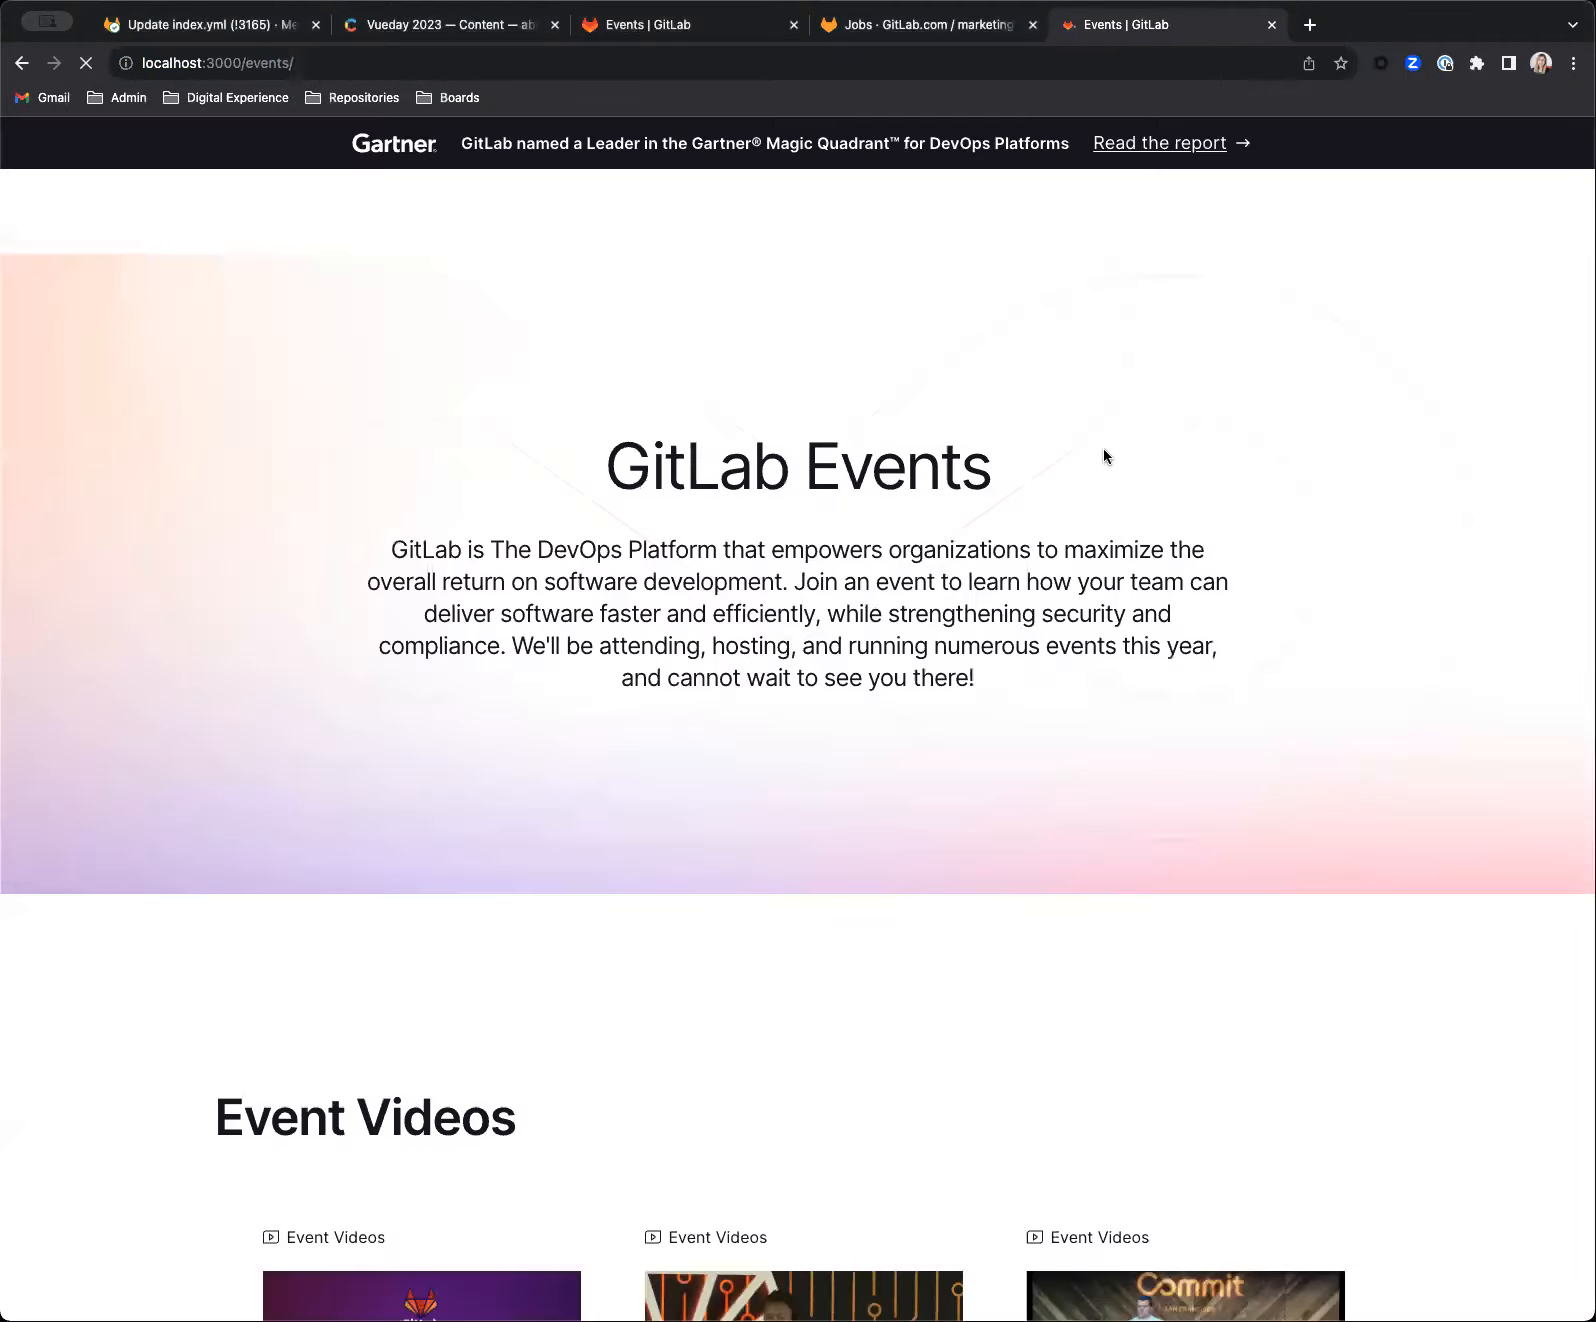
- Scroll the local events page down to the Vueday 2023 conference card for November 10, 2023
{"action": "scroll", "scroll_direction": "down", "scroll_amount": 3}
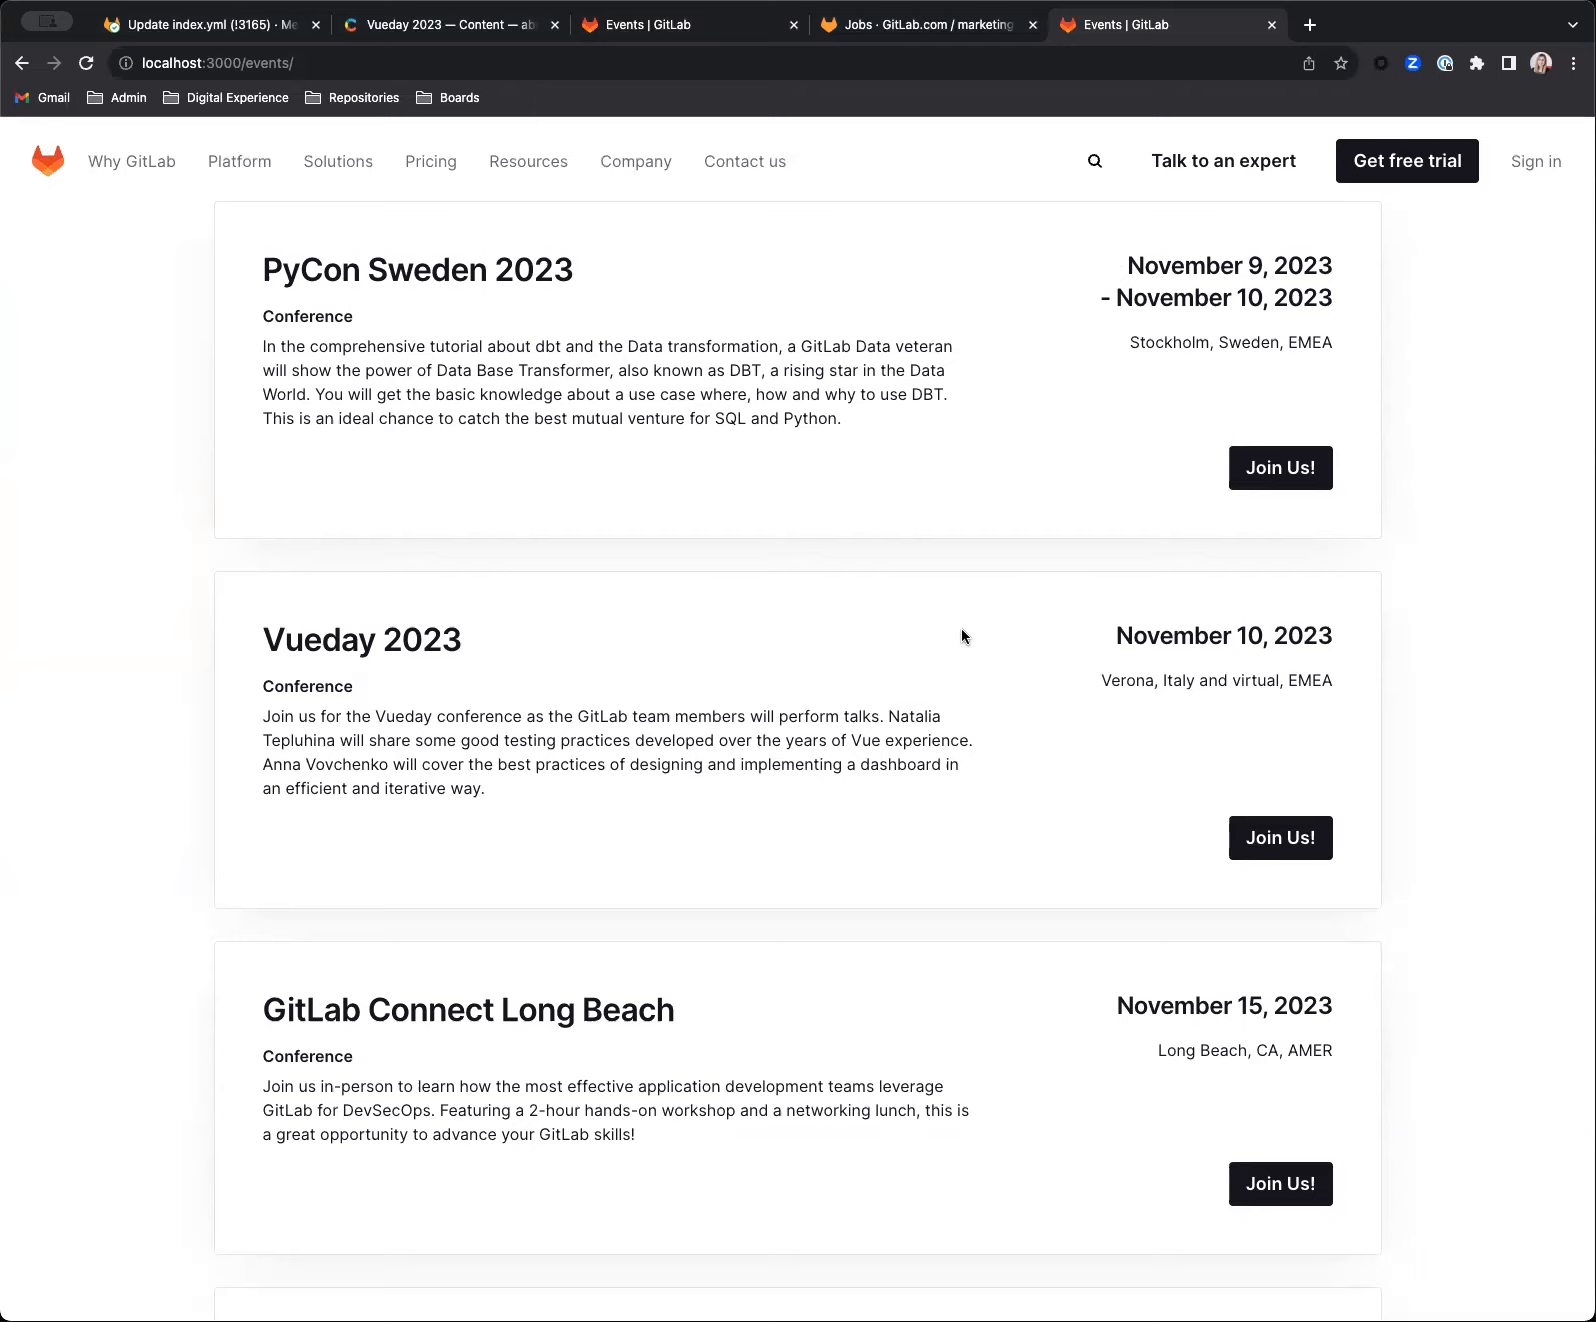
{"action": "mouse_move", "coordinate": [924, 662]}
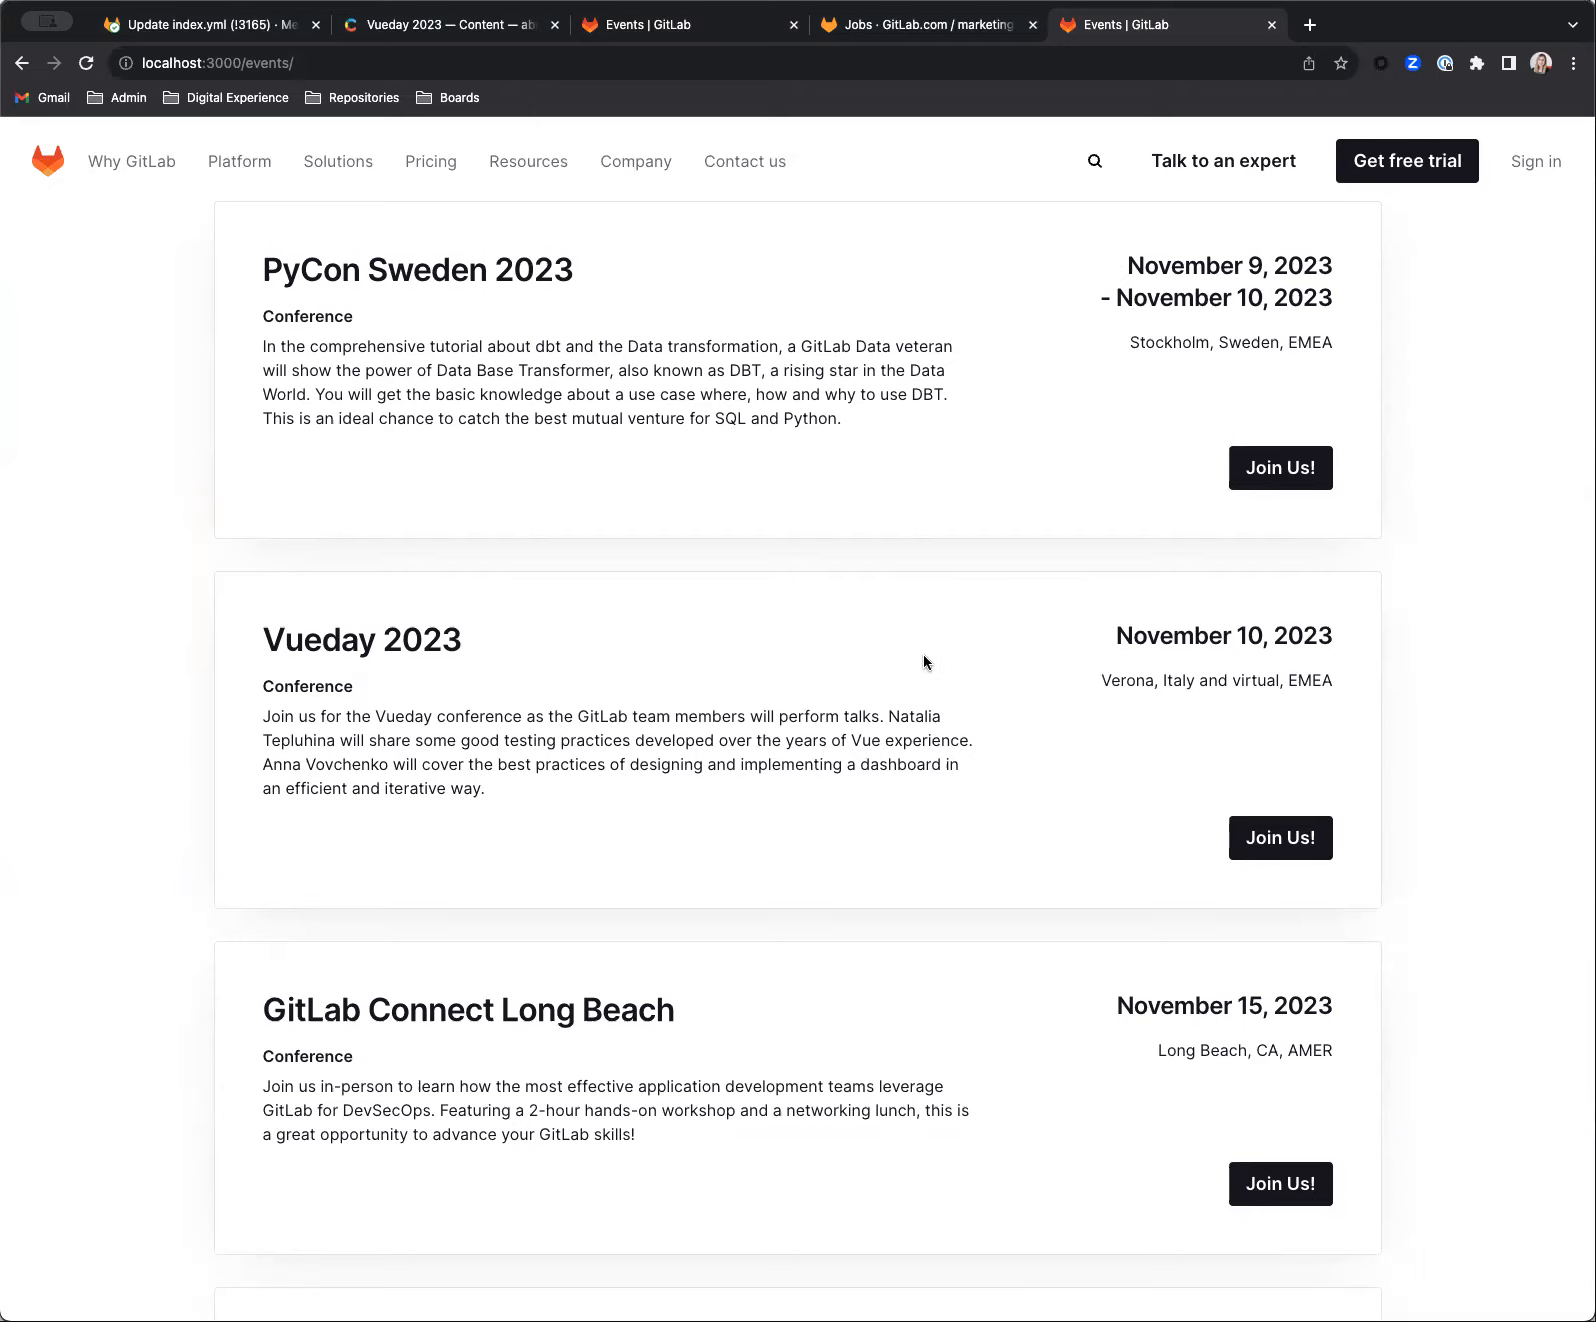
{"action": "mouse_move", "coordinate": [811, 663]}
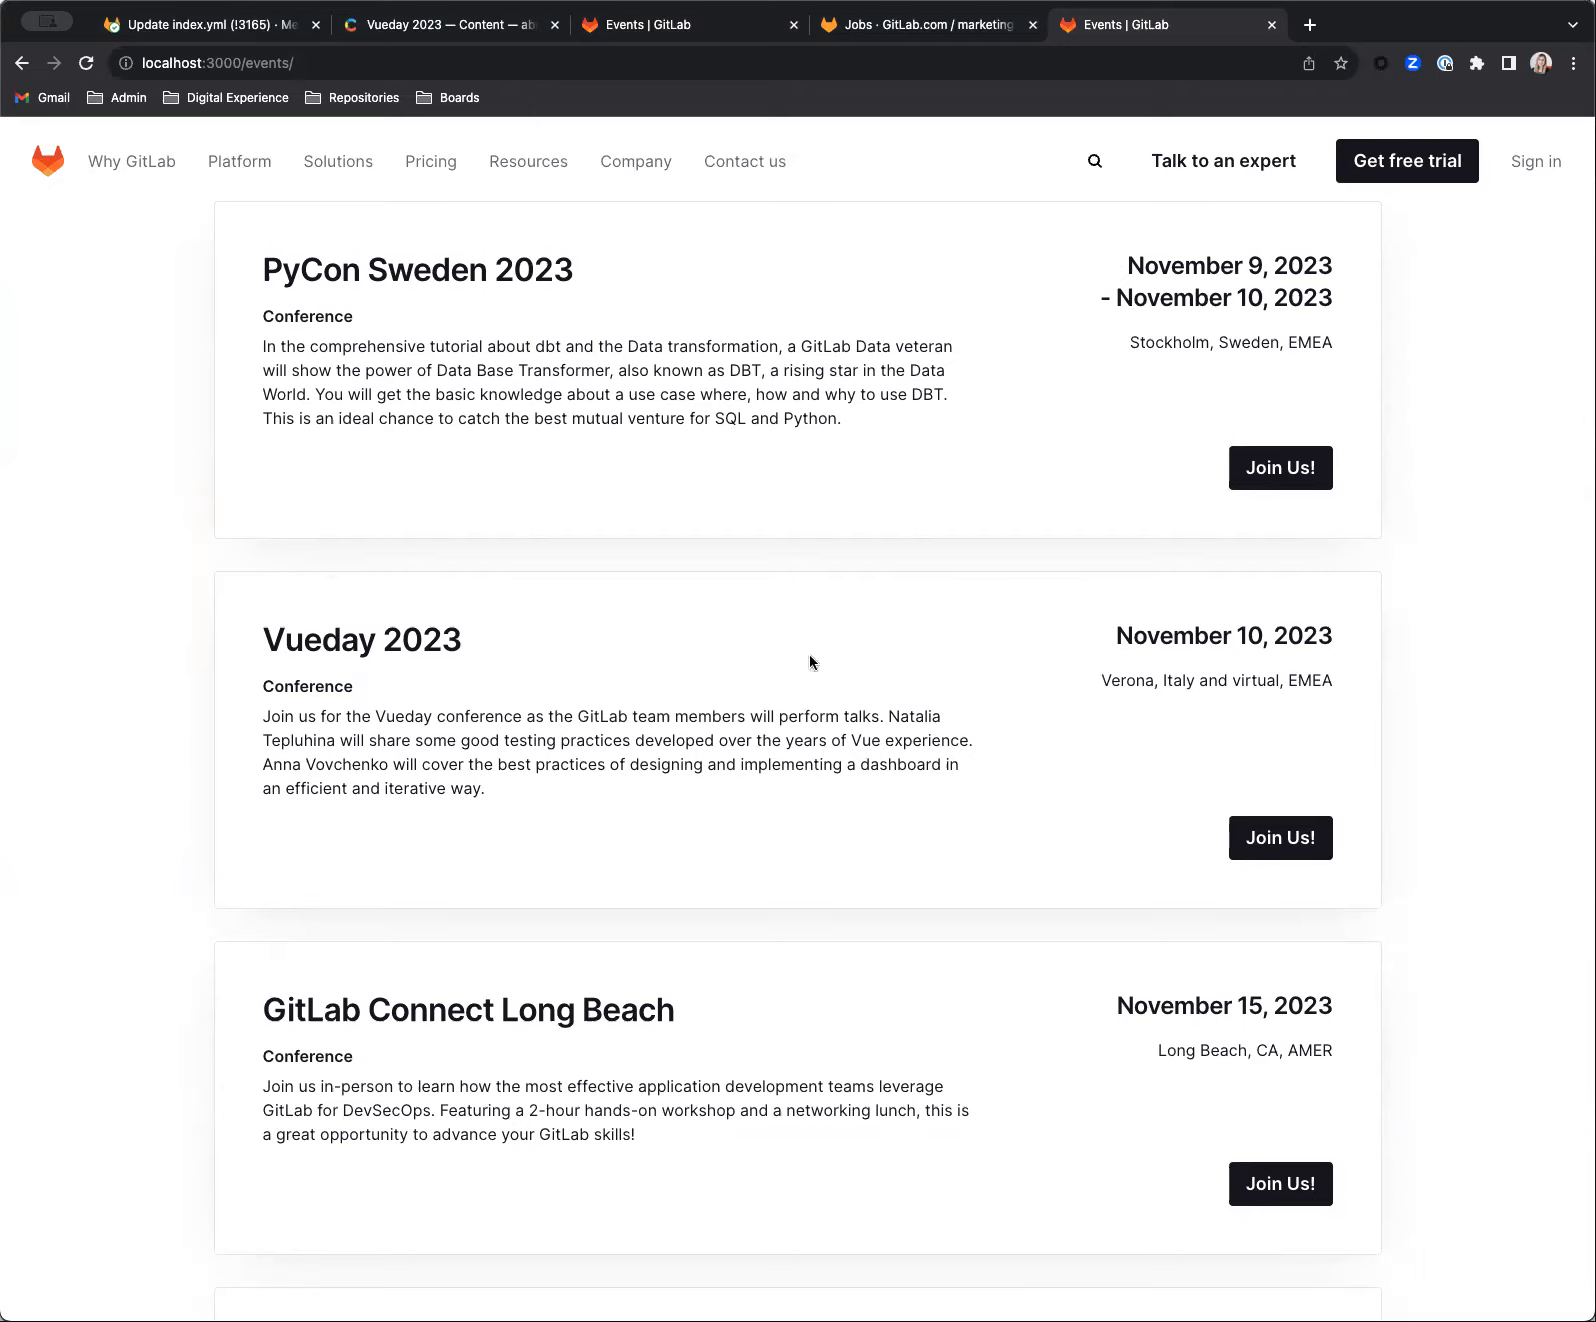
{"action": "scroll", "scroll_direction": "down", "scroll_amount": 3}
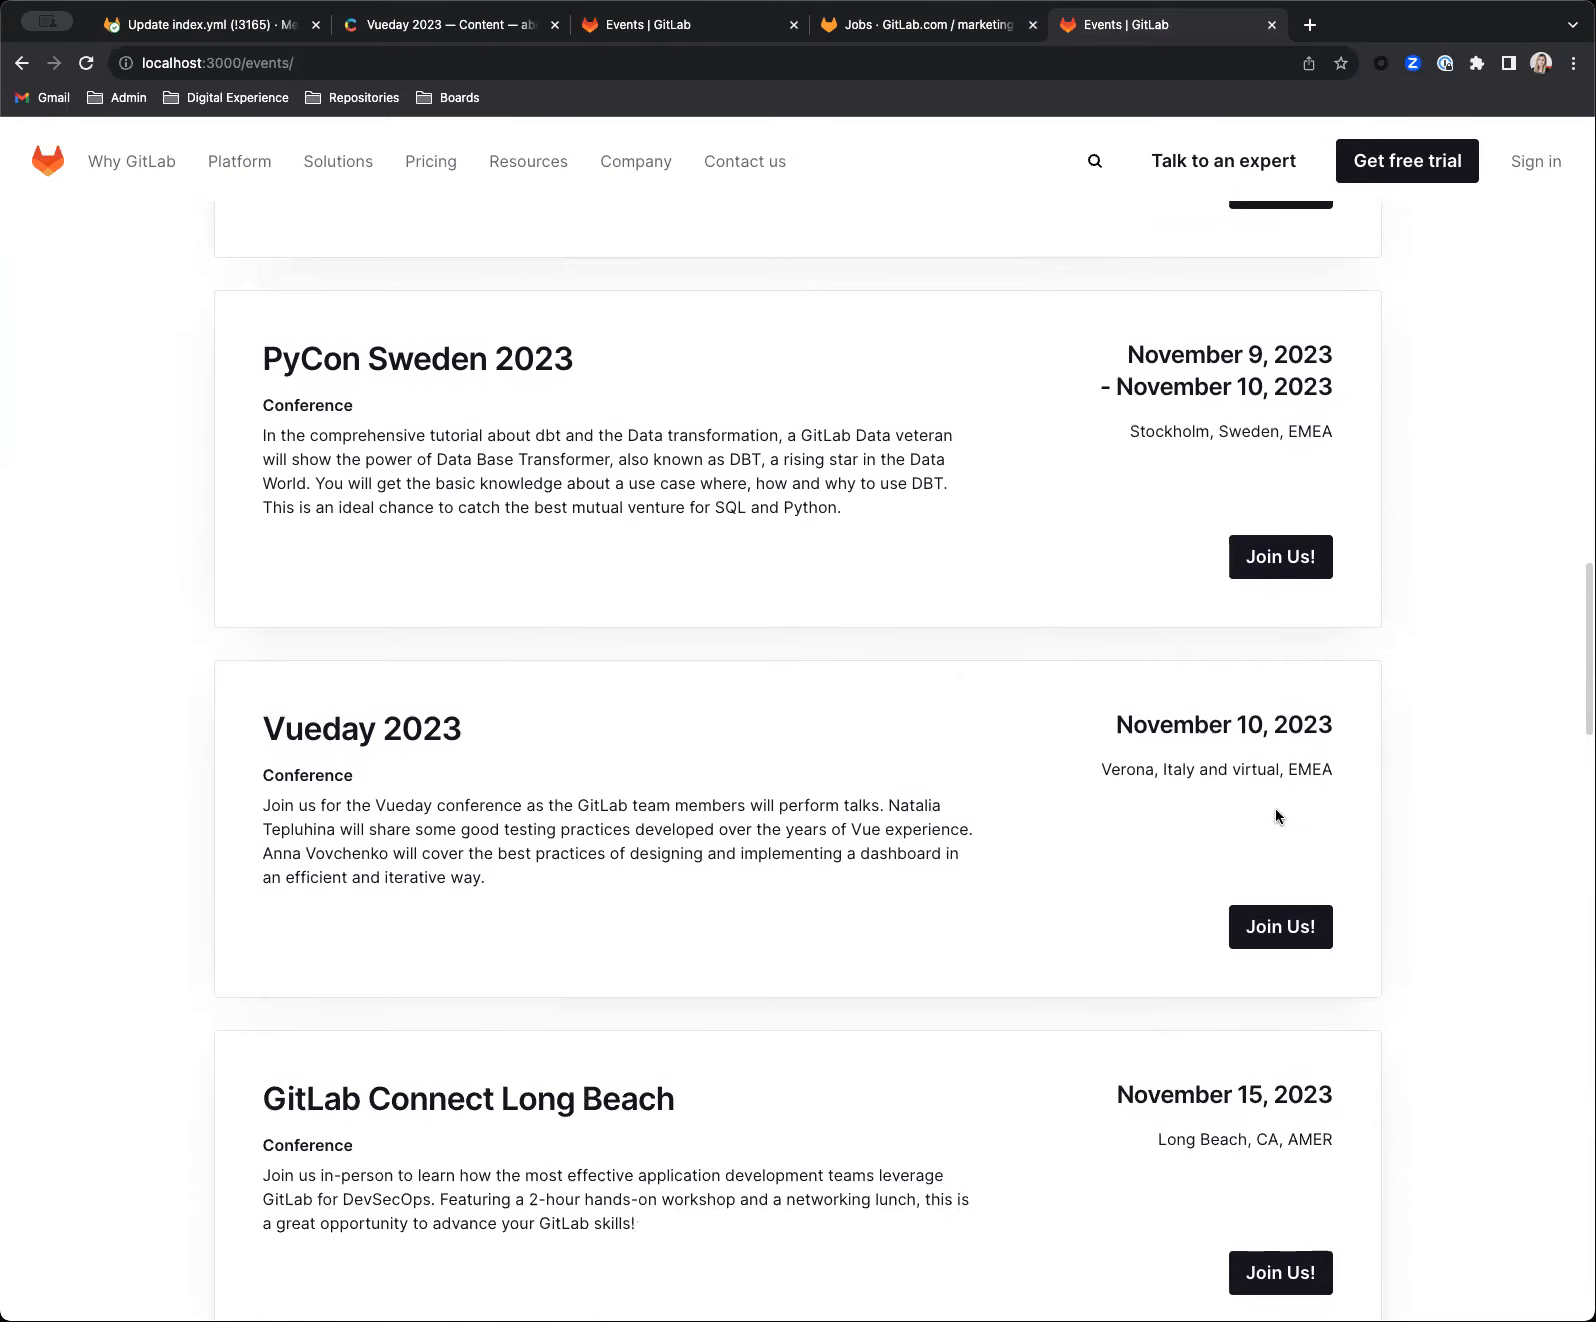
{"action": "scroll", "scroll_direction": "down", "scroll_amount": 3}
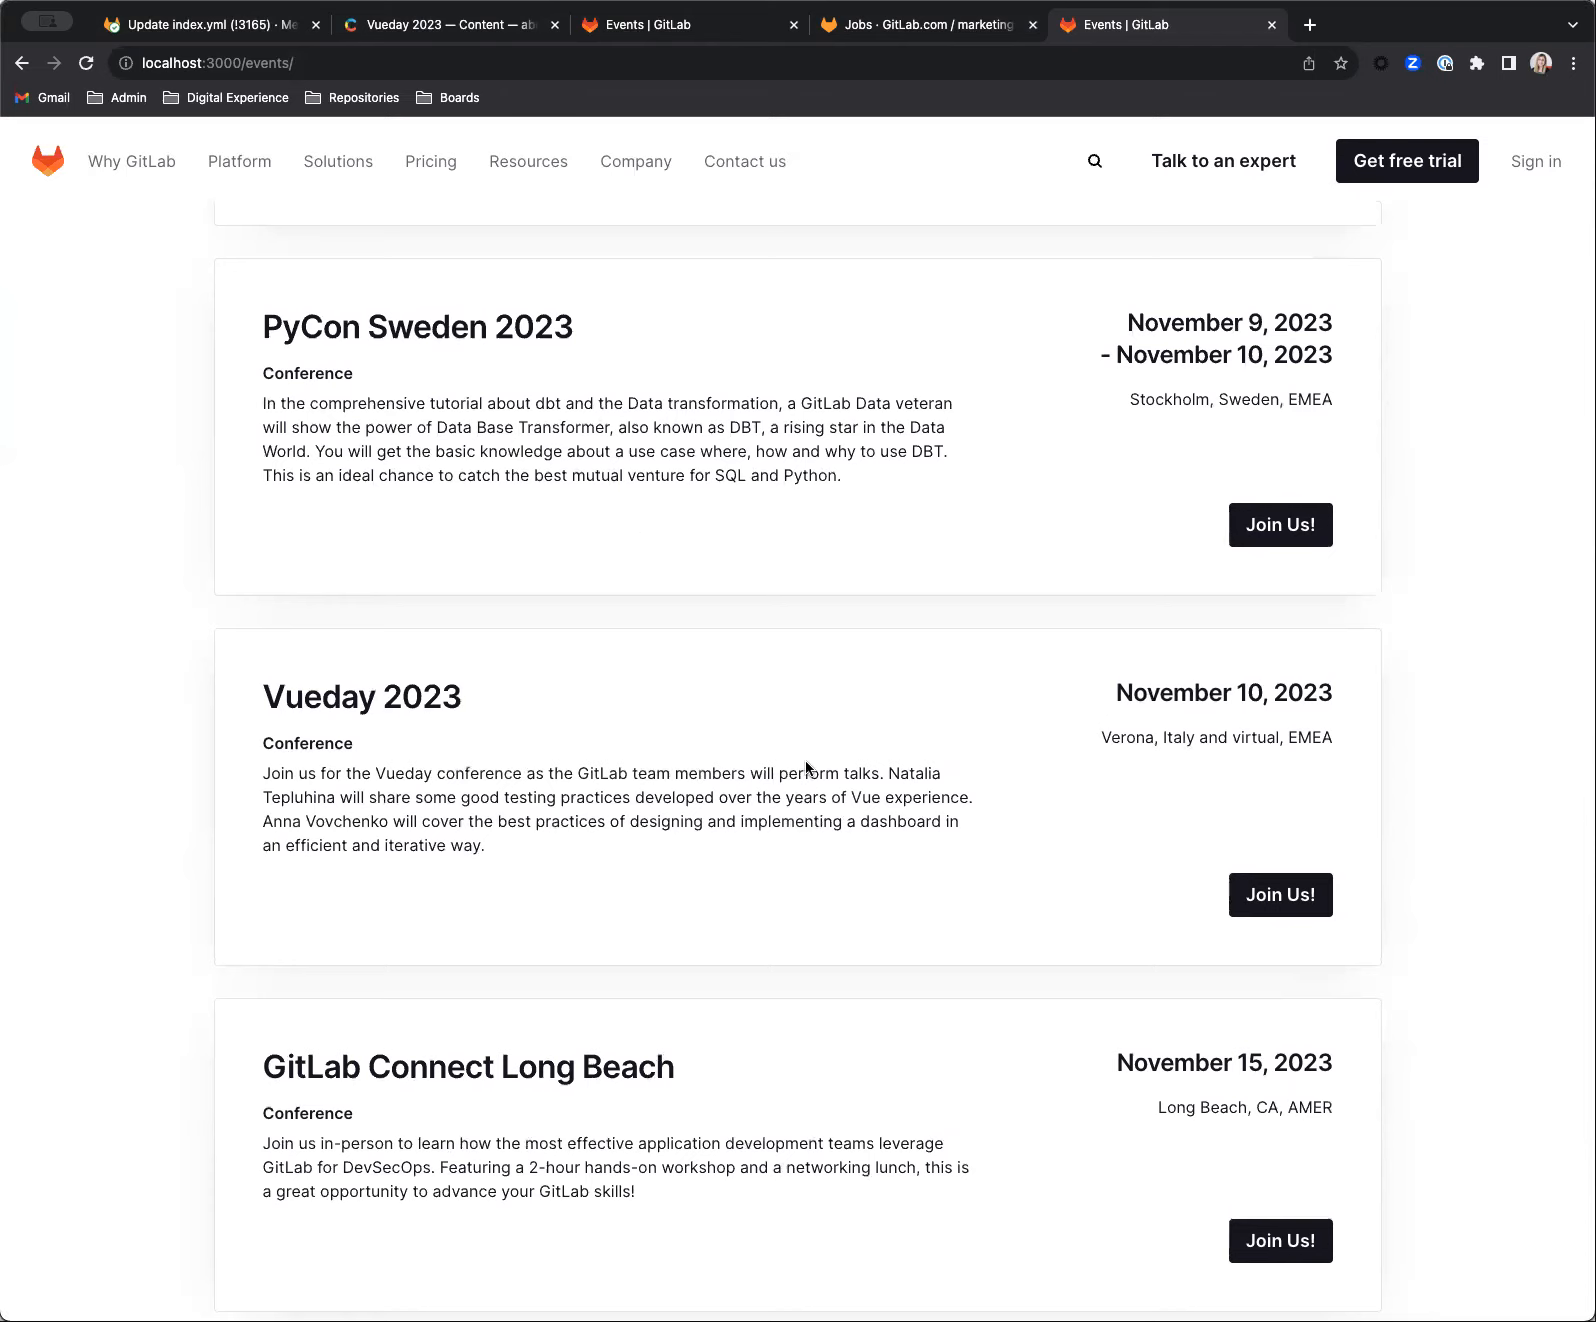
{"action": "mouse_move", "coordinate": [819, 768]}
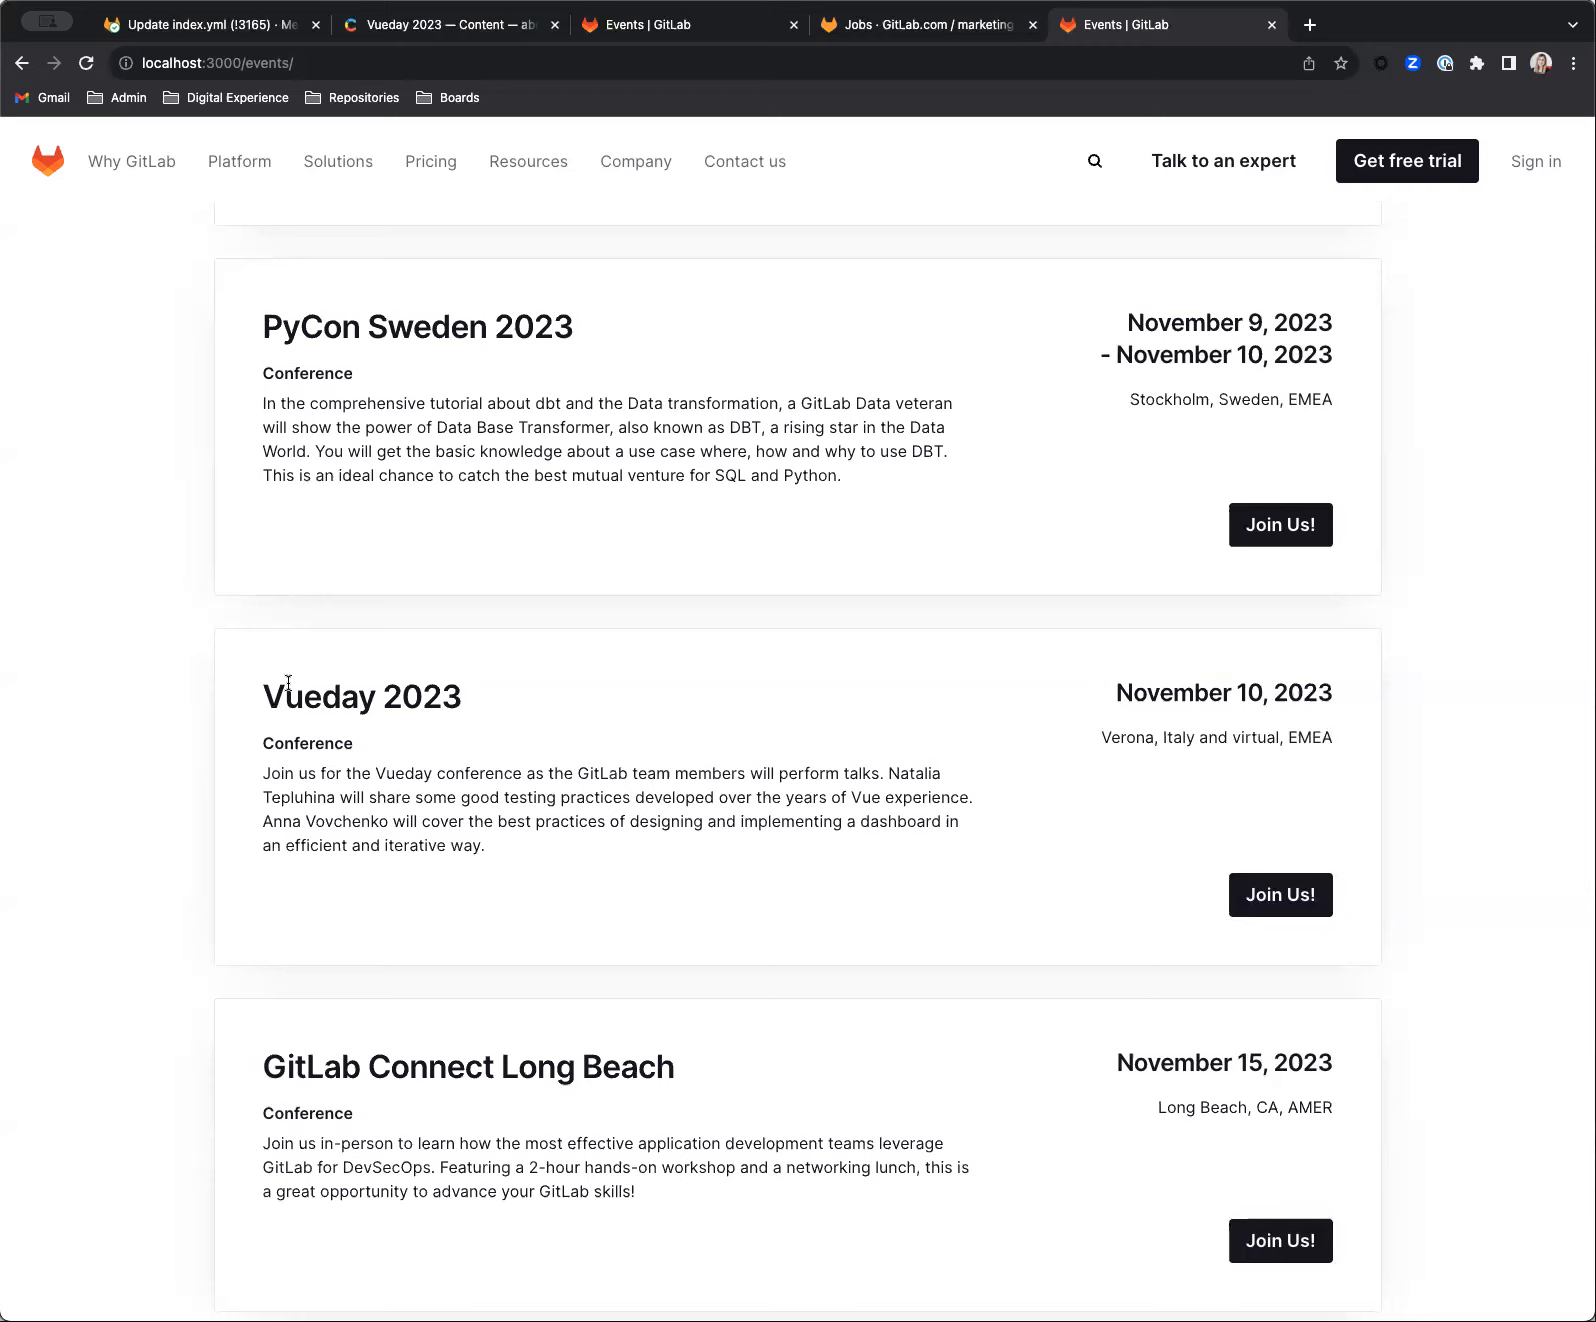
{"action": "mouse_move", "coordinate": [277, 583]}
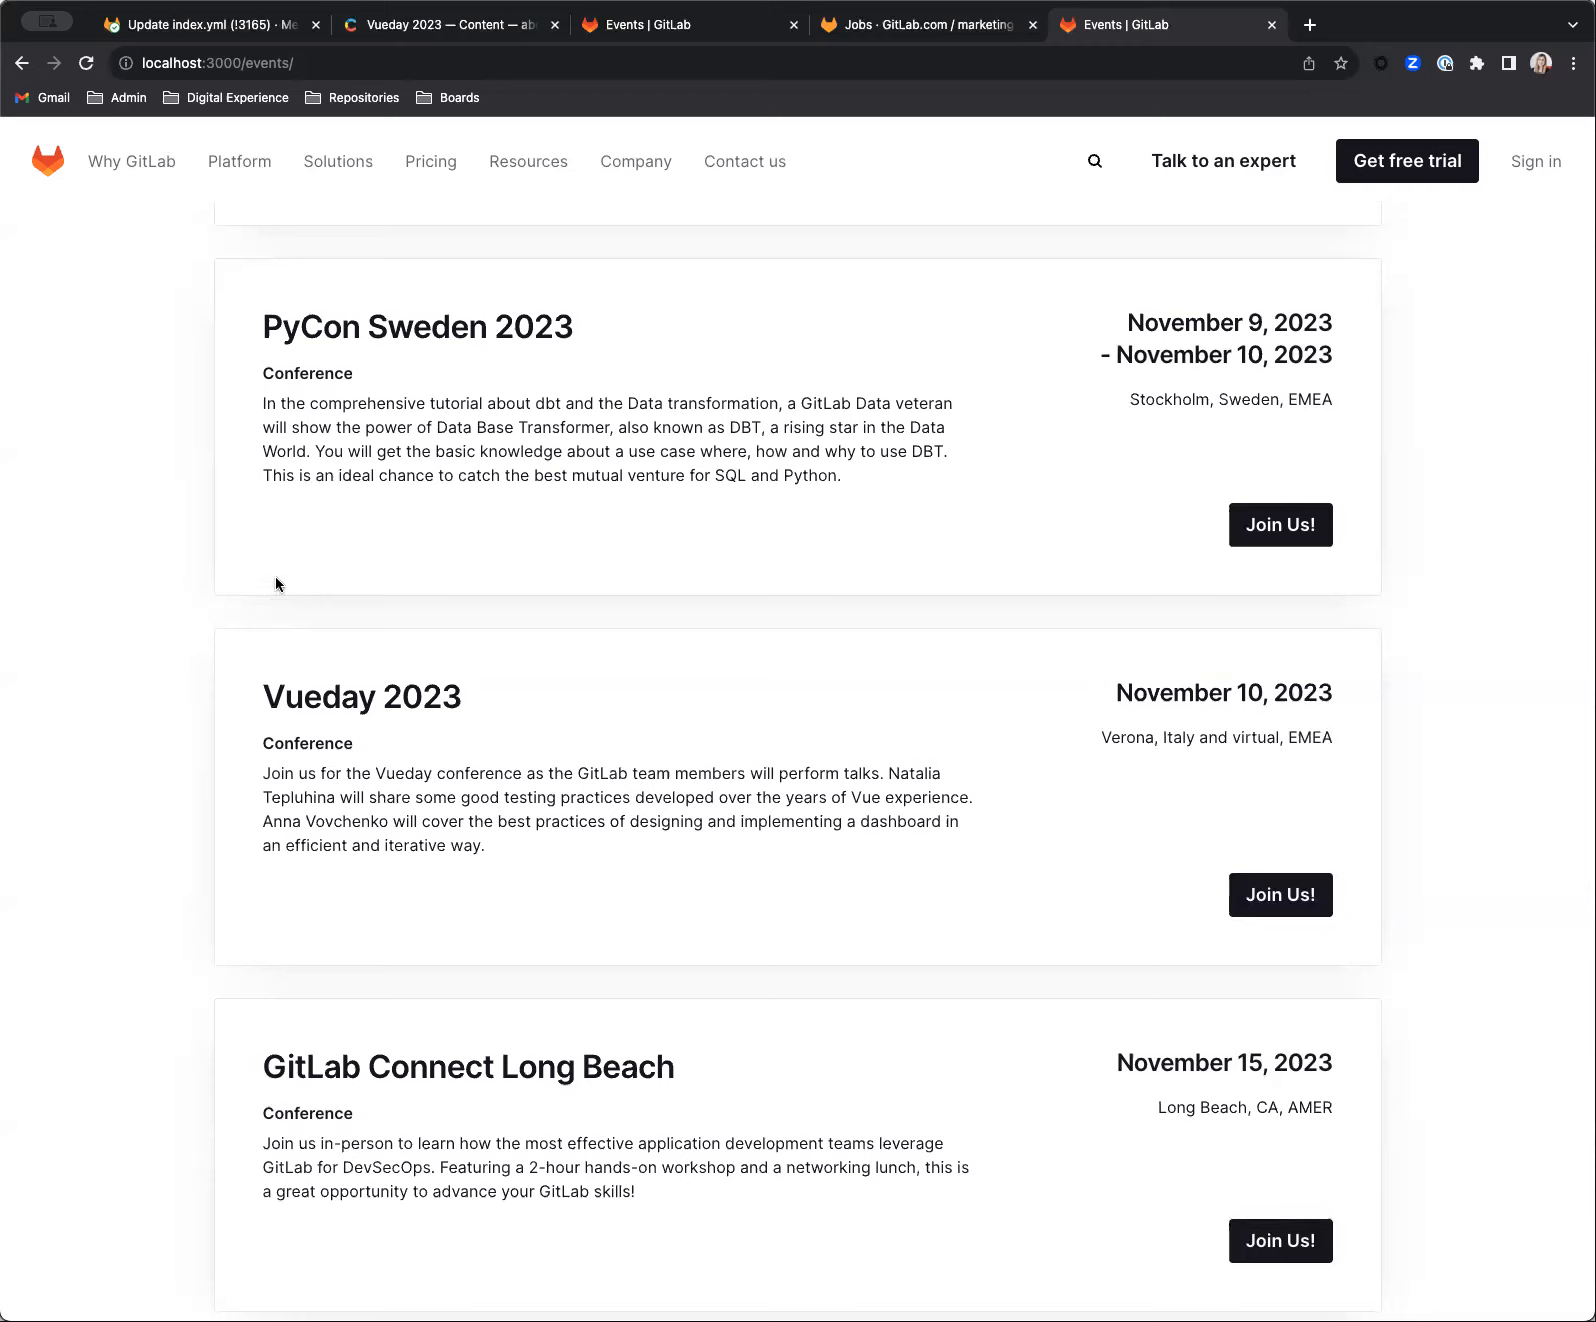
{"action": "mouse_move", "coordinate": [201, 750]}
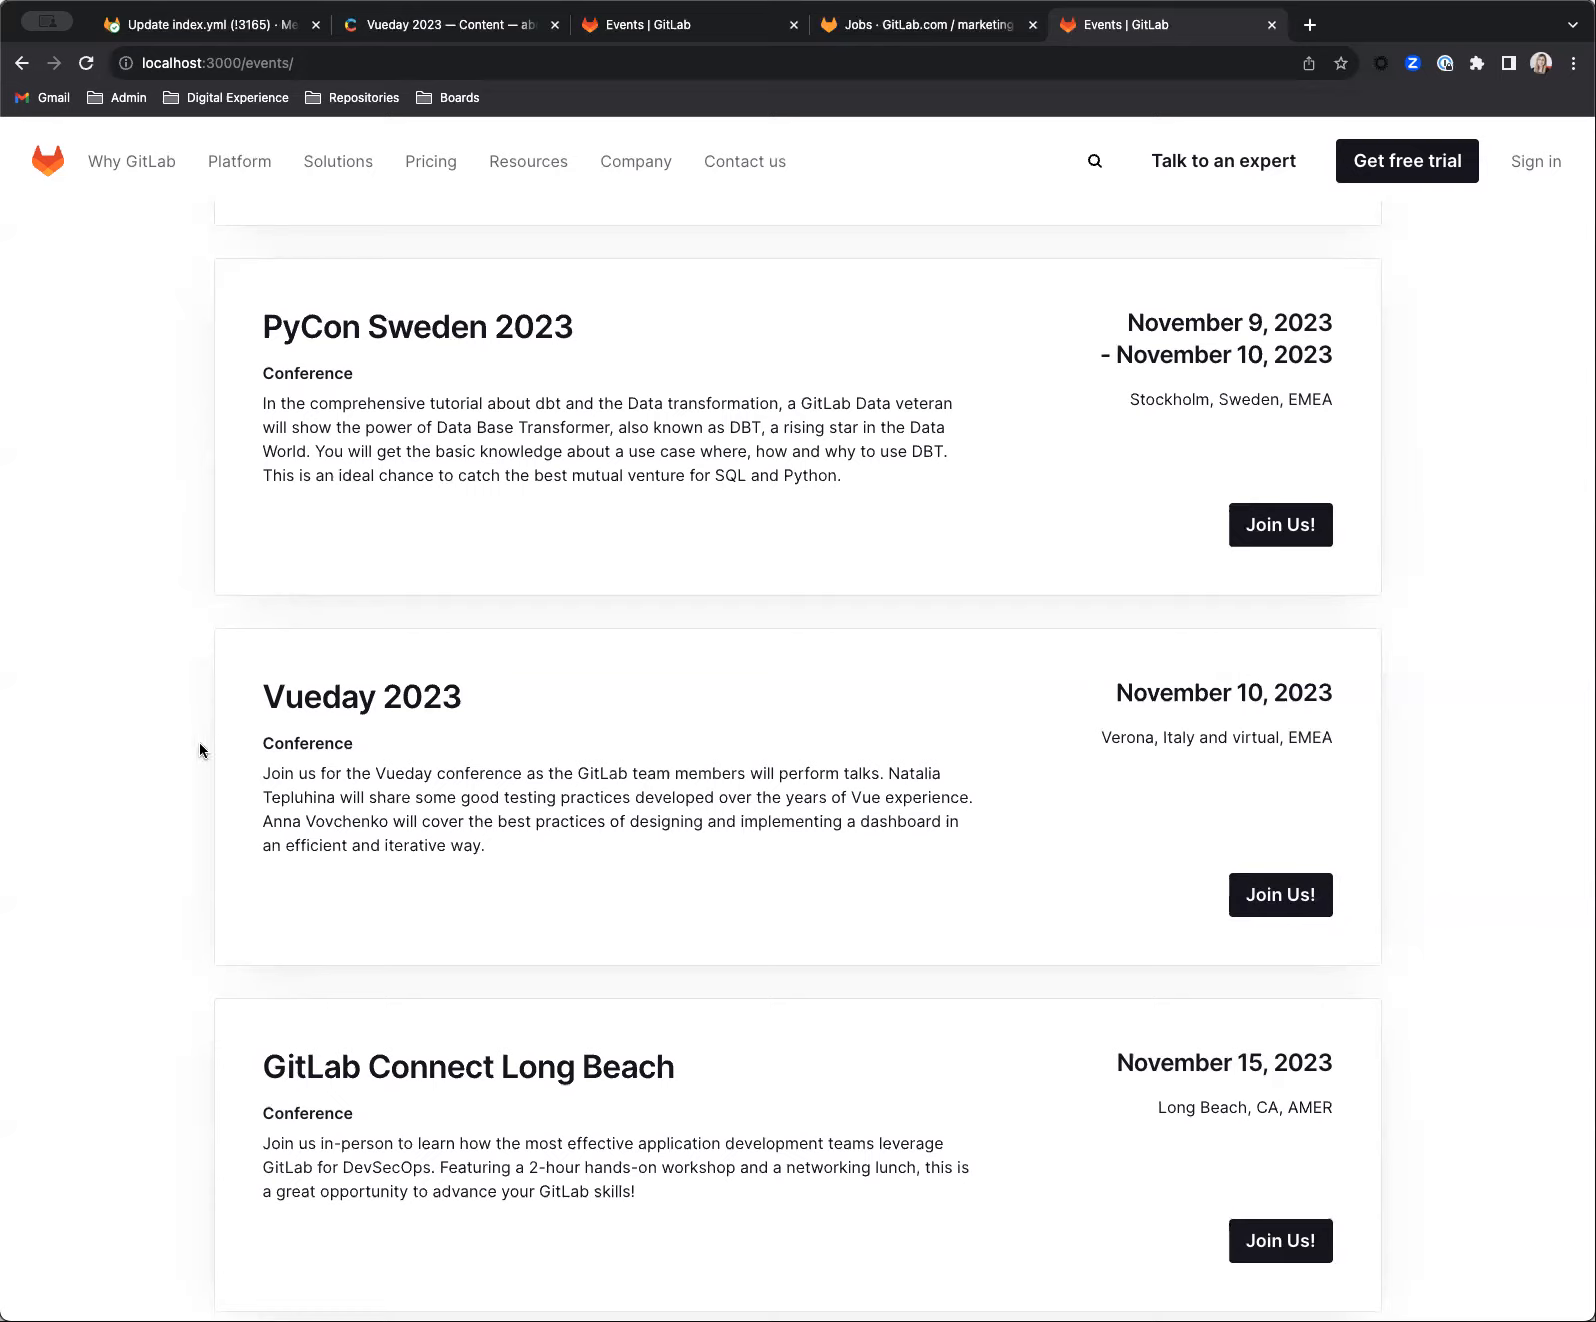